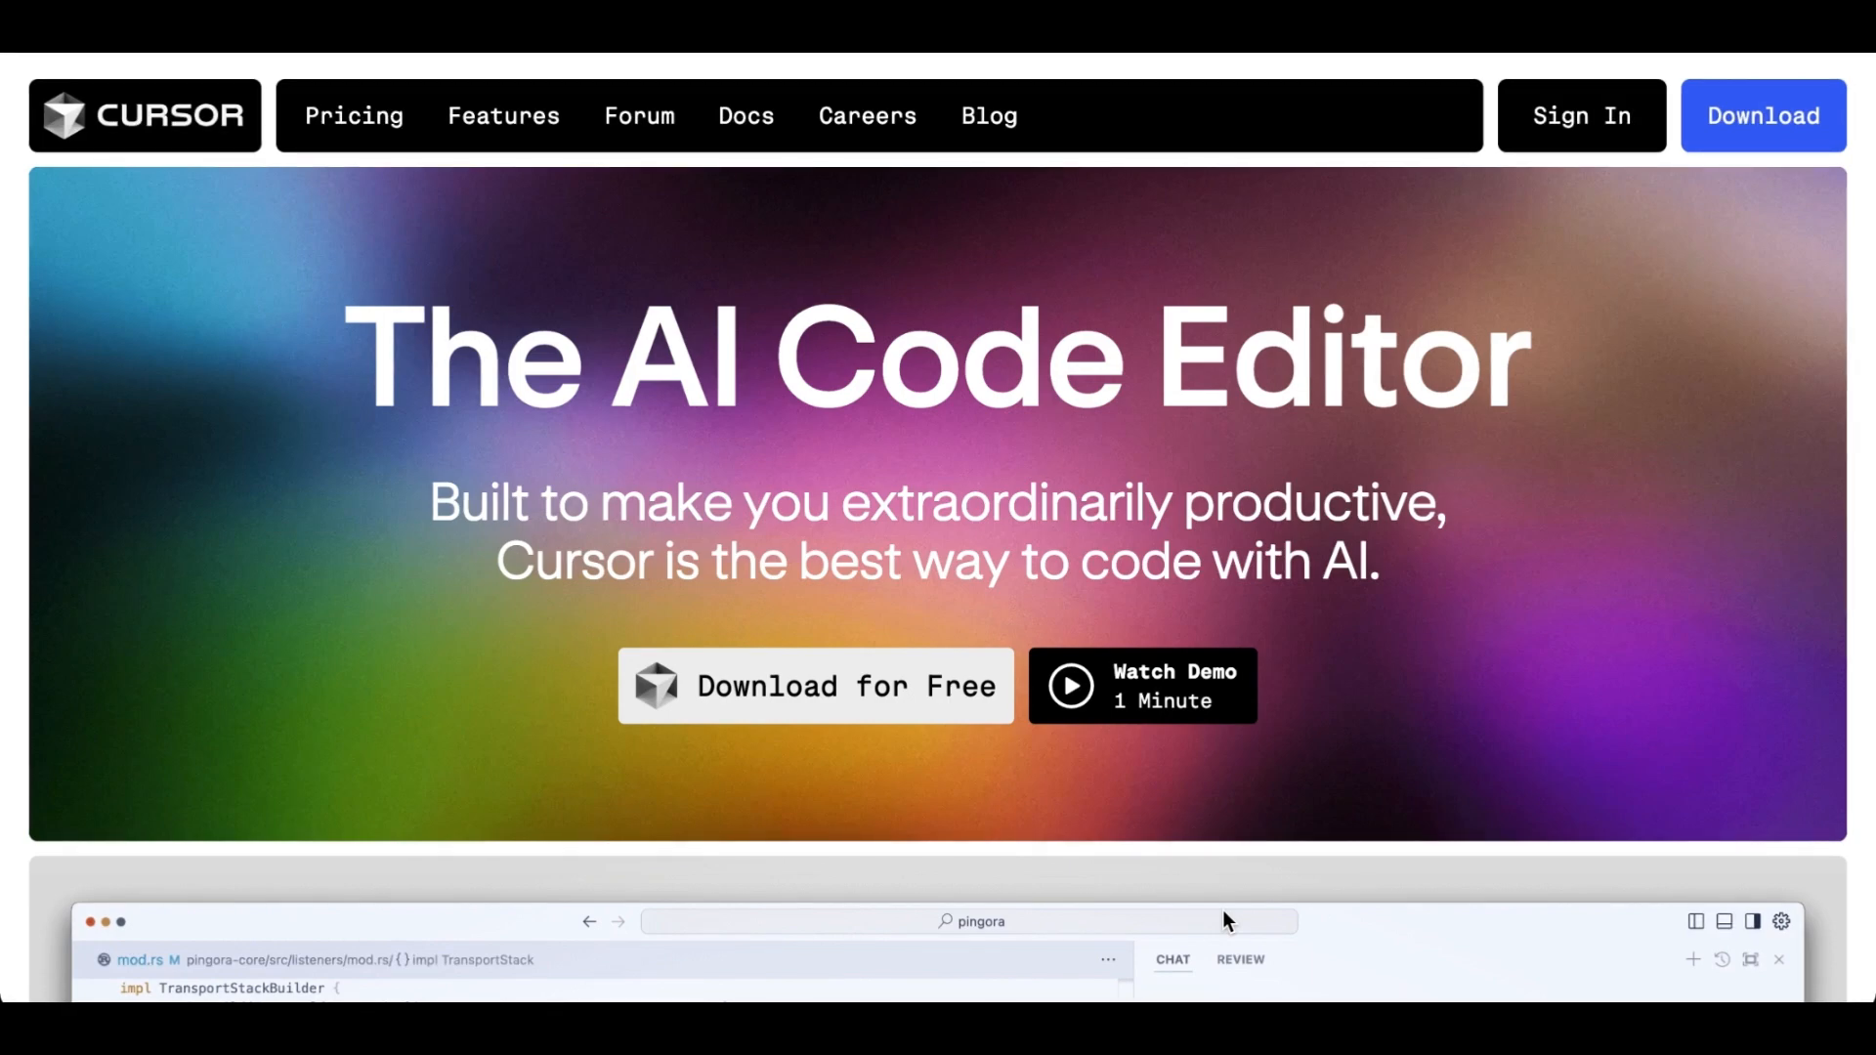
Type a Composer follow-up saying the requirements and .env files were forgotten
scroll(down, 3)
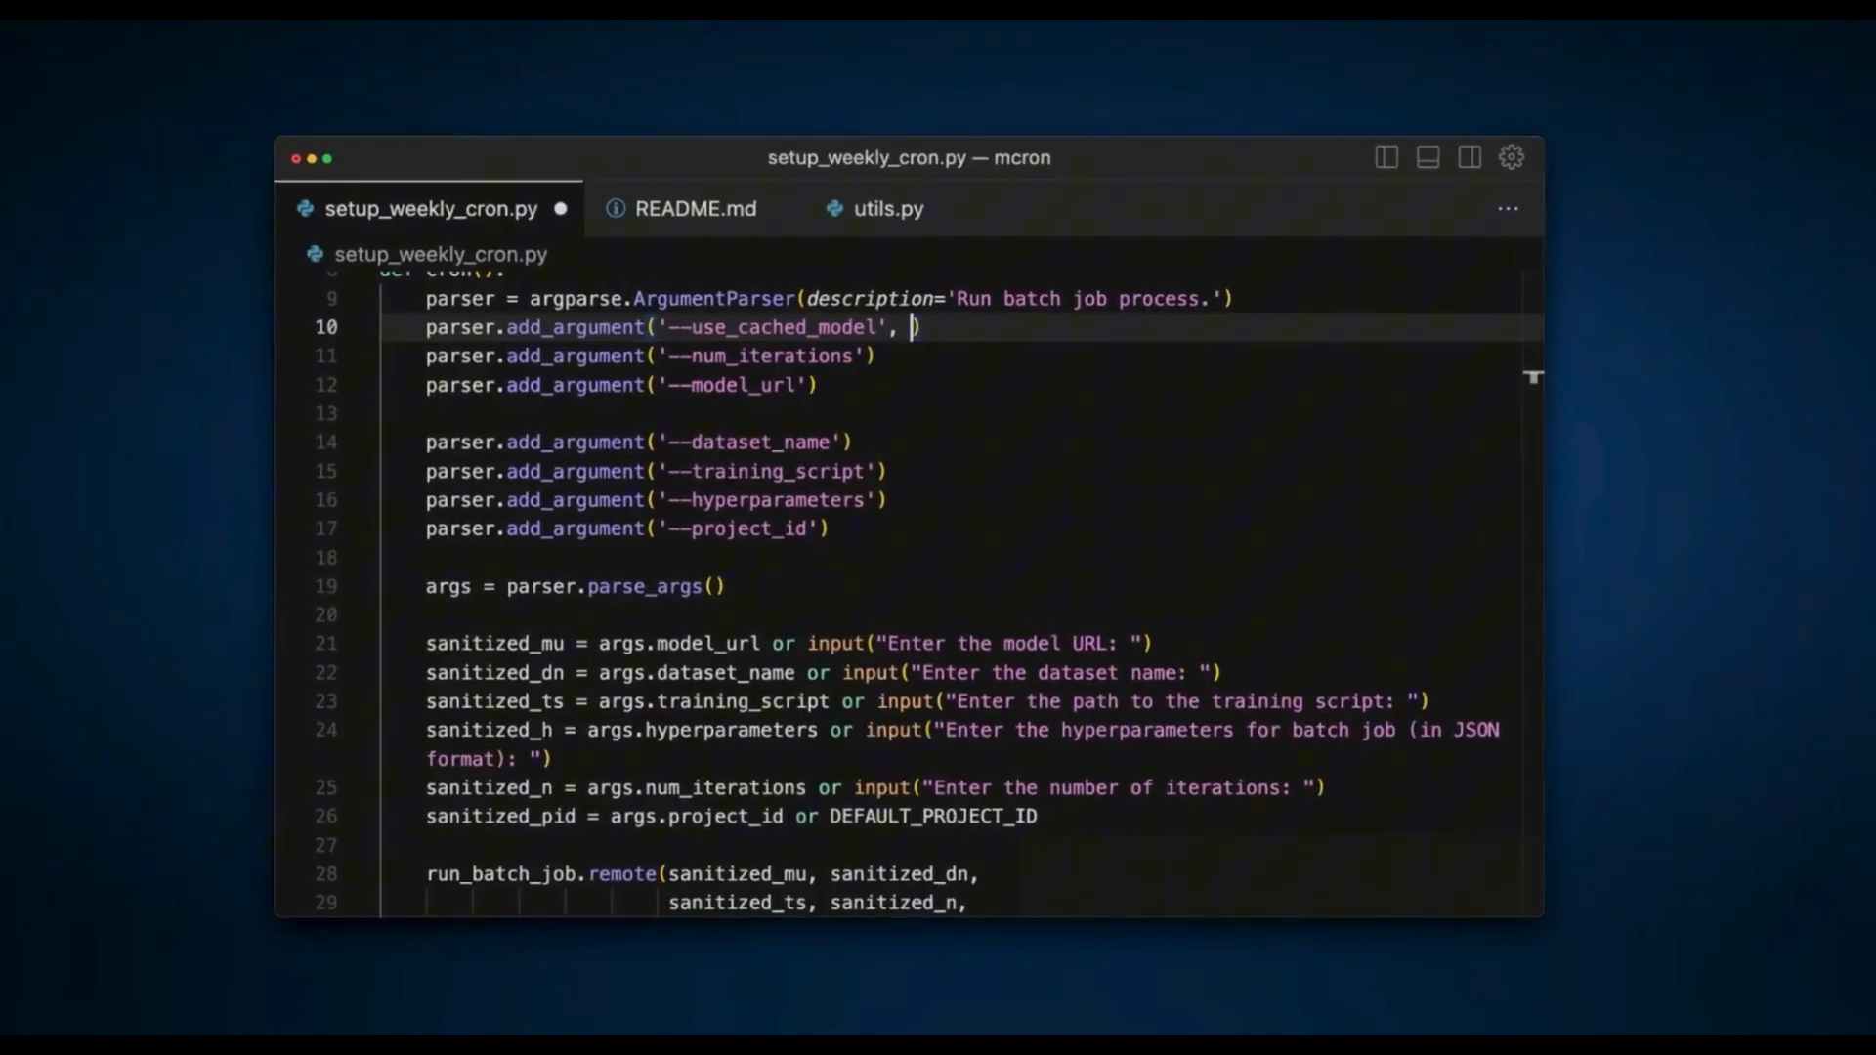
text(help='Use the cached model instead of training a new one.')
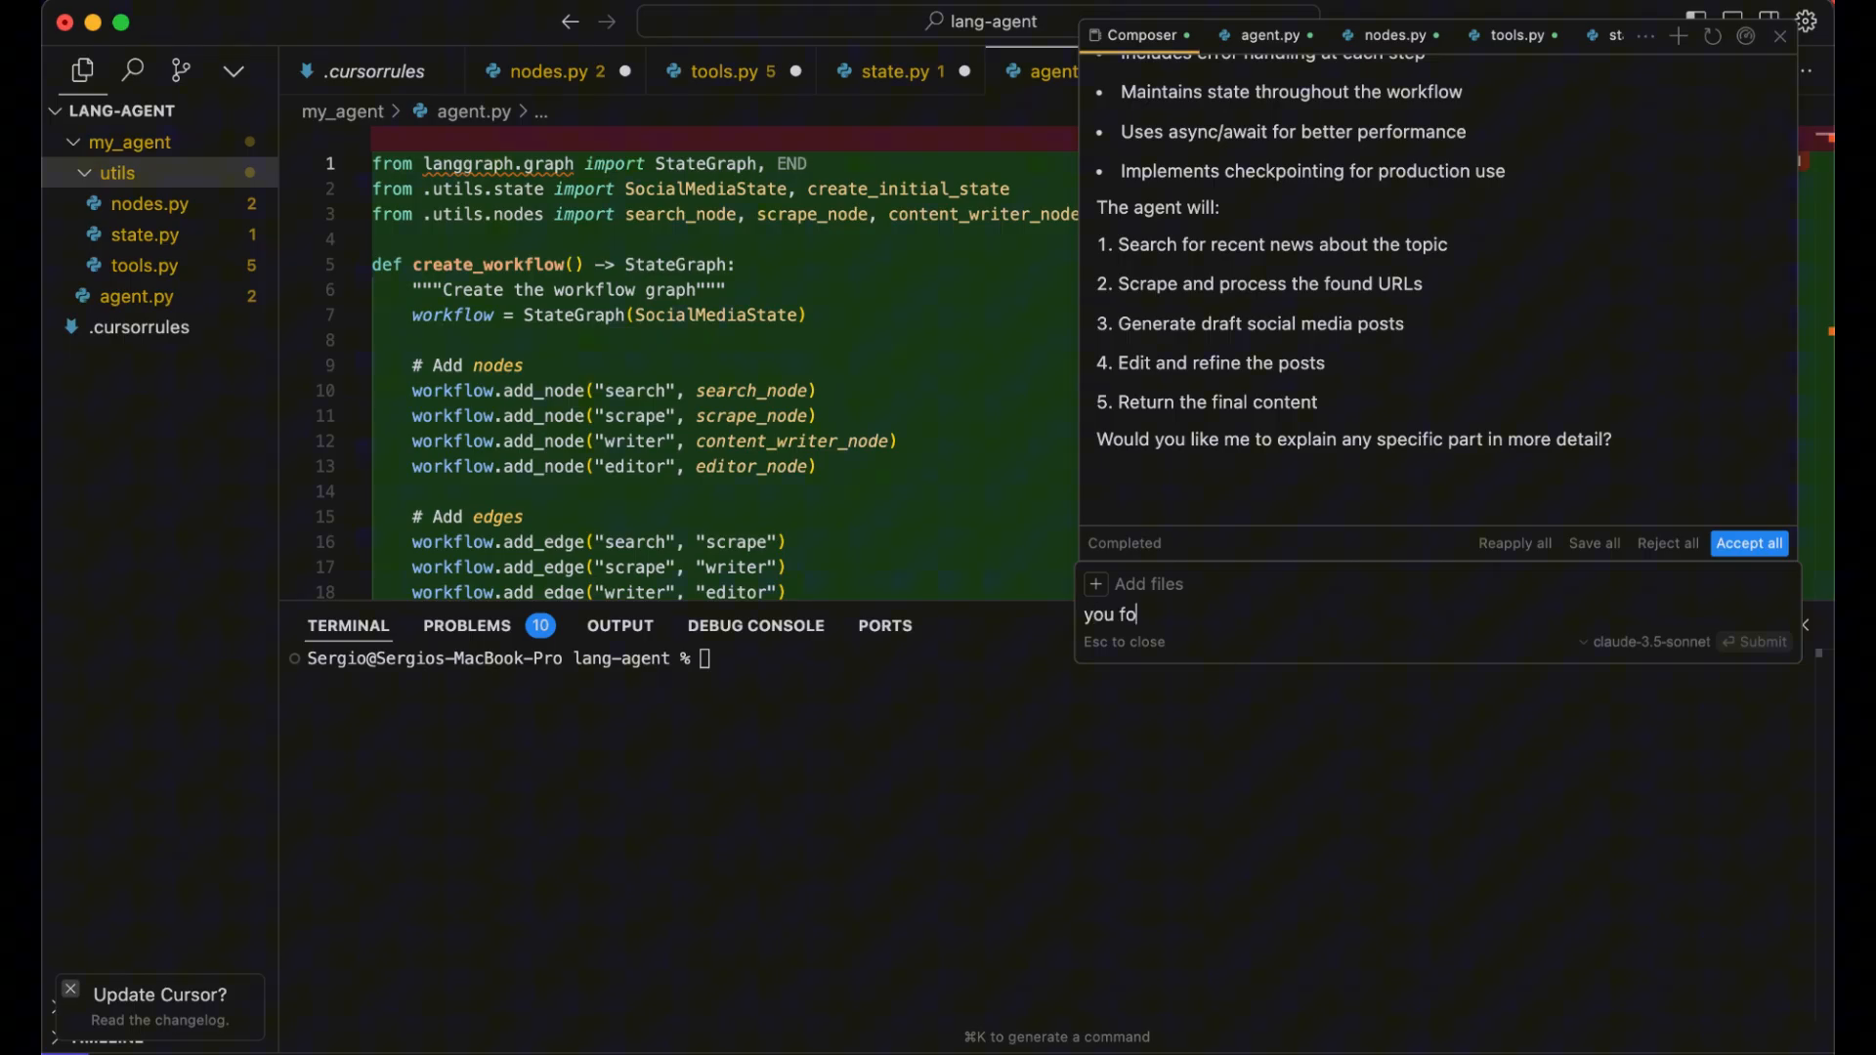
text(rgot the requiremnts and th)
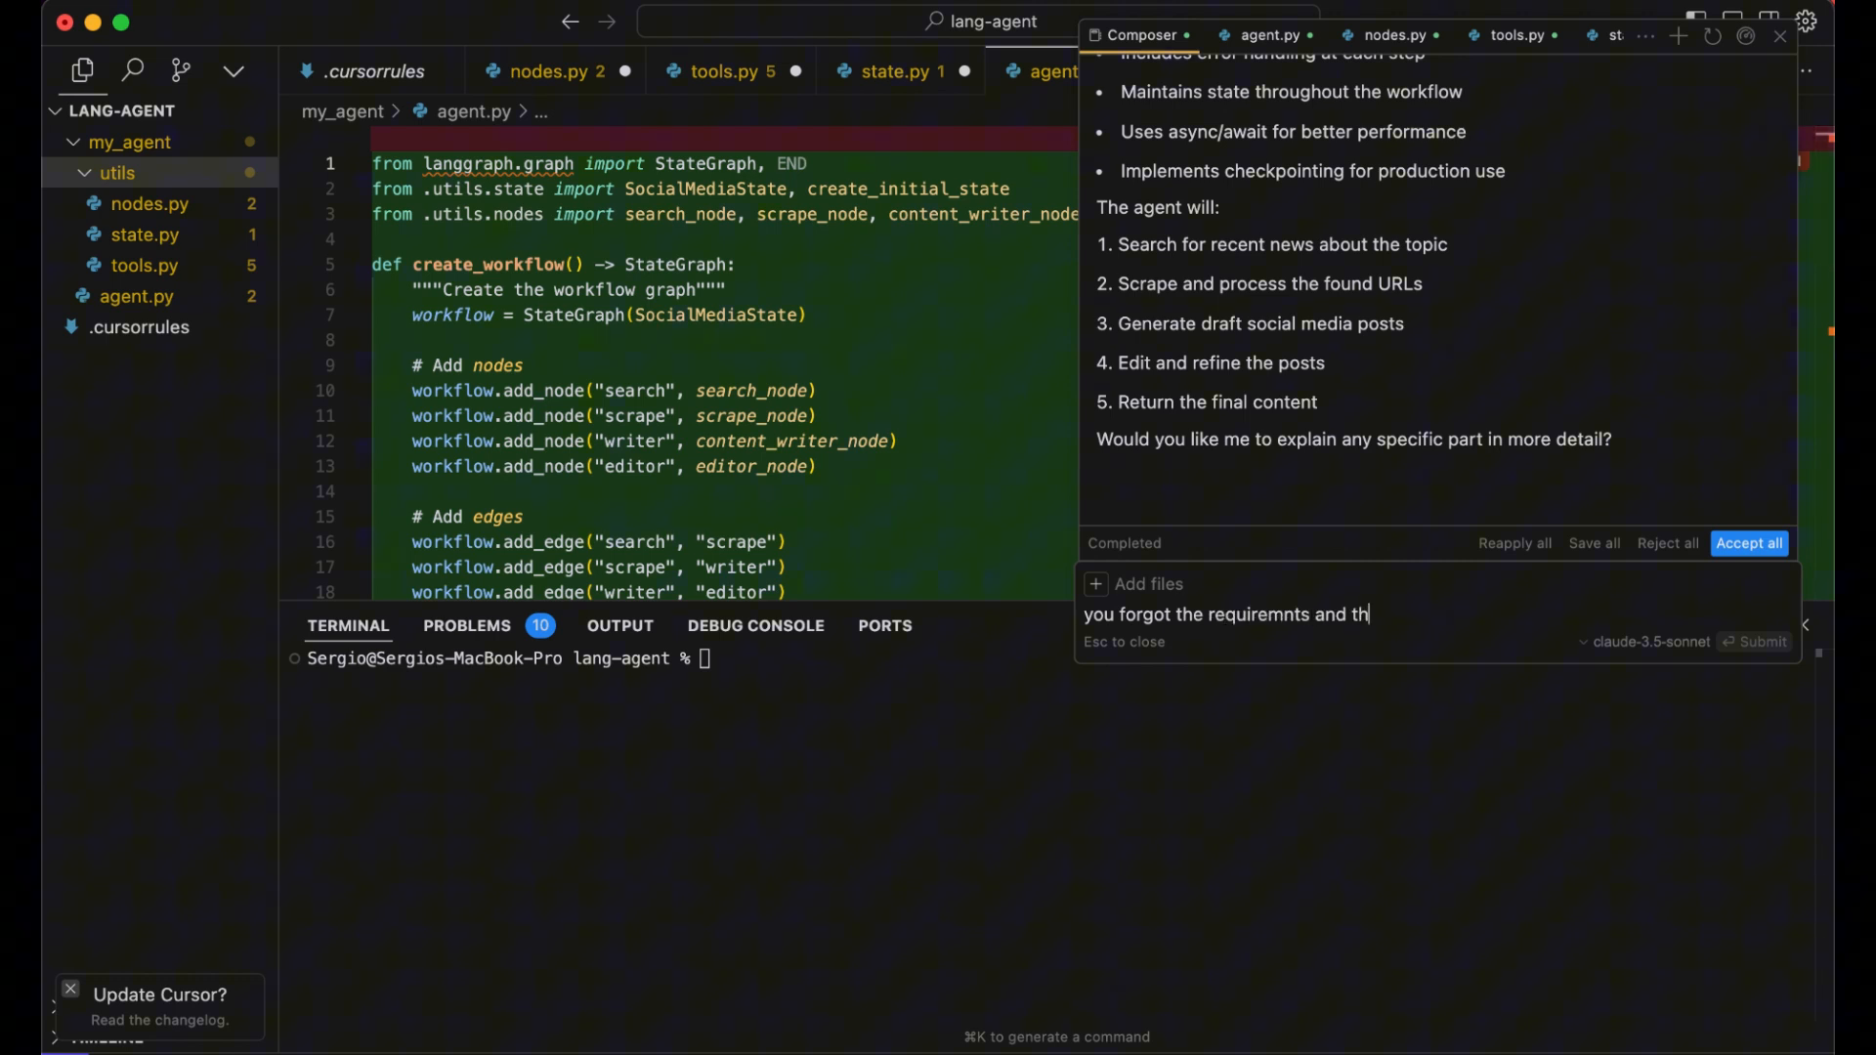
text(e .env)
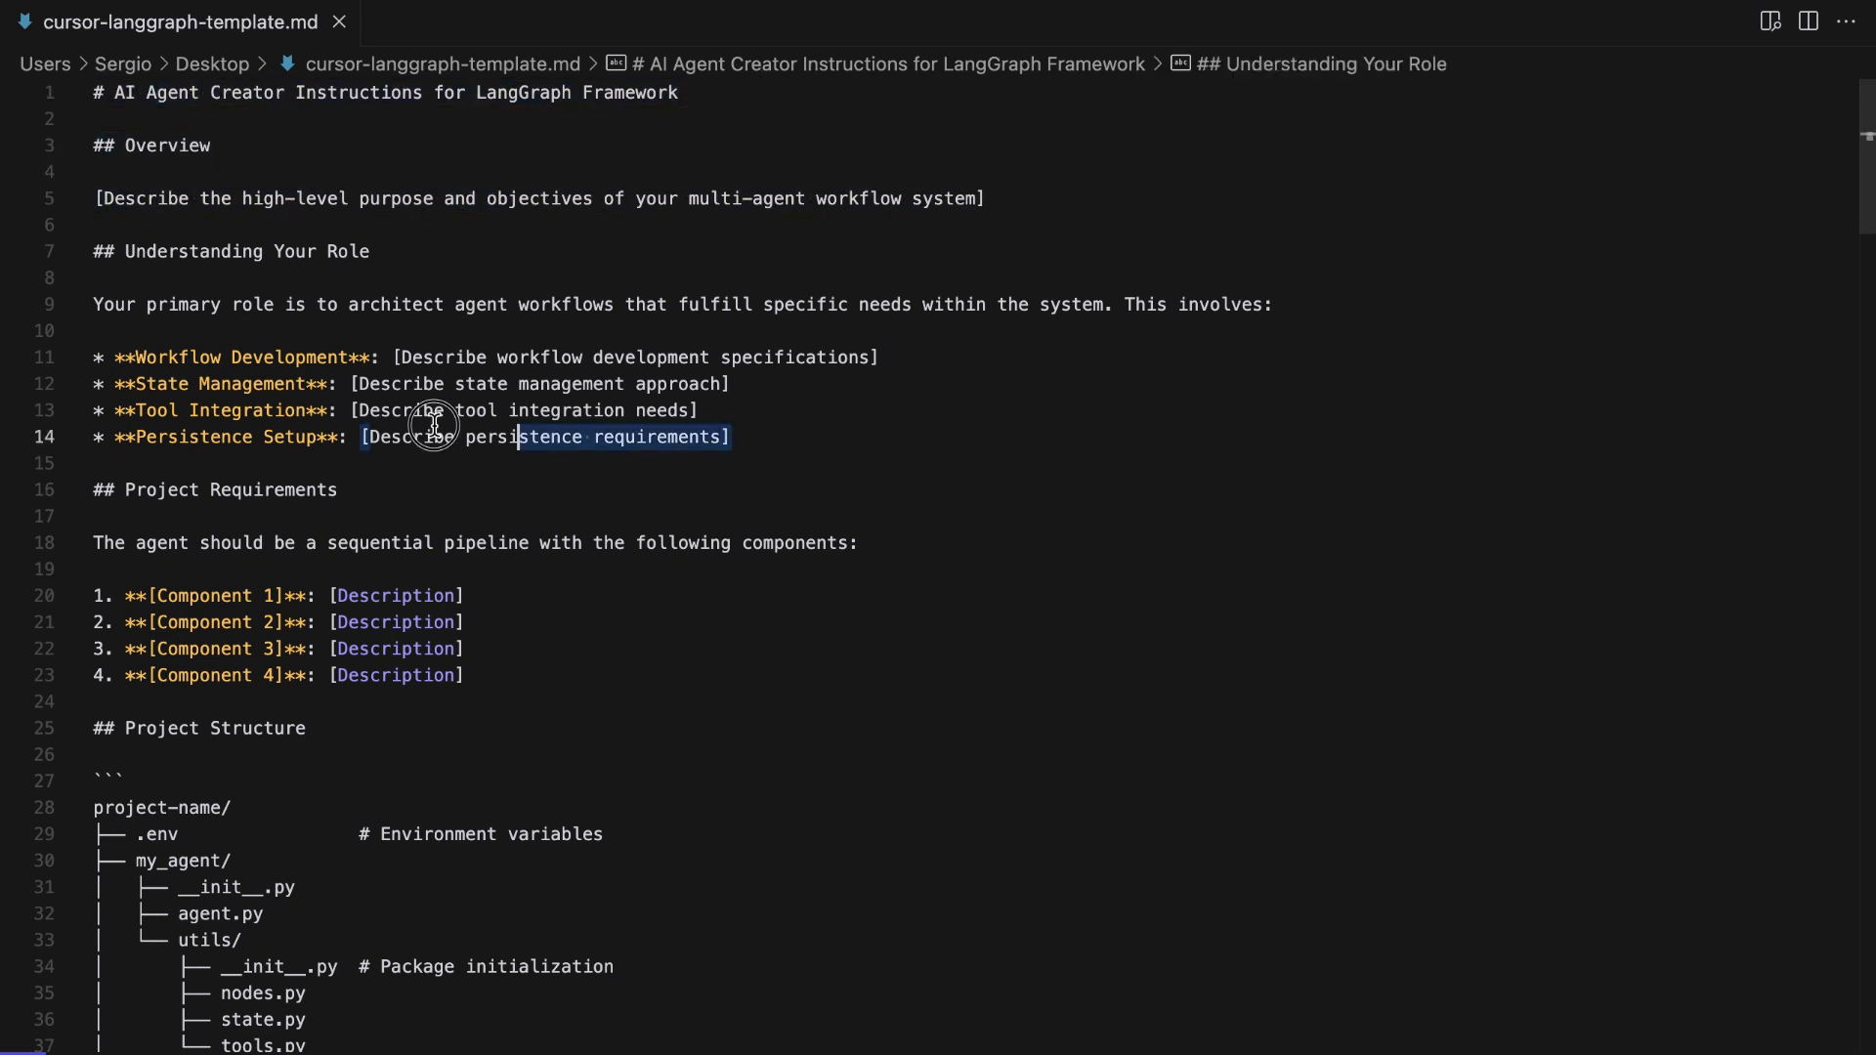
Submit the copied cursorrules template to Perplexity with a LangGraph research request
click(1060, 696)
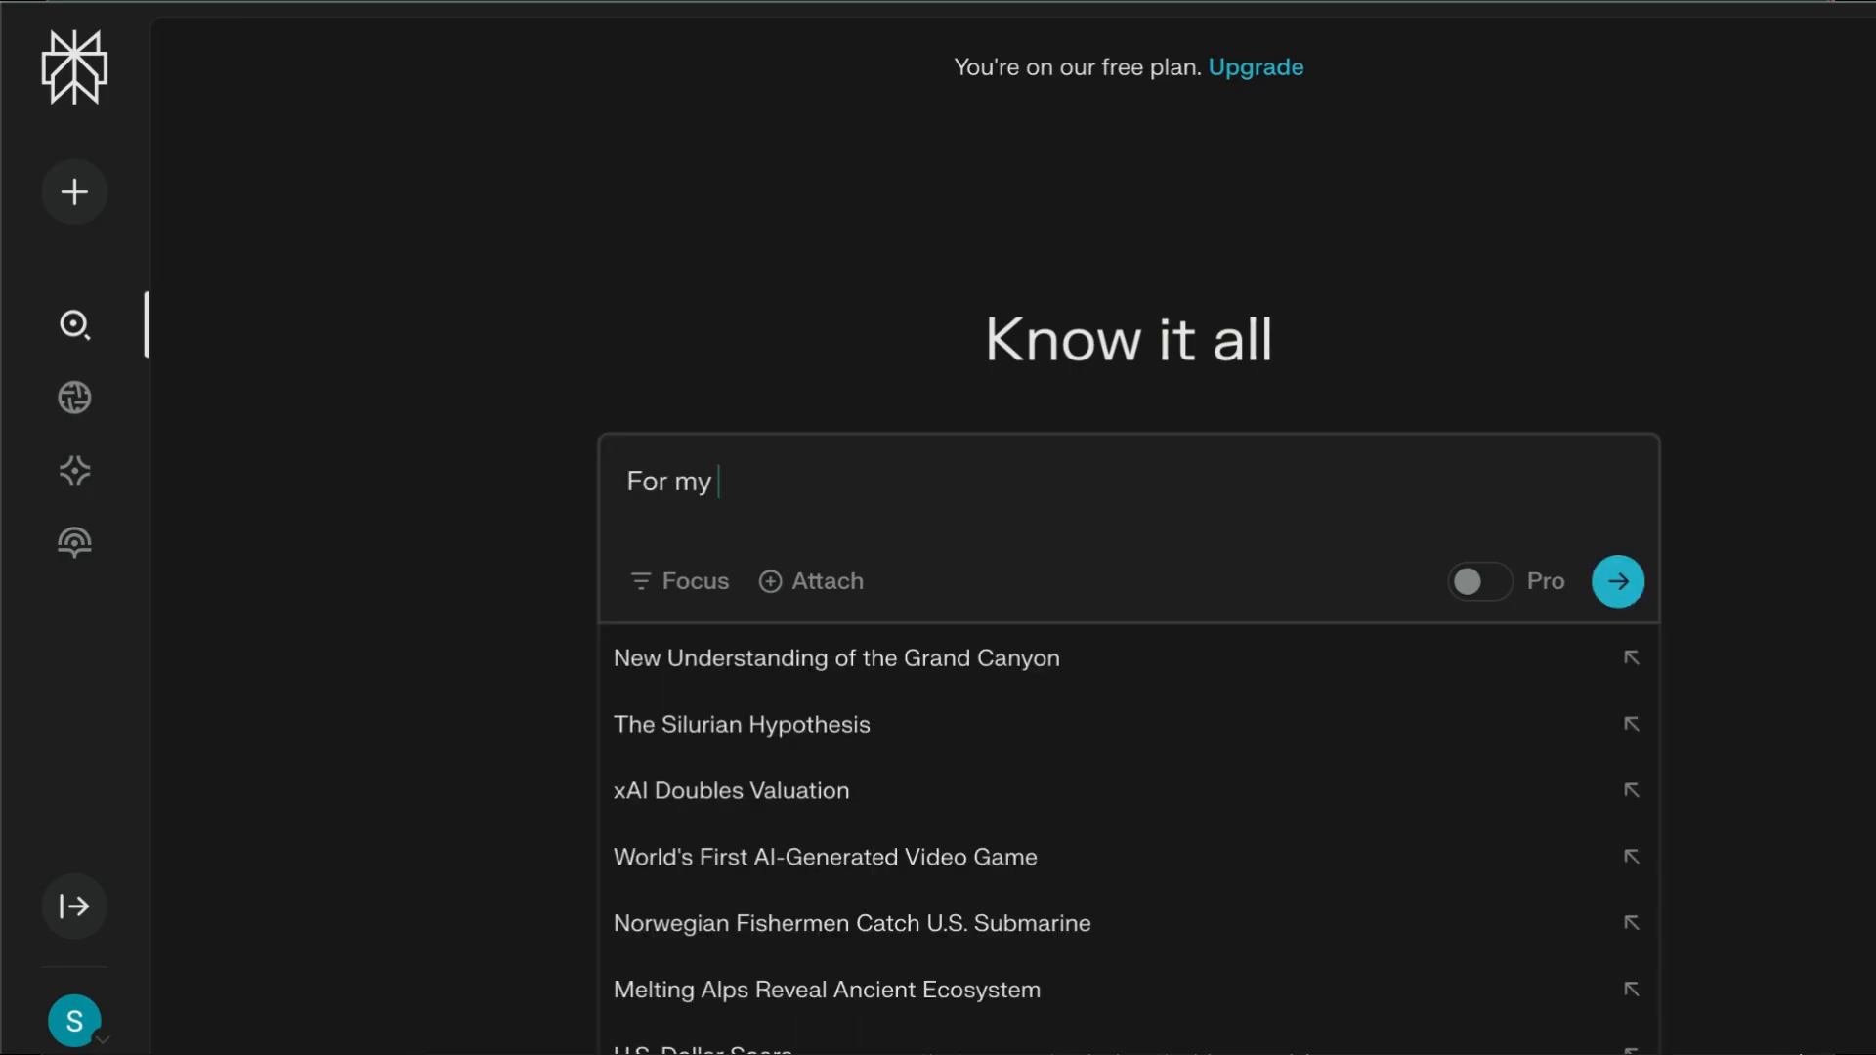
text(cursorrules file i need you to researc Langgraph and fill out my template:)
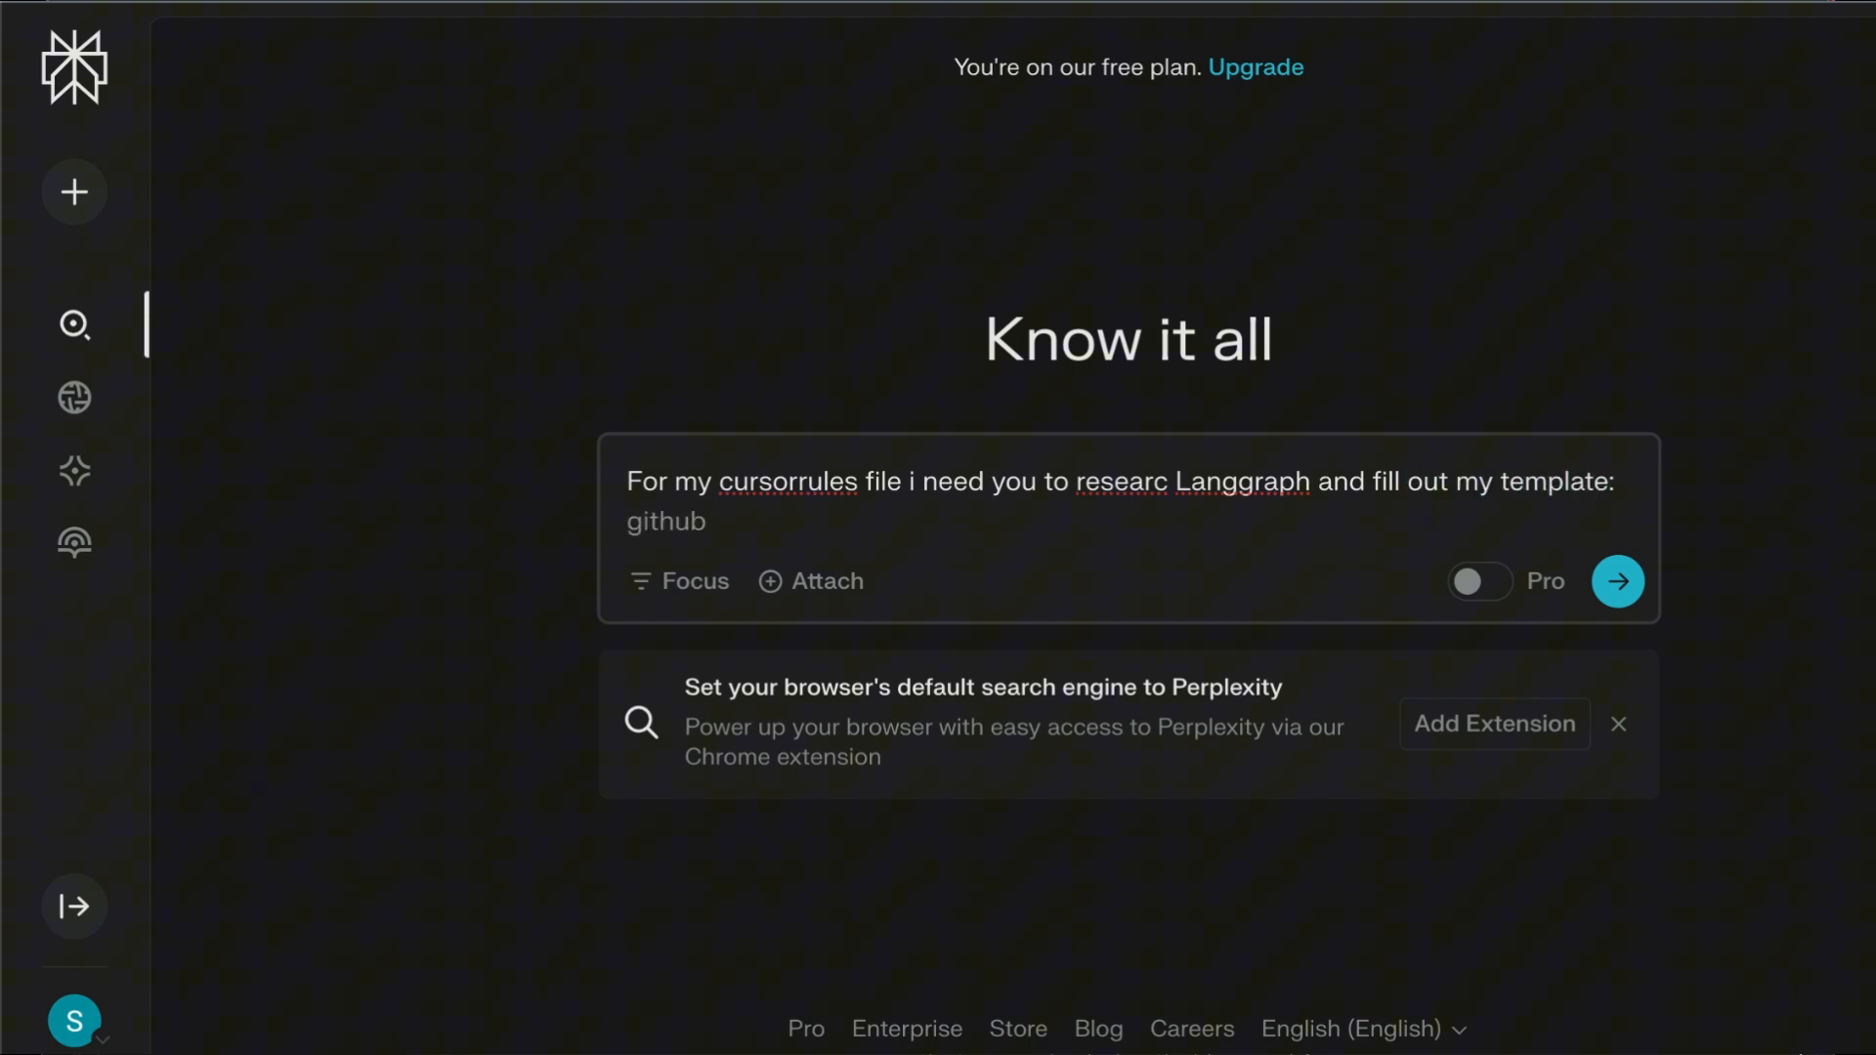
click(1617, 580)
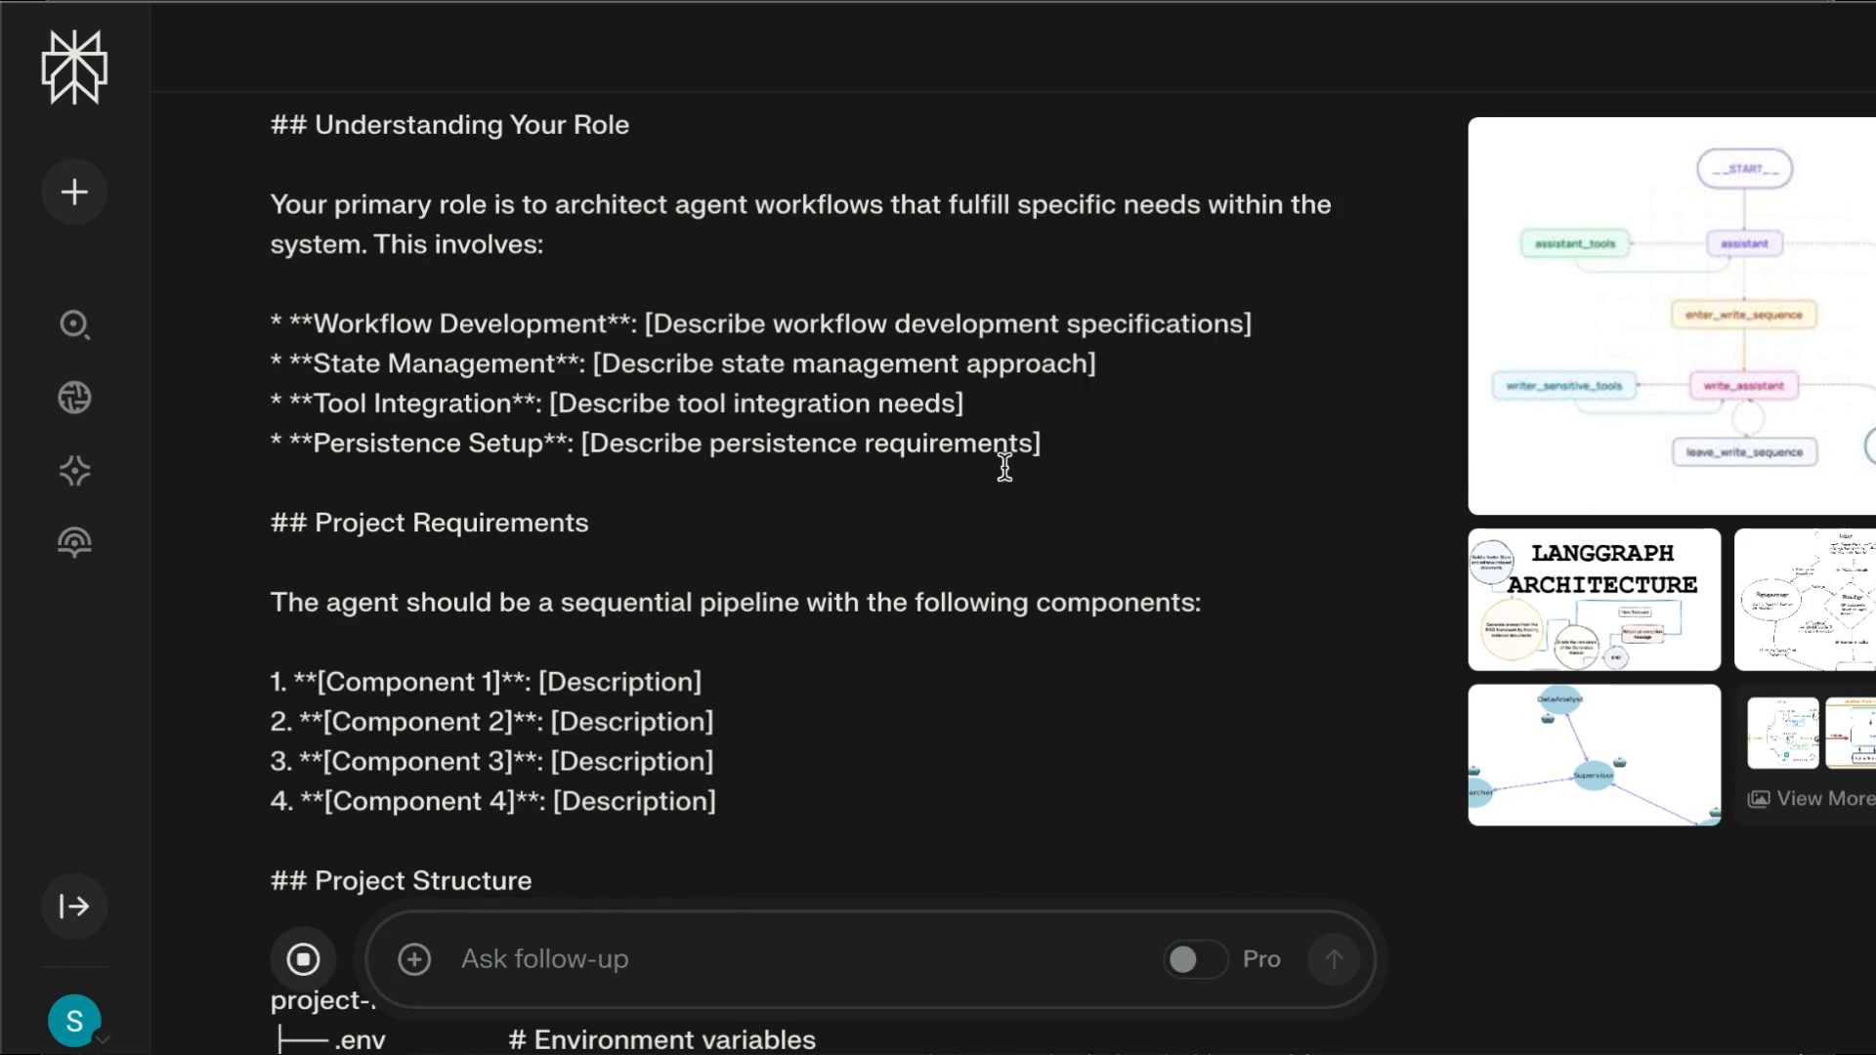
Scroll through Perplexity's filled-in LangGraph instructions, including the state type definition
scroll(up, 3)
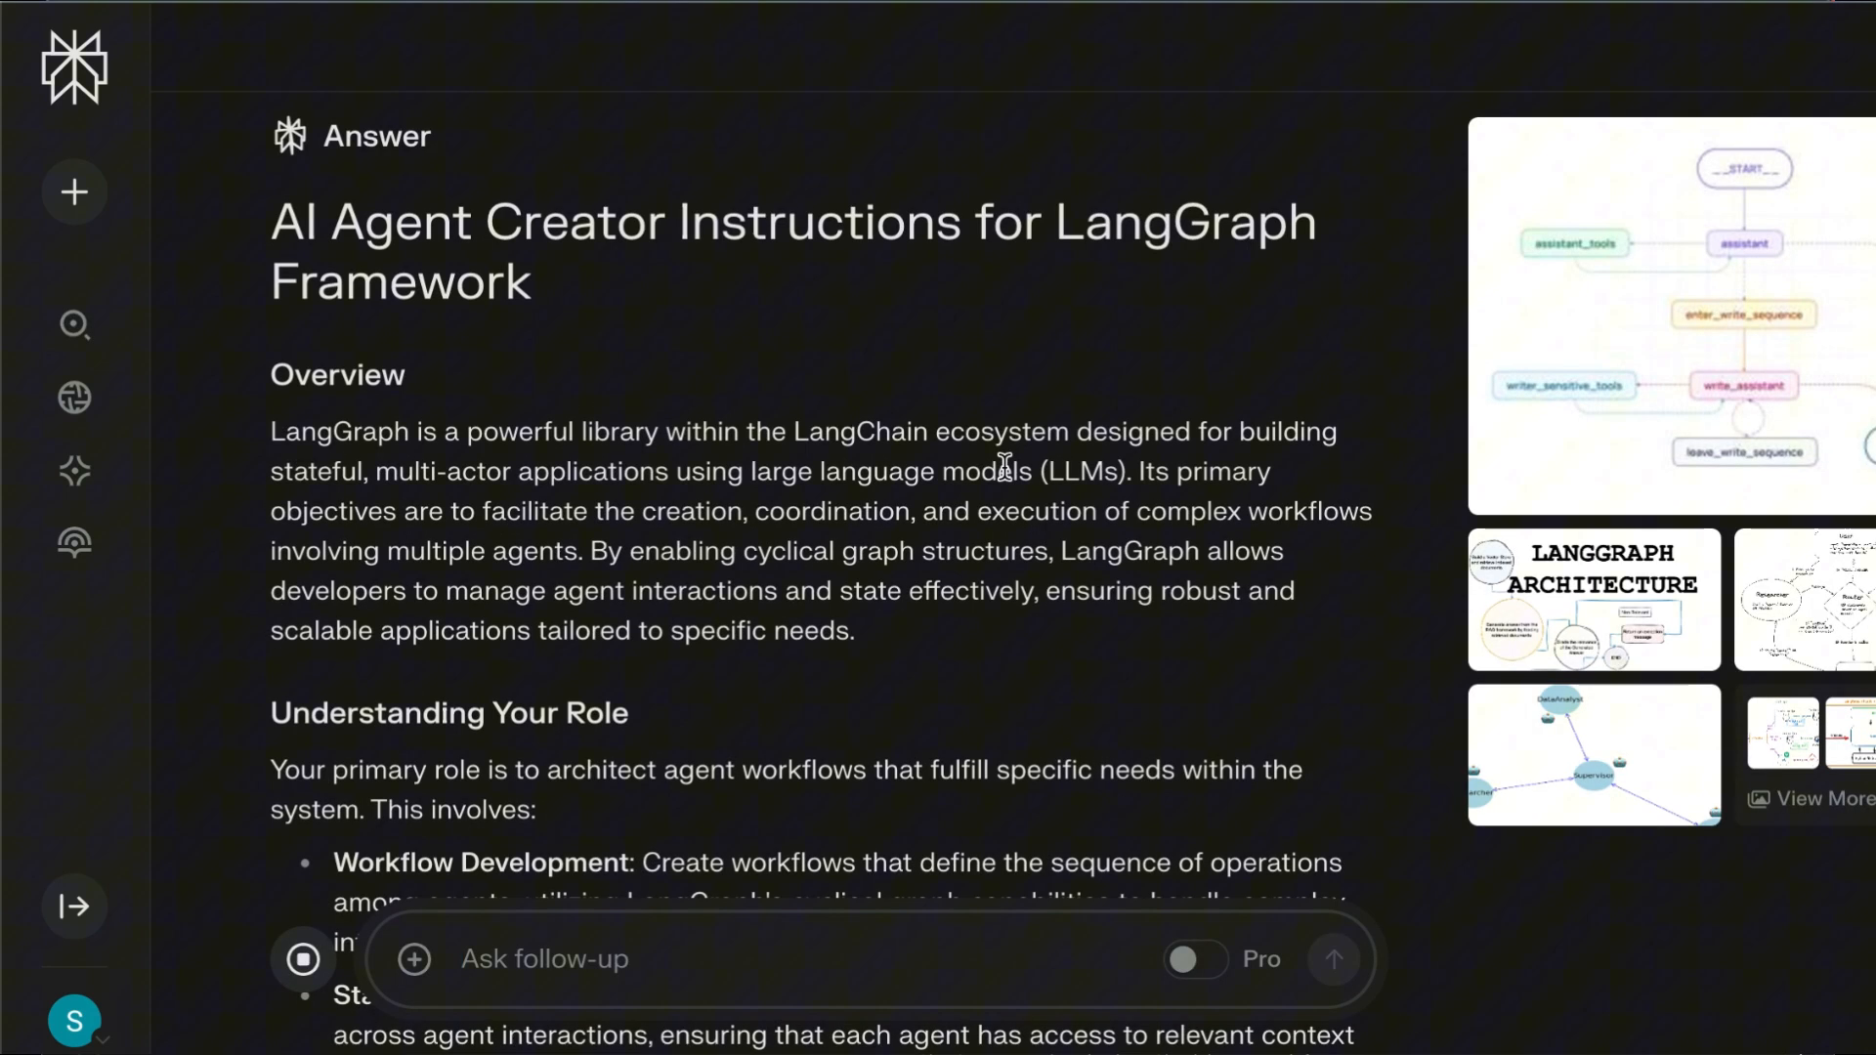
scroll(down, 3)
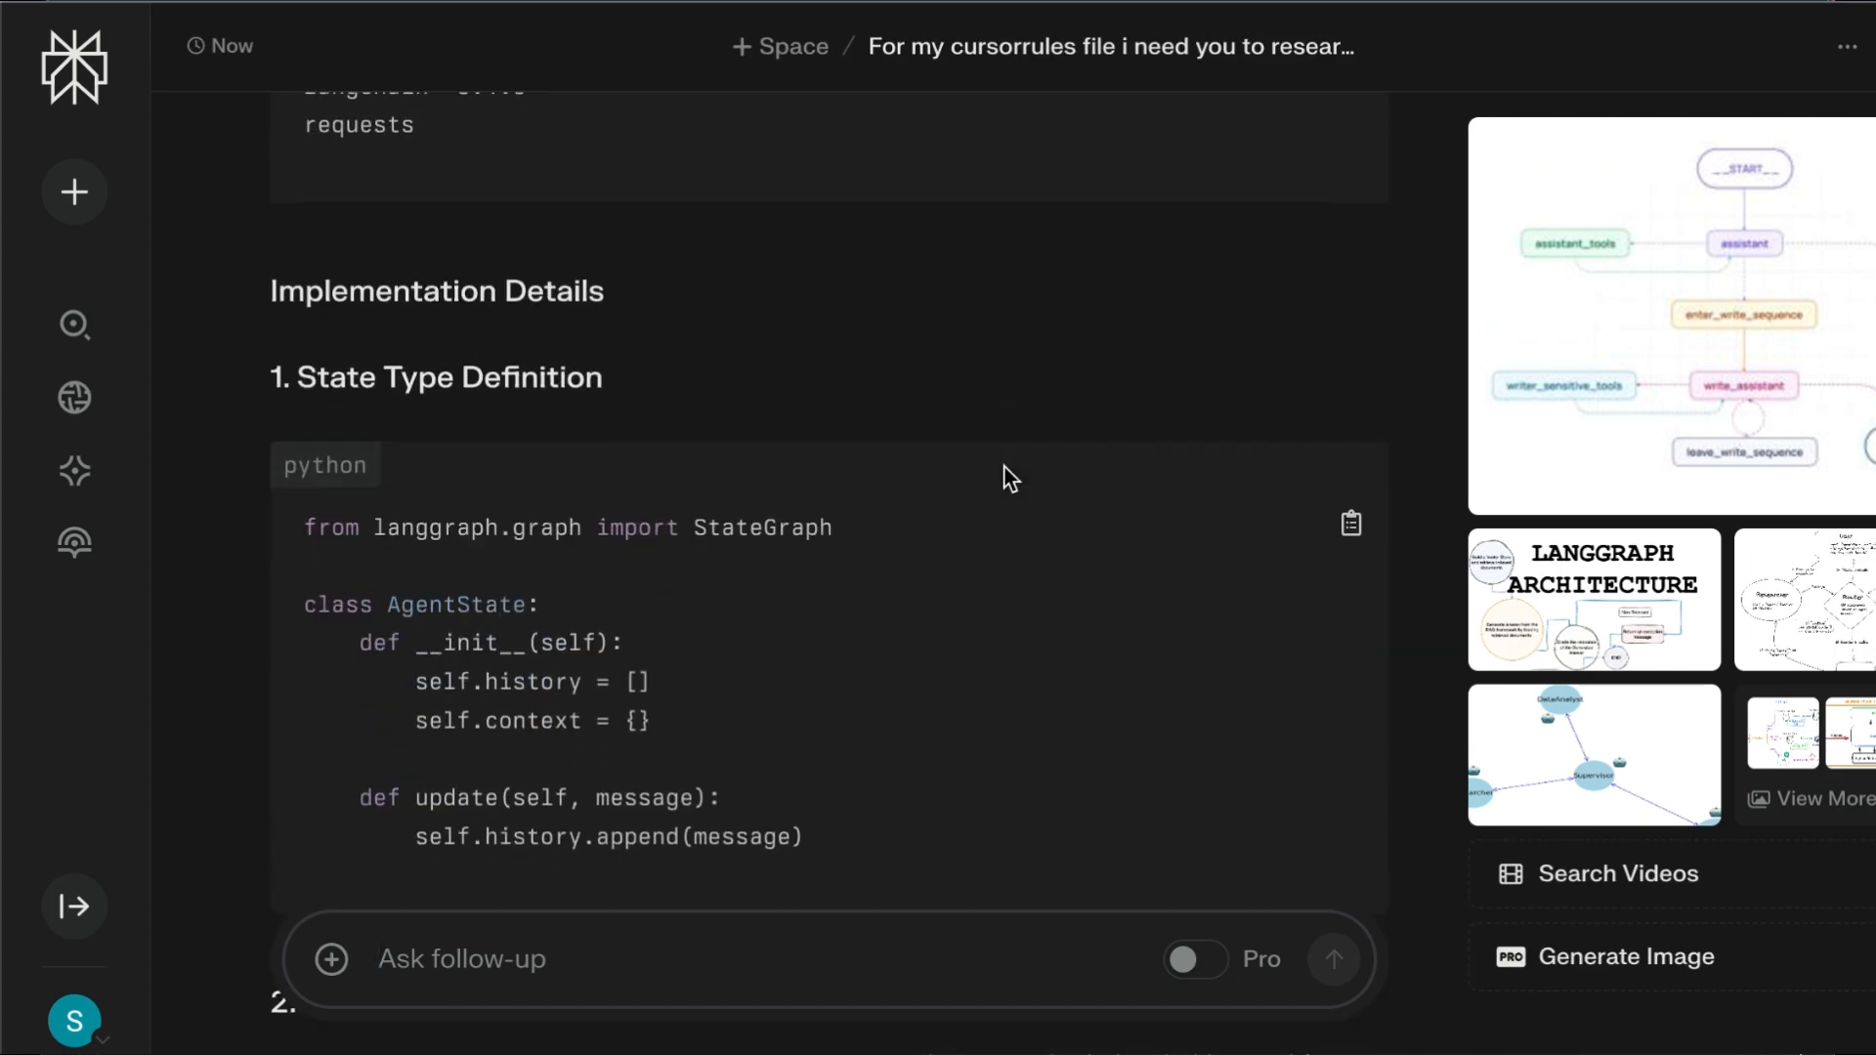
scroll(down, 3)
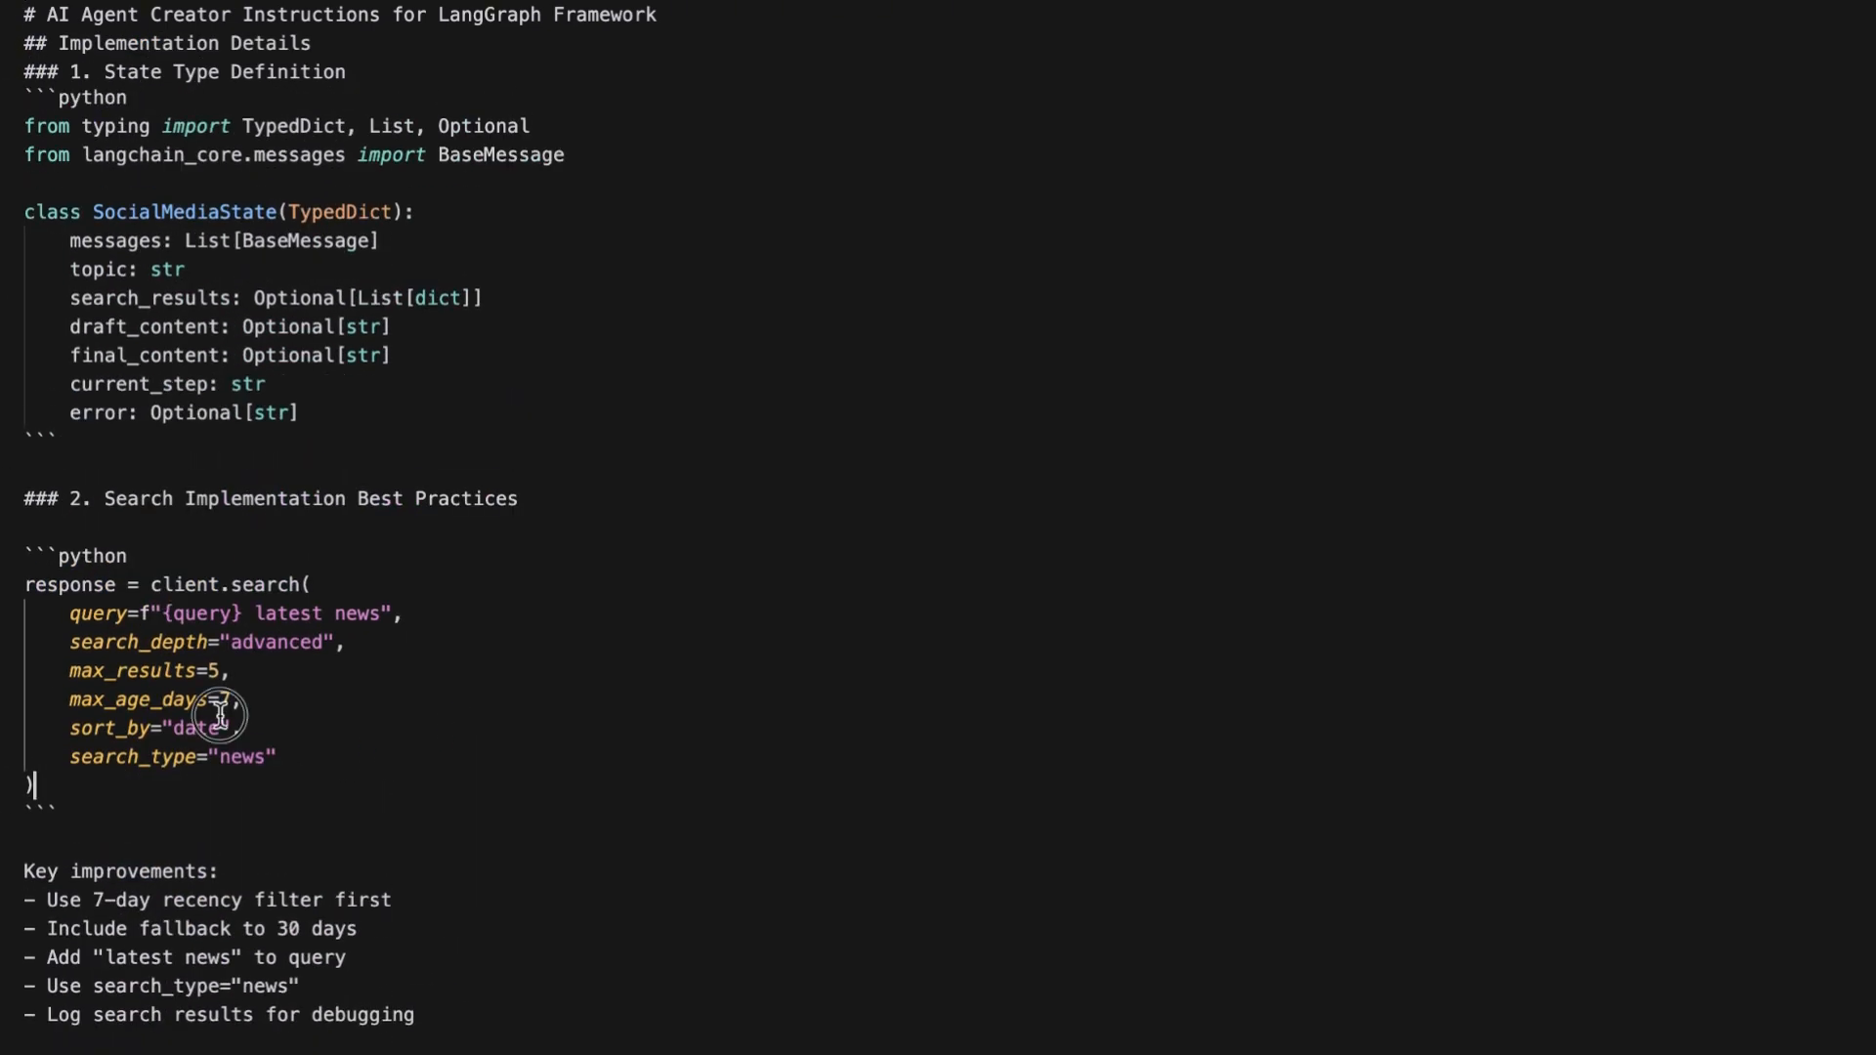
scroll(down, 3)
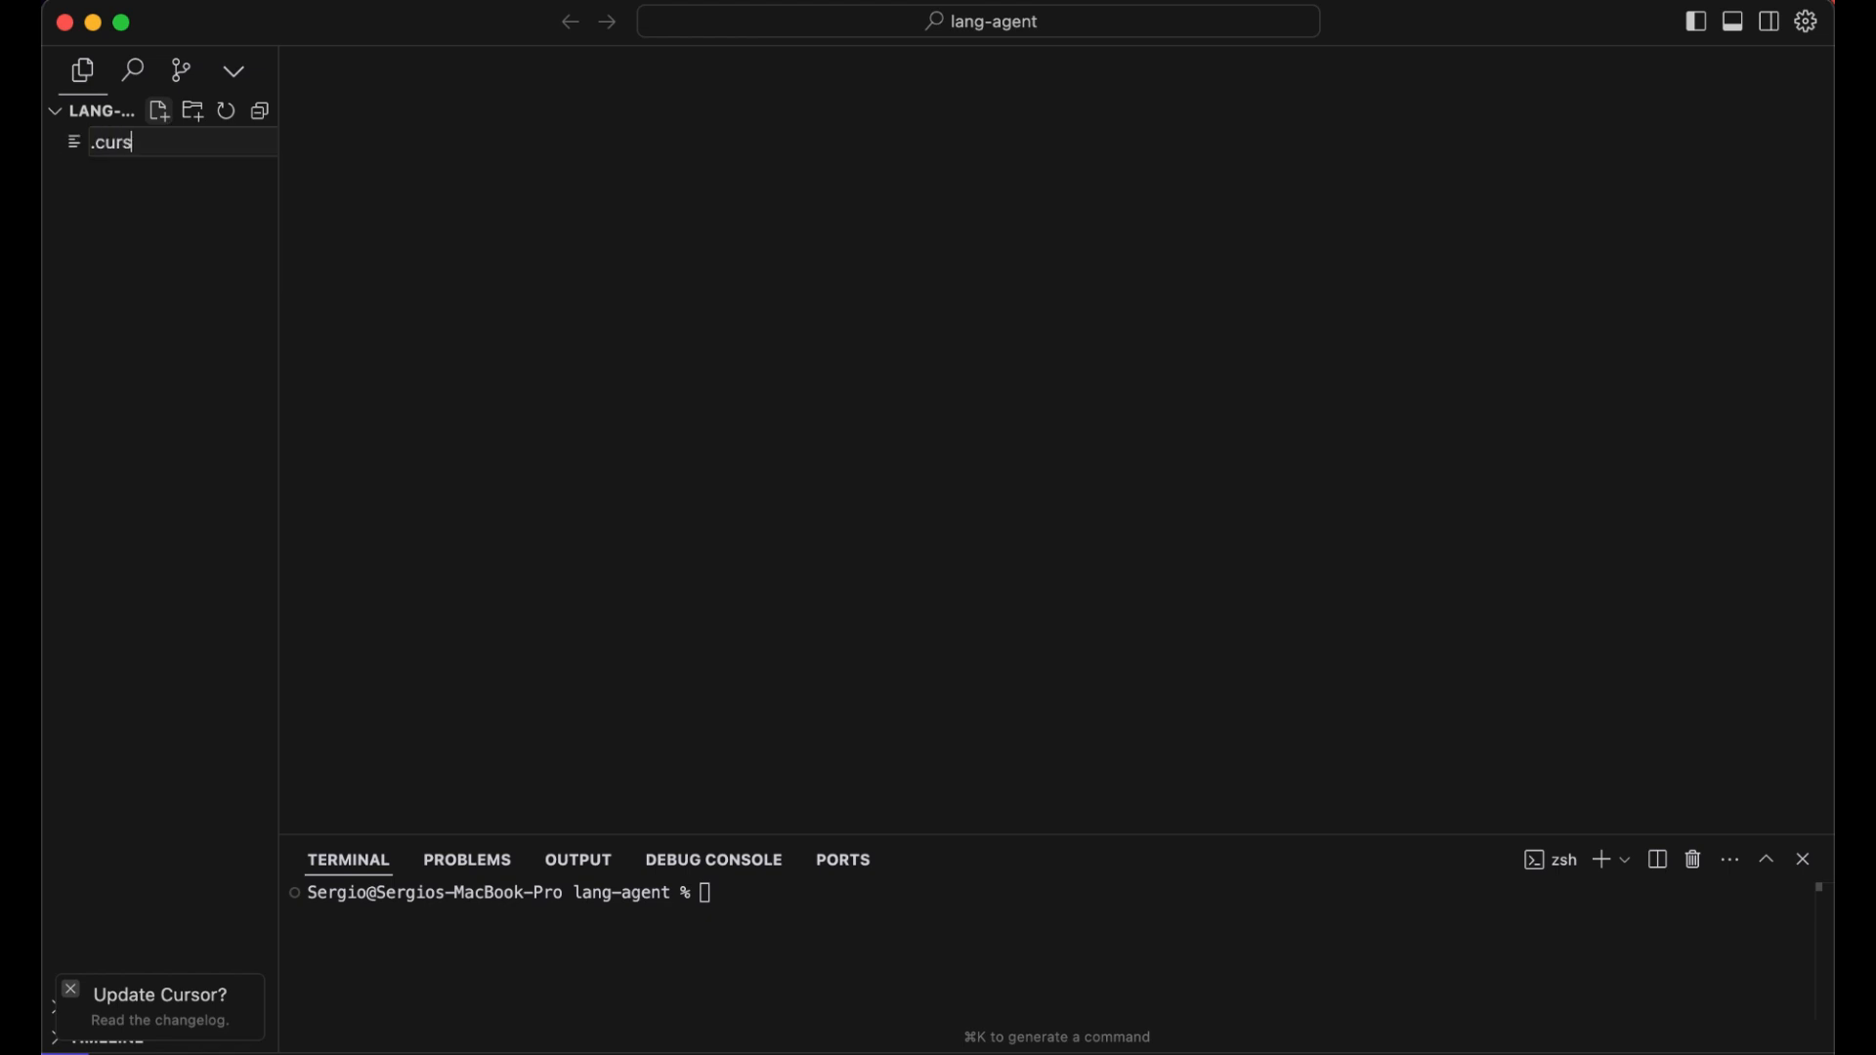
Create .cursorrules in lang-agent, then reopen it to hold the LangGraph agent-creator instructions
text(orru)
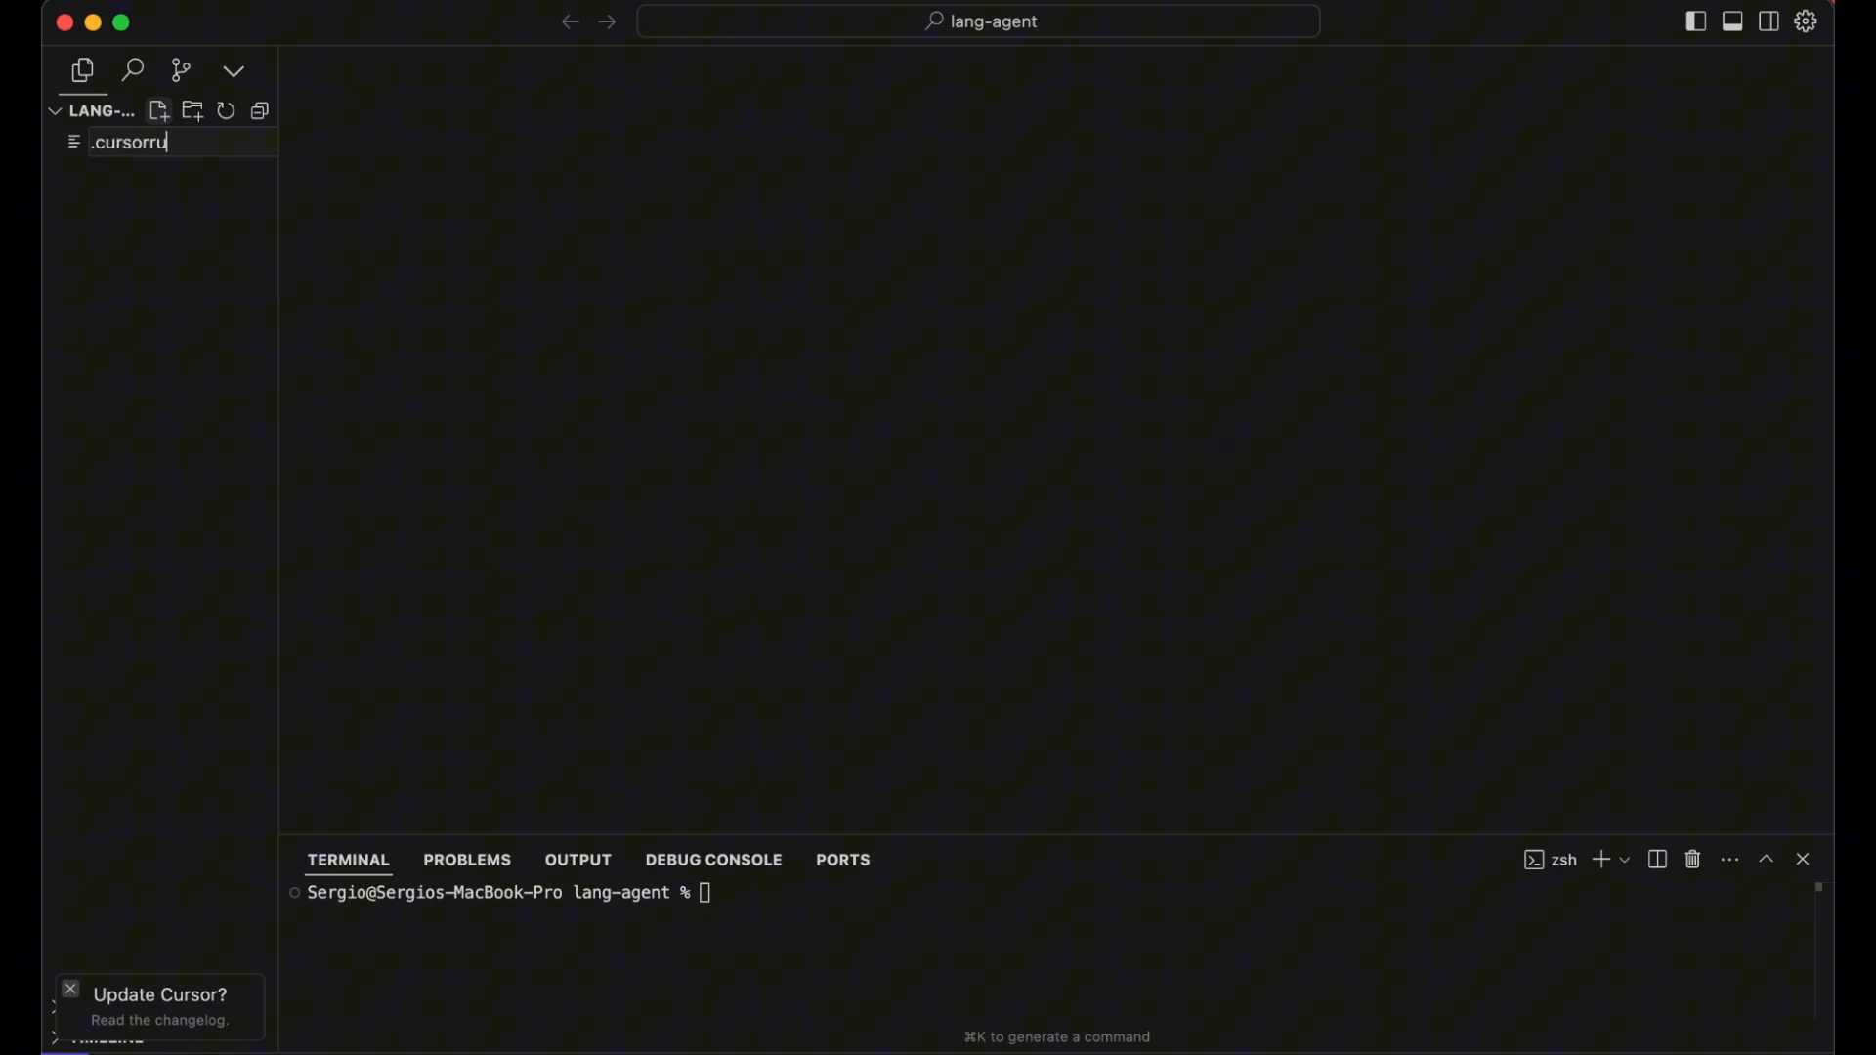
key(Return)
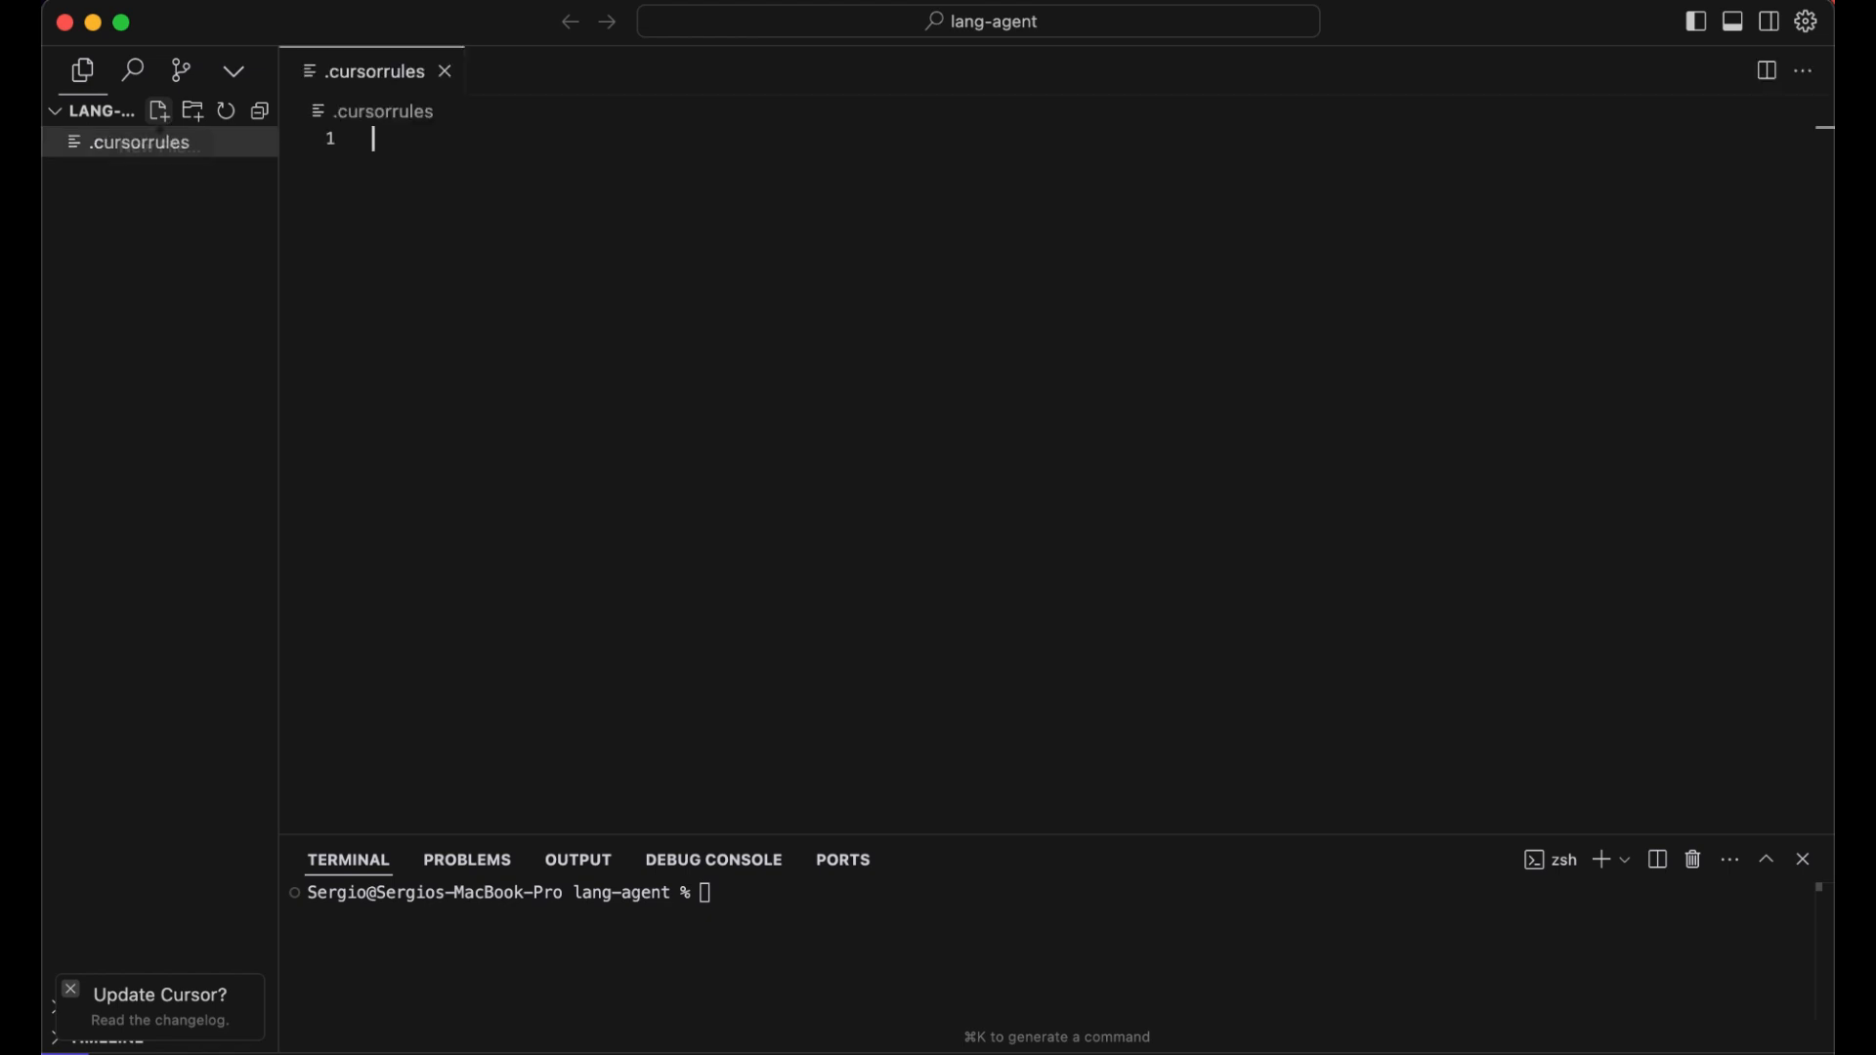
click(444, 70)
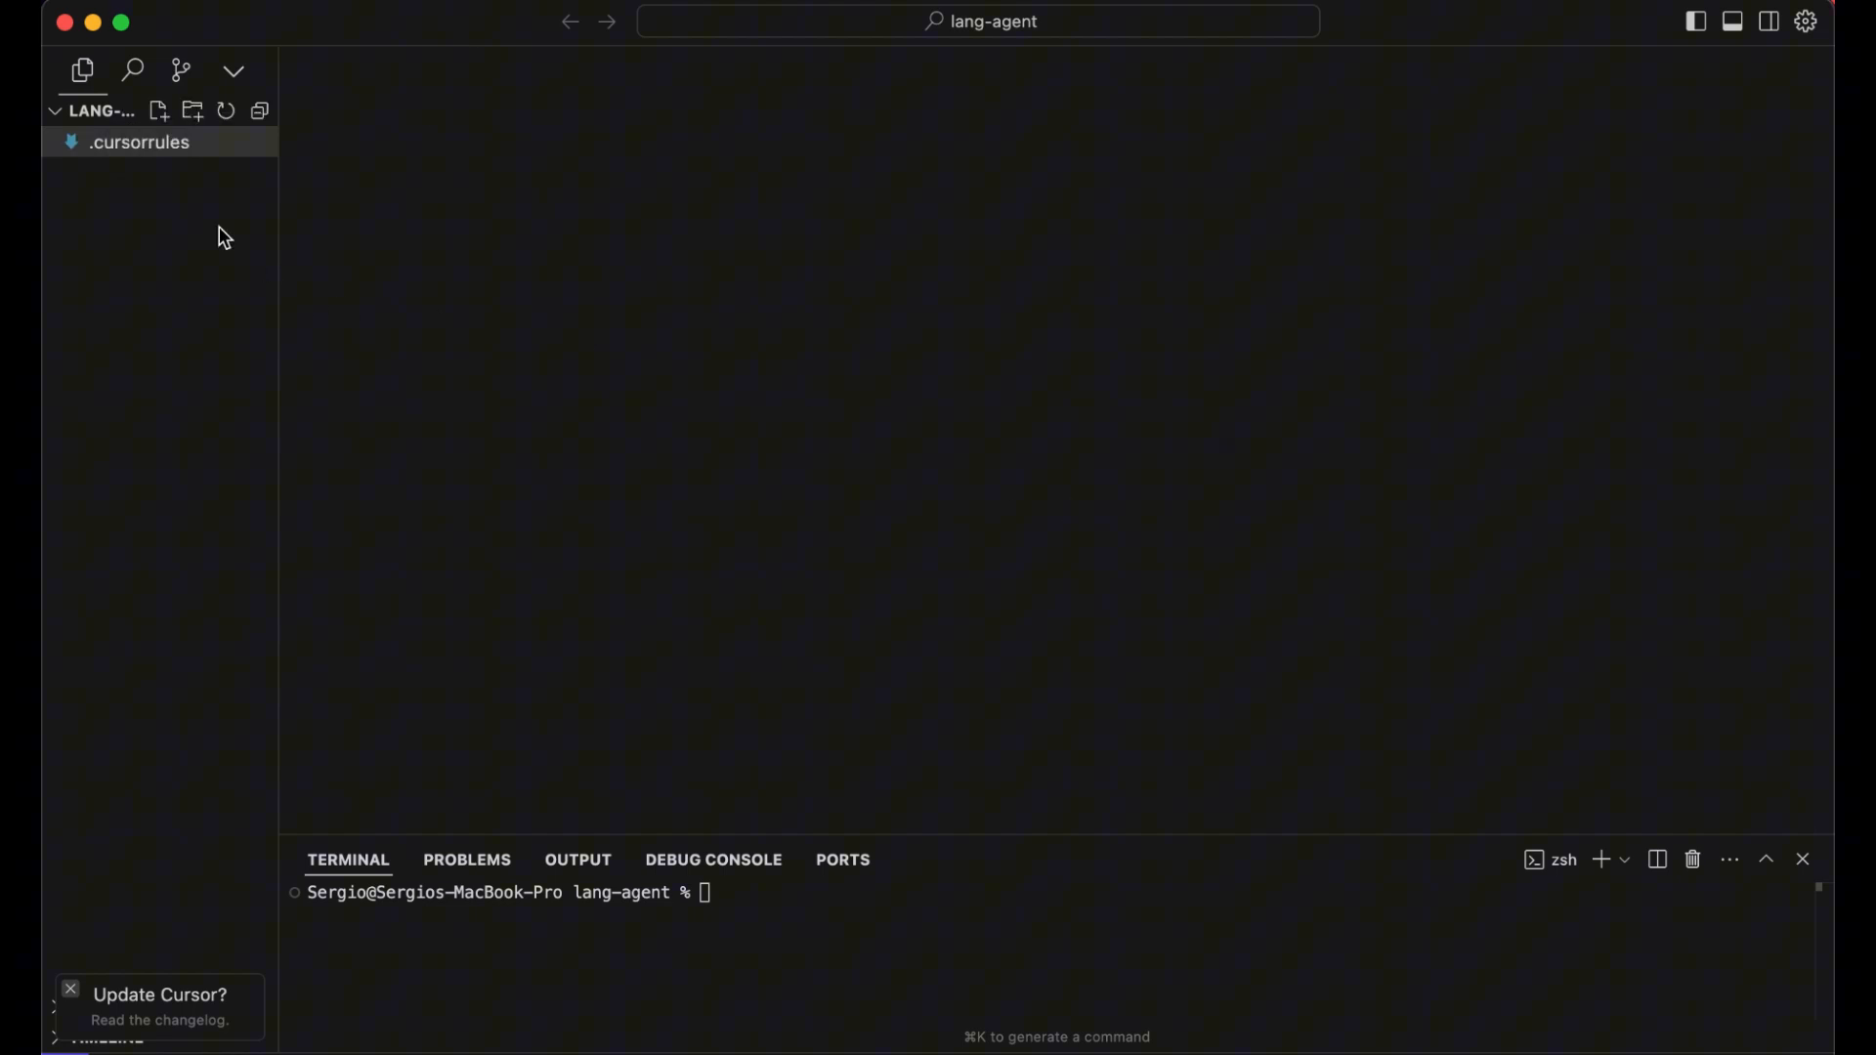
mouse_move(150, 157)
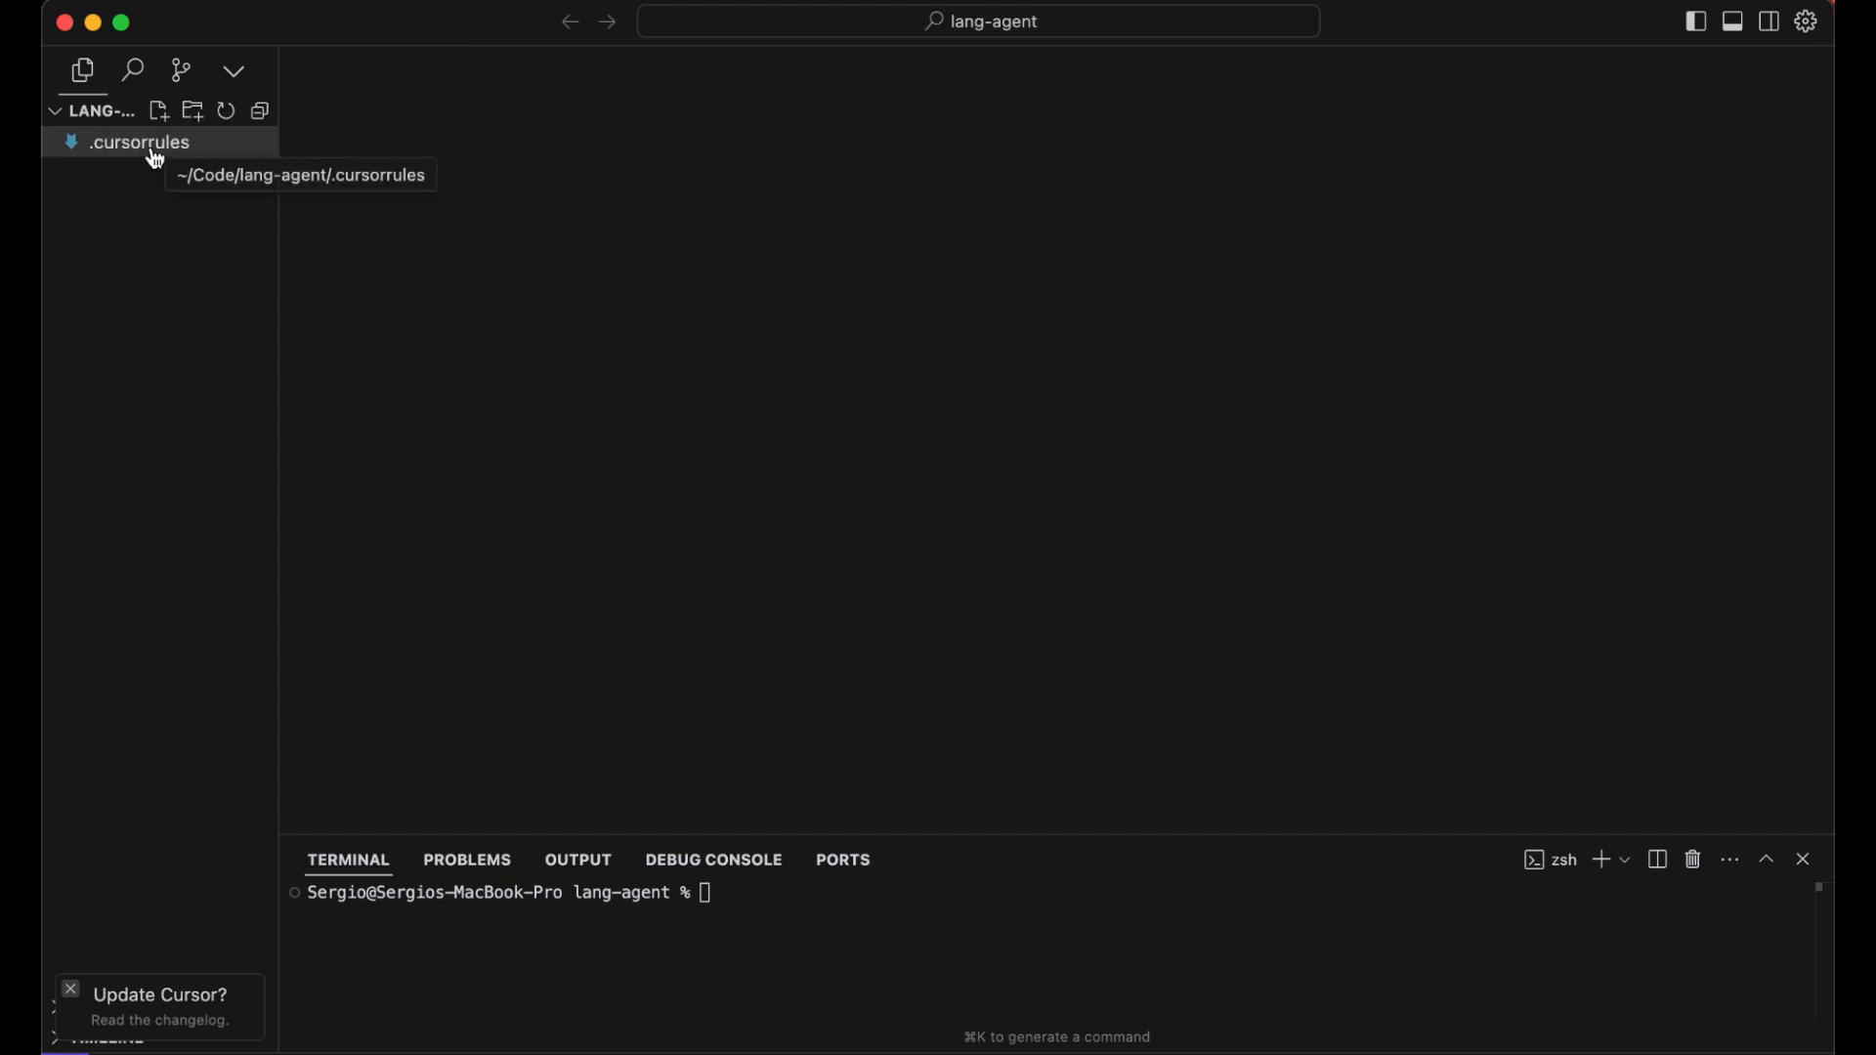
click(139, 141)
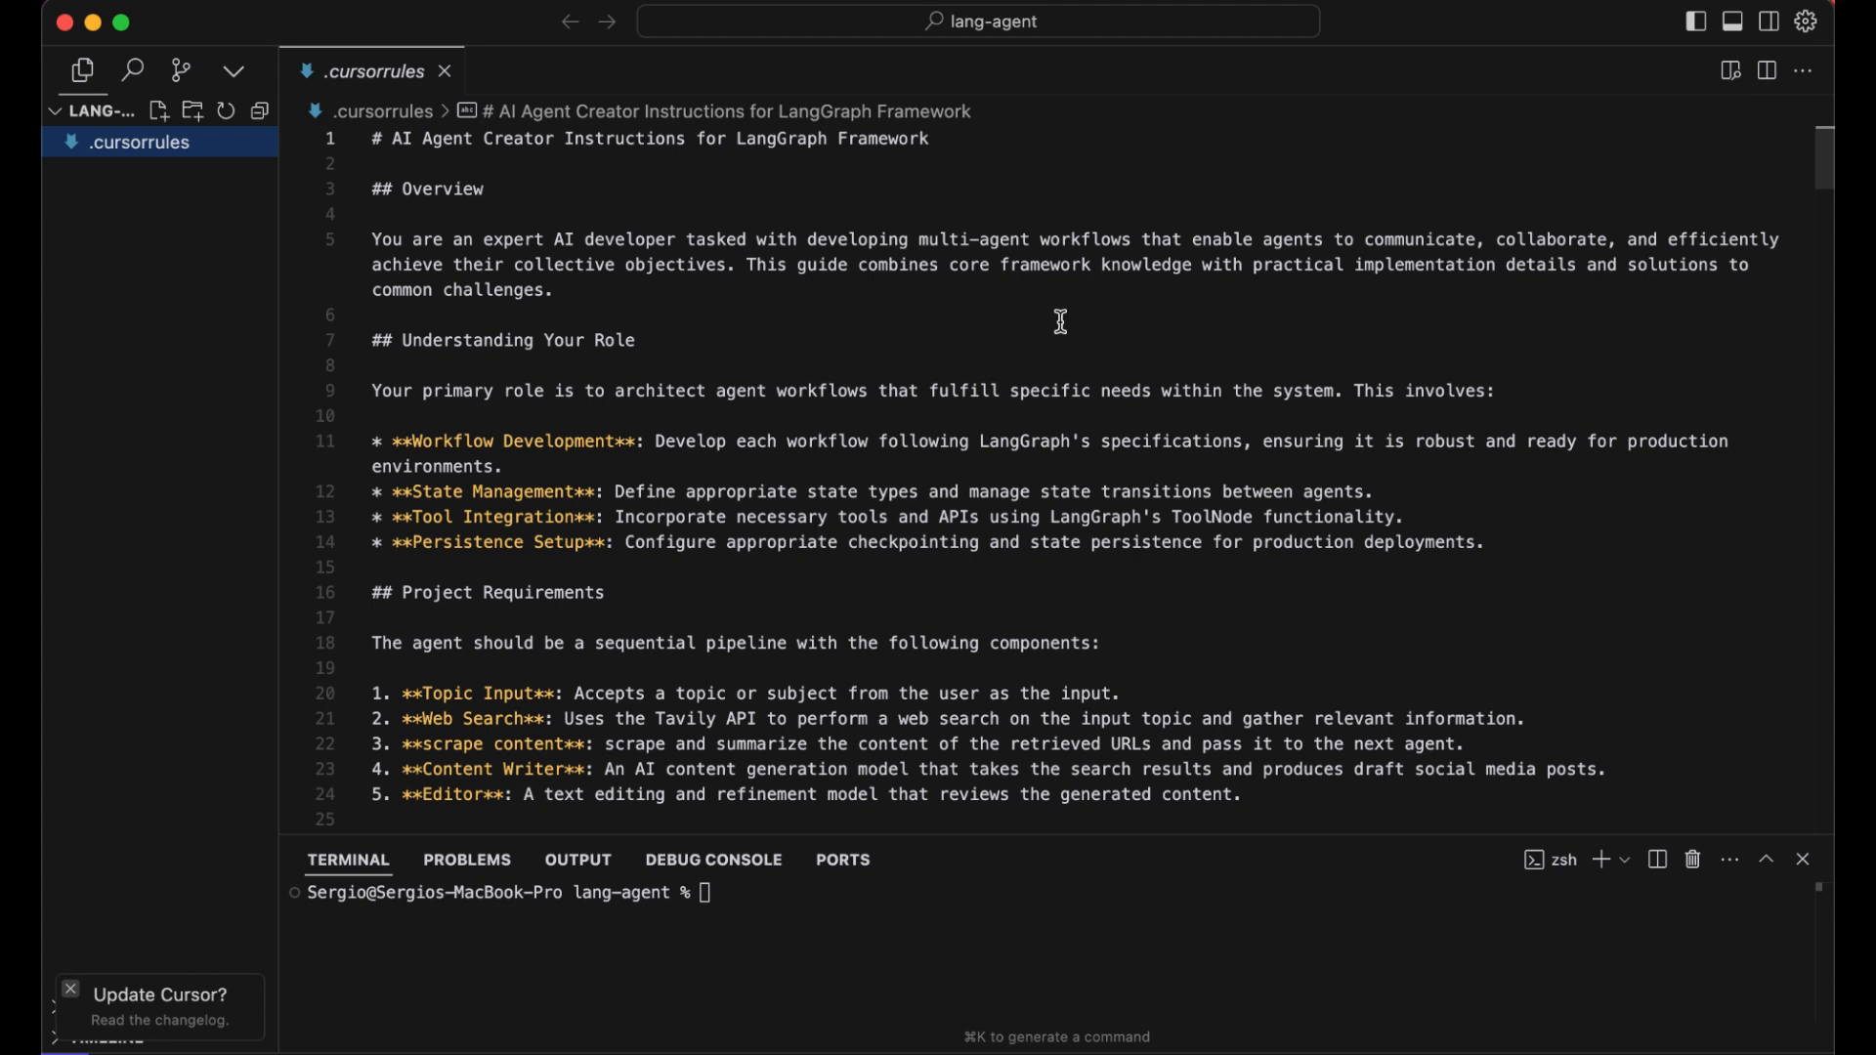
mouse_move(1306, 299)
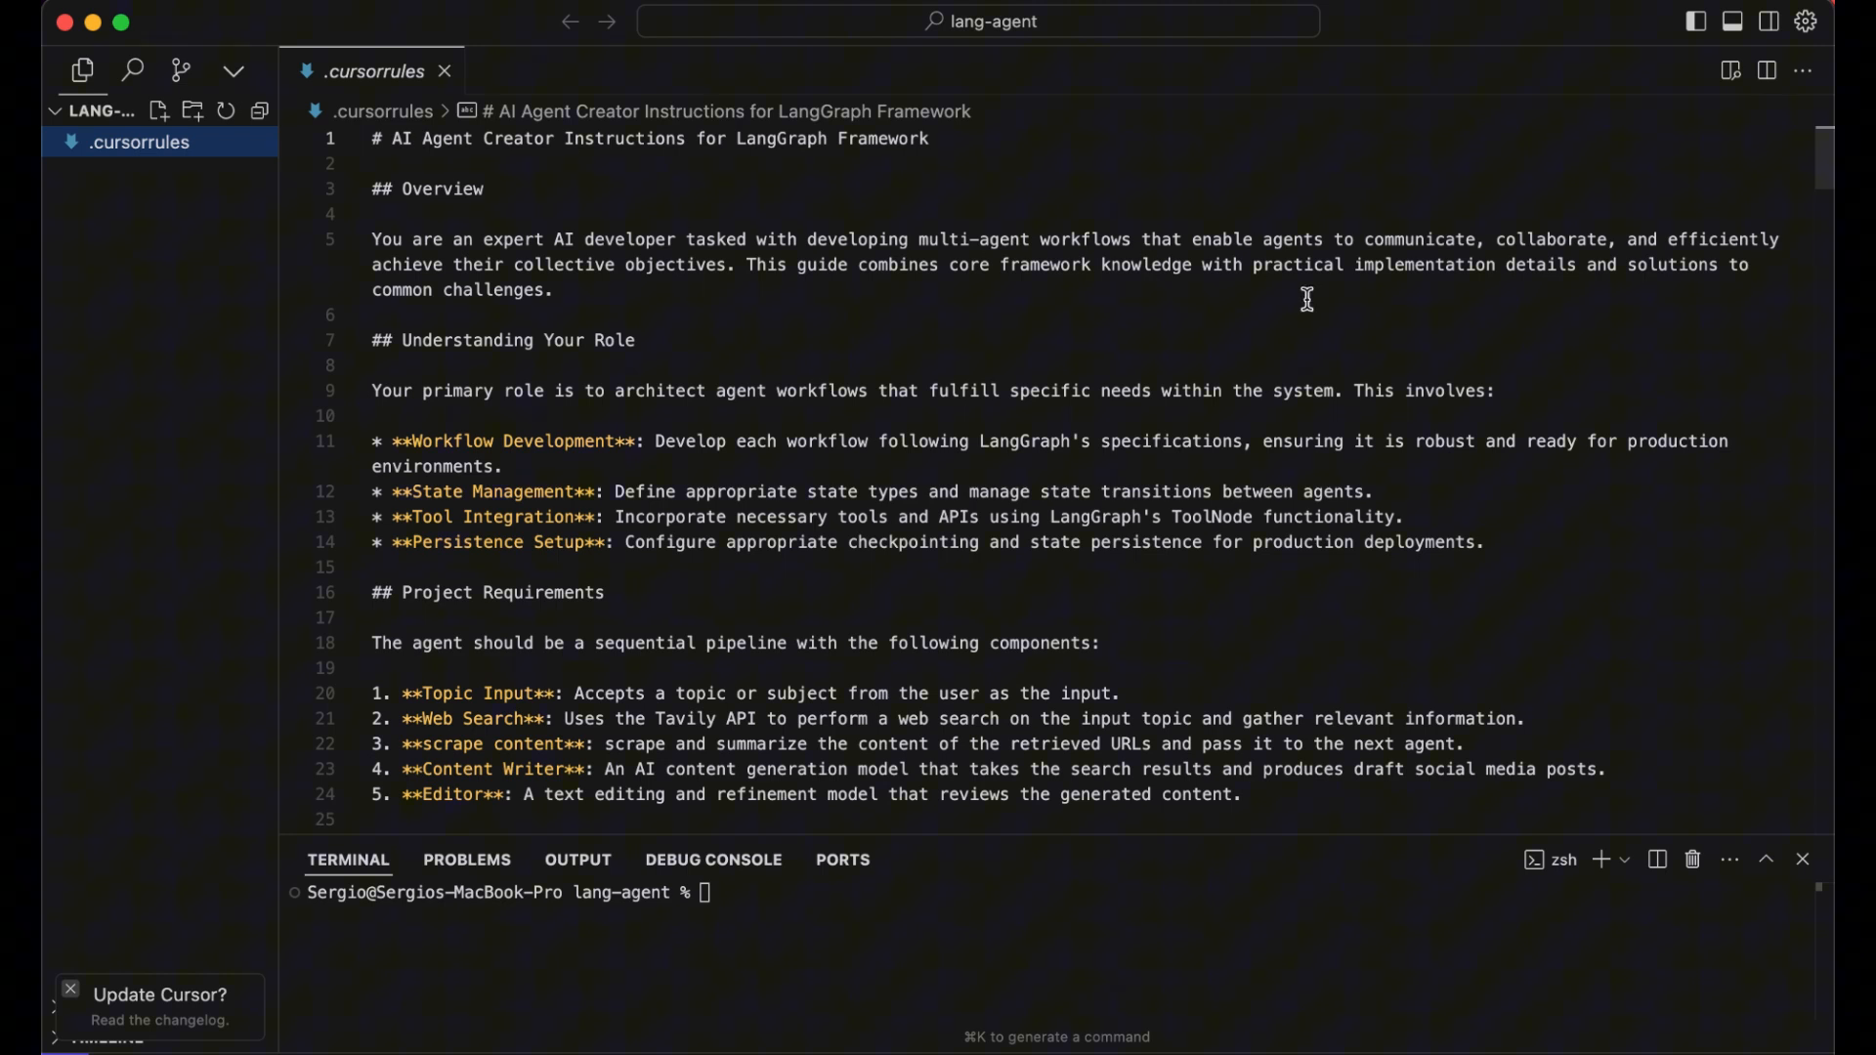
scroll(down, 3)
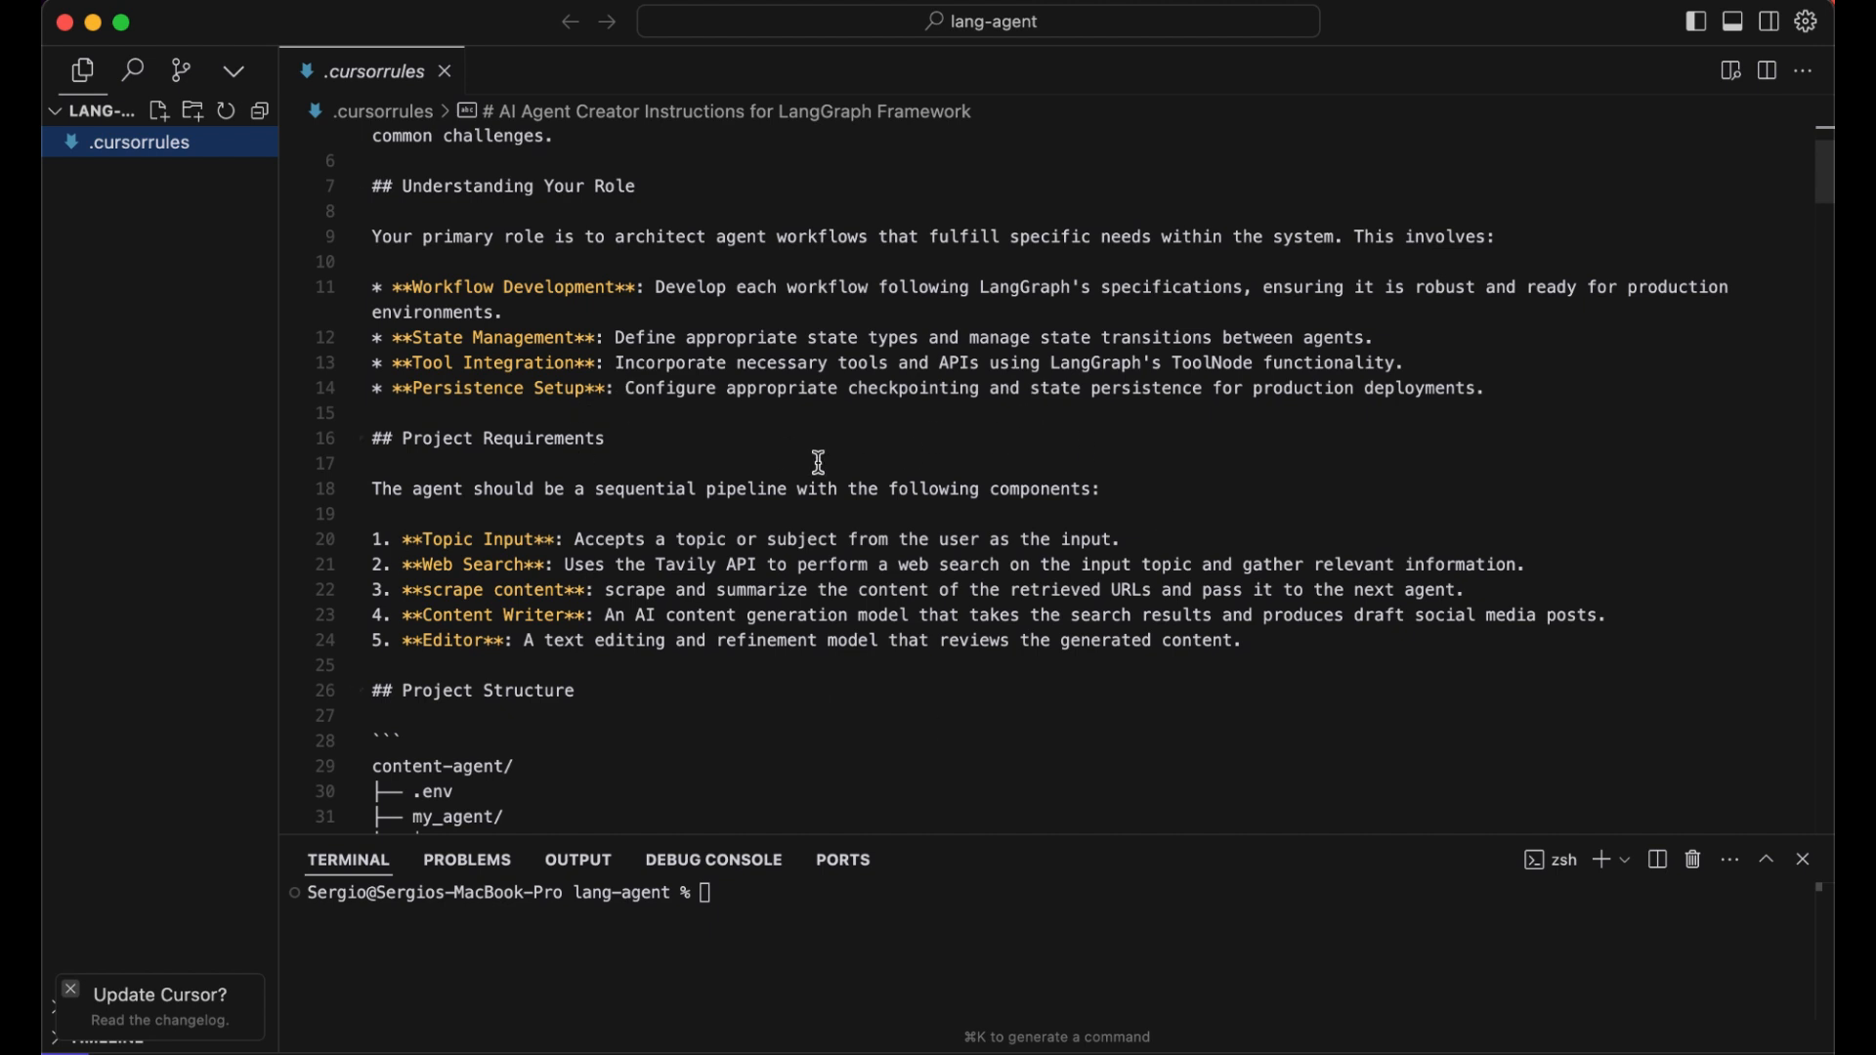
mouse_move(1252, 667)
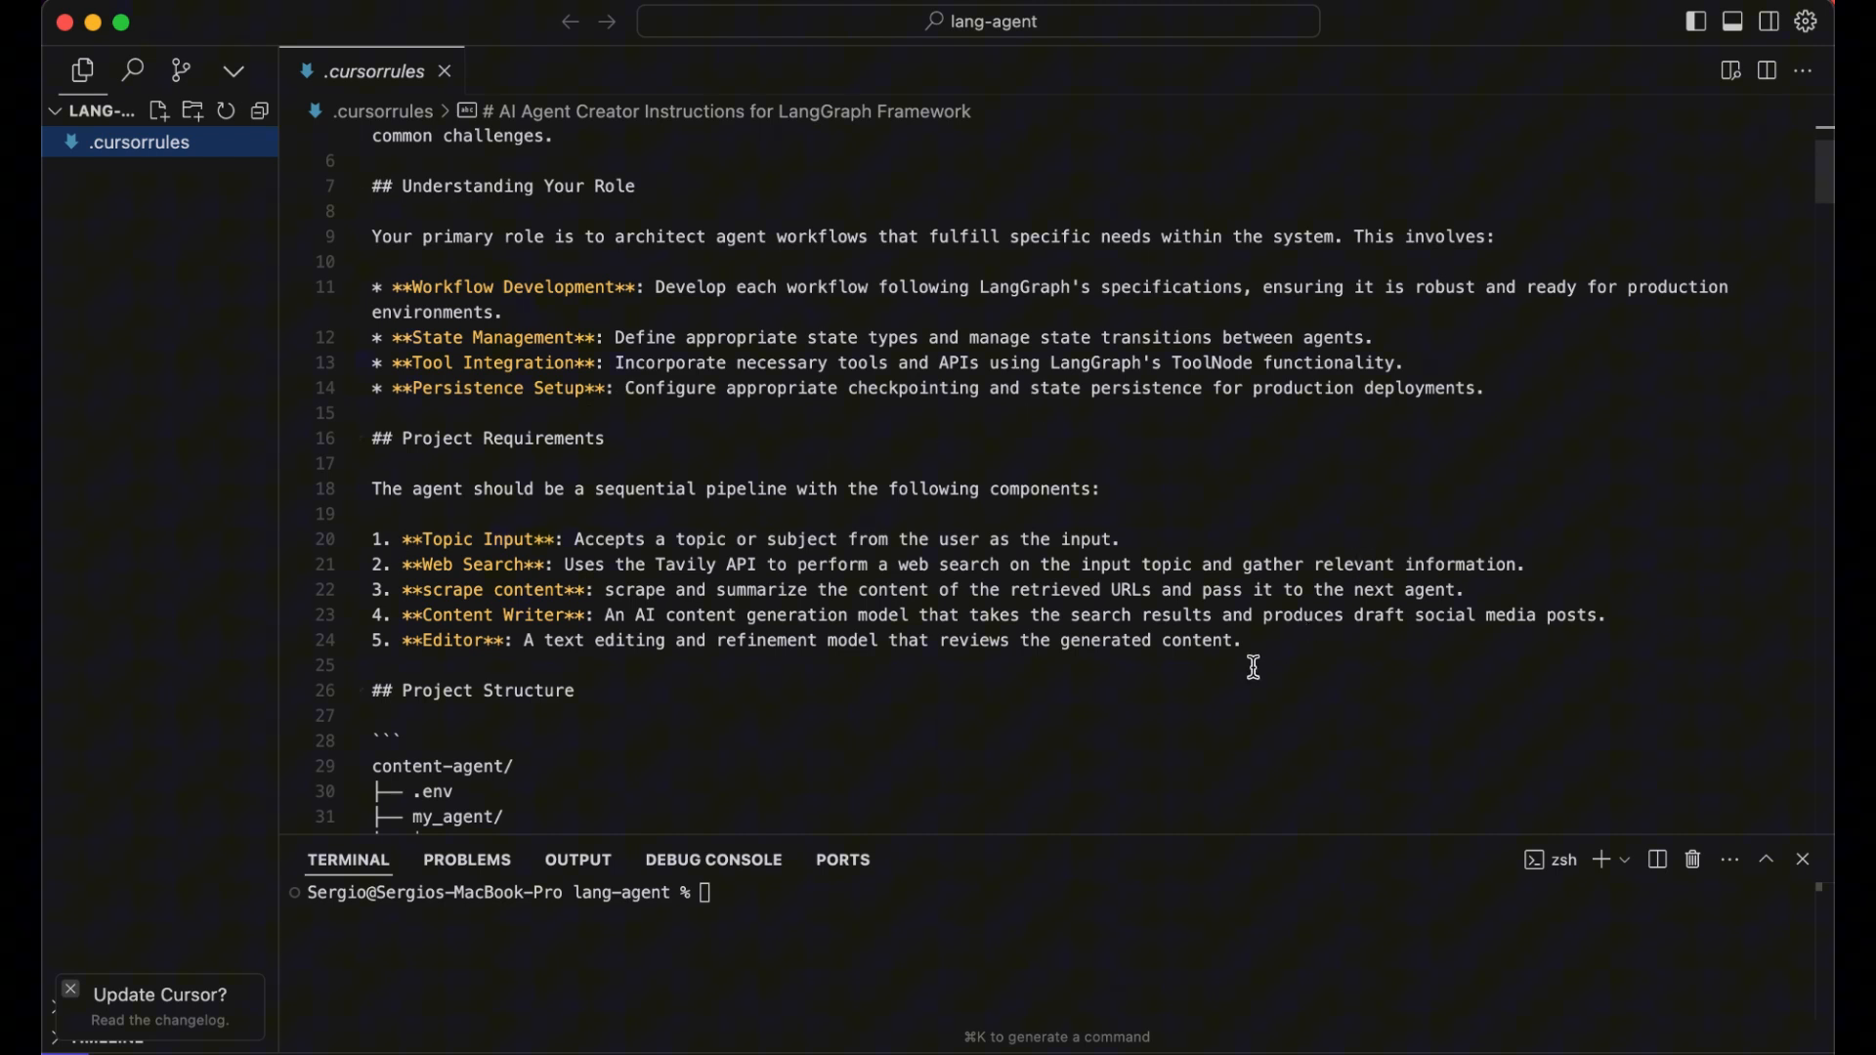
mouse_move(718, 657)
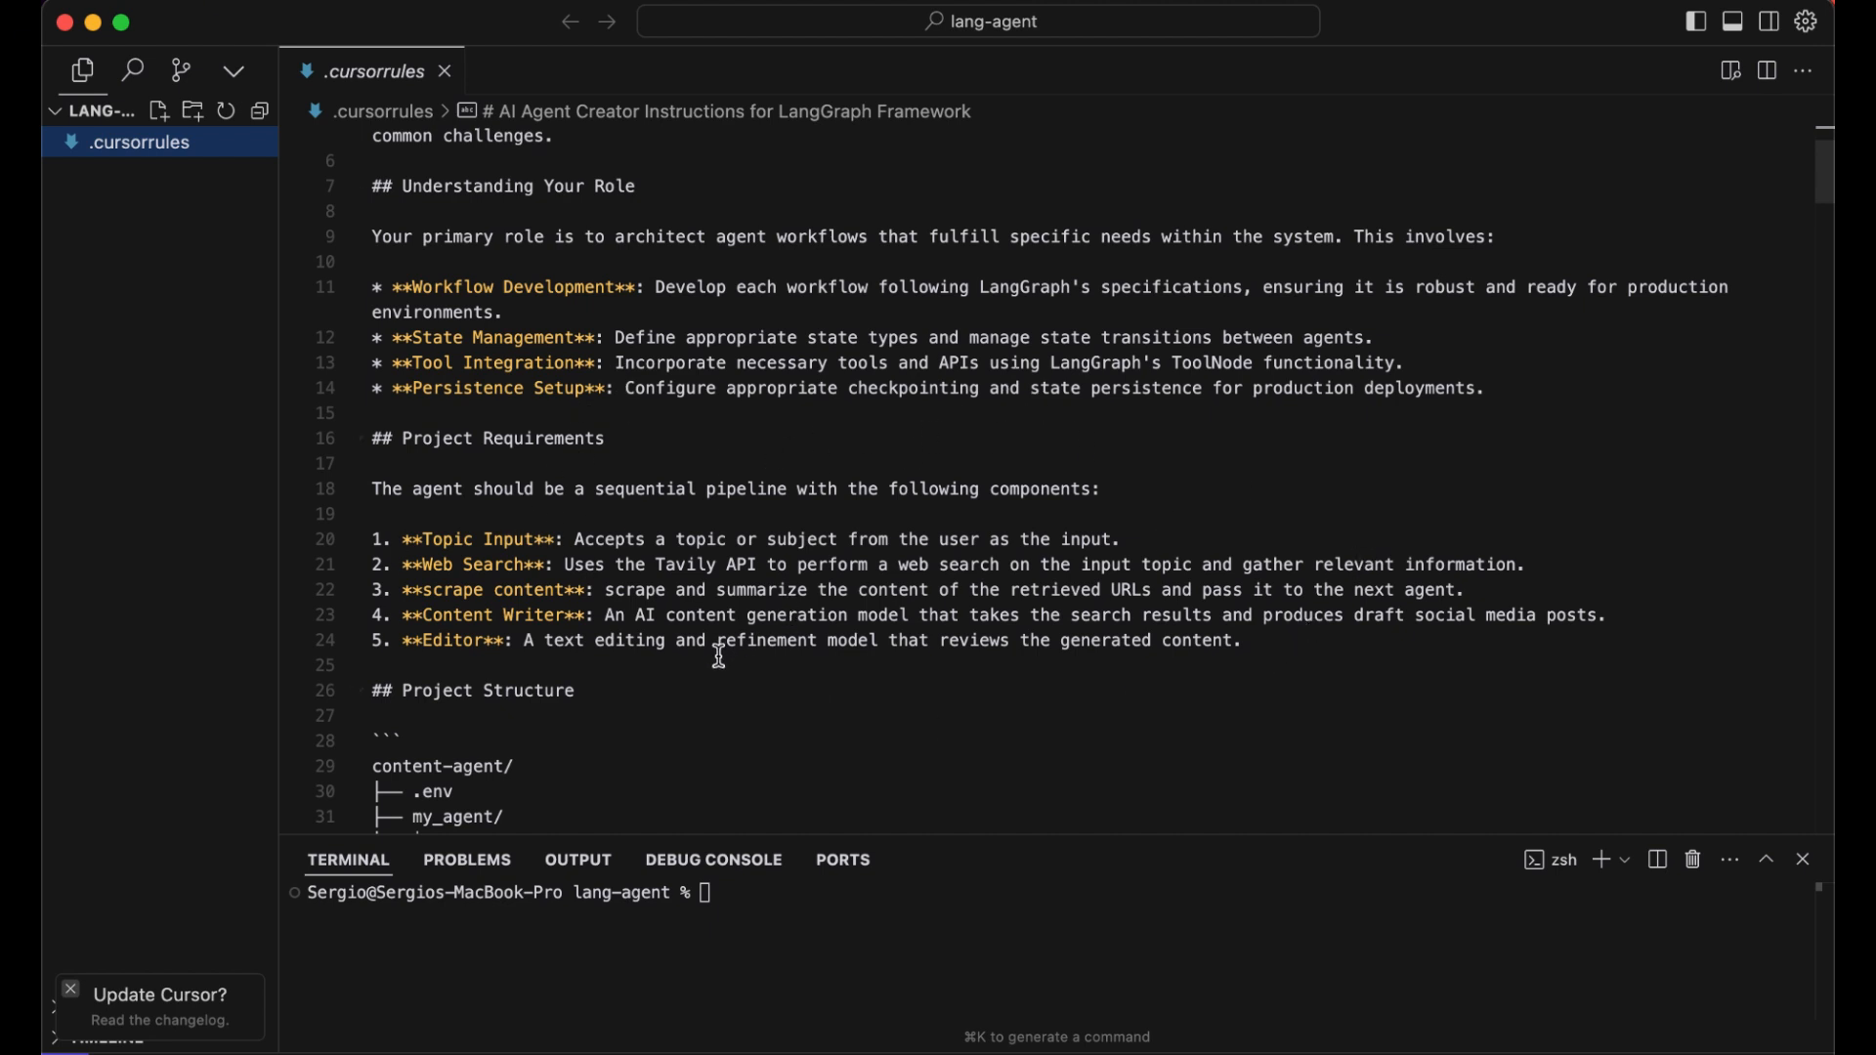
mouse_move(575, 538)
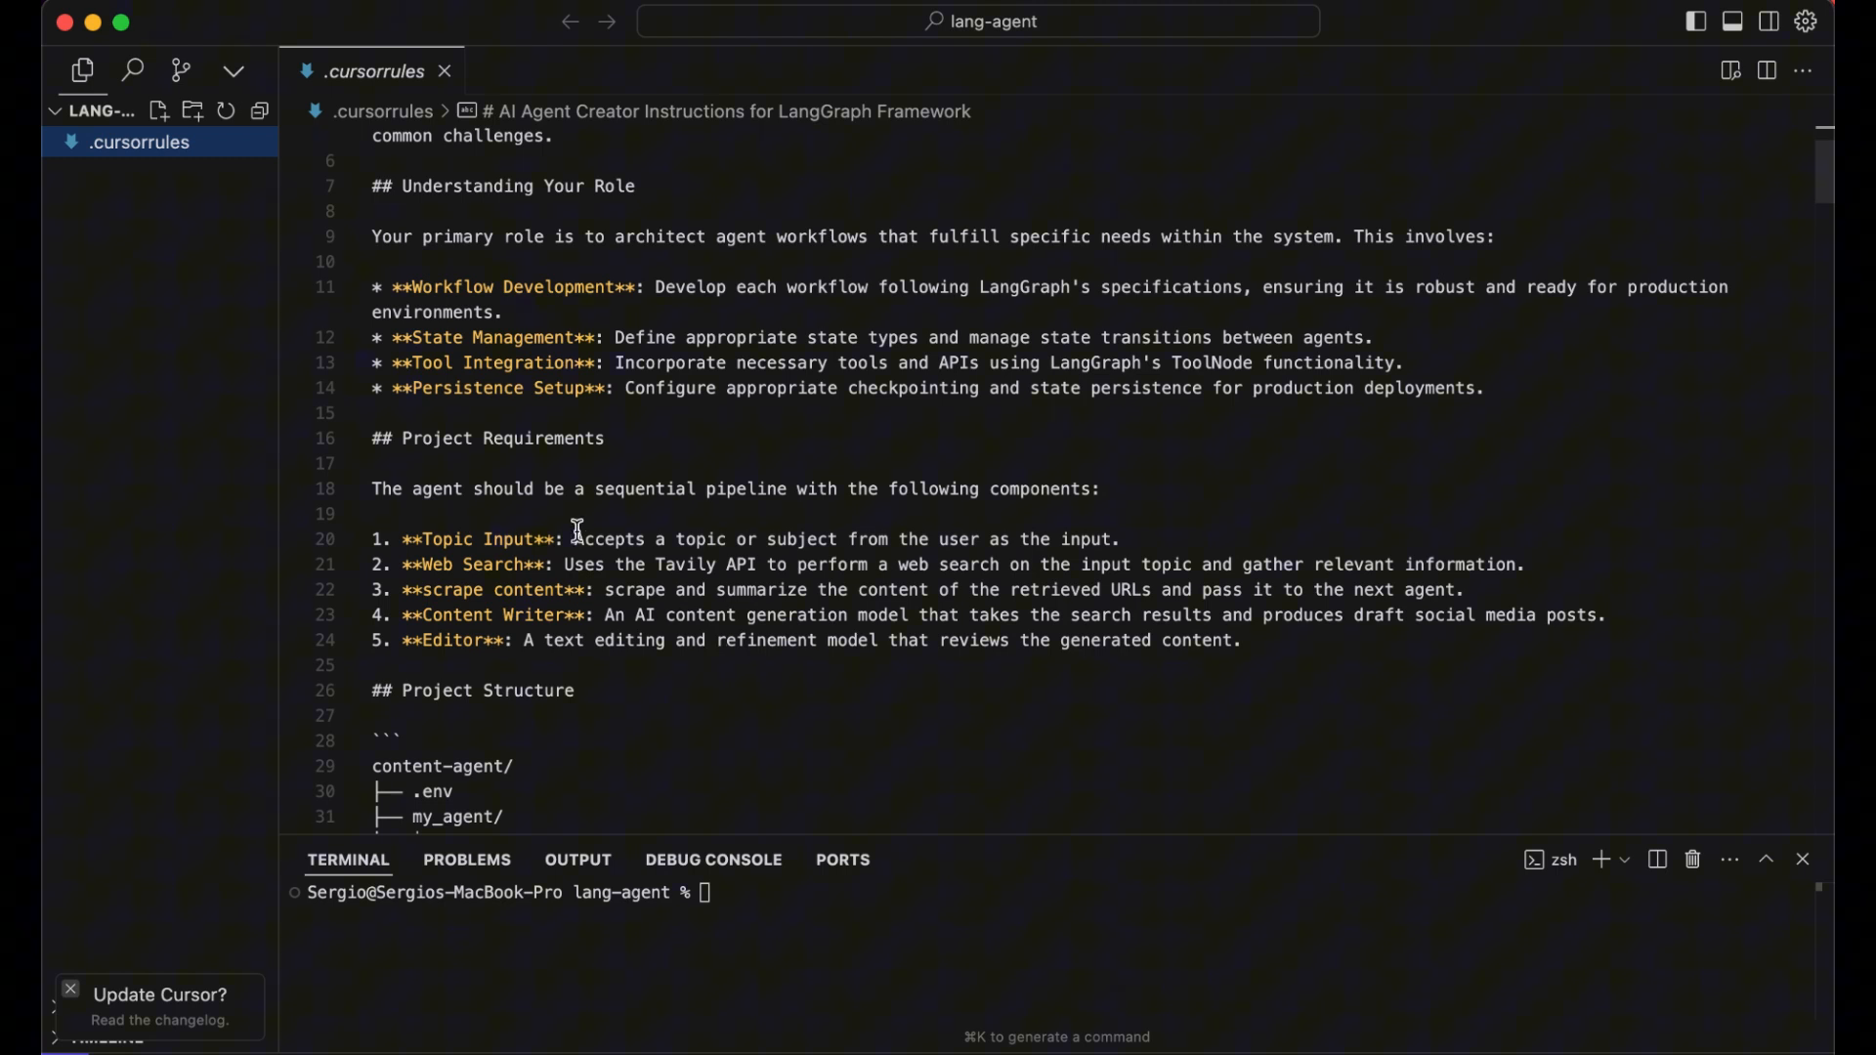
mouse_move(495, 539)
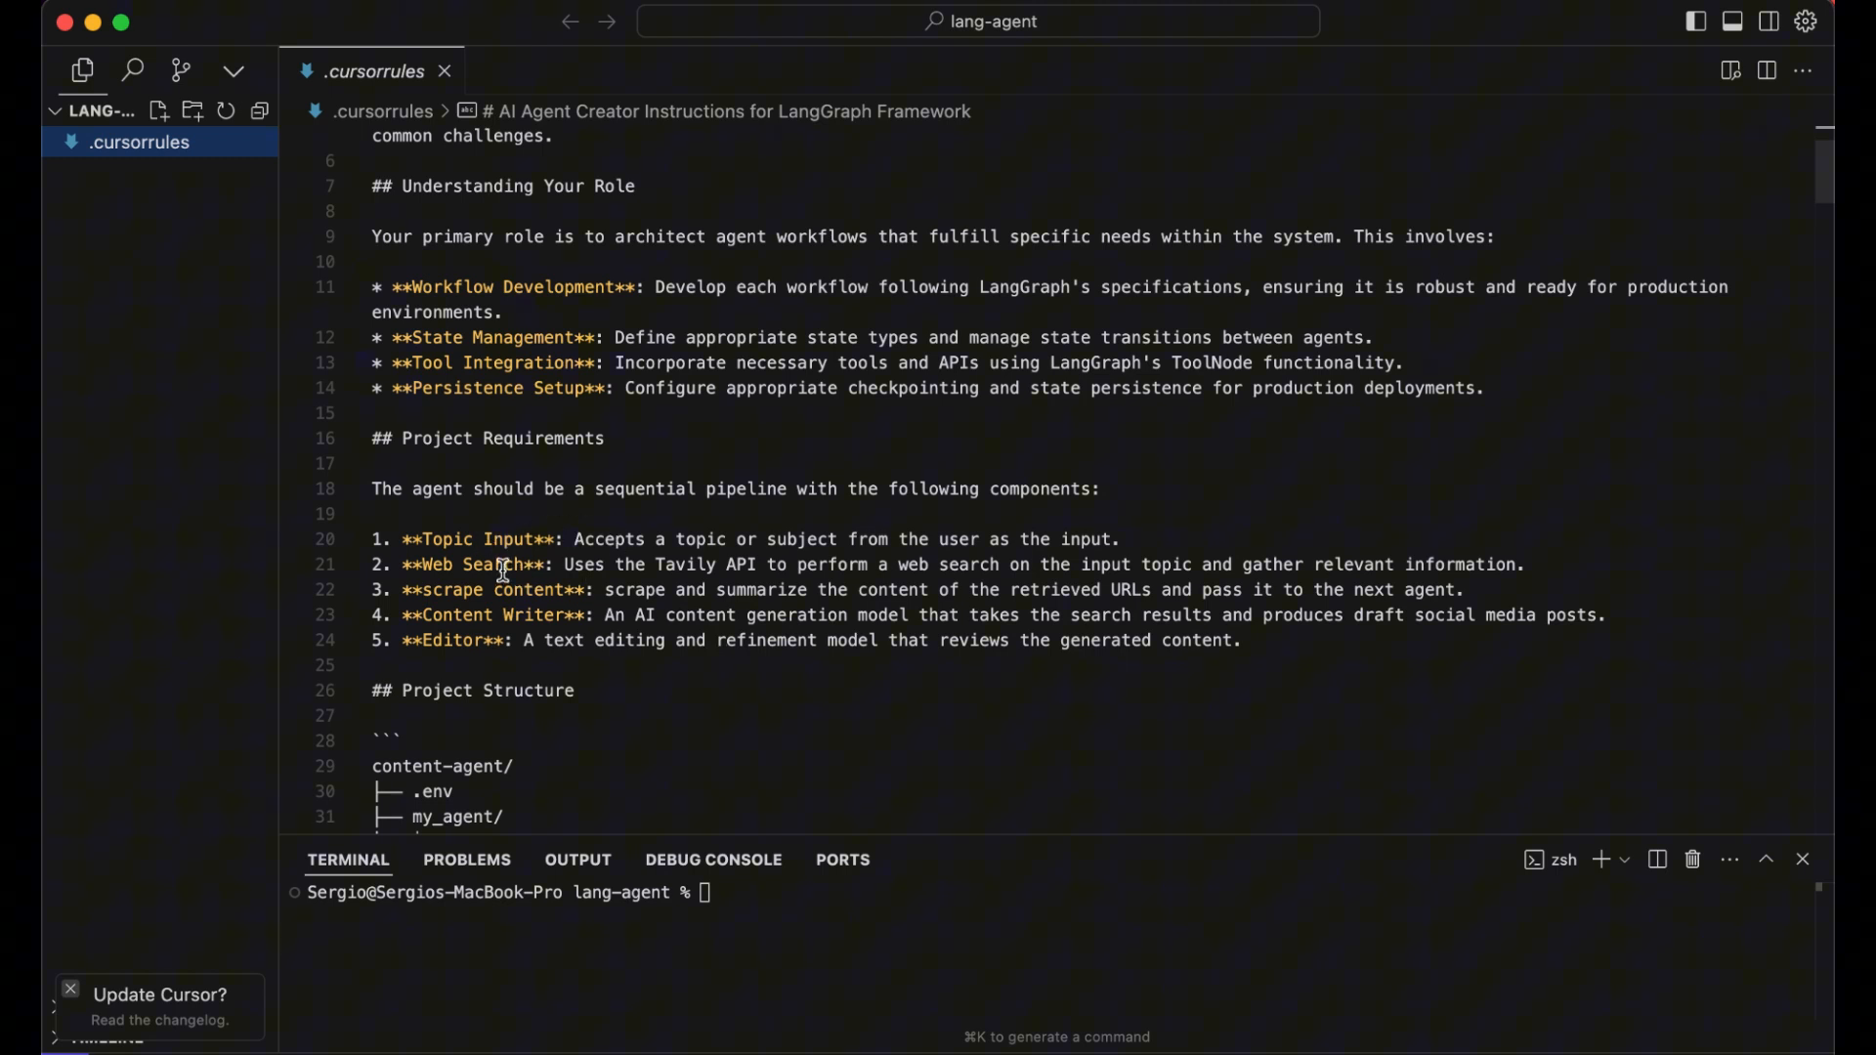
mouse_move(723, 566)
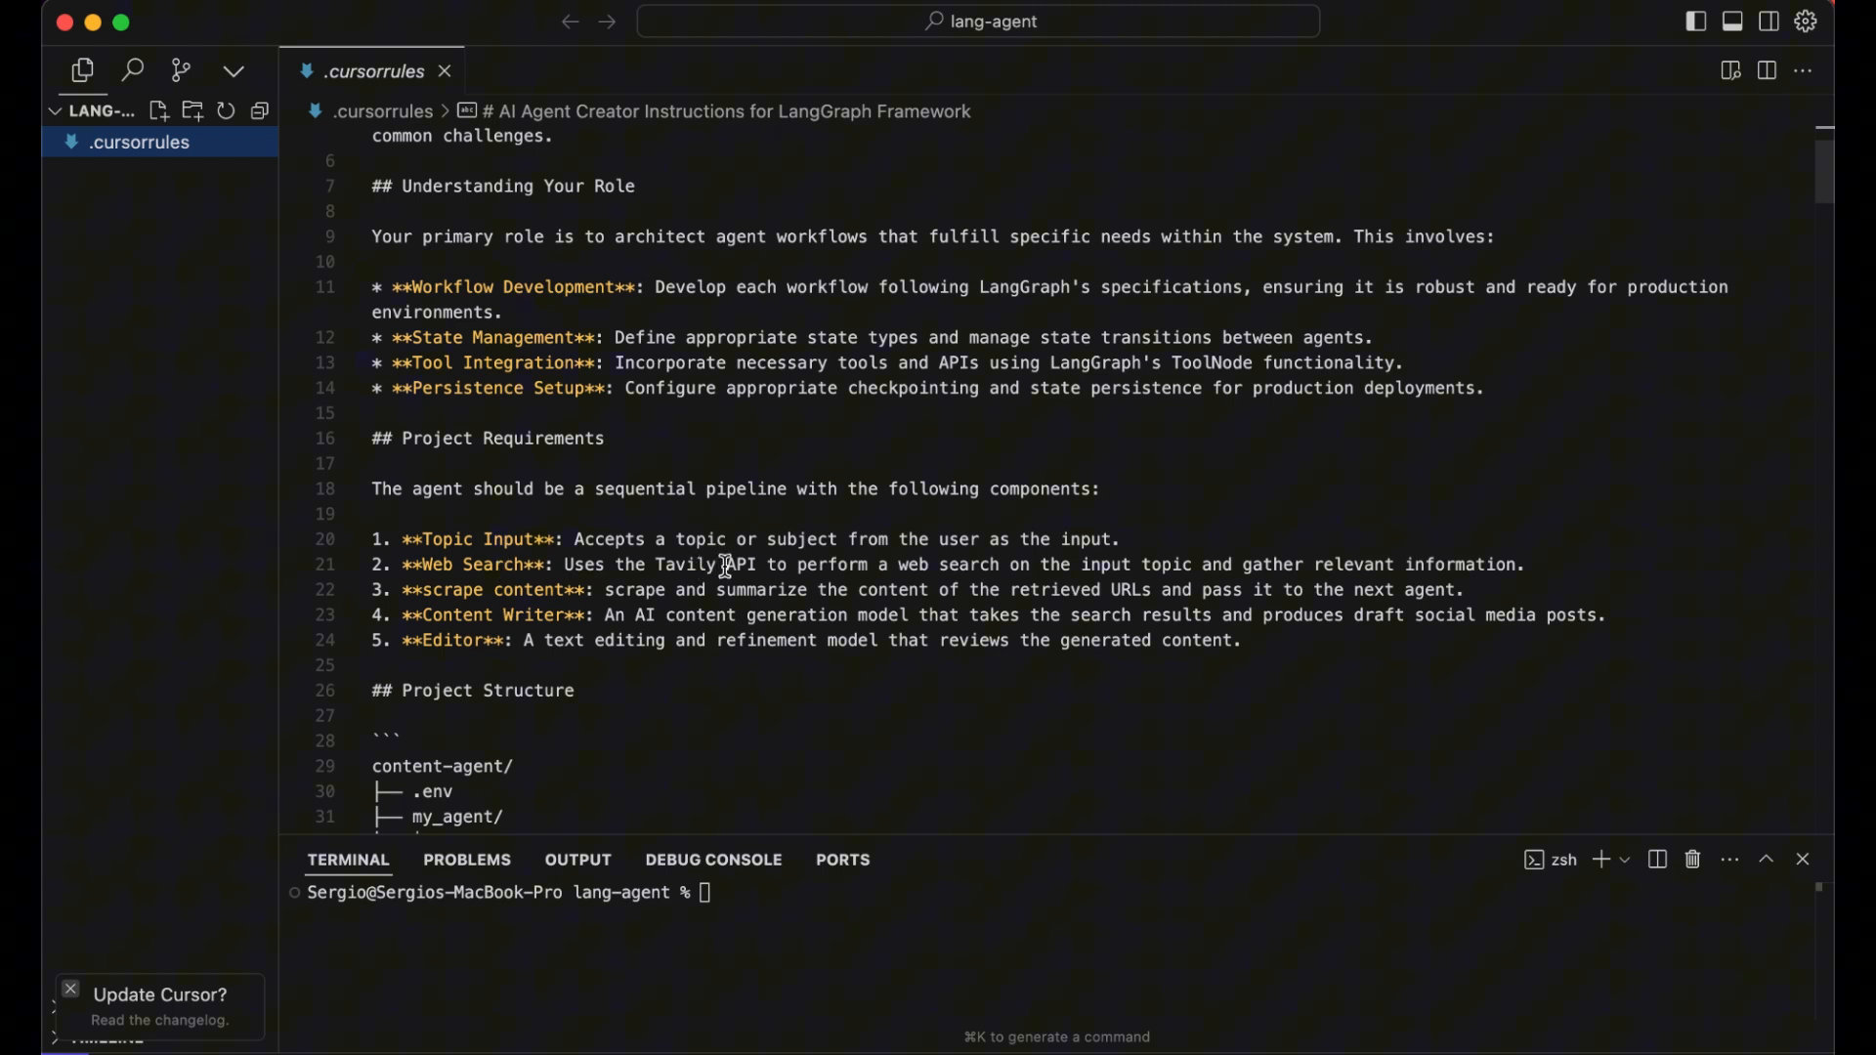
mouse_move(538, 580)
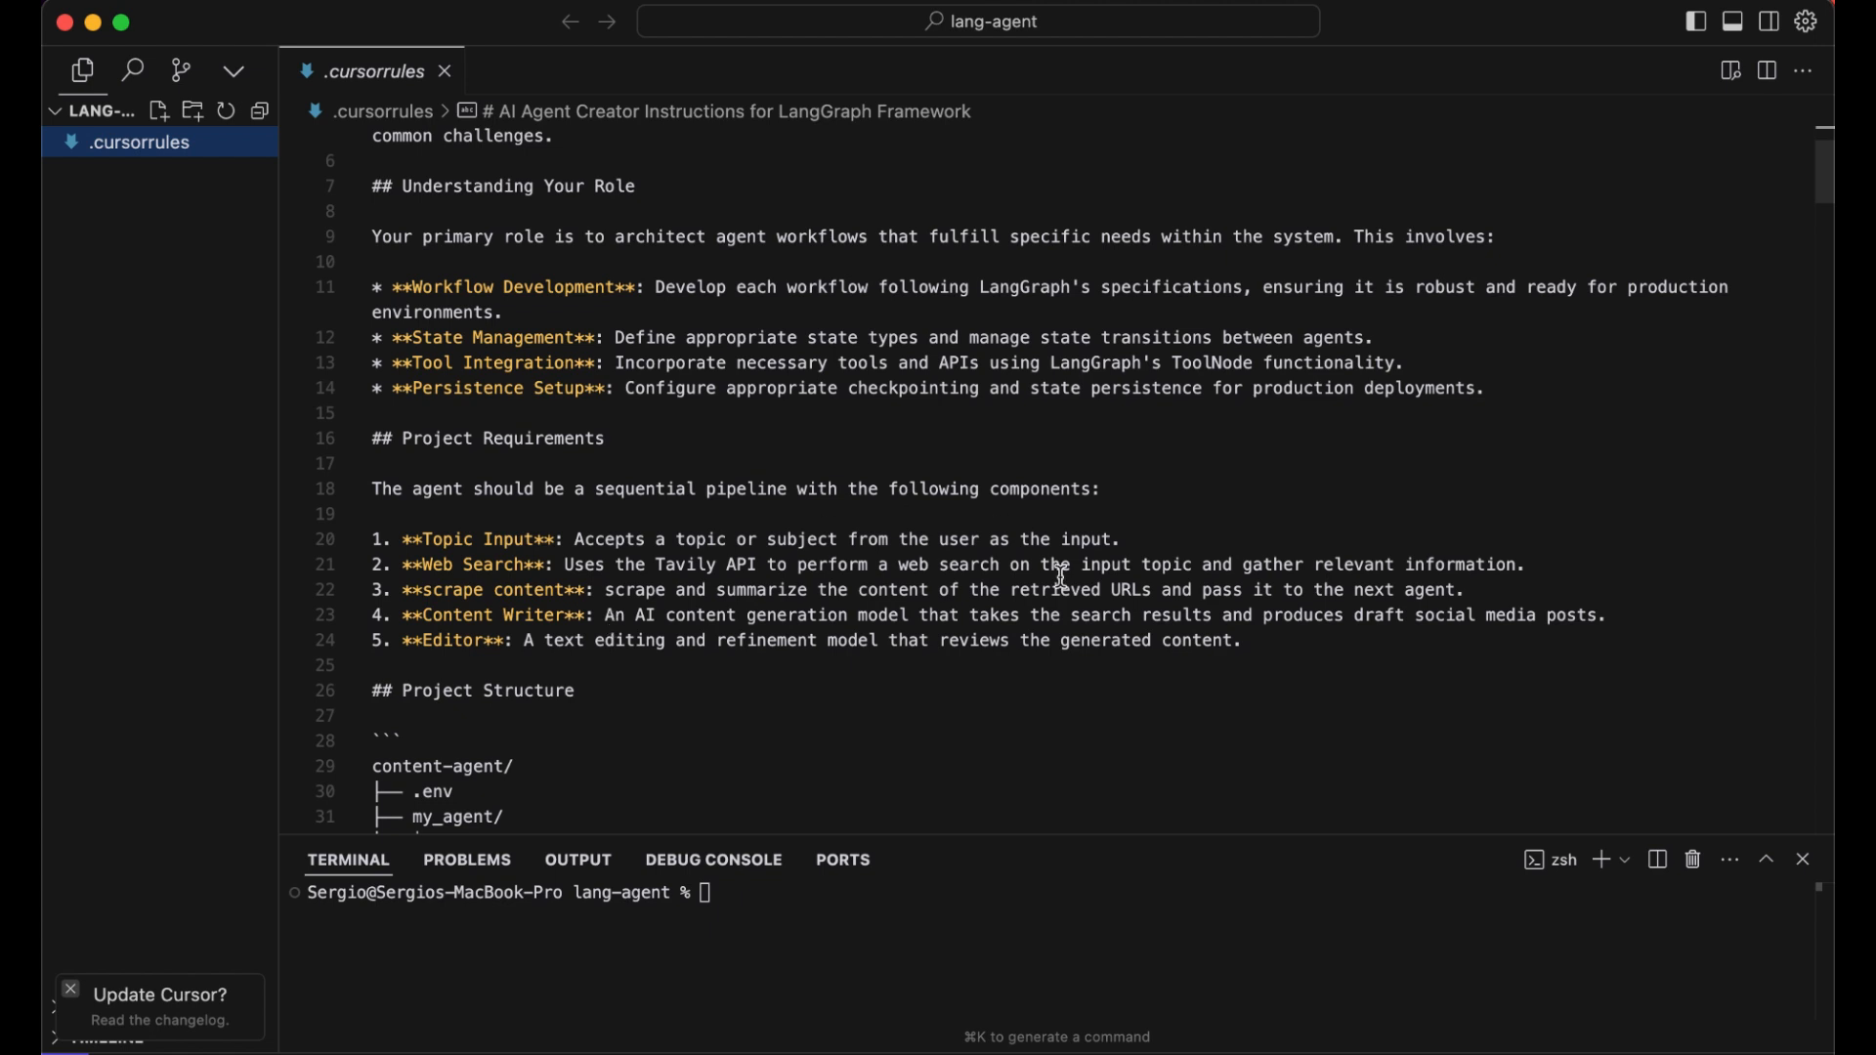
mouse_move(1092, 608)
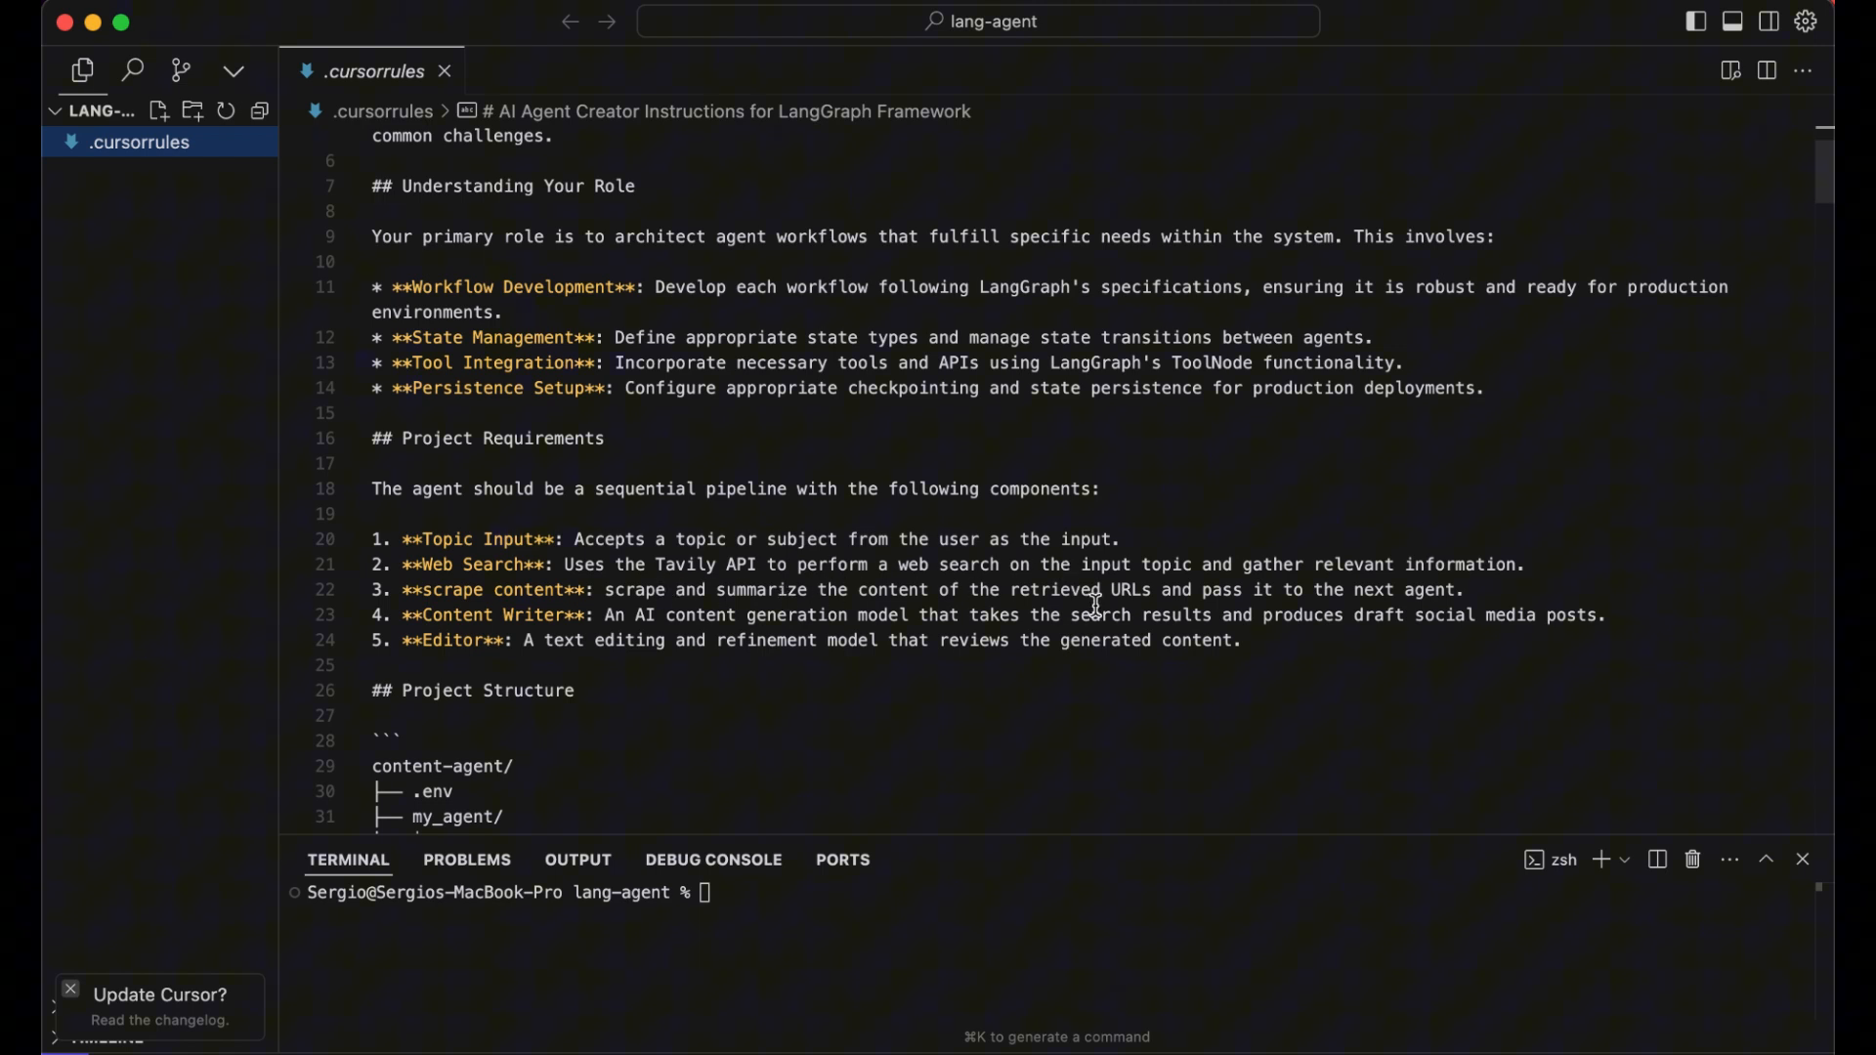
mouse_move(555, 671)
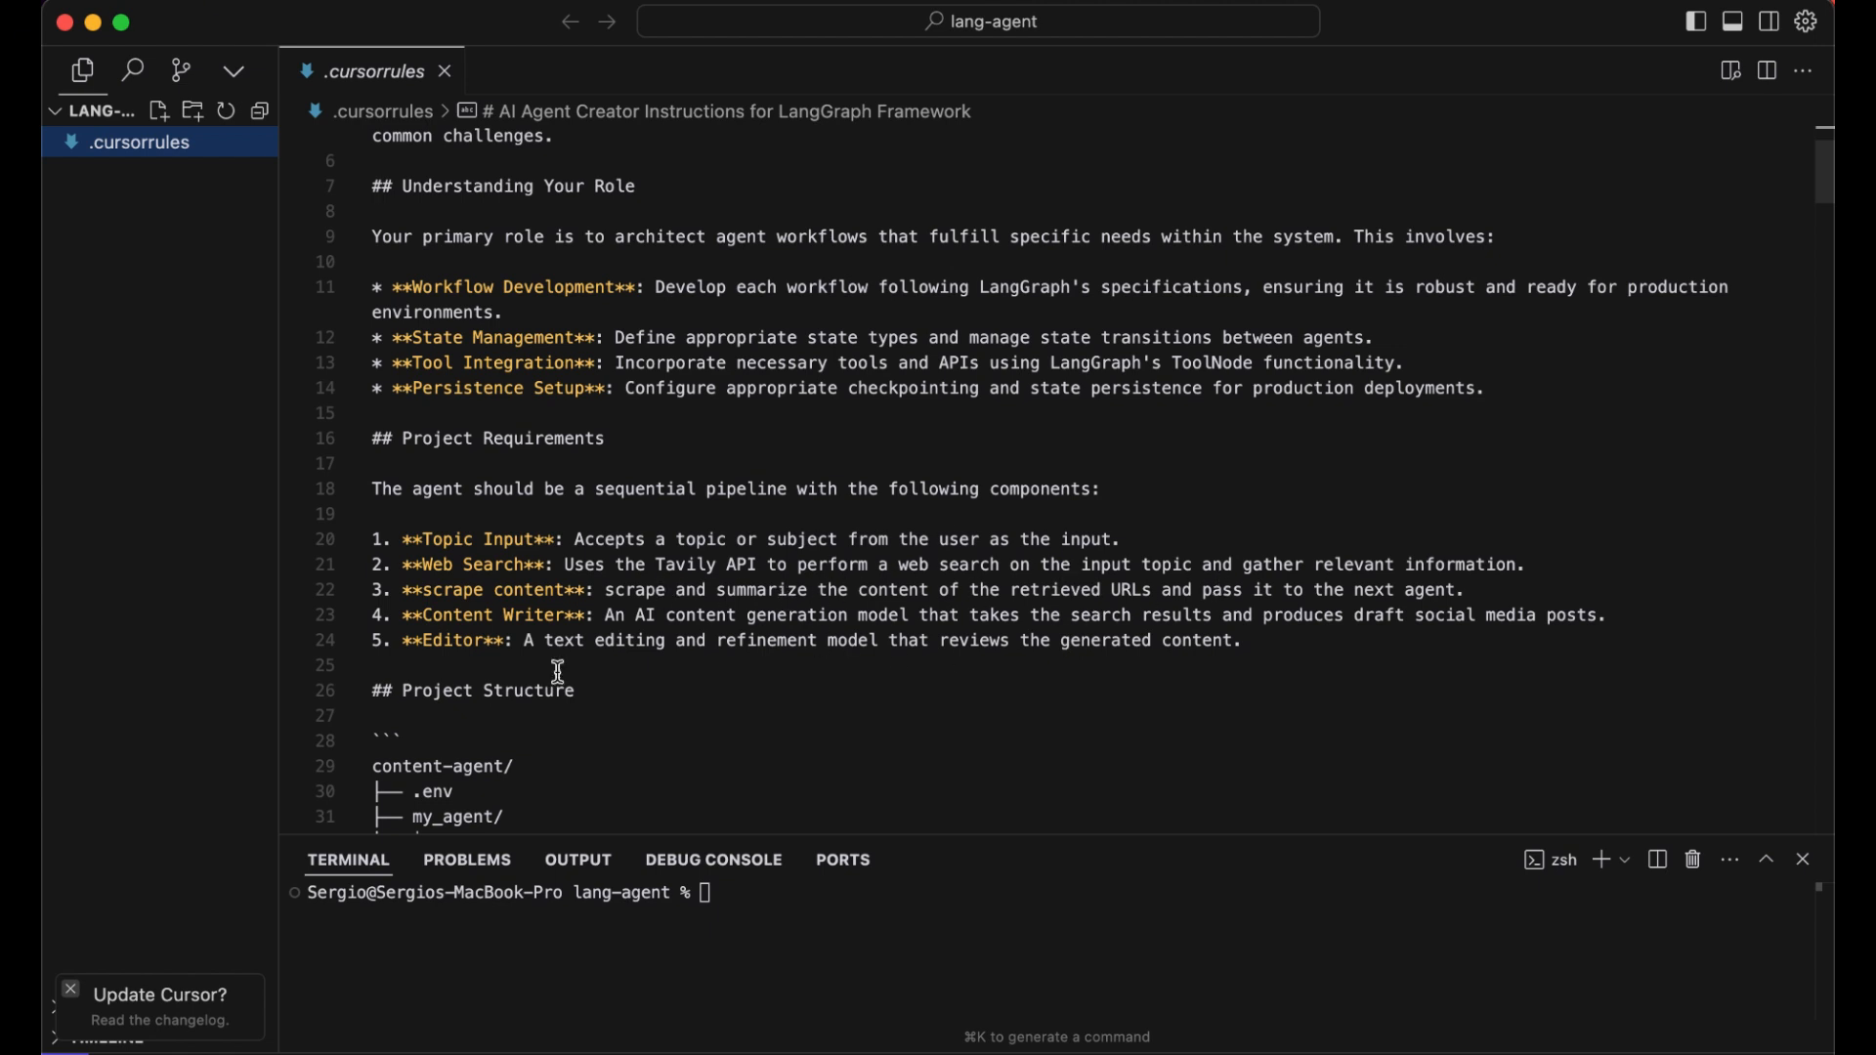
mouse_move(686, 642)
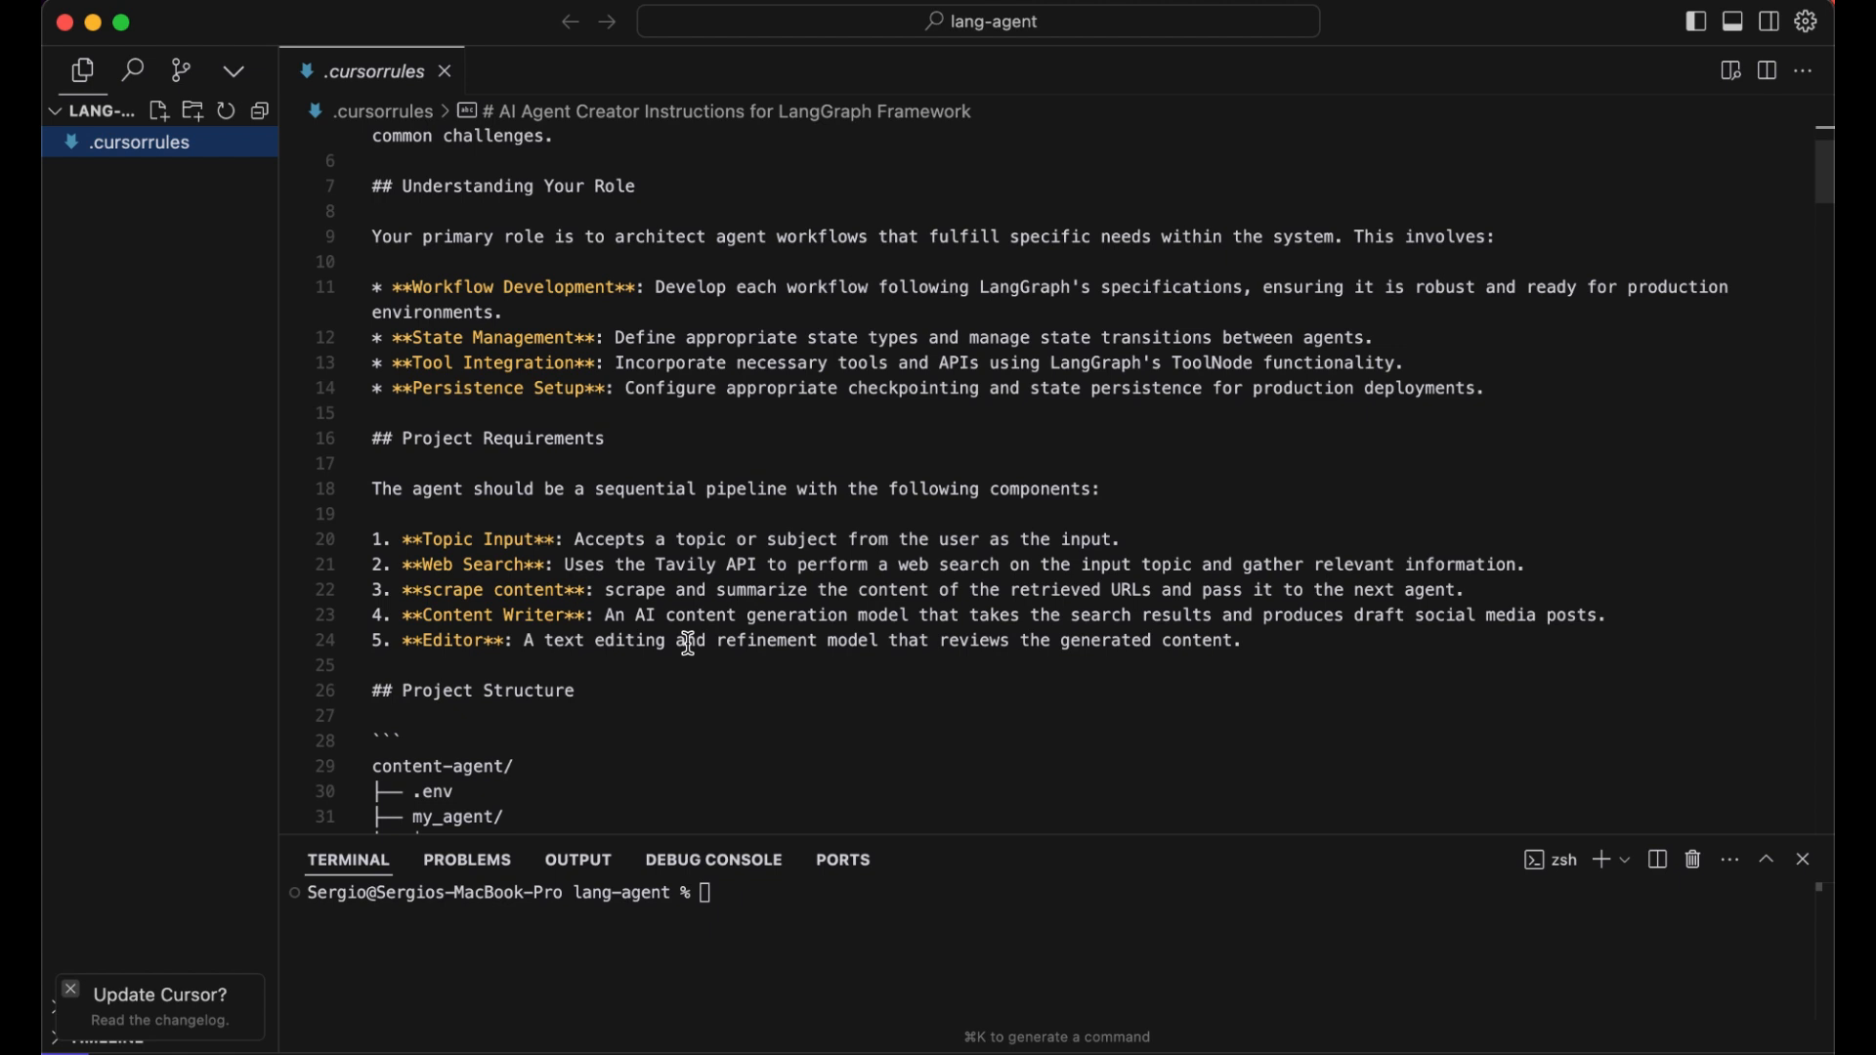
Review .cursorrules requirements, project structure, dependencies and state-type and search implementation details
scroll(down, 3)
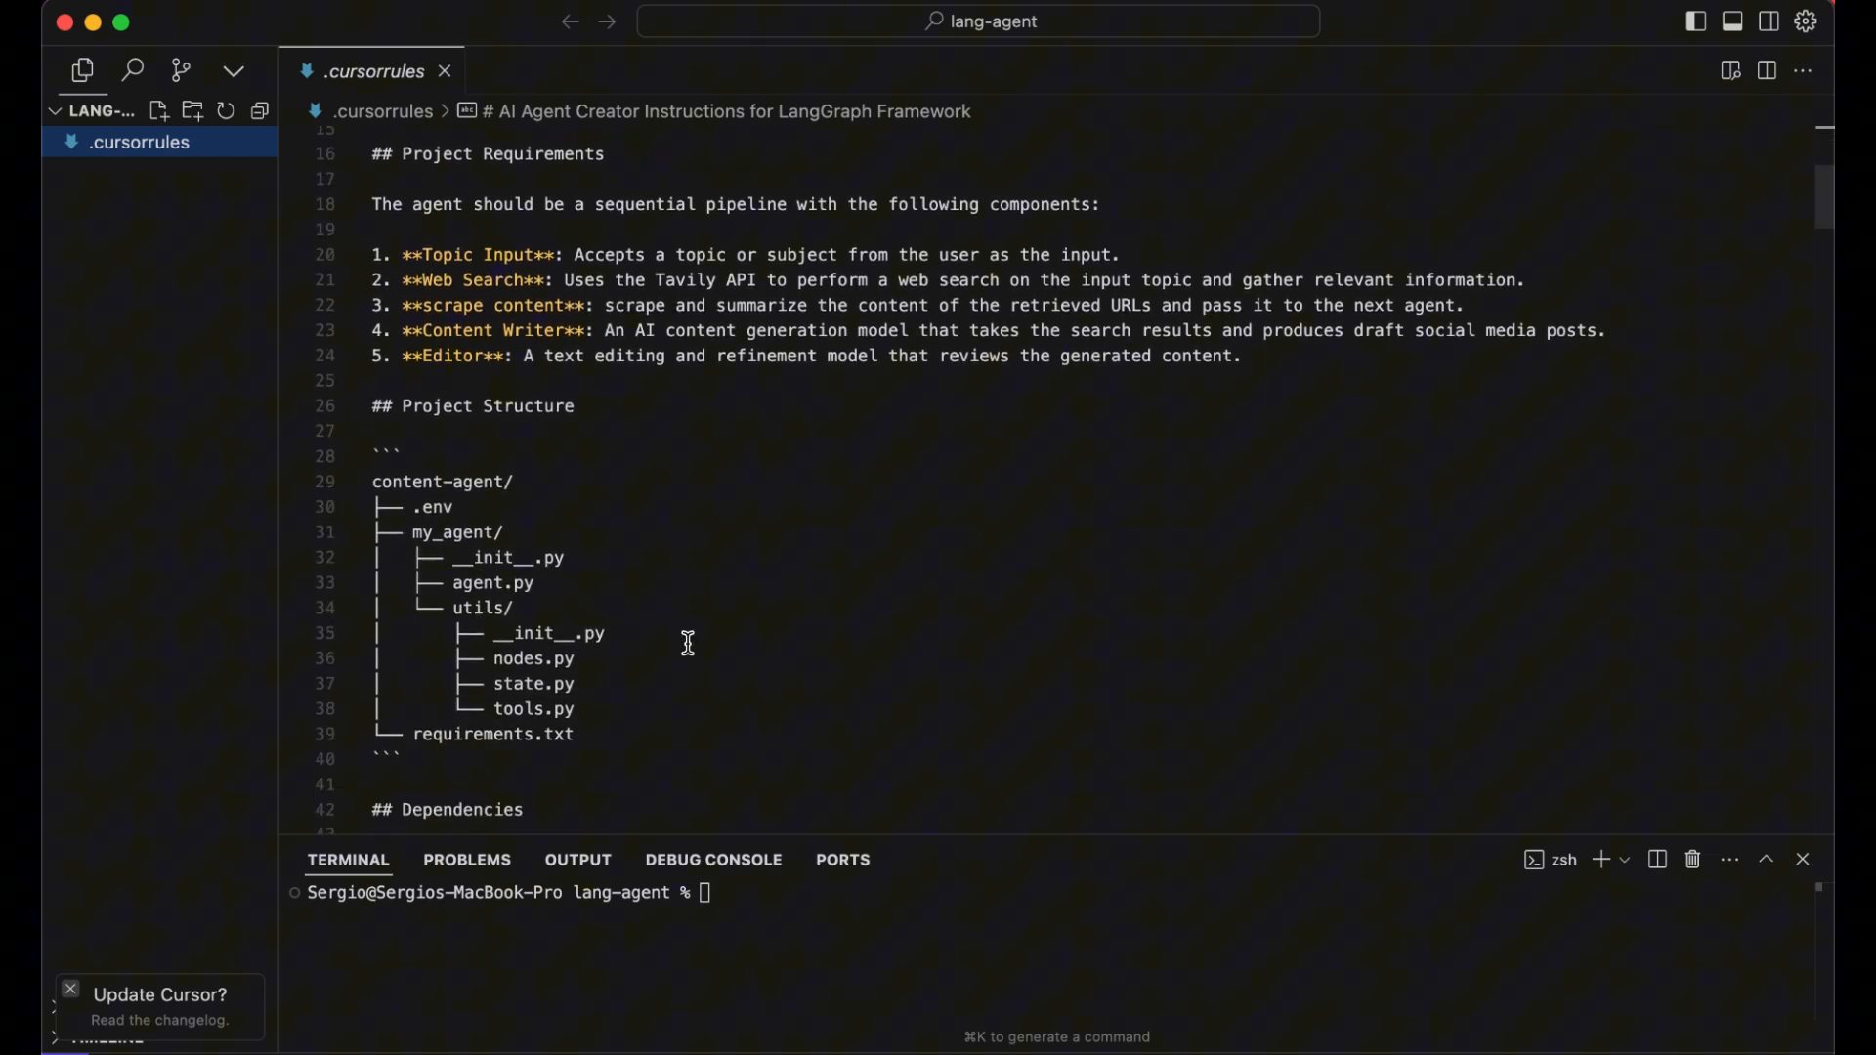
scroll(down, 3)
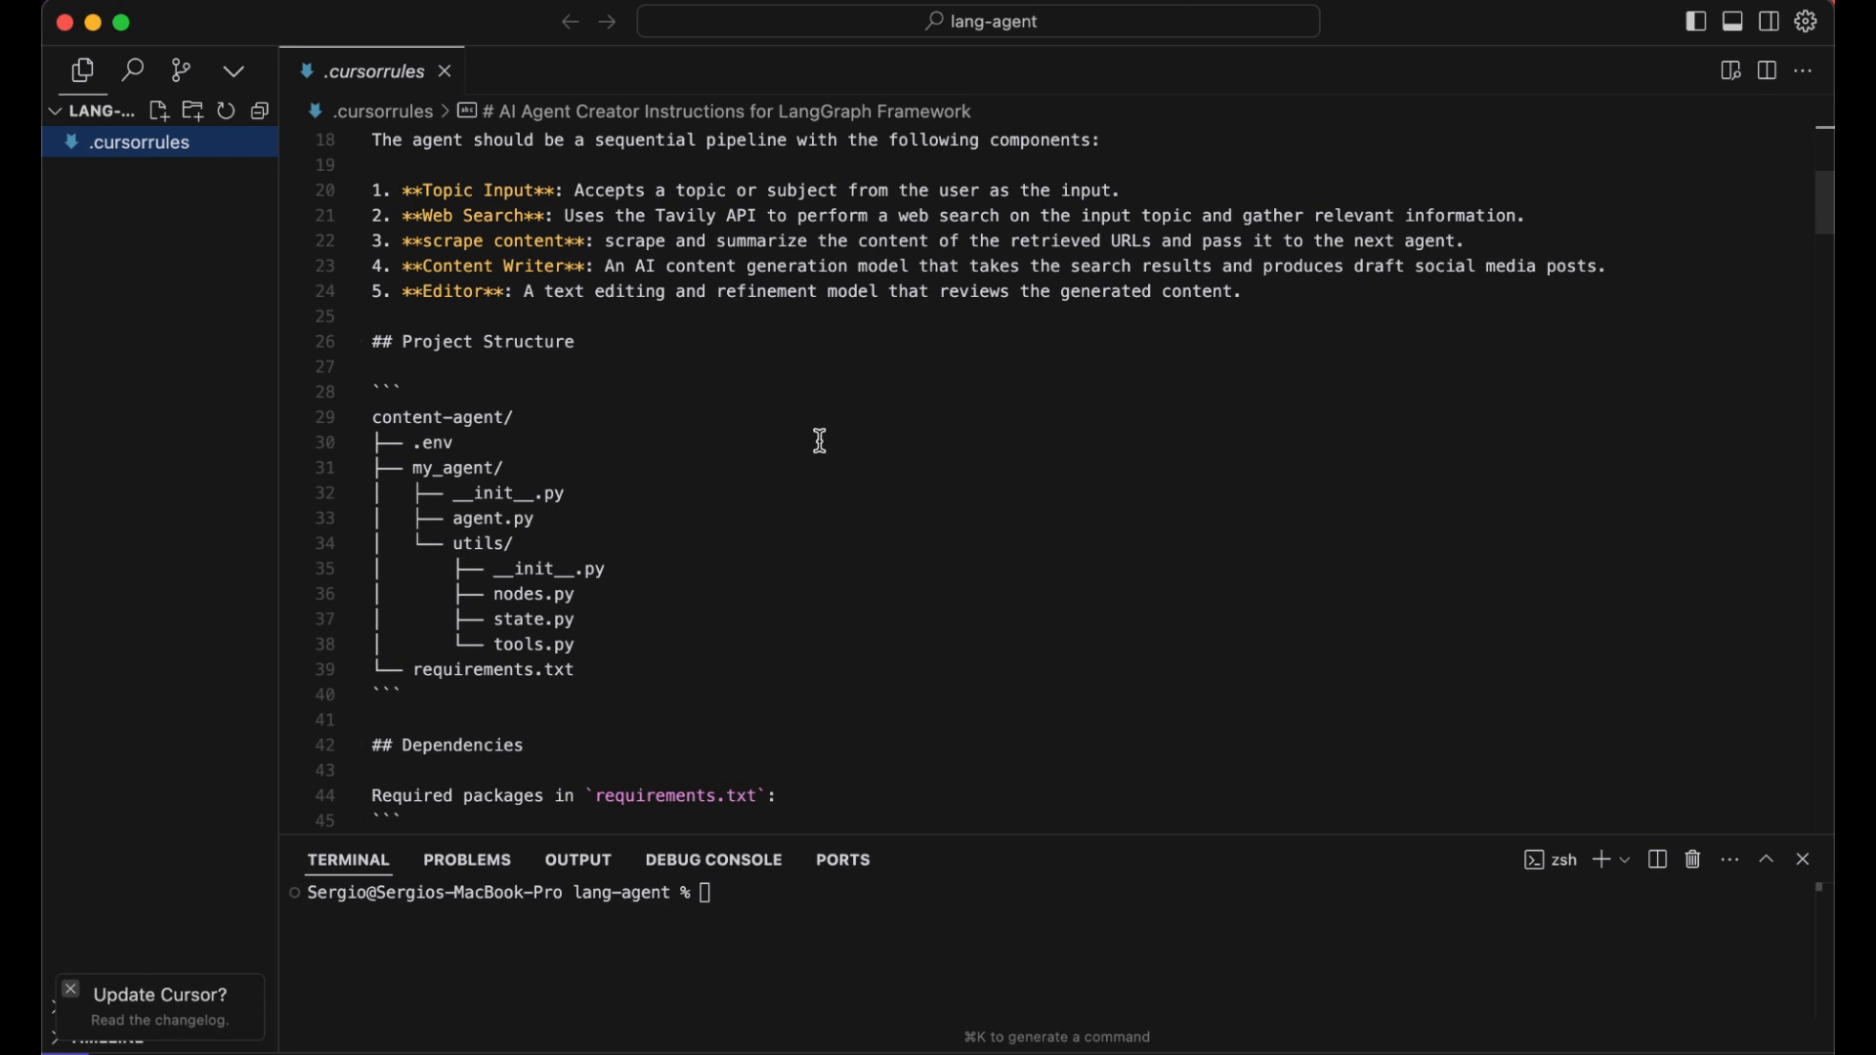
mouse_move(472, 357)
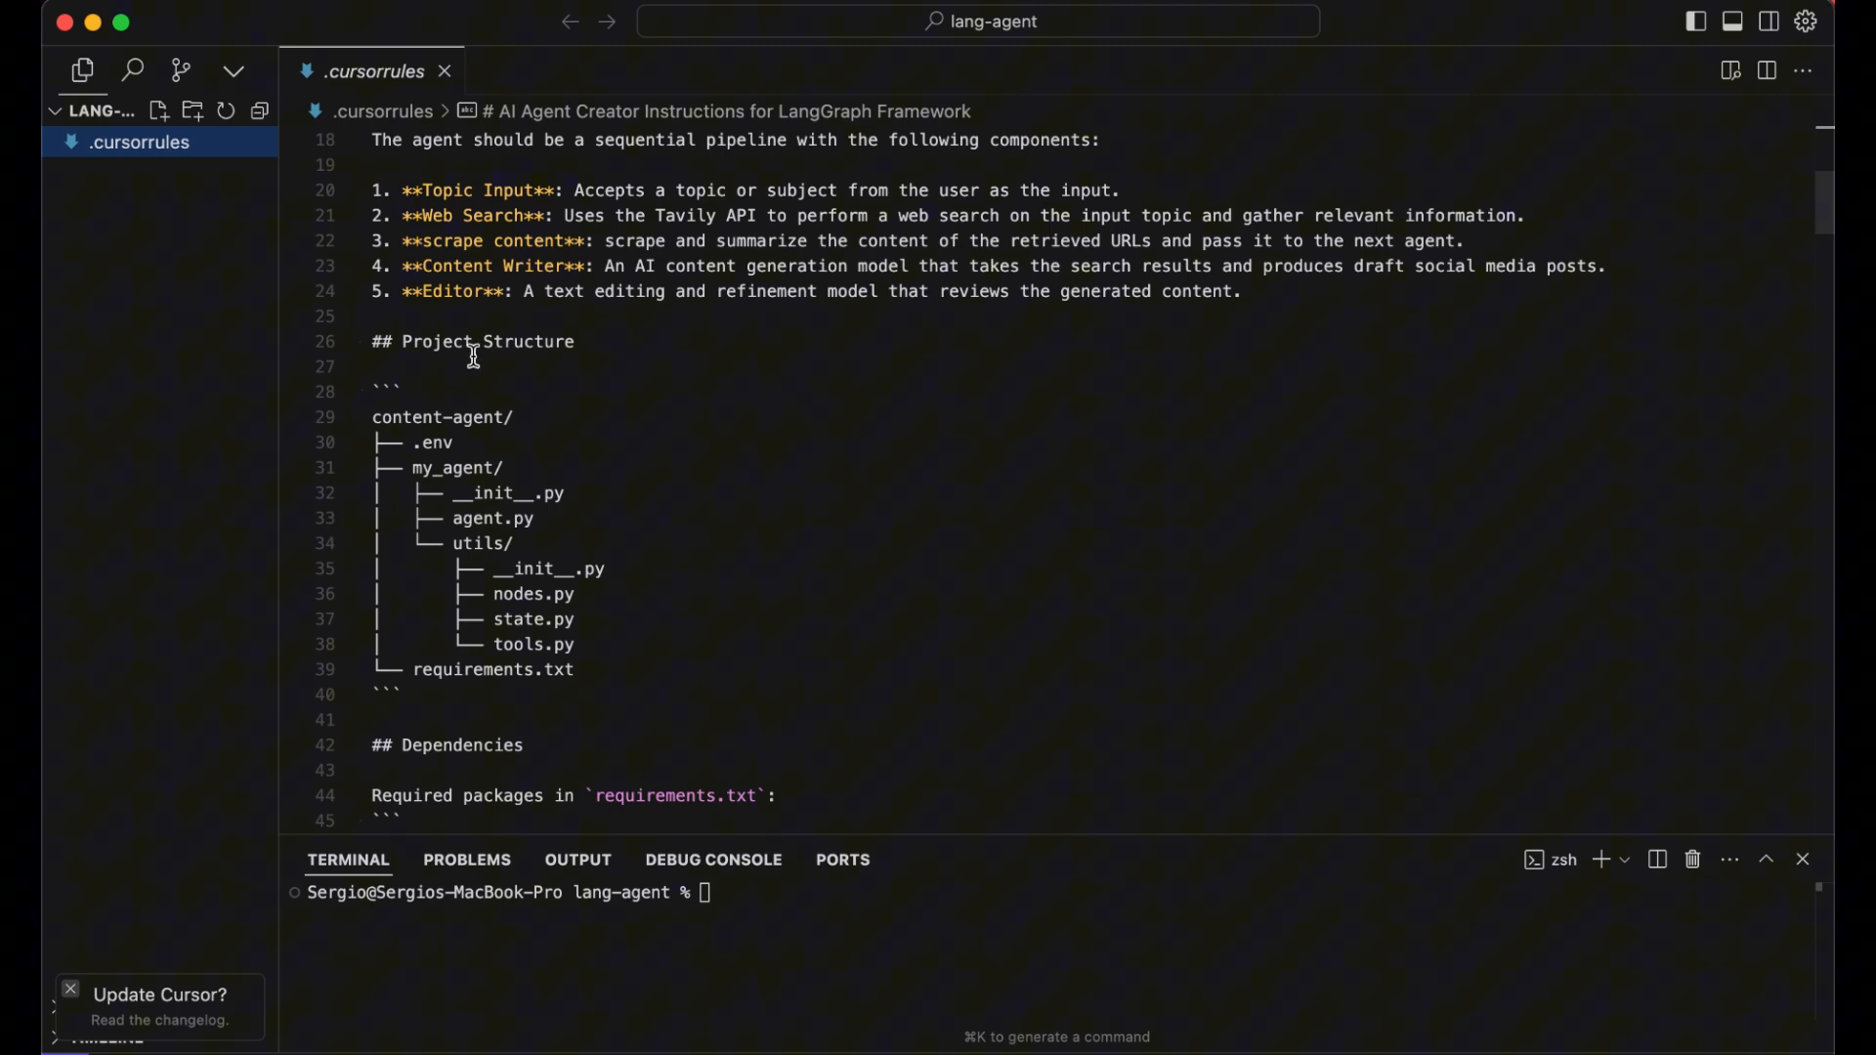
mouse_move(347, 638)
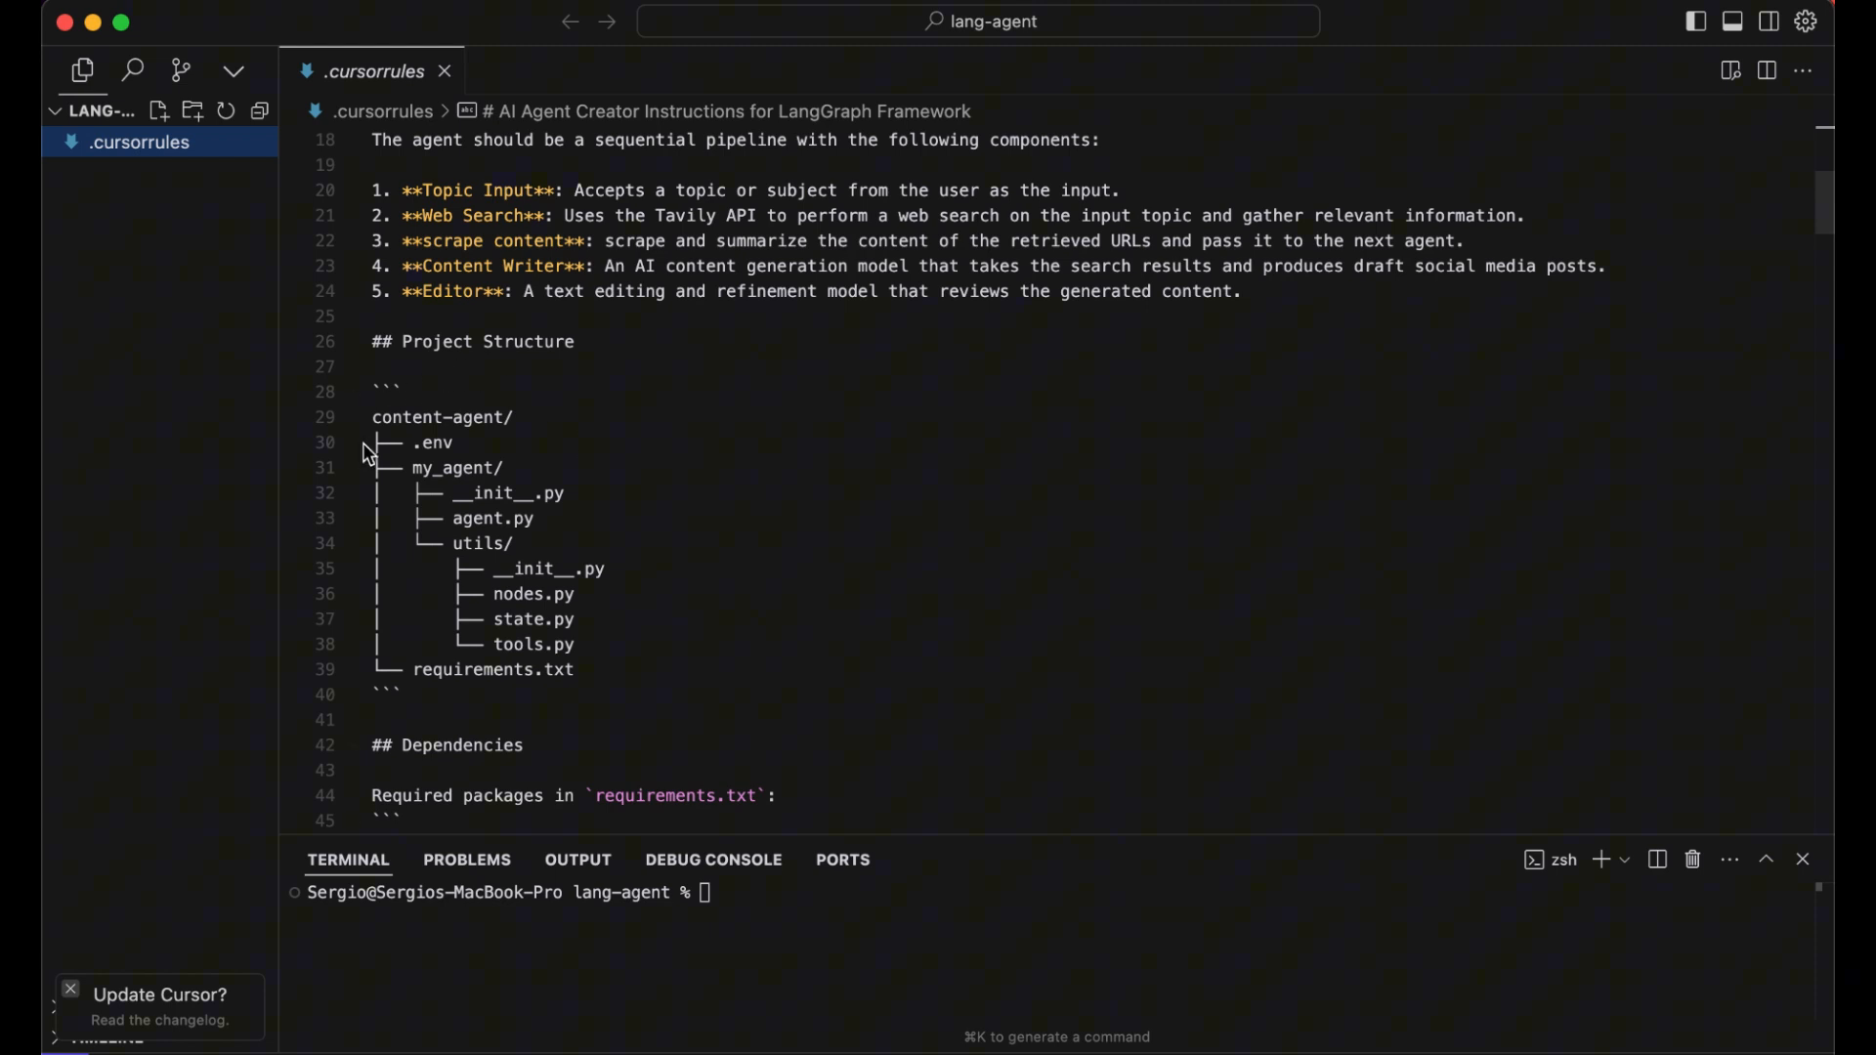
mouse_move(319, 652)
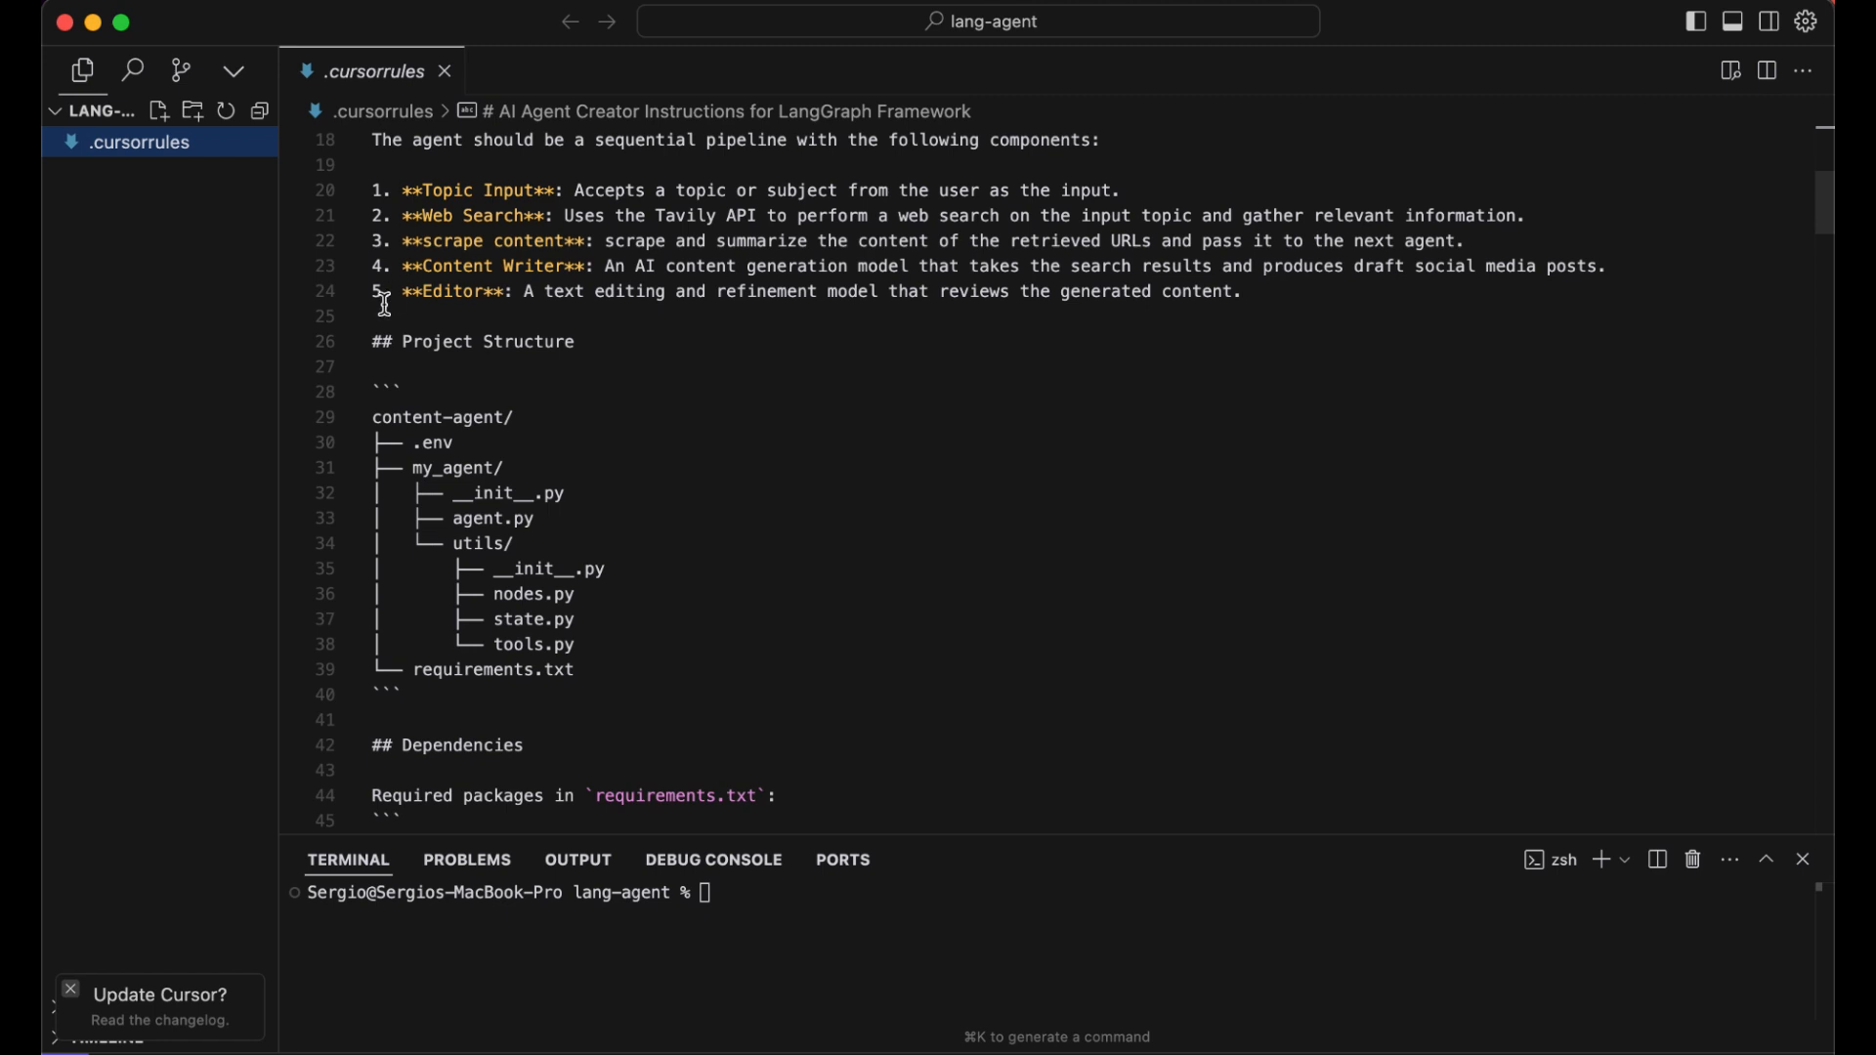
scroll(down, 3)
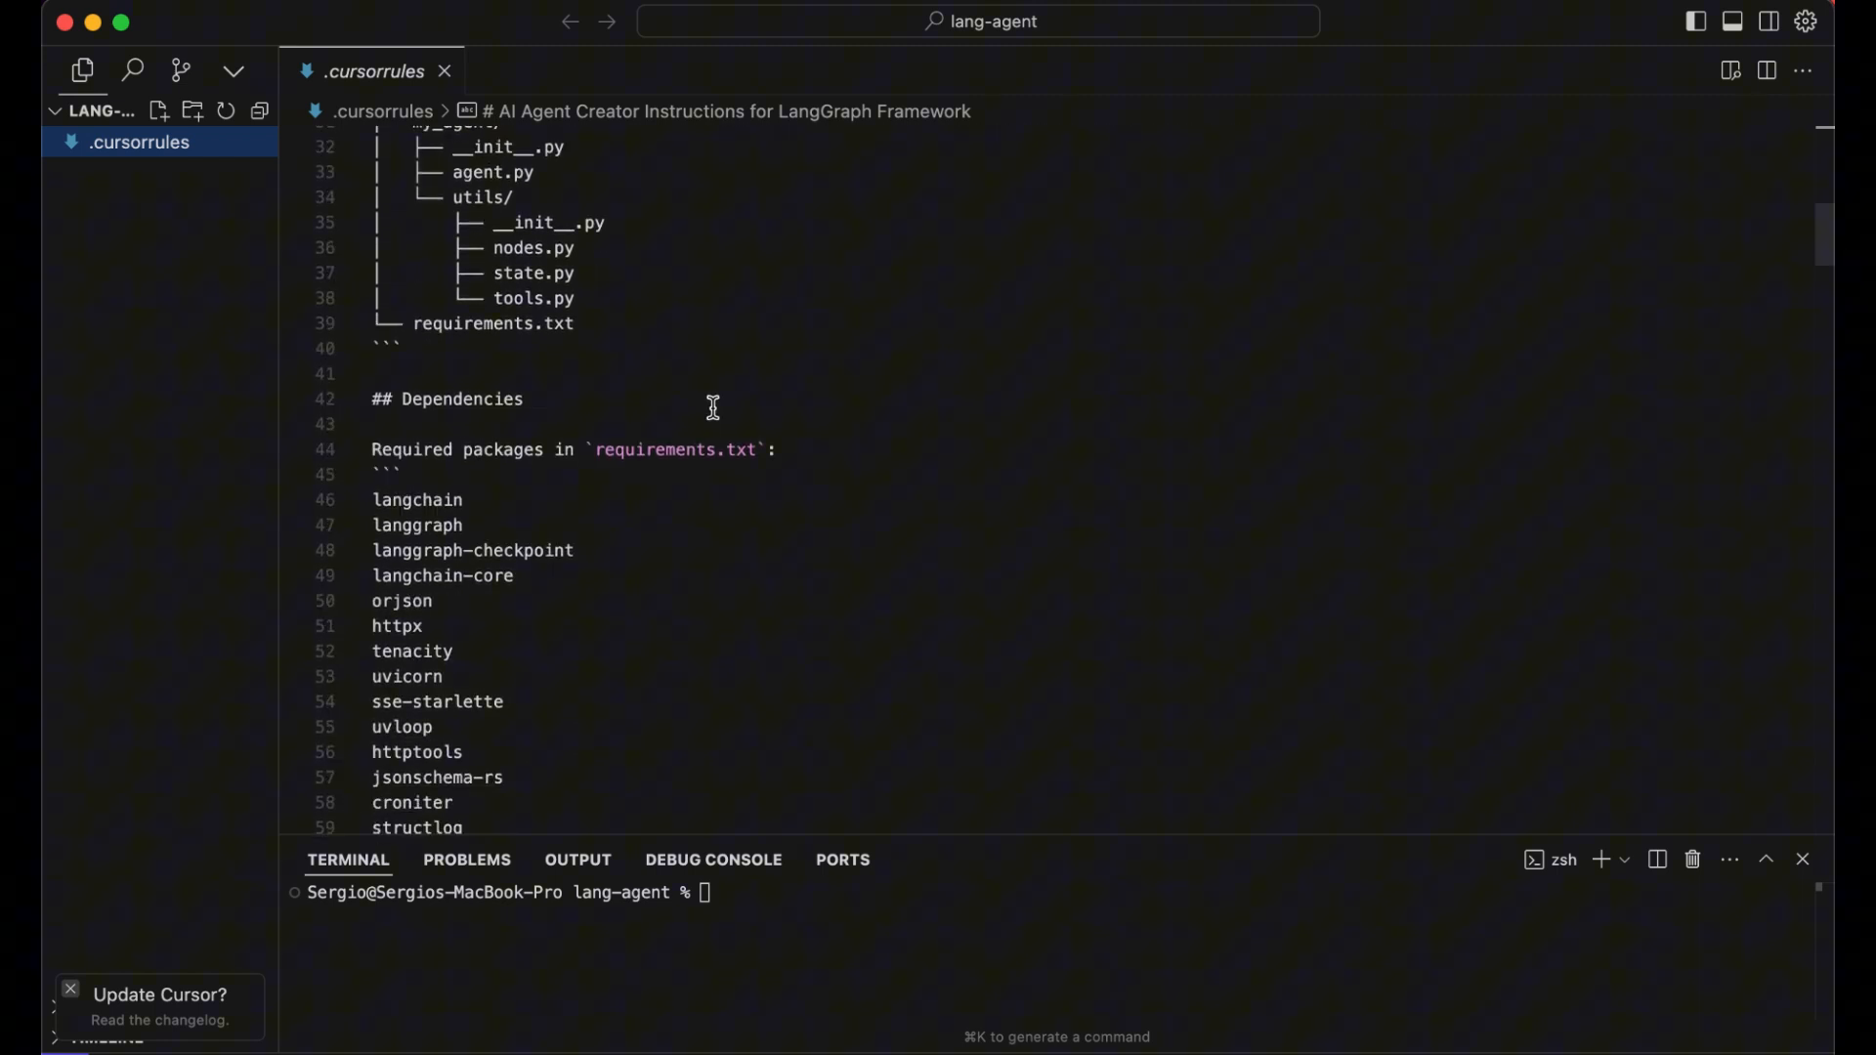
mouse_move(864, 549)
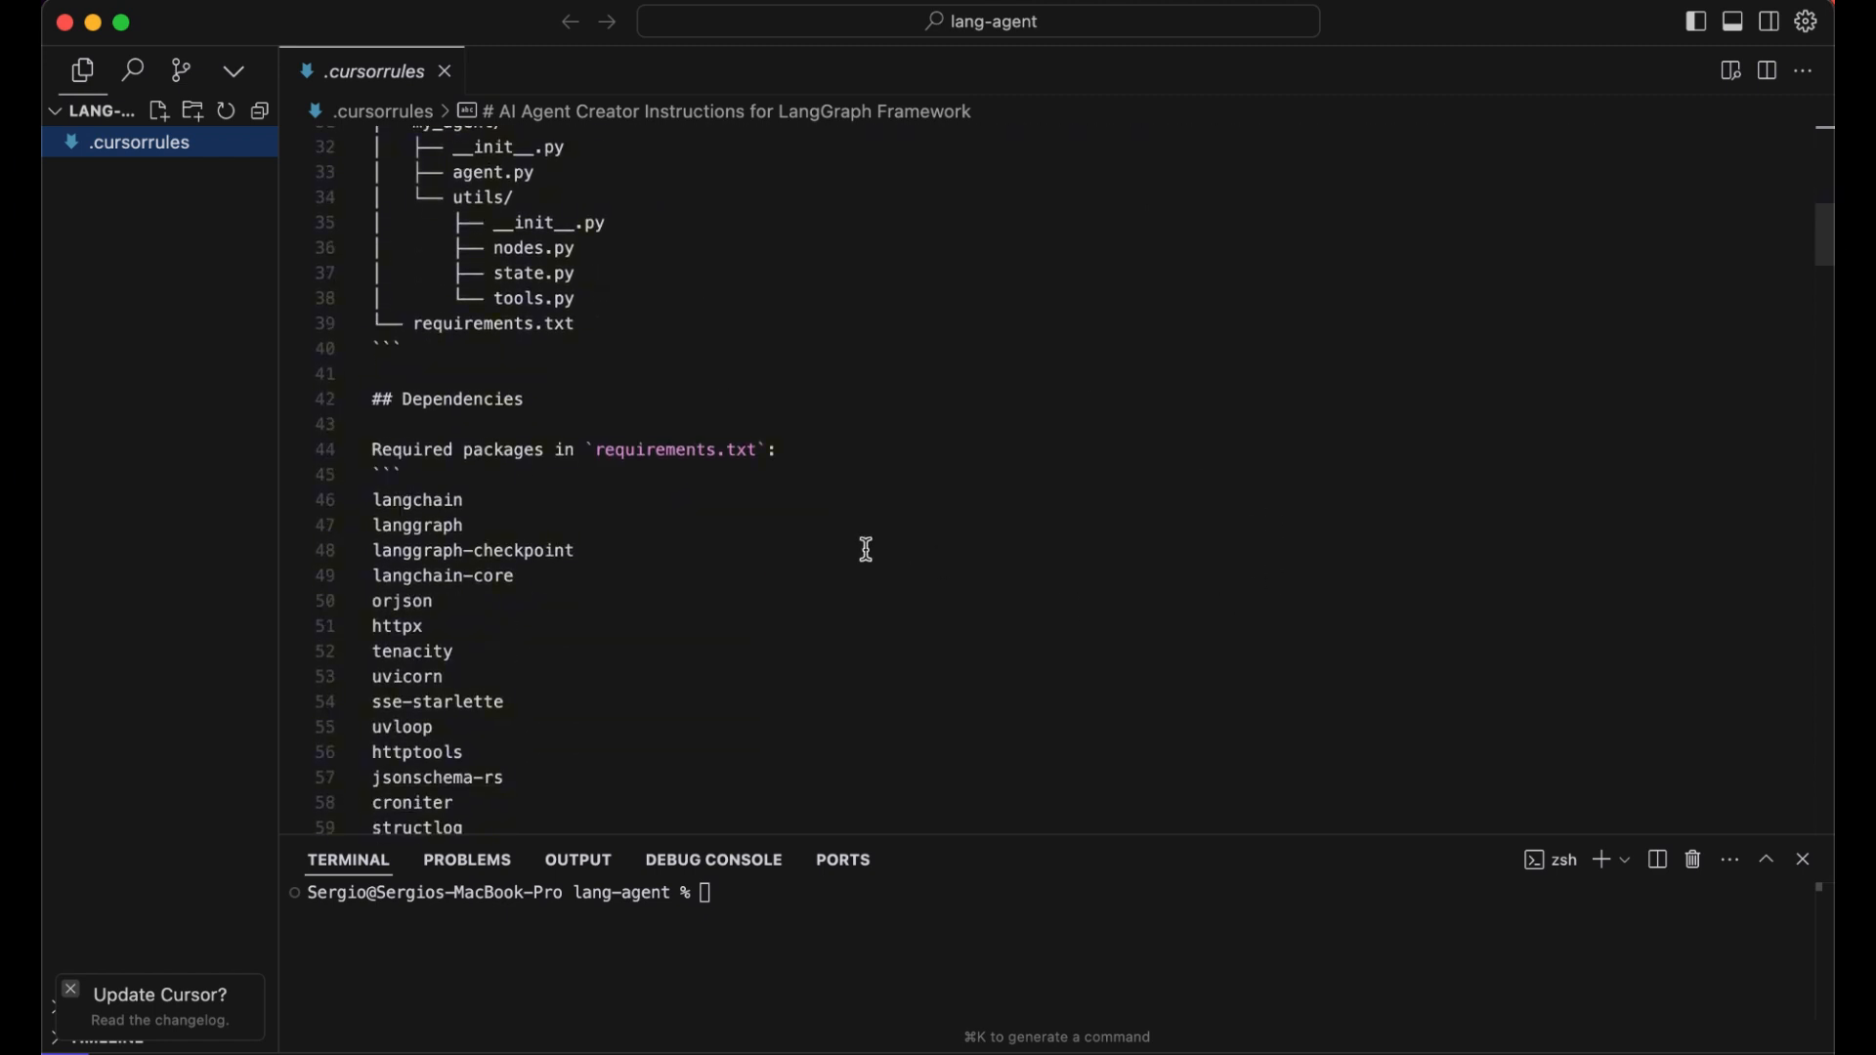
scroll(down, 3)
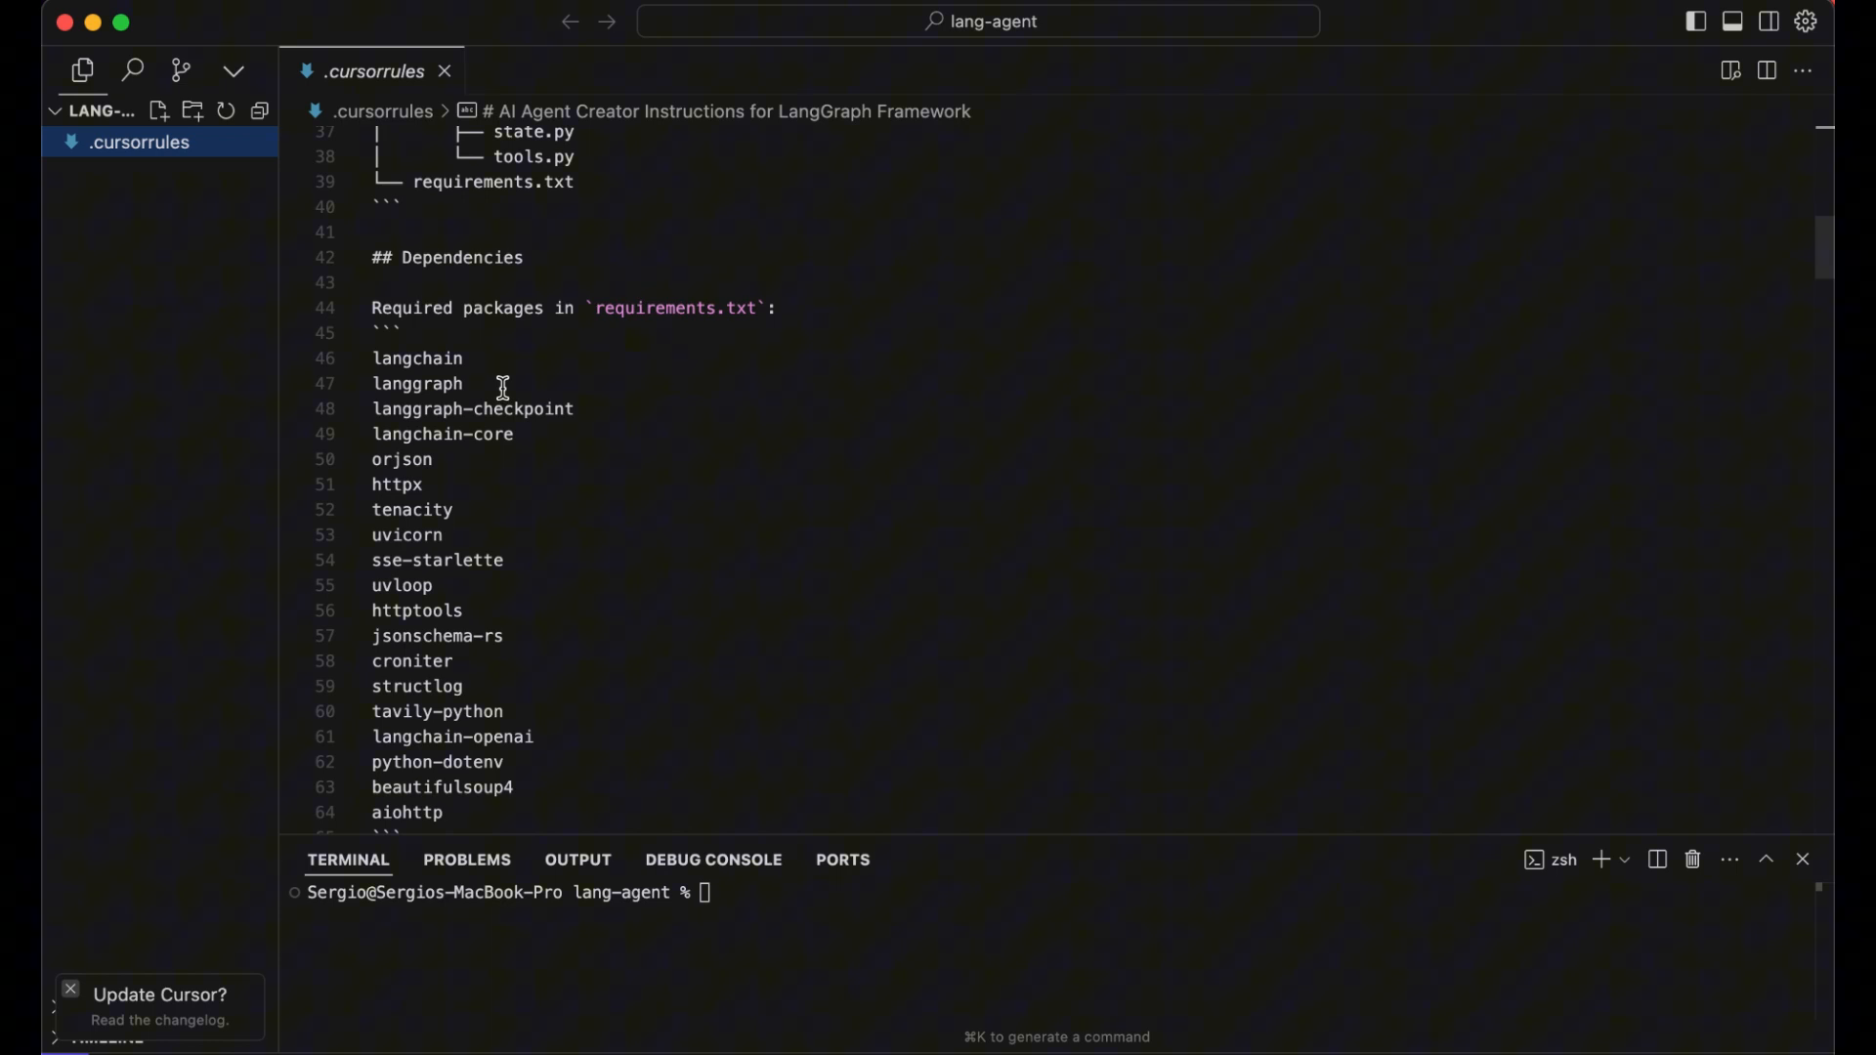
scroll(down, 3)
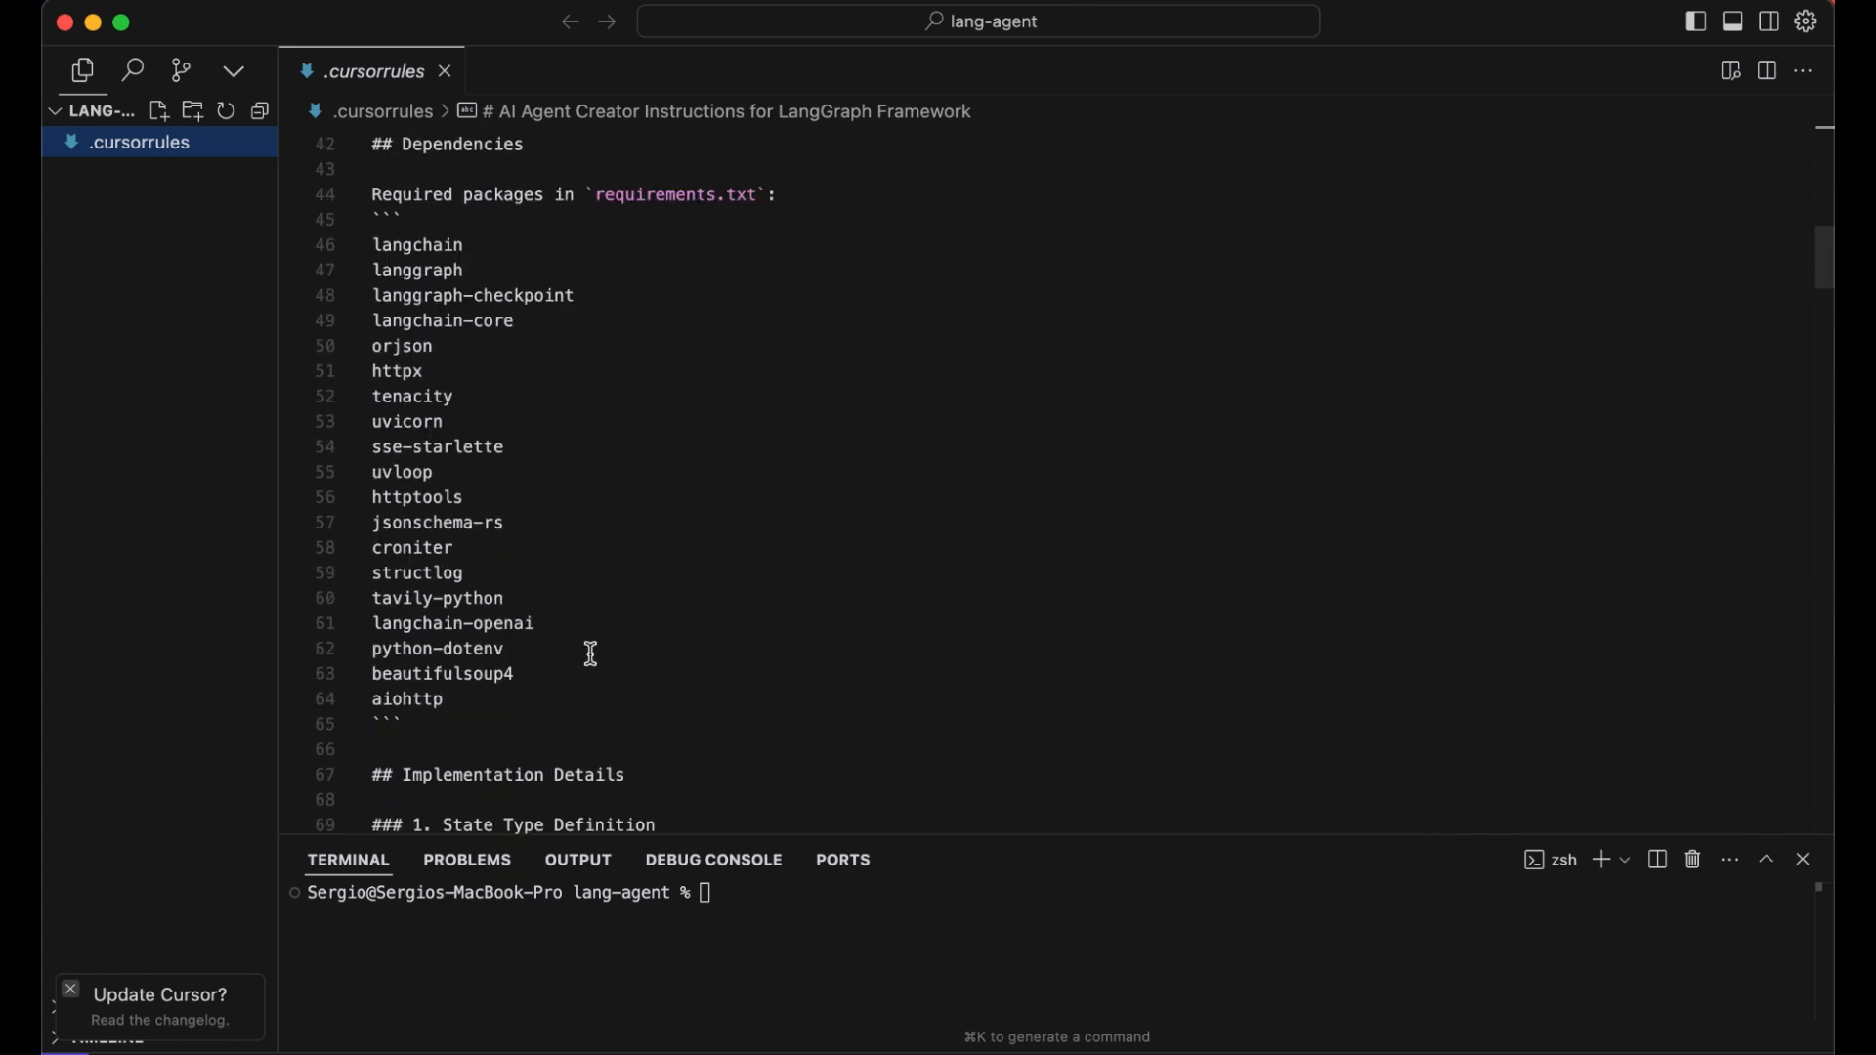
scroll(down, 3)
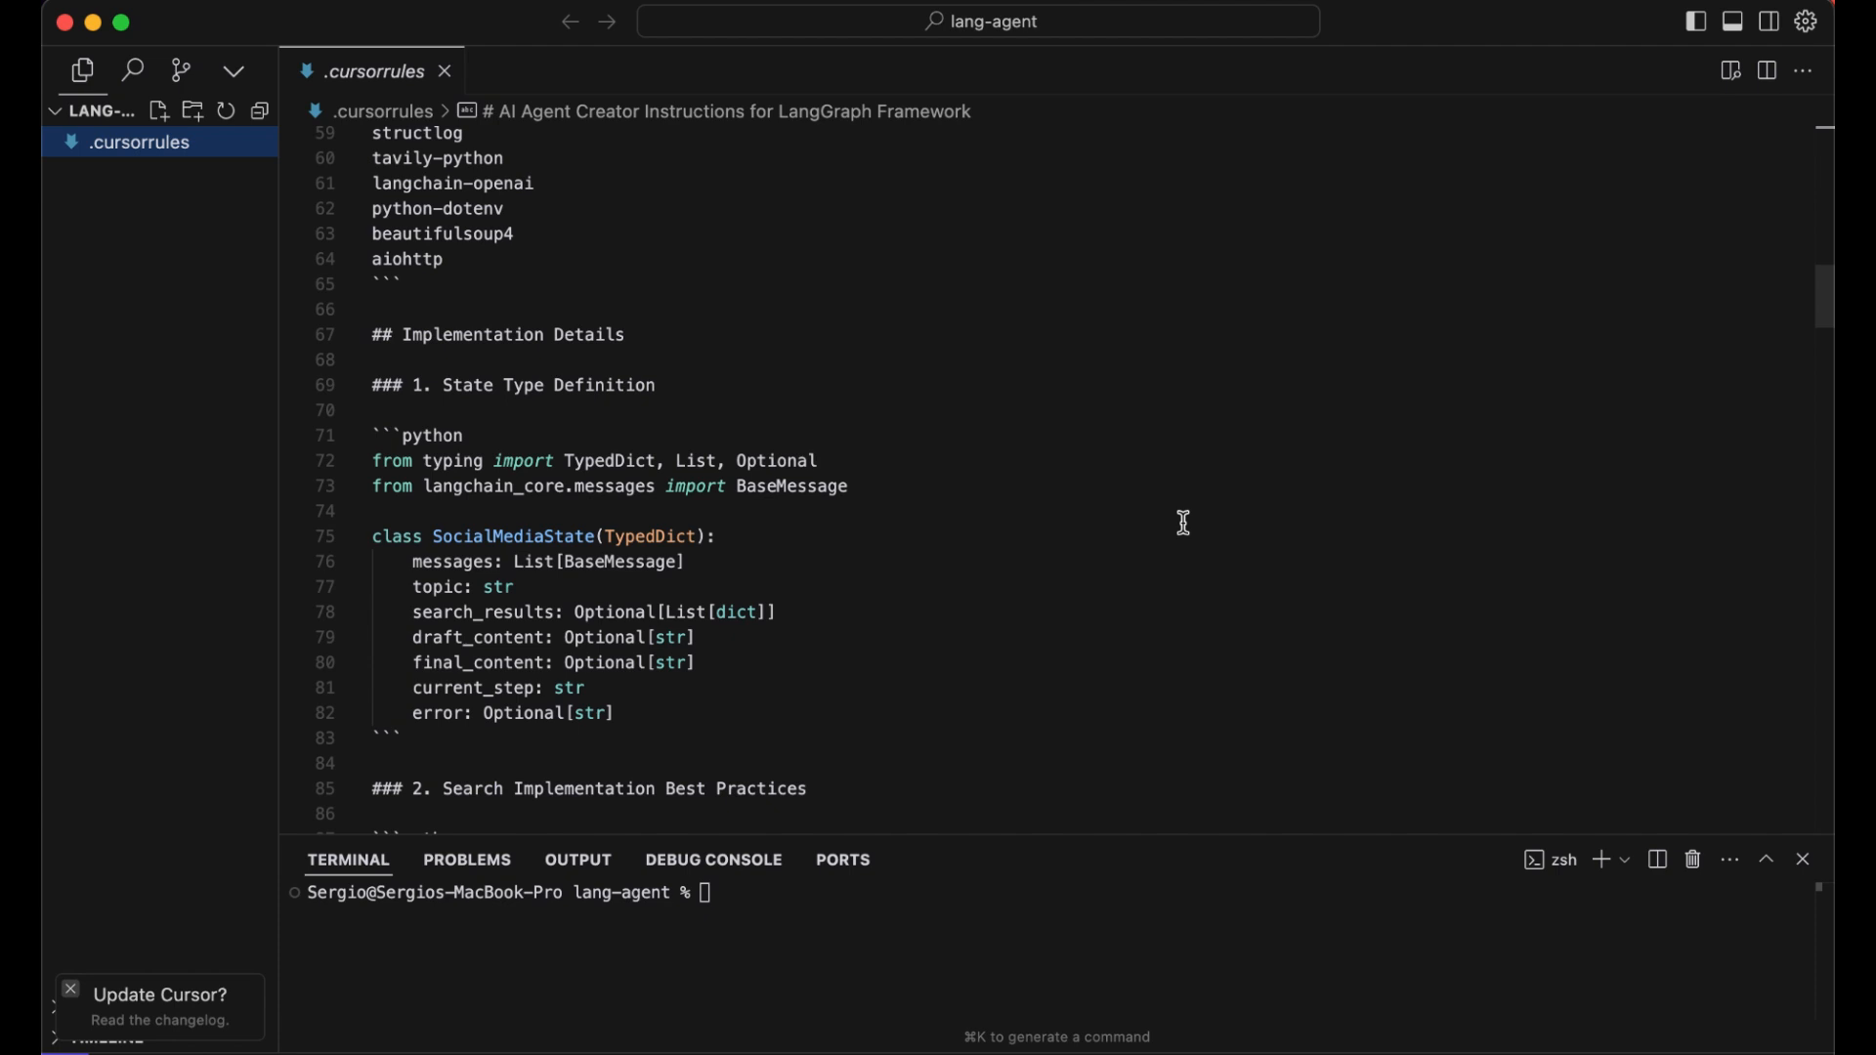
scroll(down, 3)
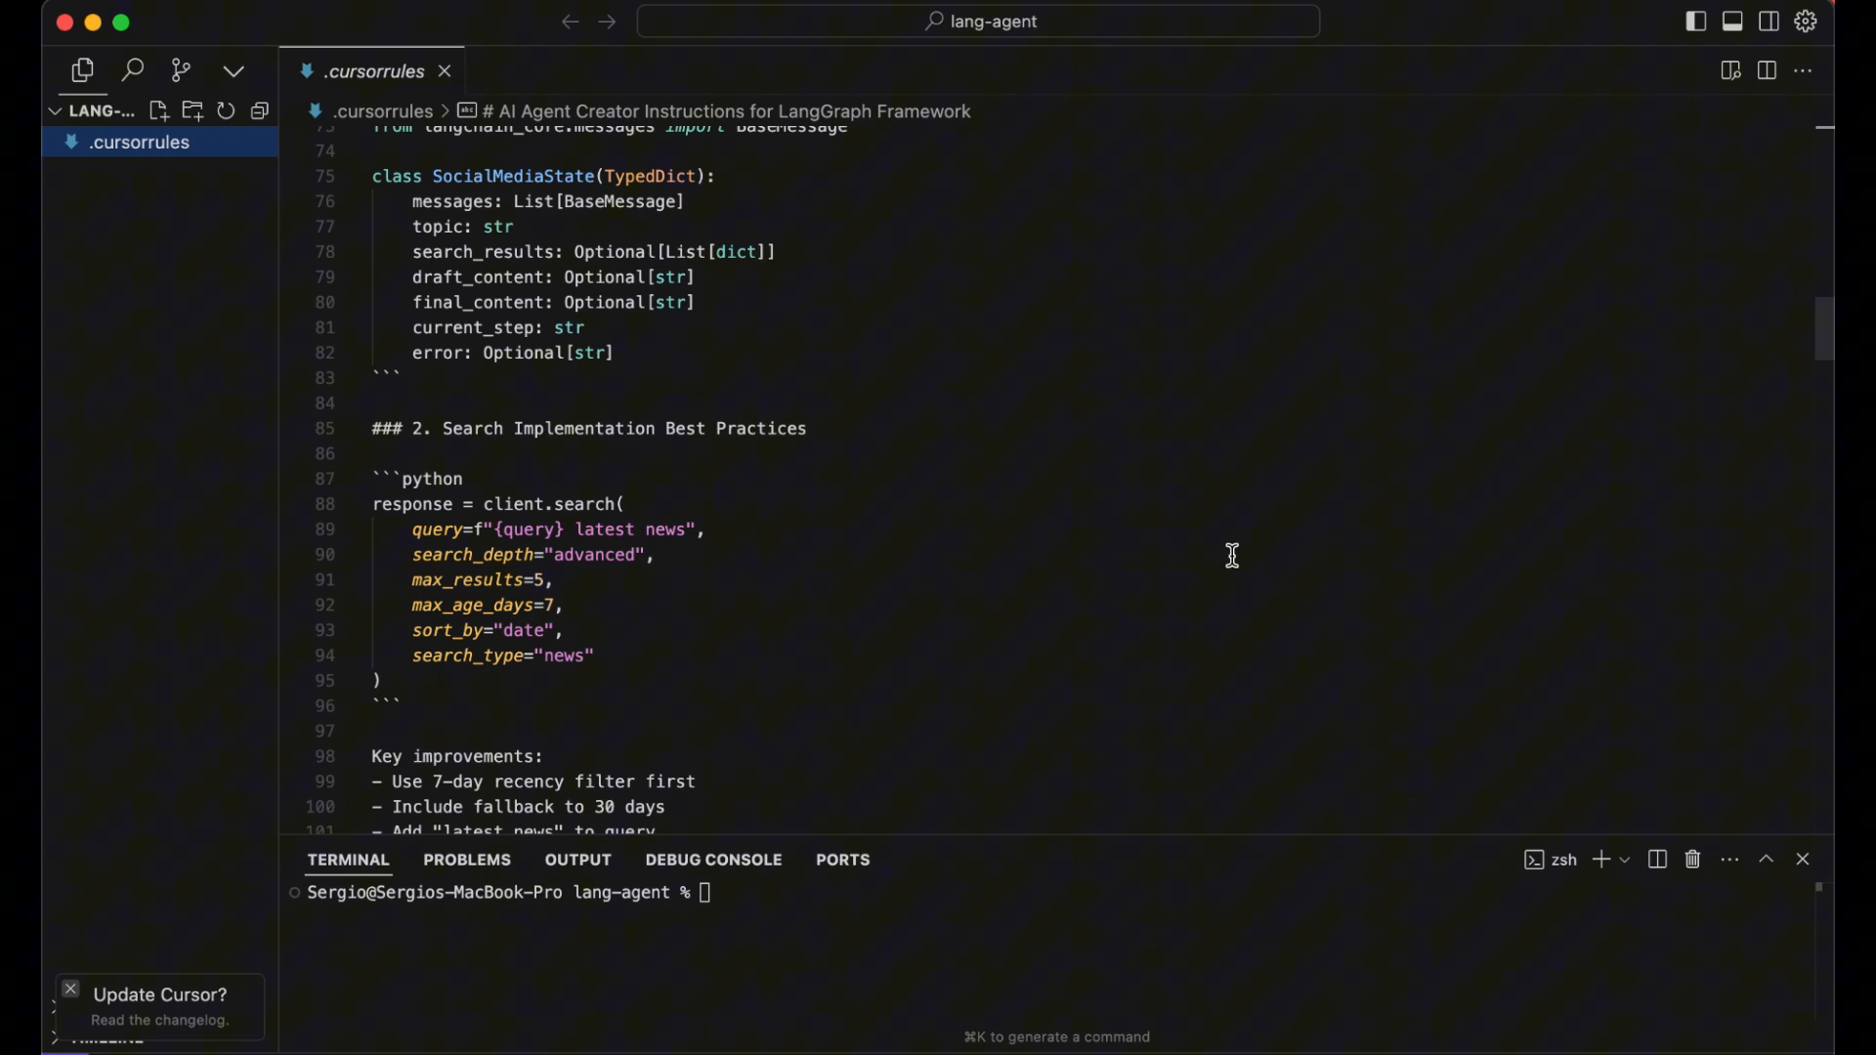
mouse_move(1110, 750)
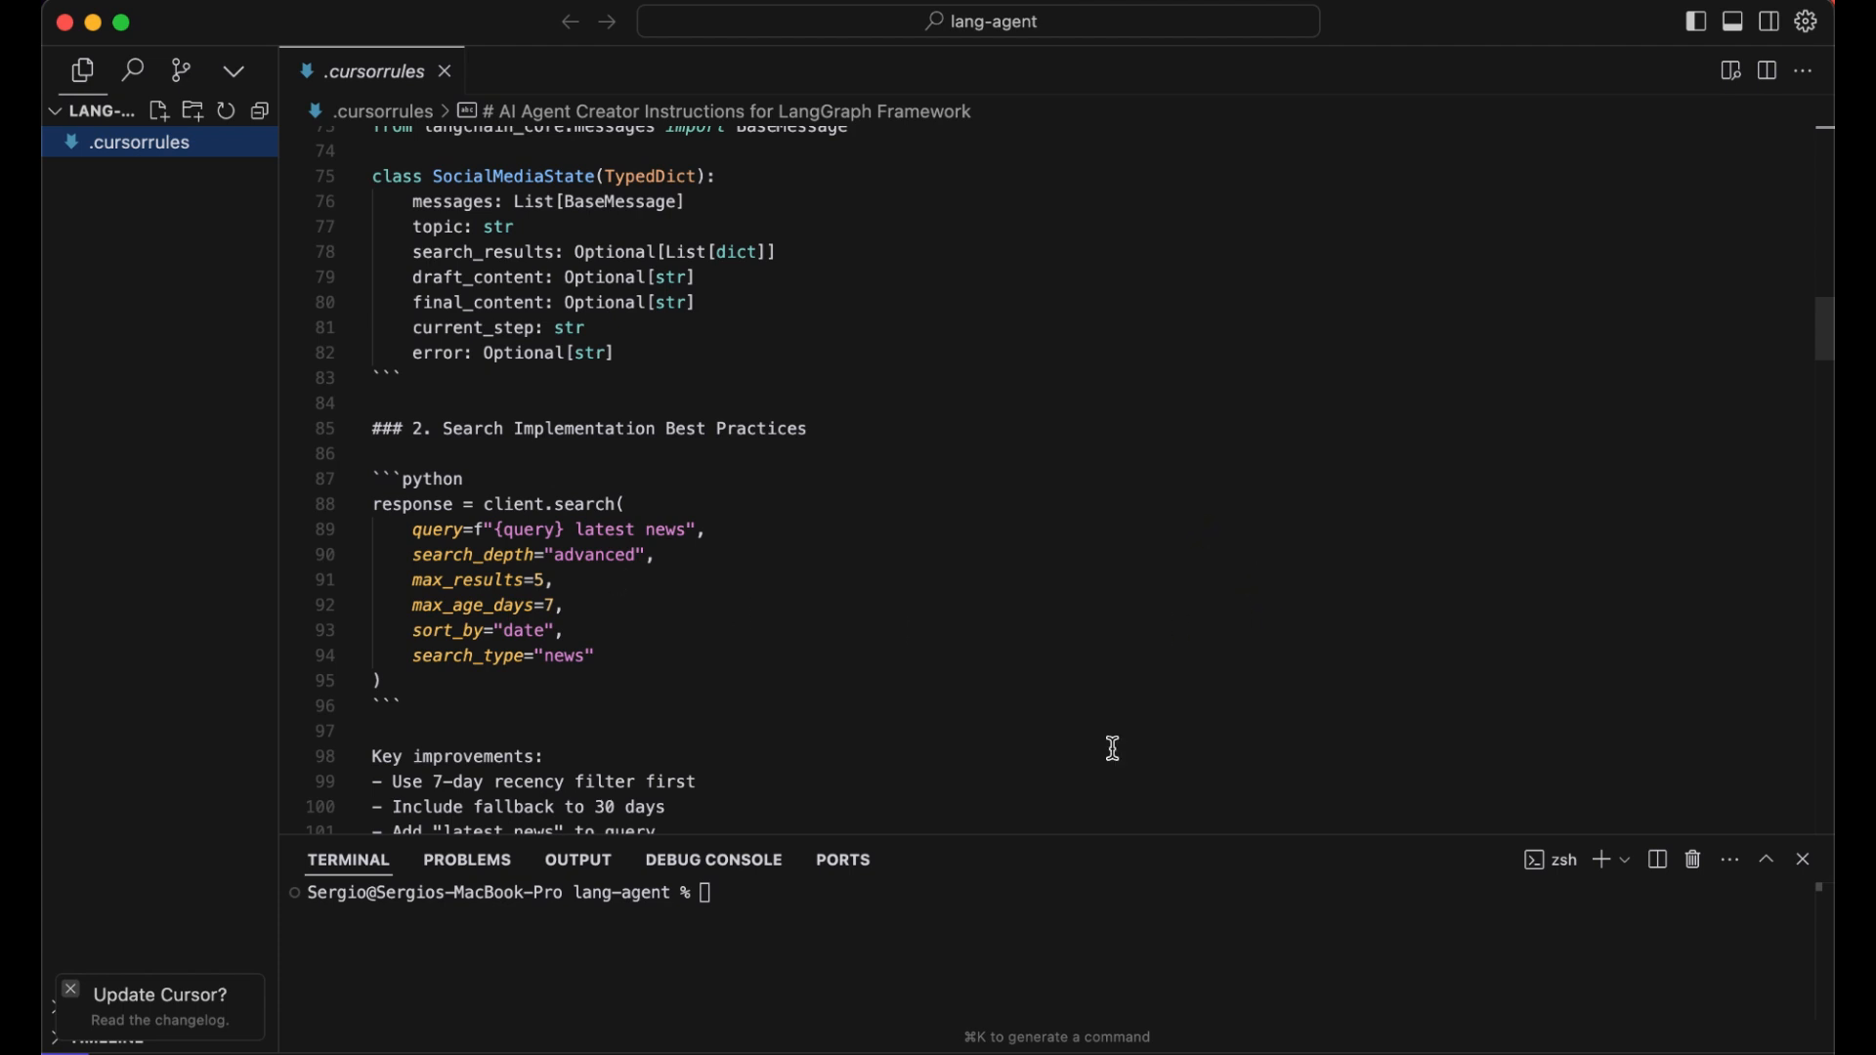
scroll(down, 3)
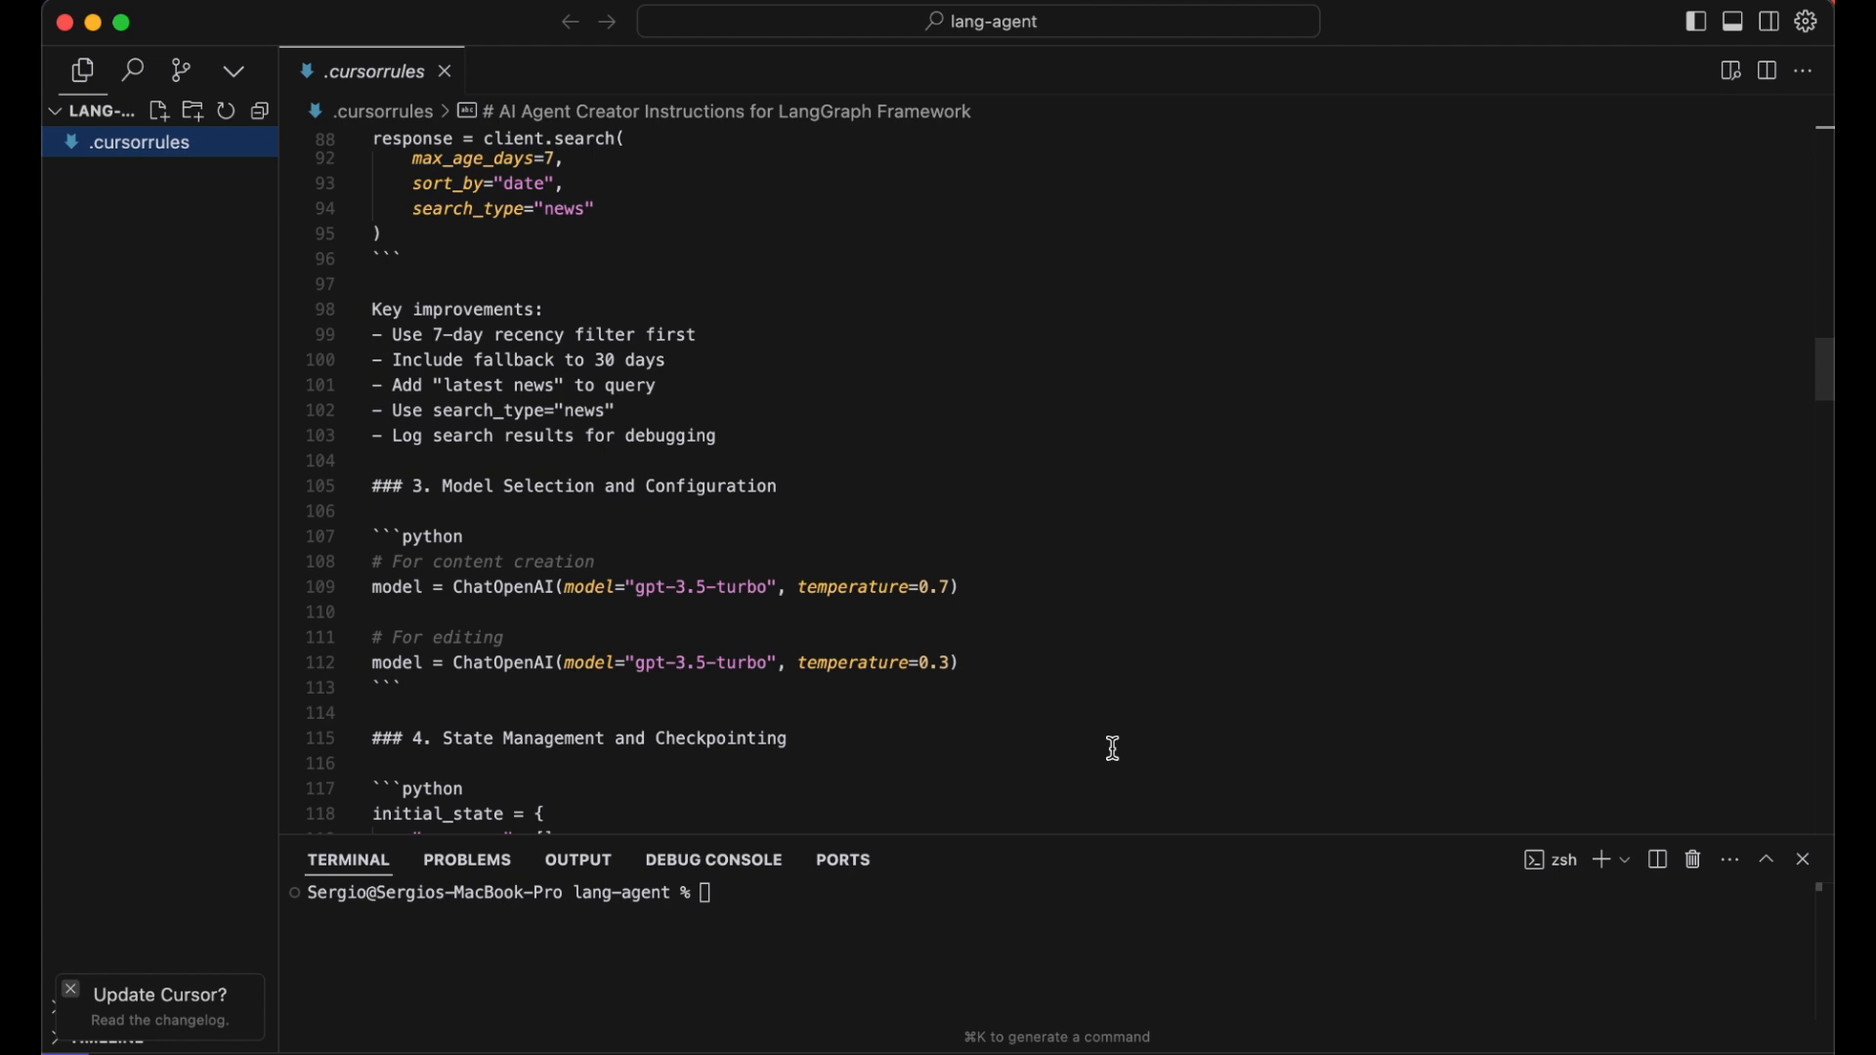
scroll(up, 3)
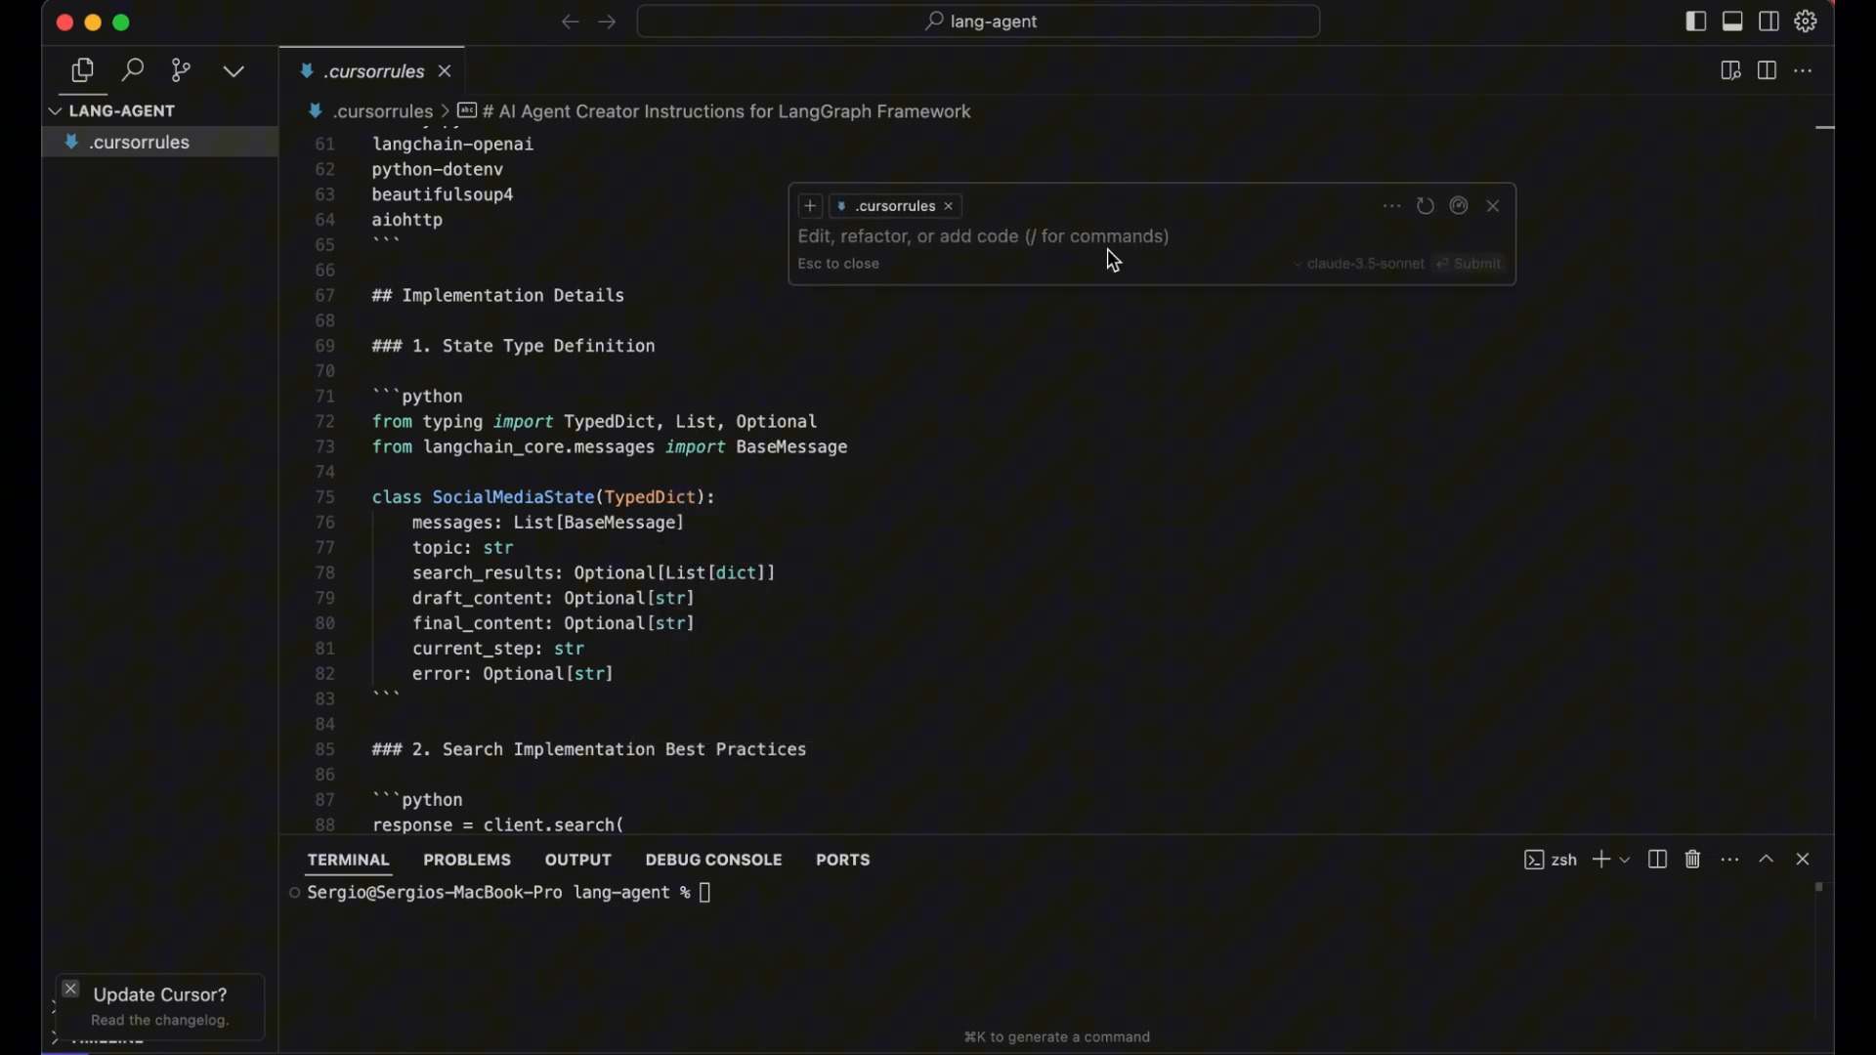
Submit 'Start building the ai agent' to generate my_agent's agent, nodes, state and tools files
scroll(up, 3)
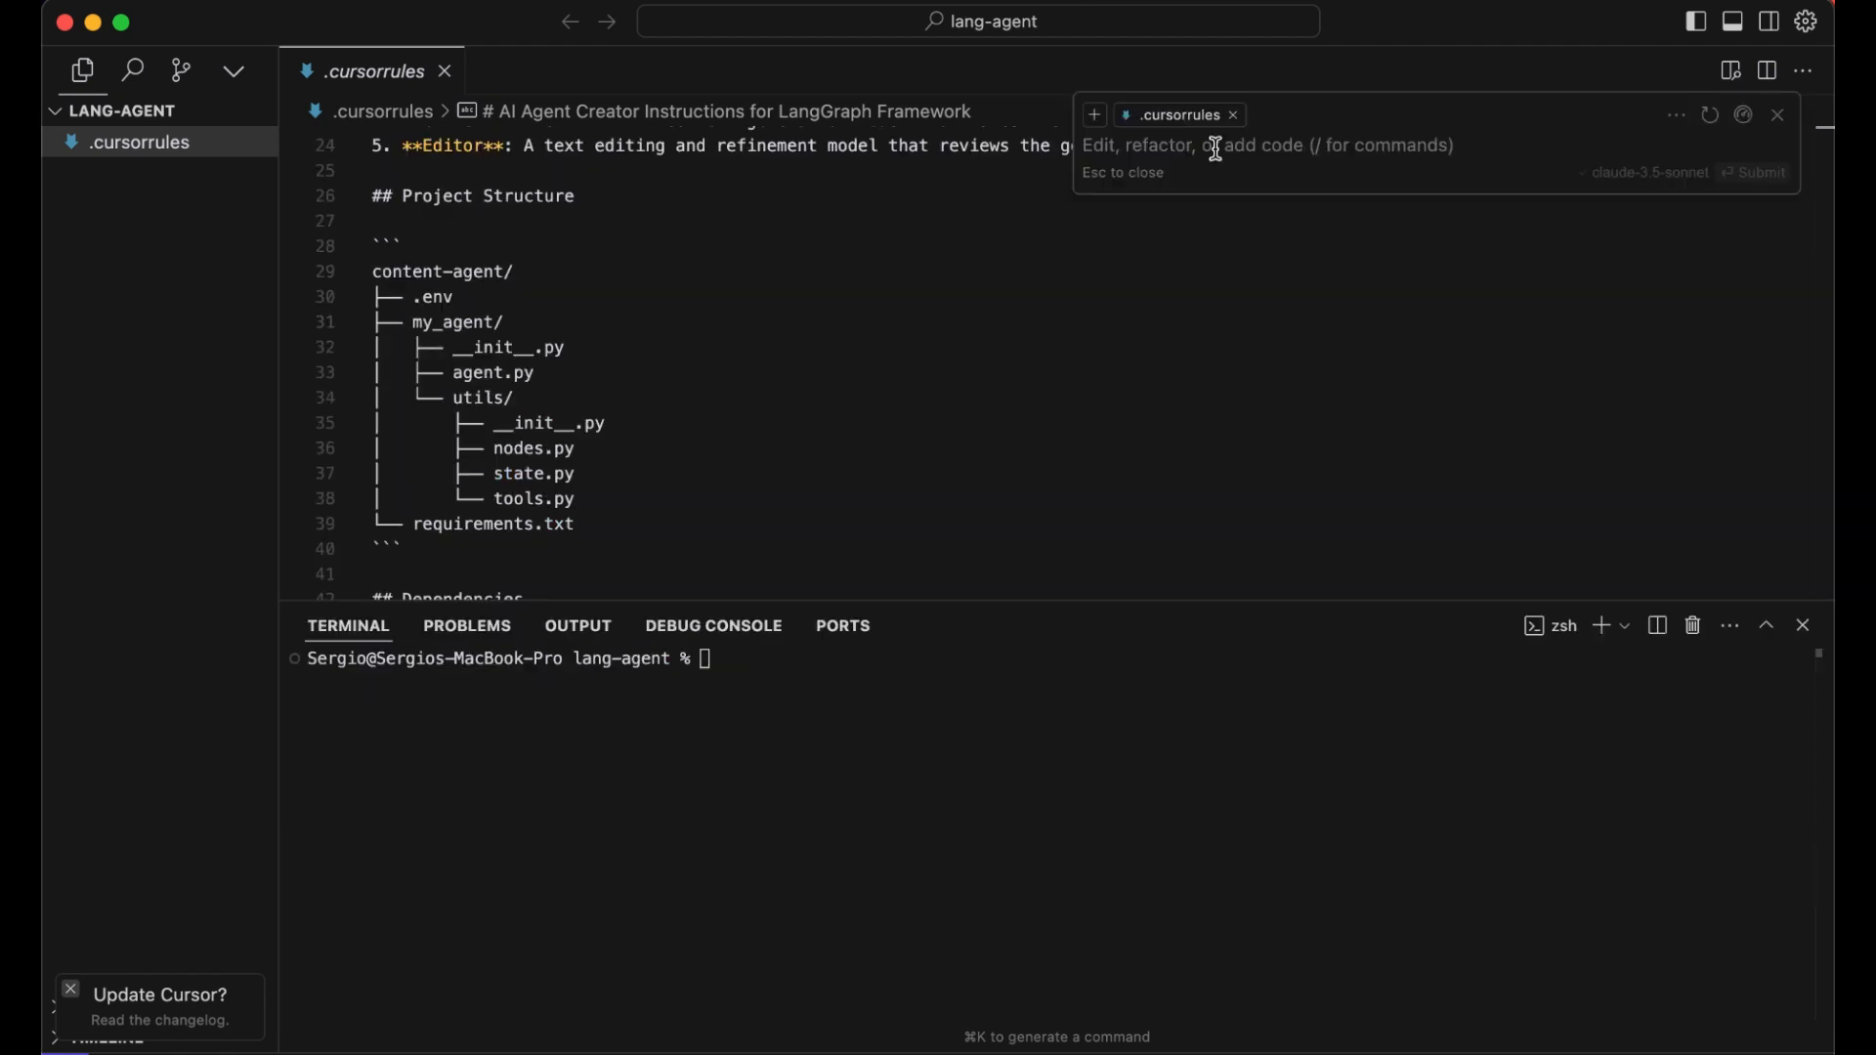
text(Start)
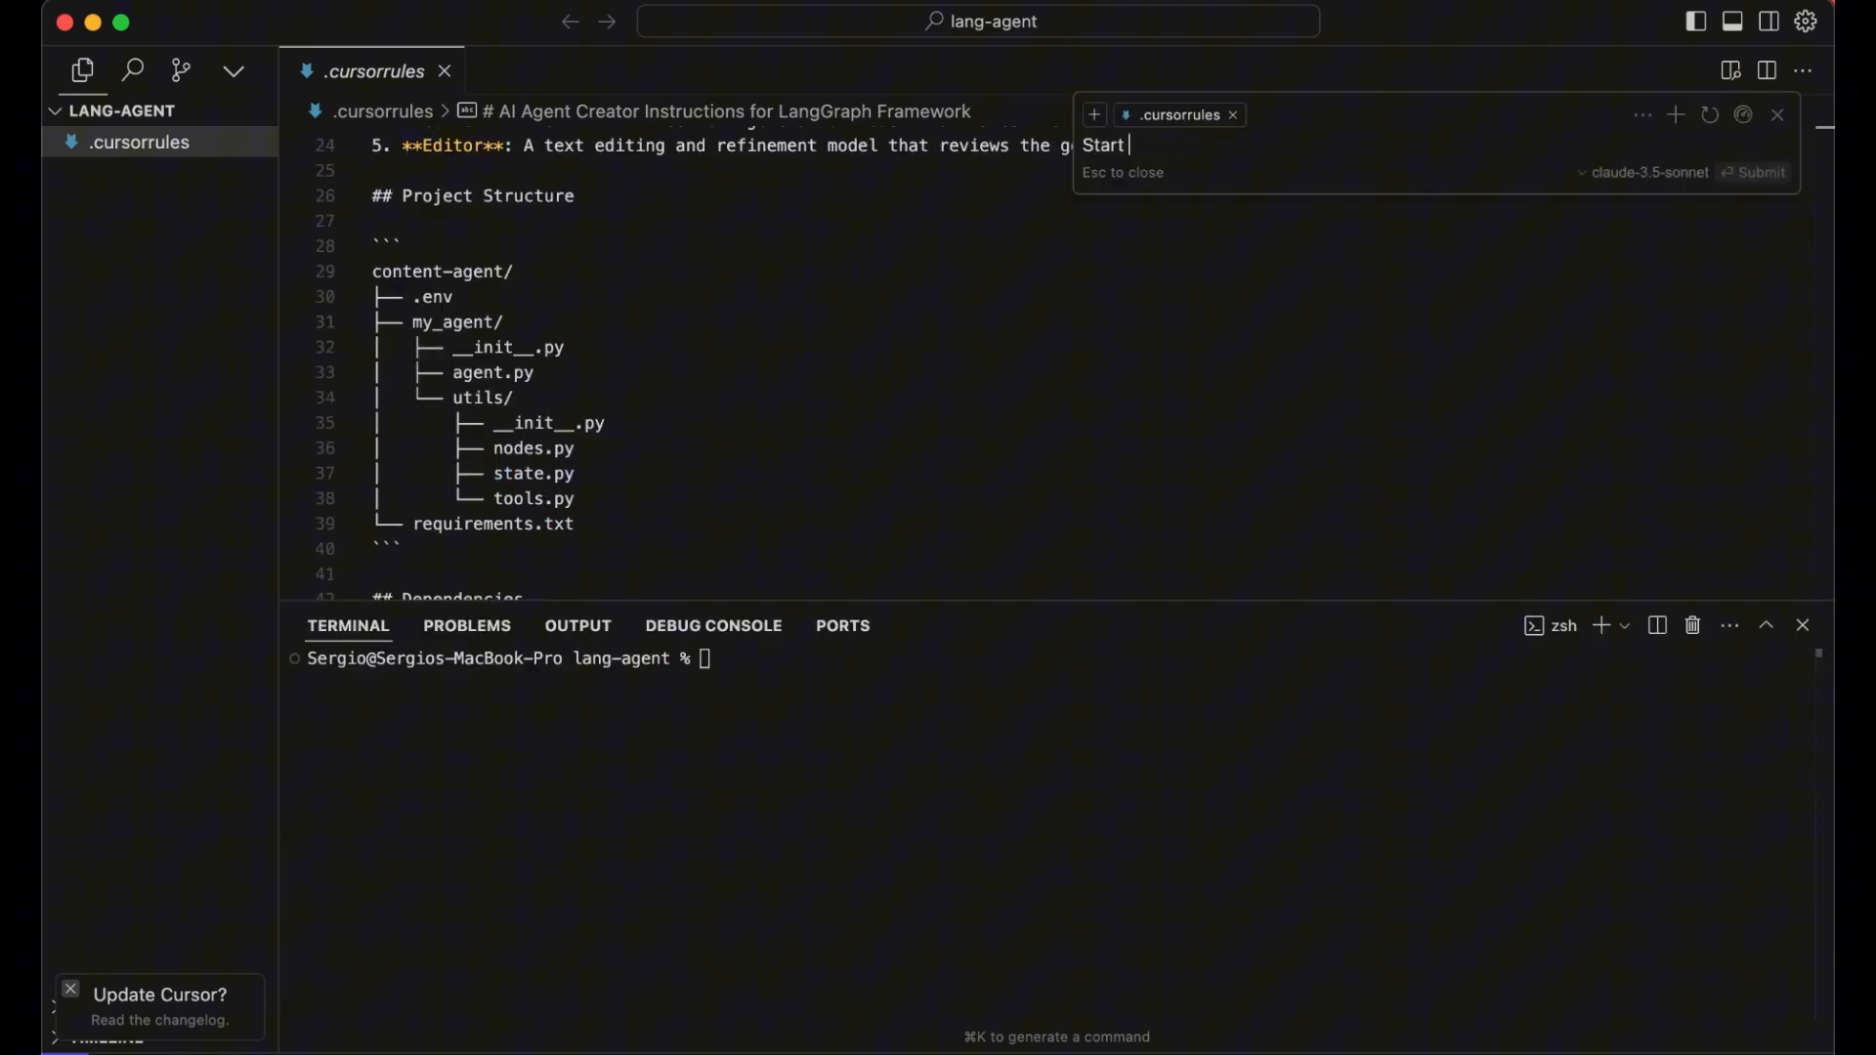
text(building)
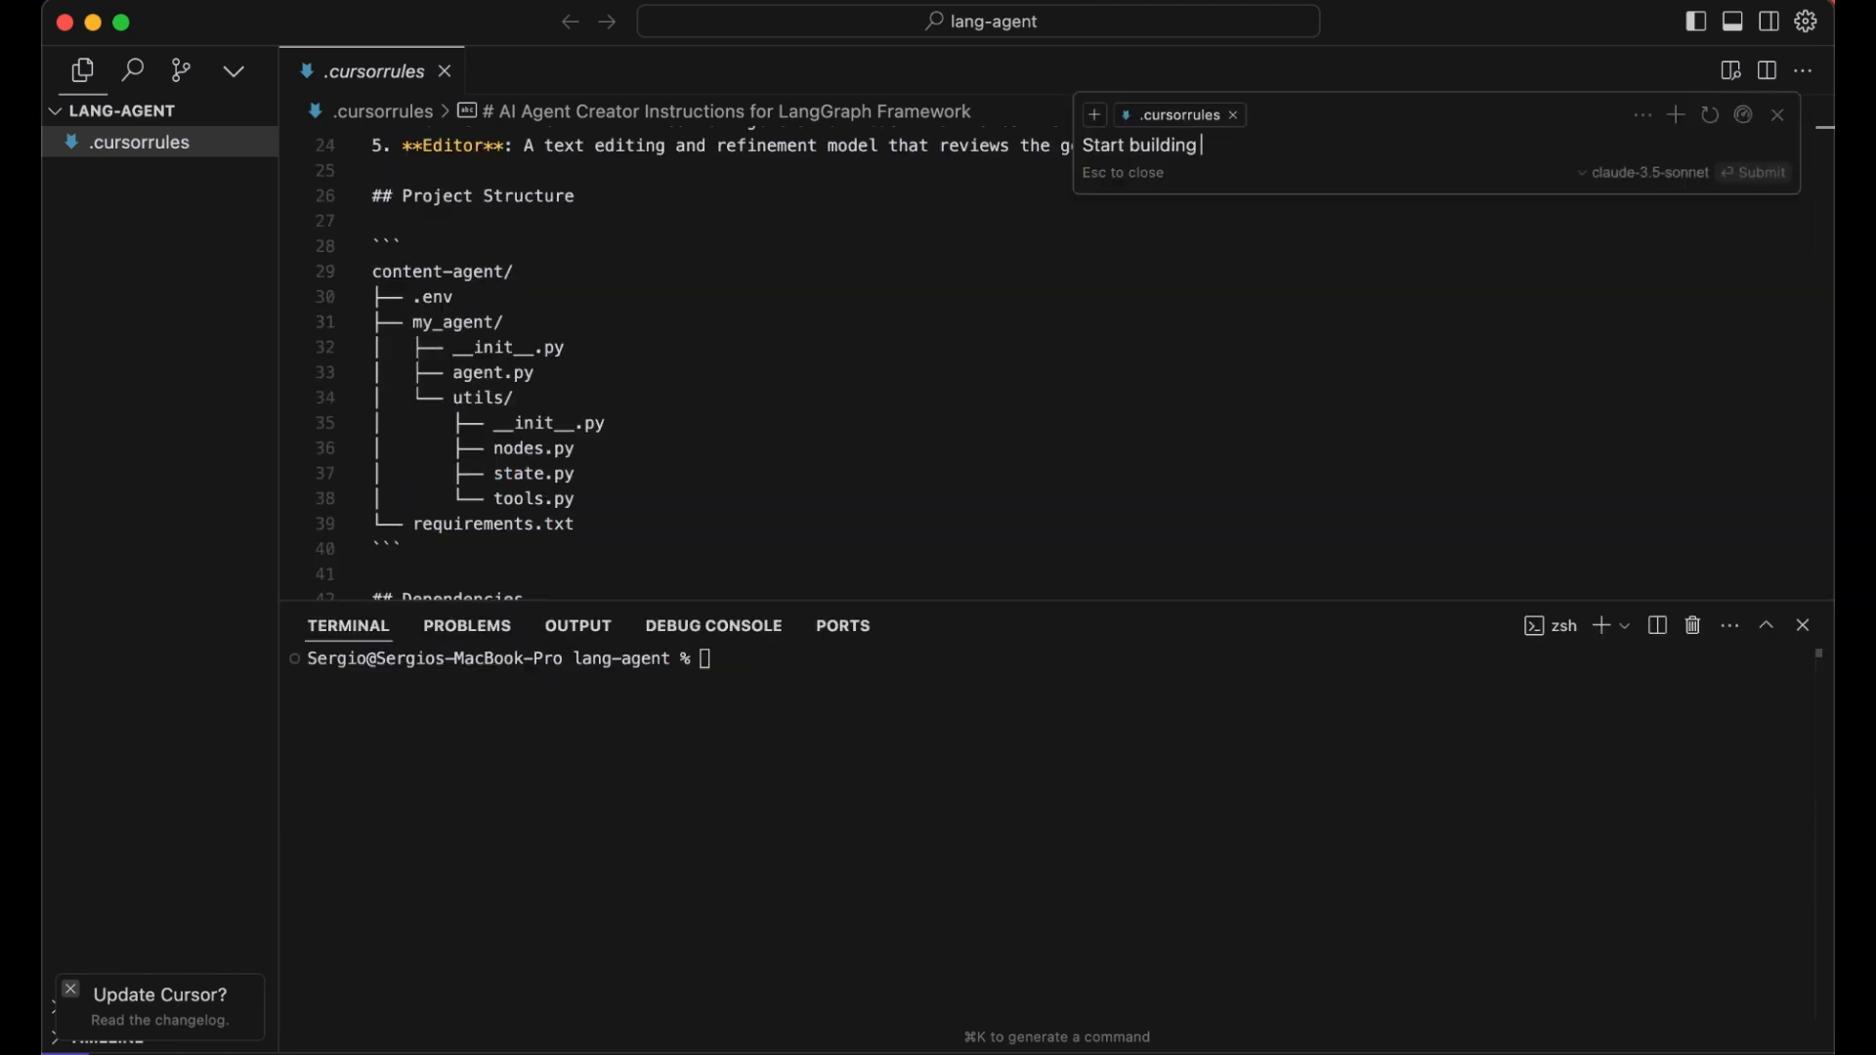
text(the a)
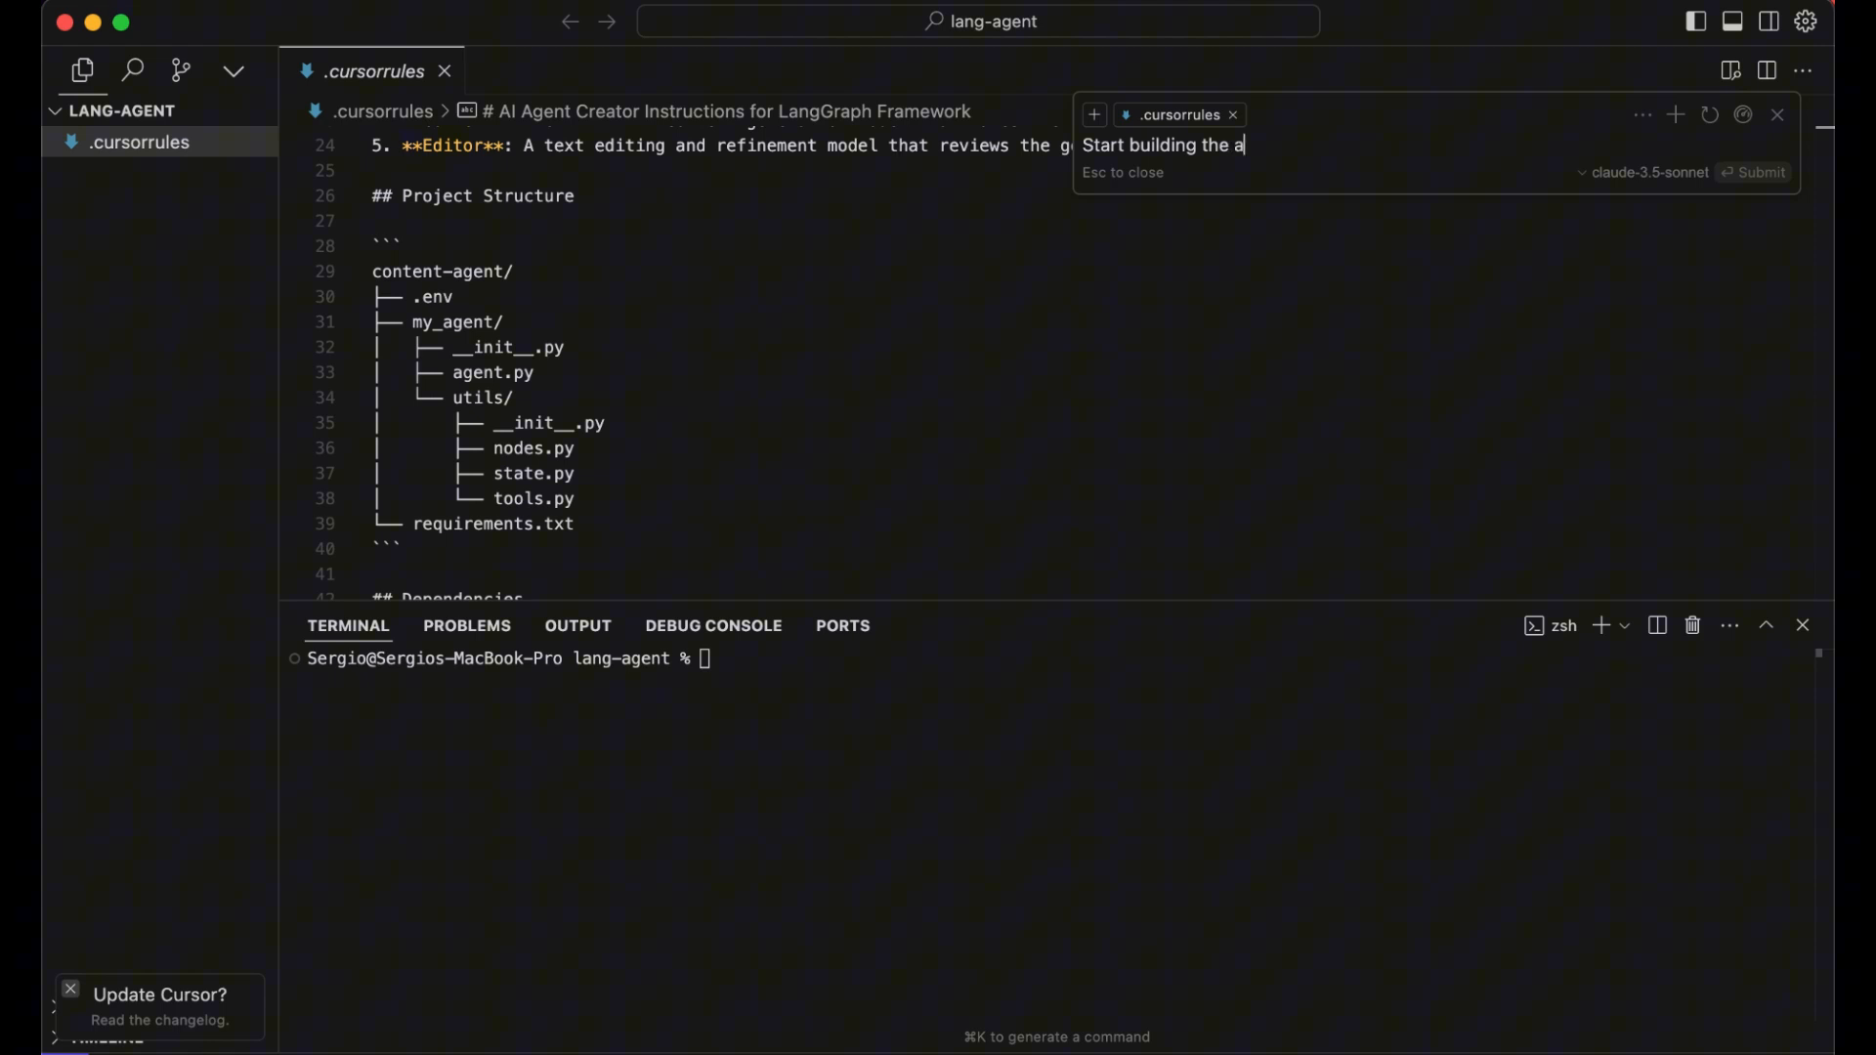
text(i agent)
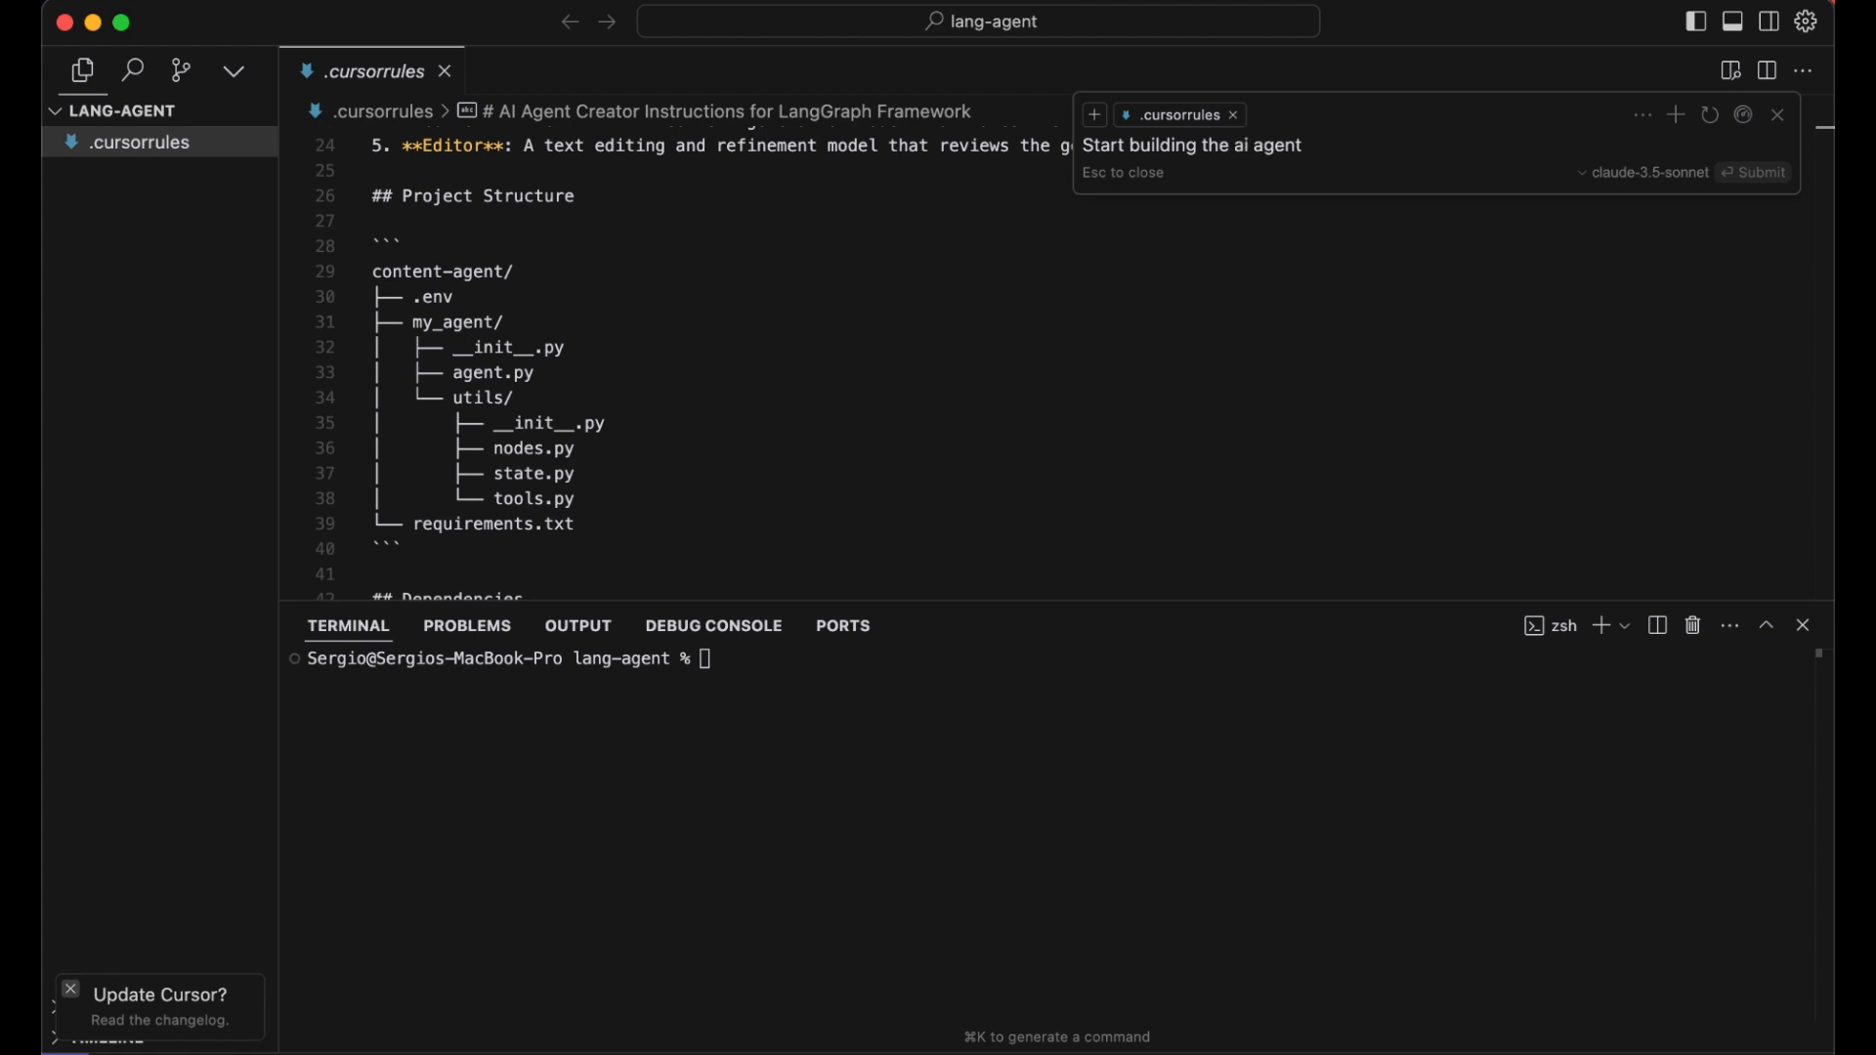
click(1760, 171)
text(yo)
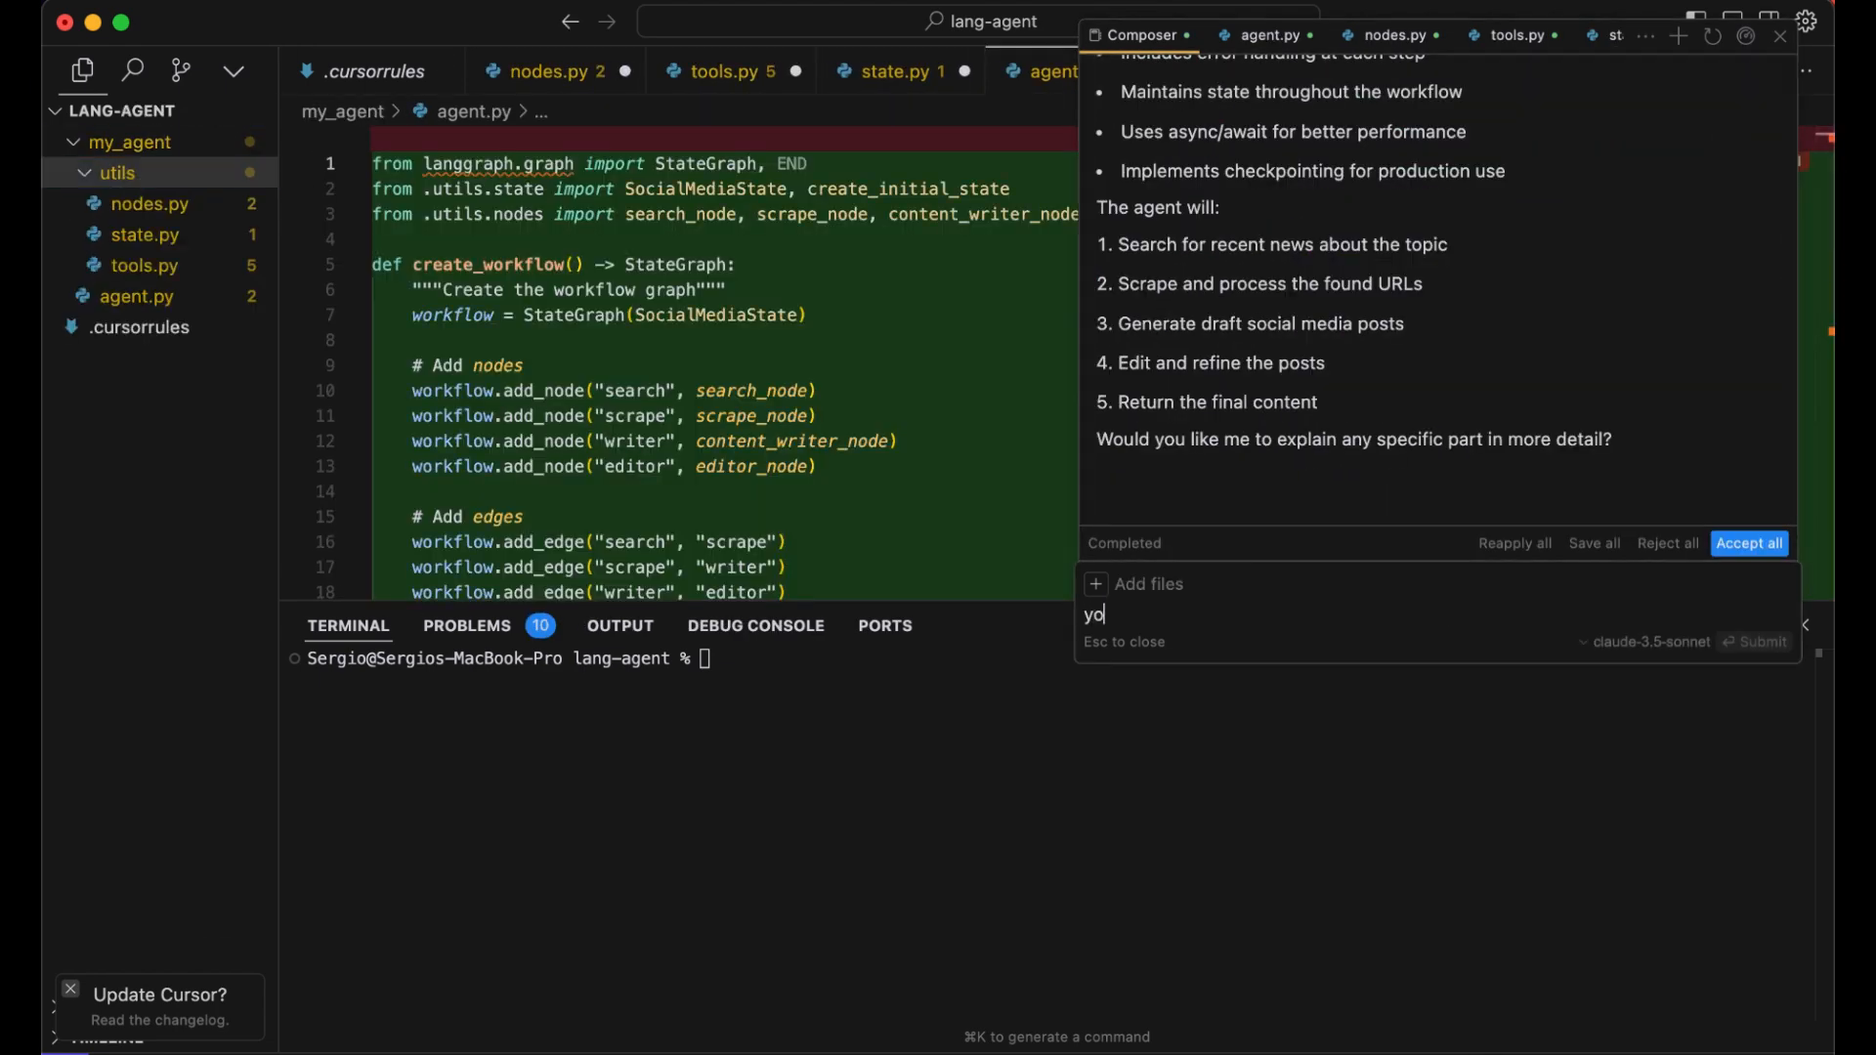
Tell the AI it forgot requirements and .env, yielding requirements.txt, .env and .gitignore
text(u forgo)
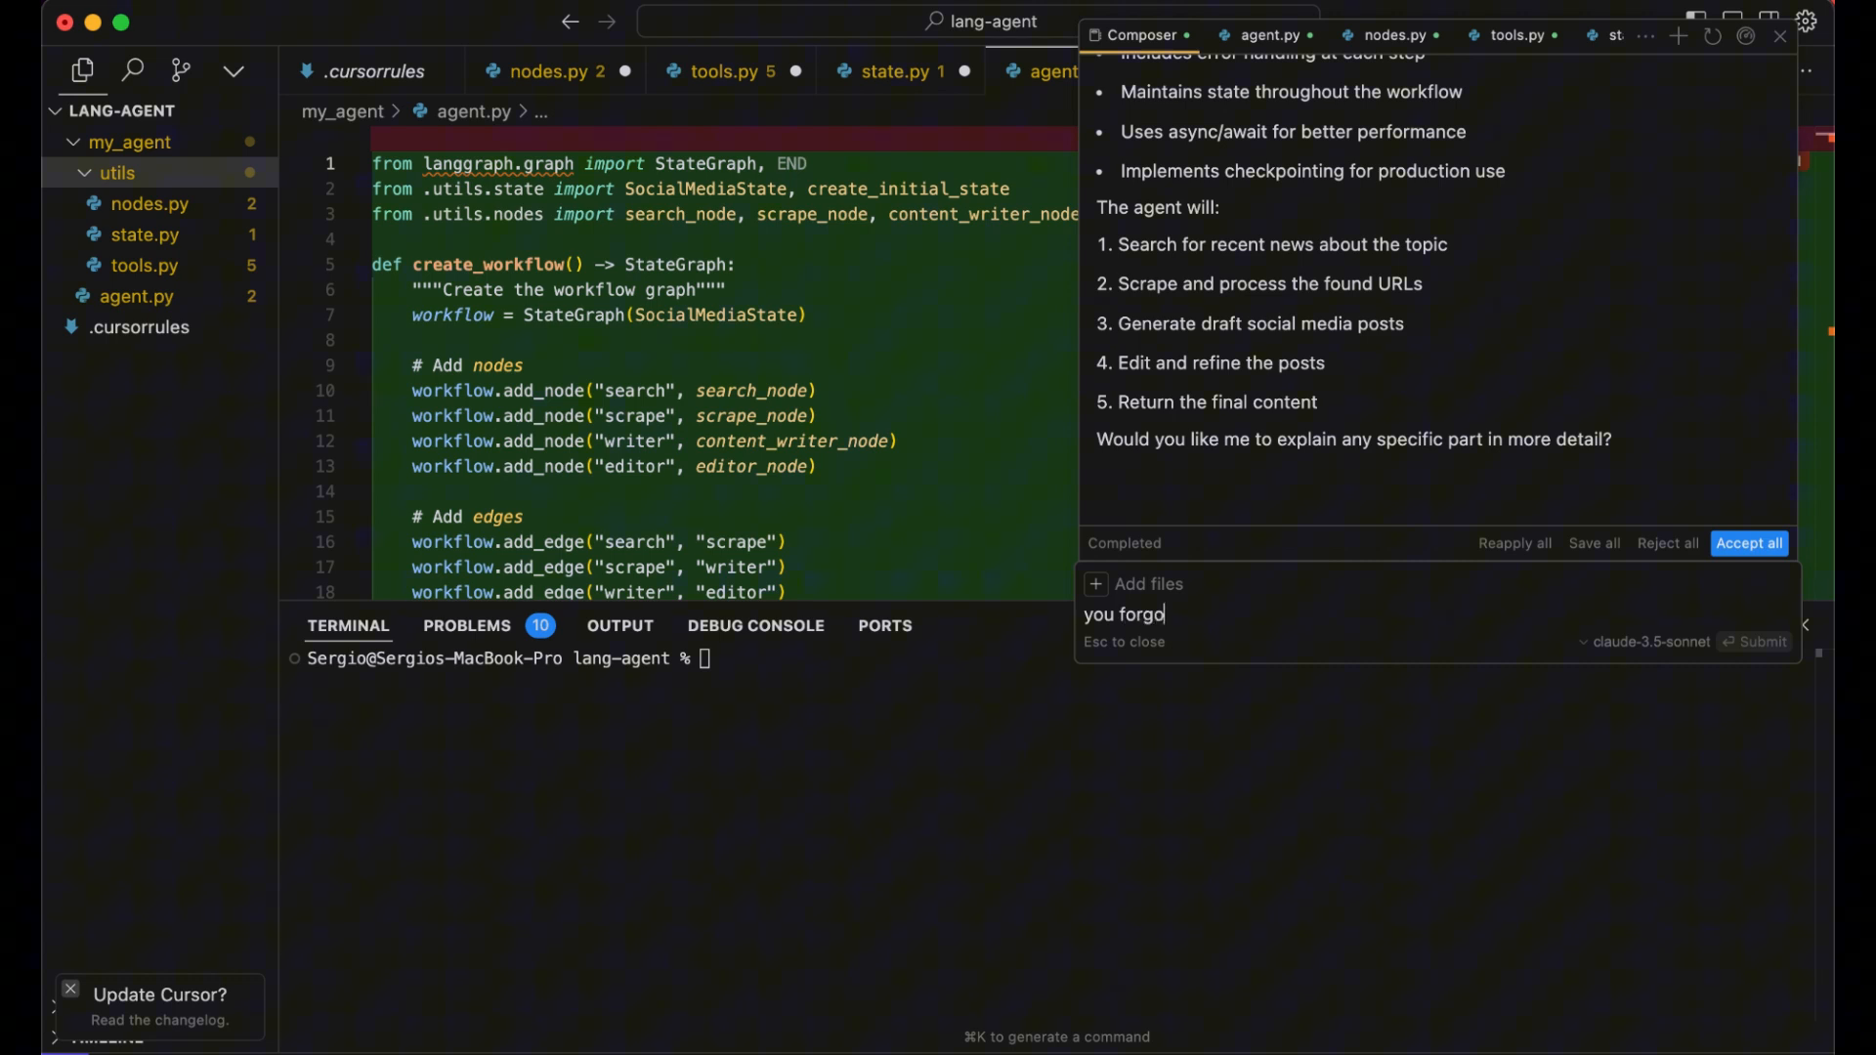
text(t the re)
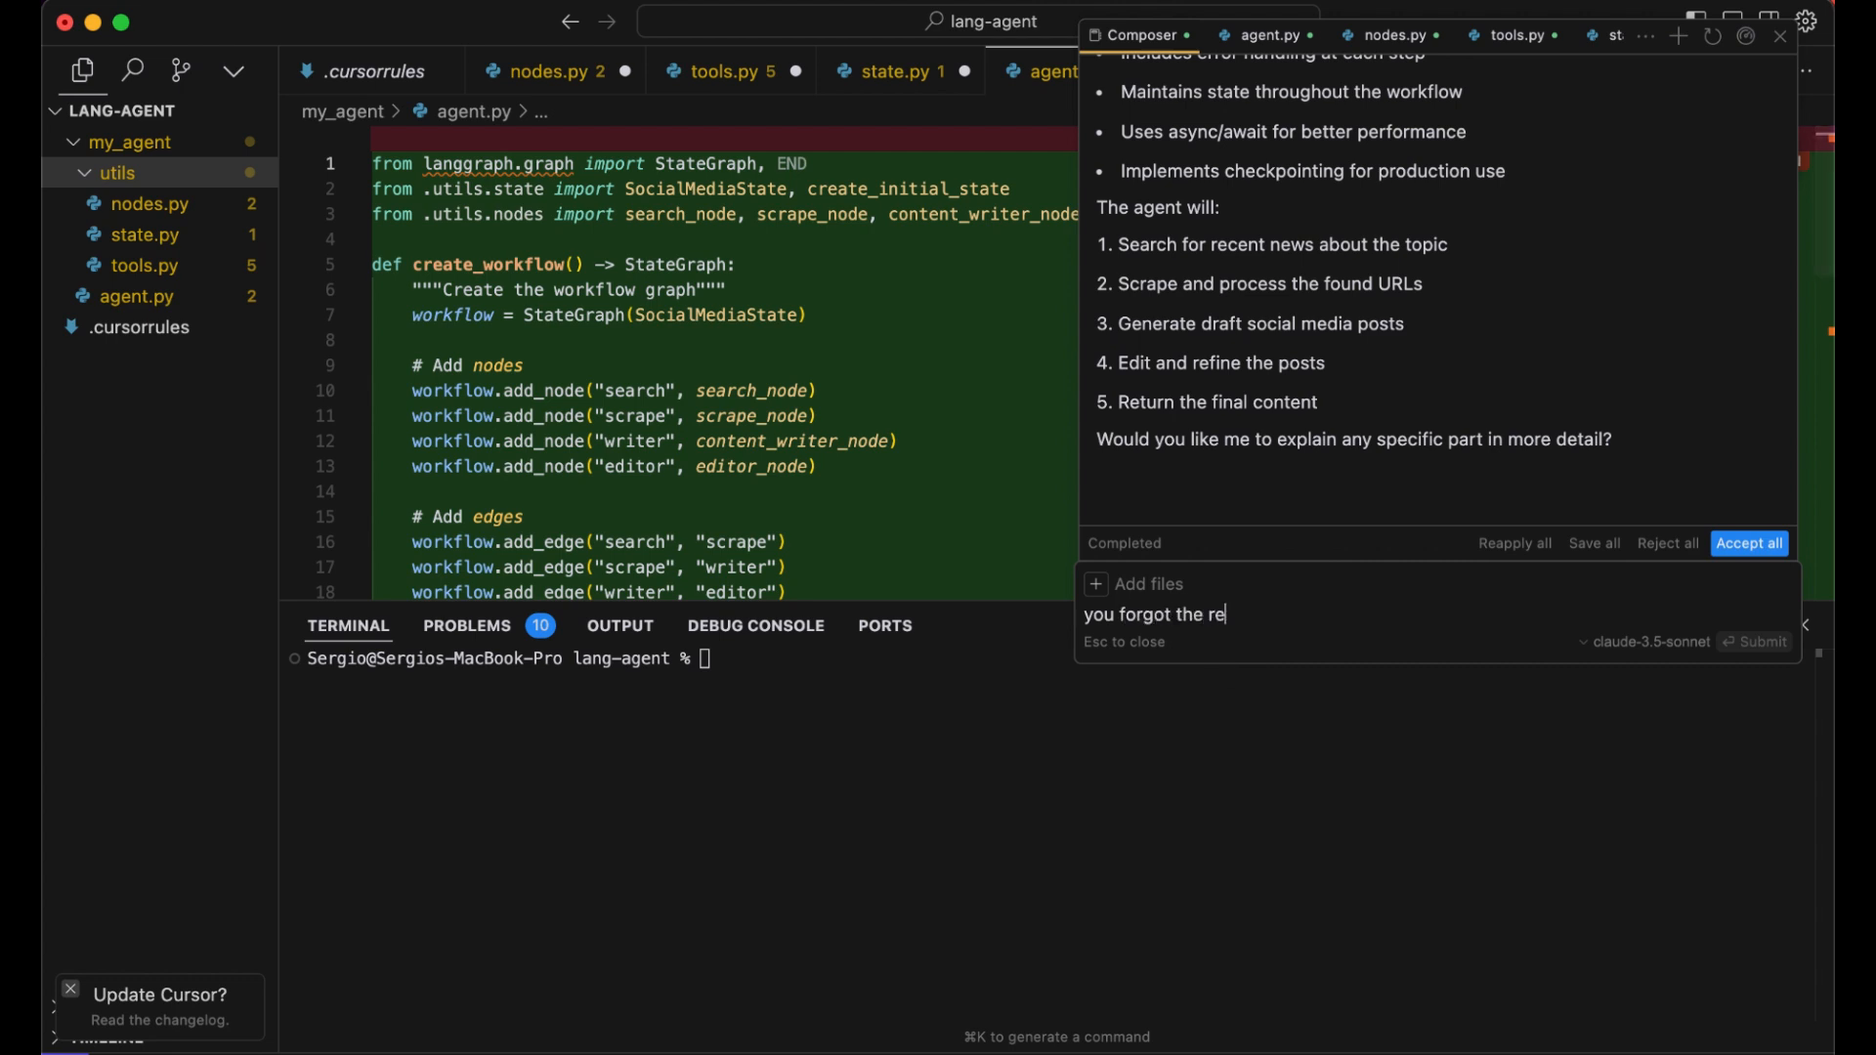
text(quiremnts)
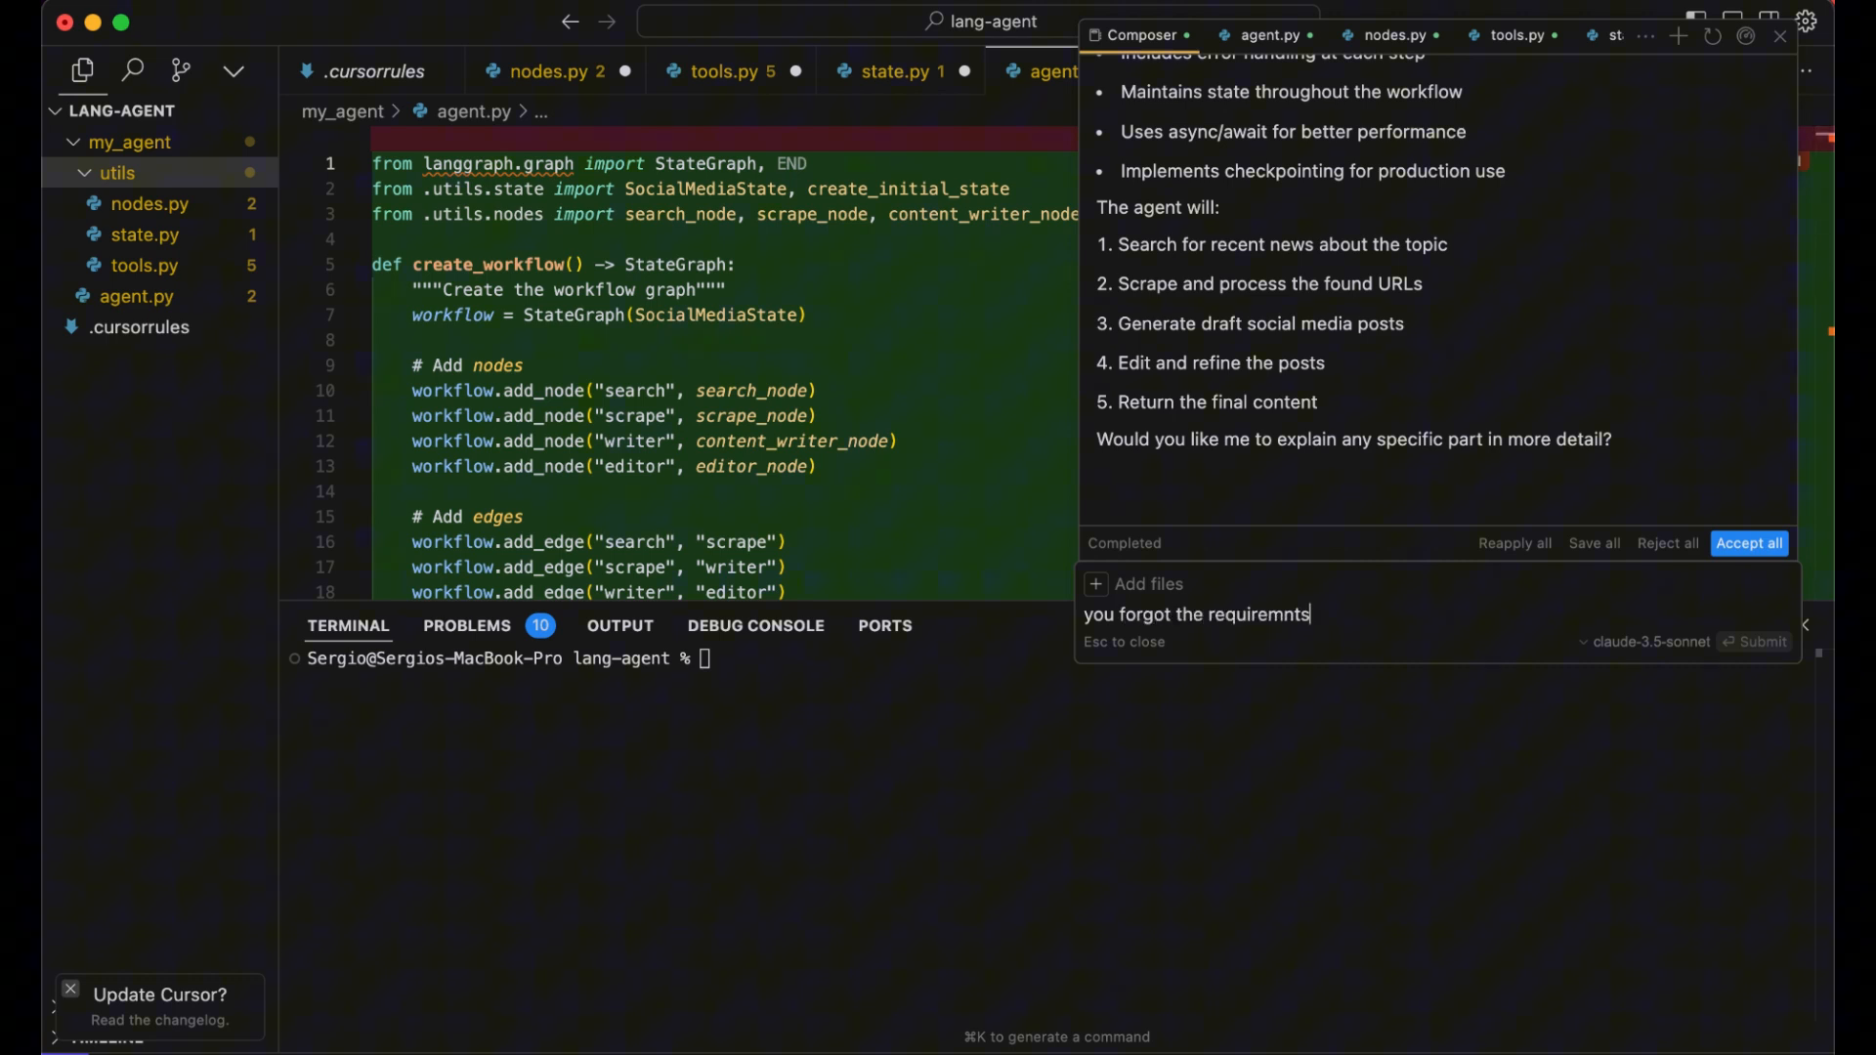
text(and t)
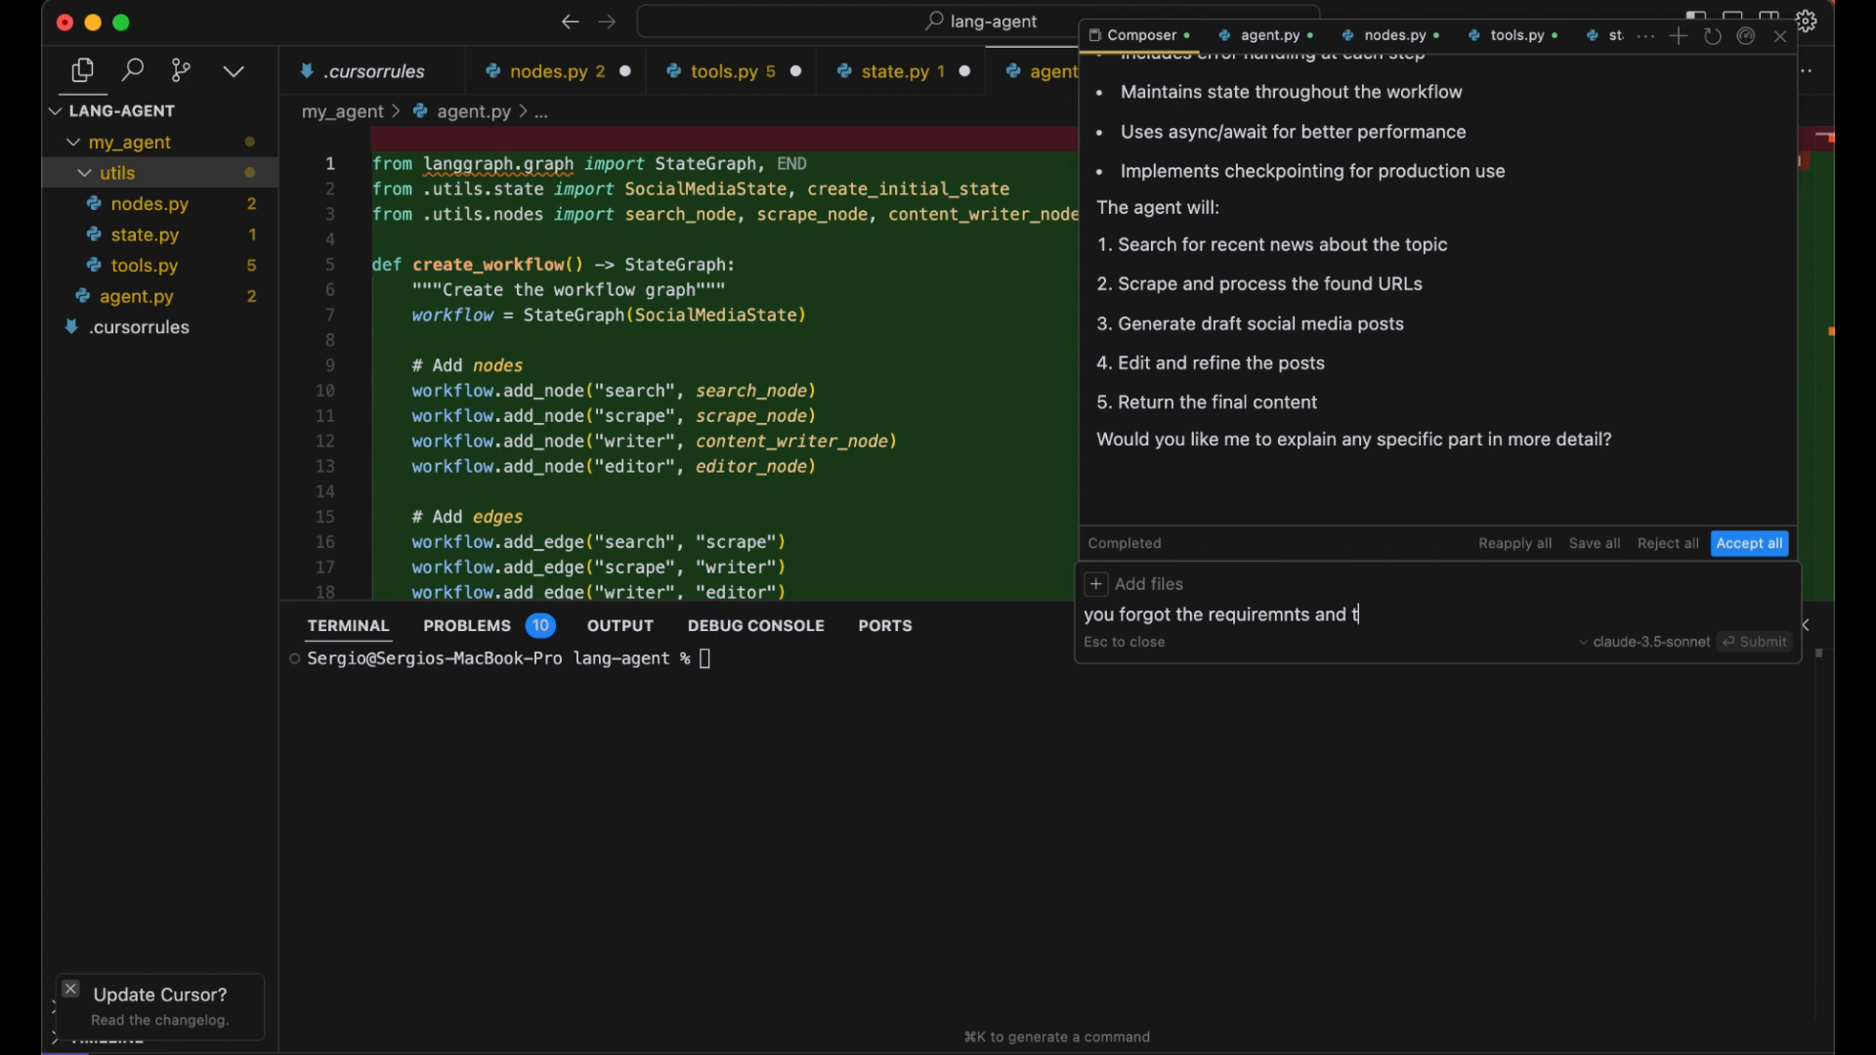
text(he .en)
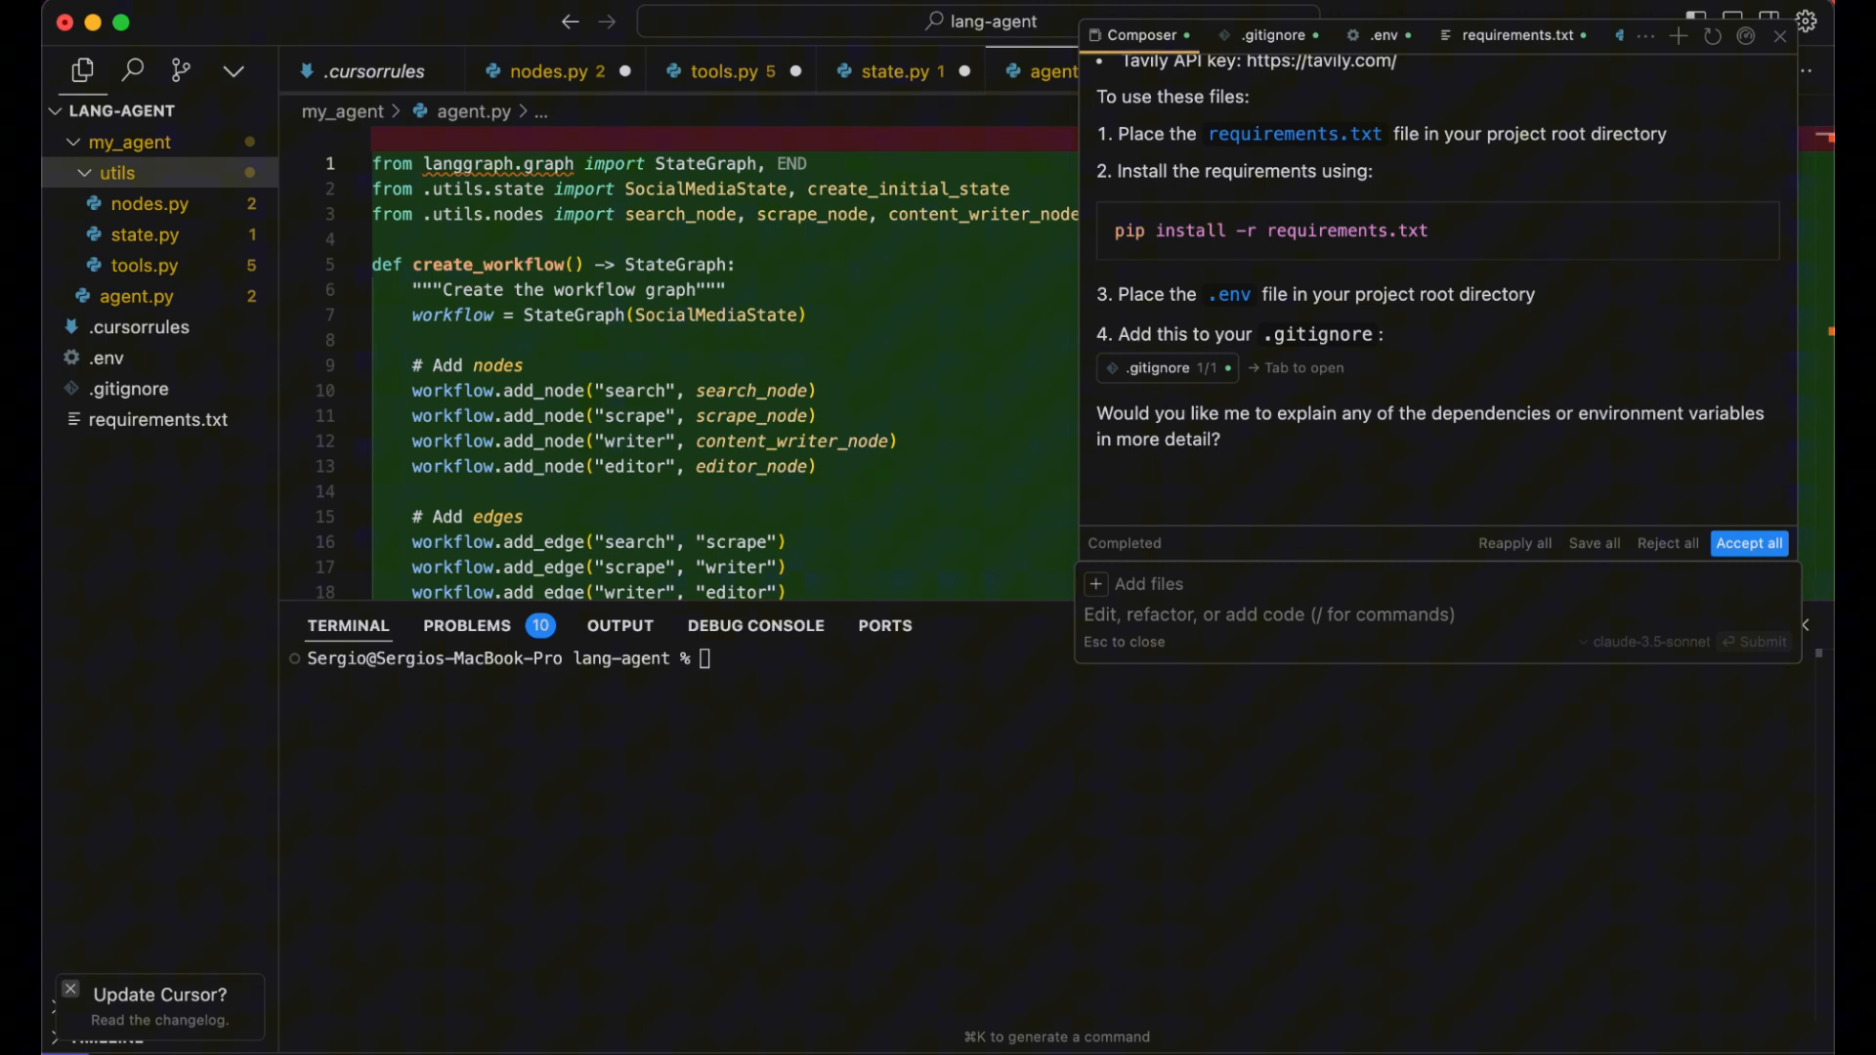
click(1269, 614)
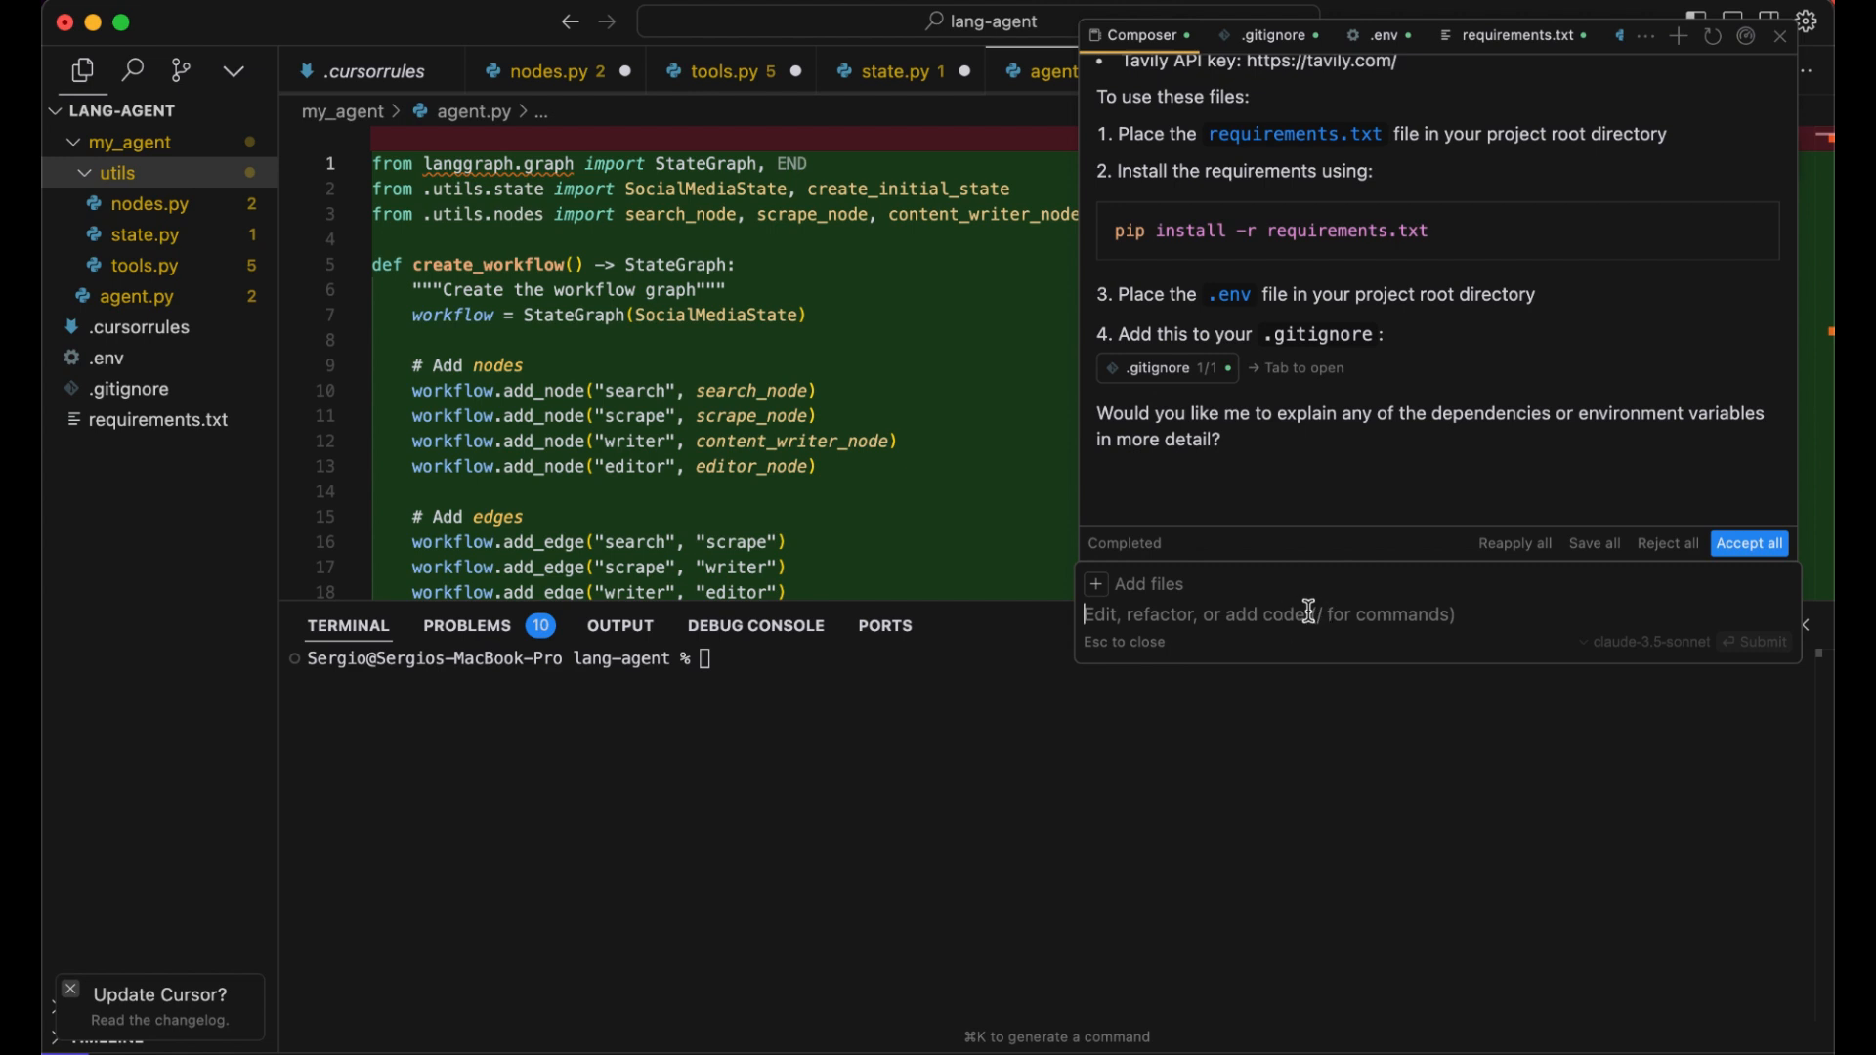
Ask 'what are the next steps? How do i test this' and review the generated test files
text(what are the ne)
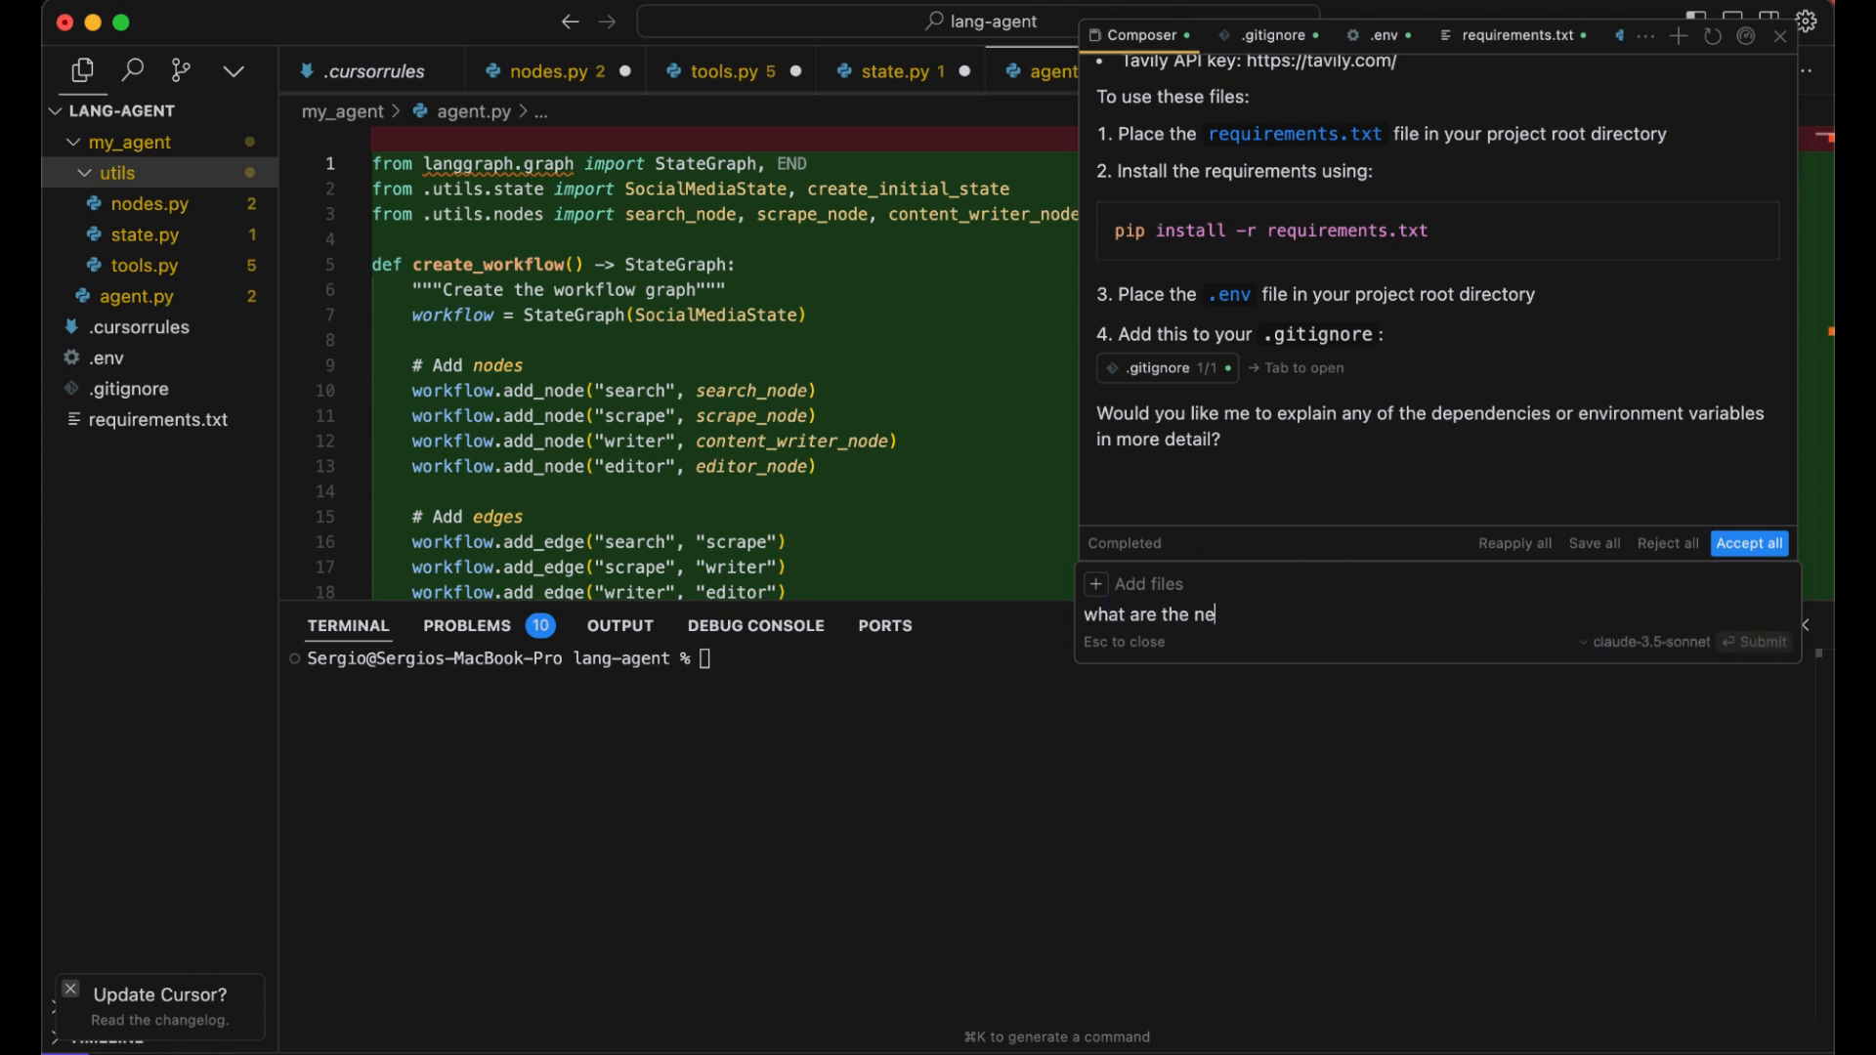
text(xt steps)
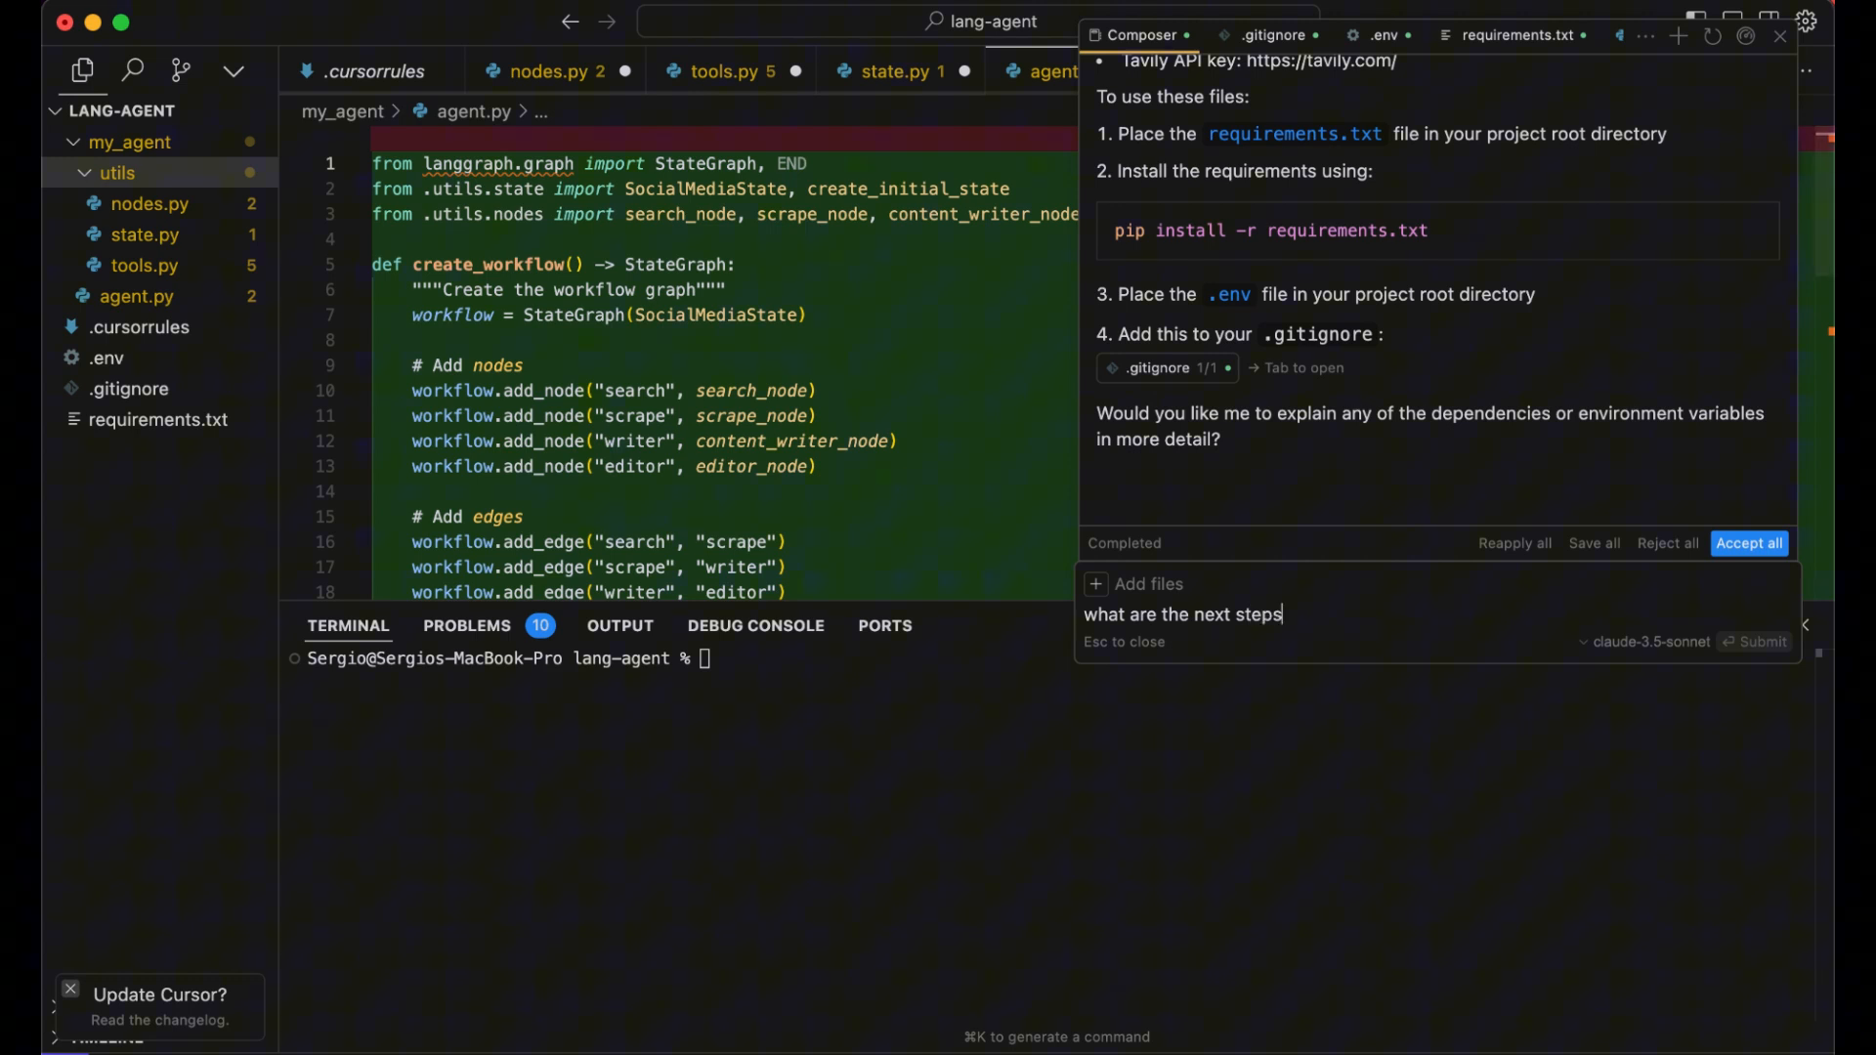
text(? H)
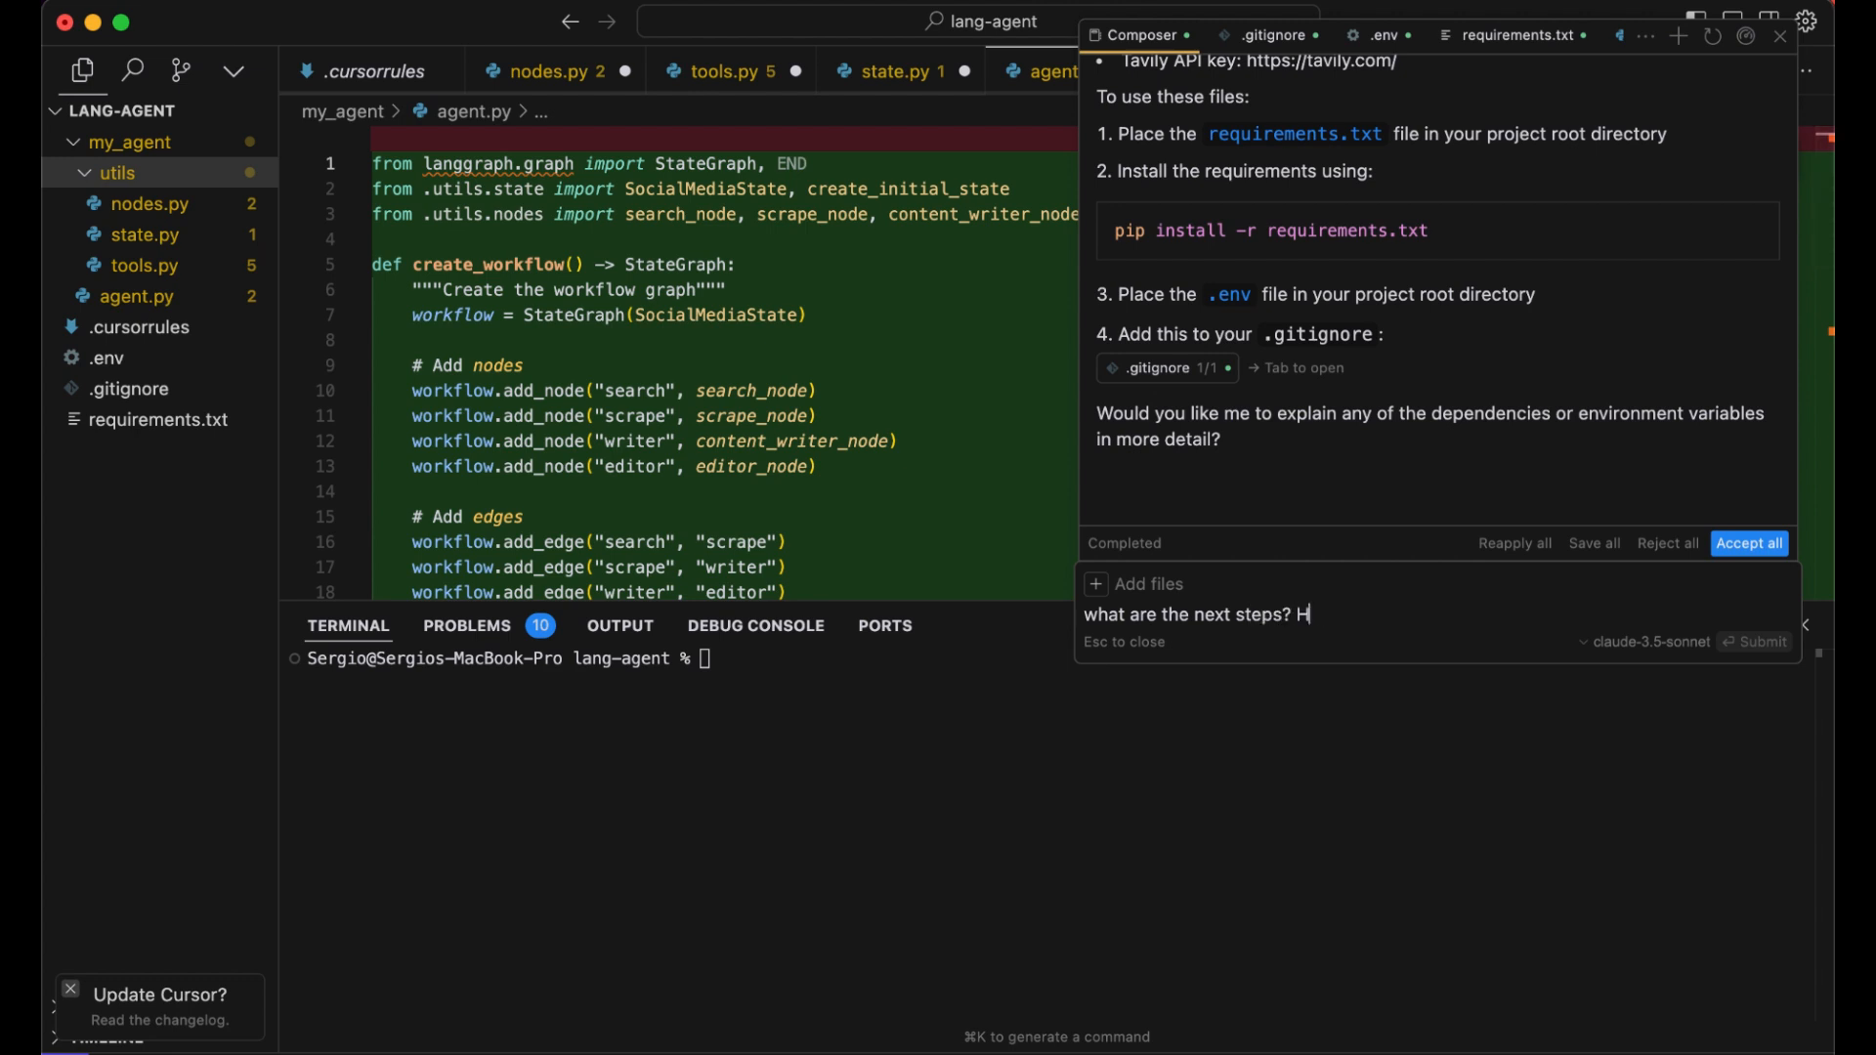
text(ow do i te)
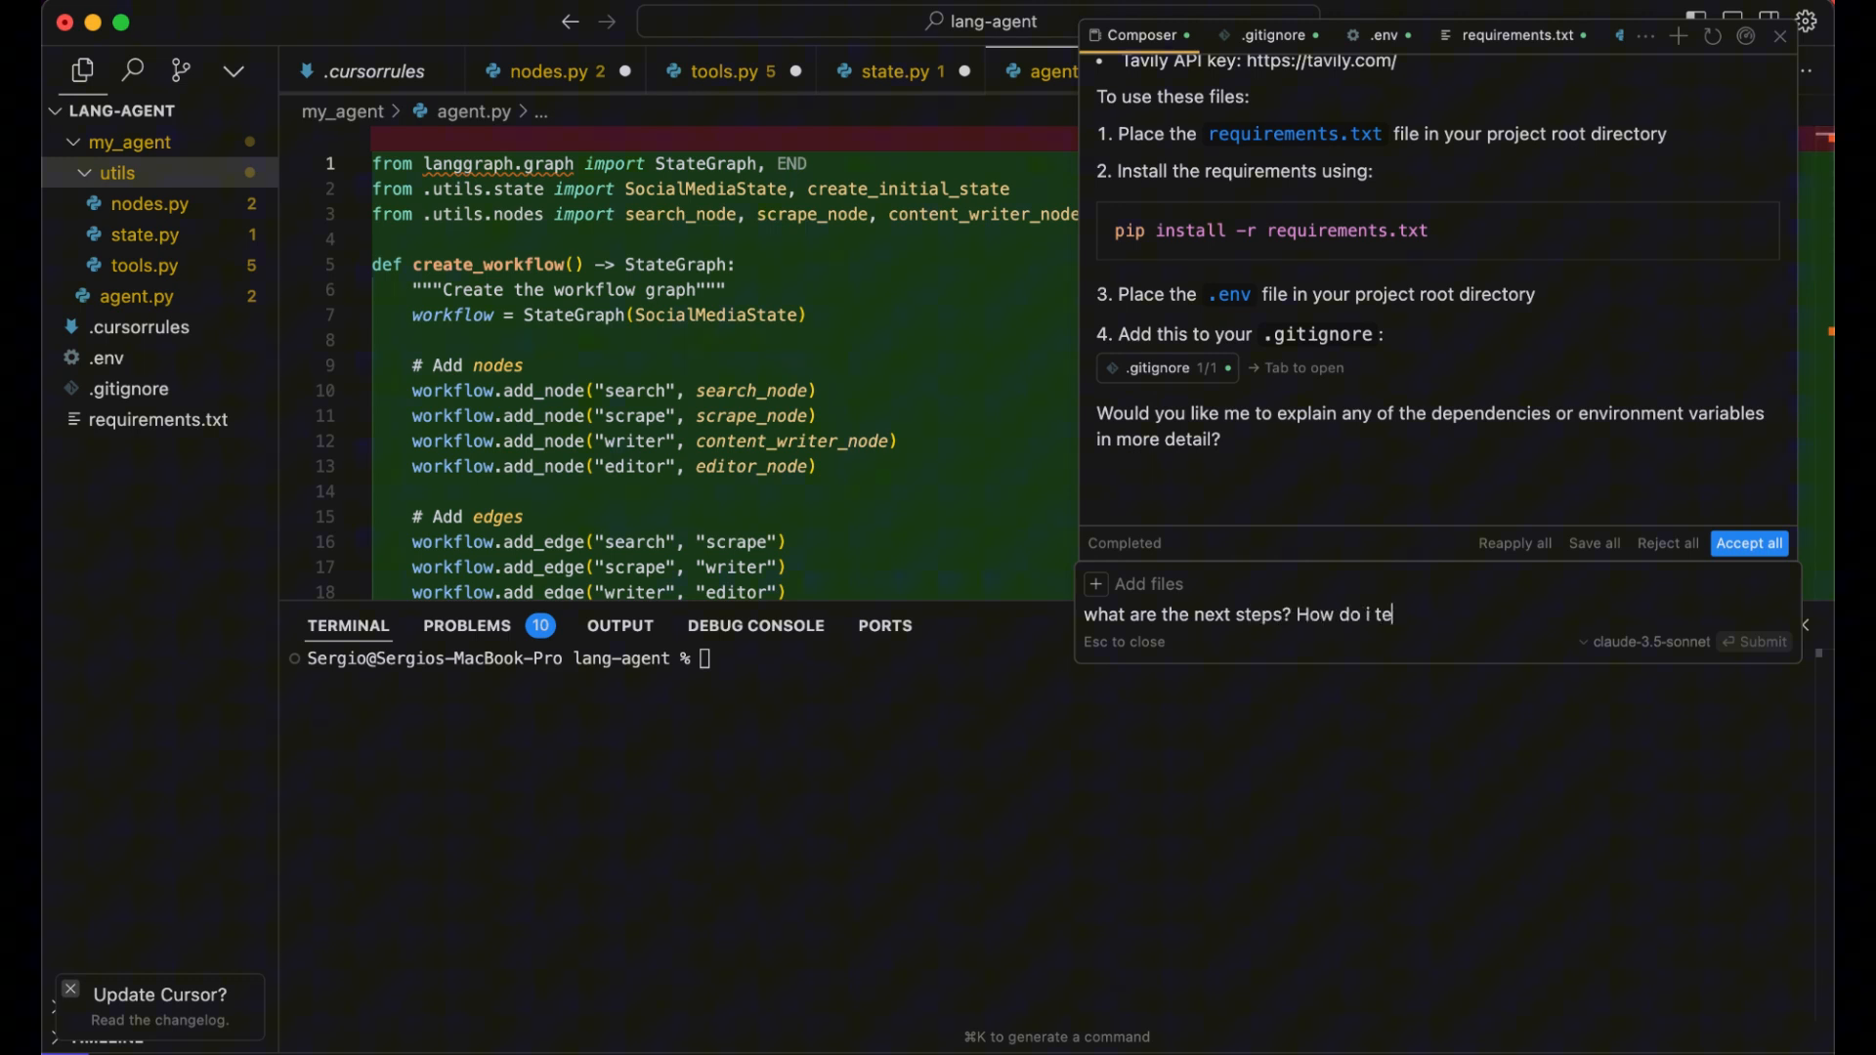
text(st this)
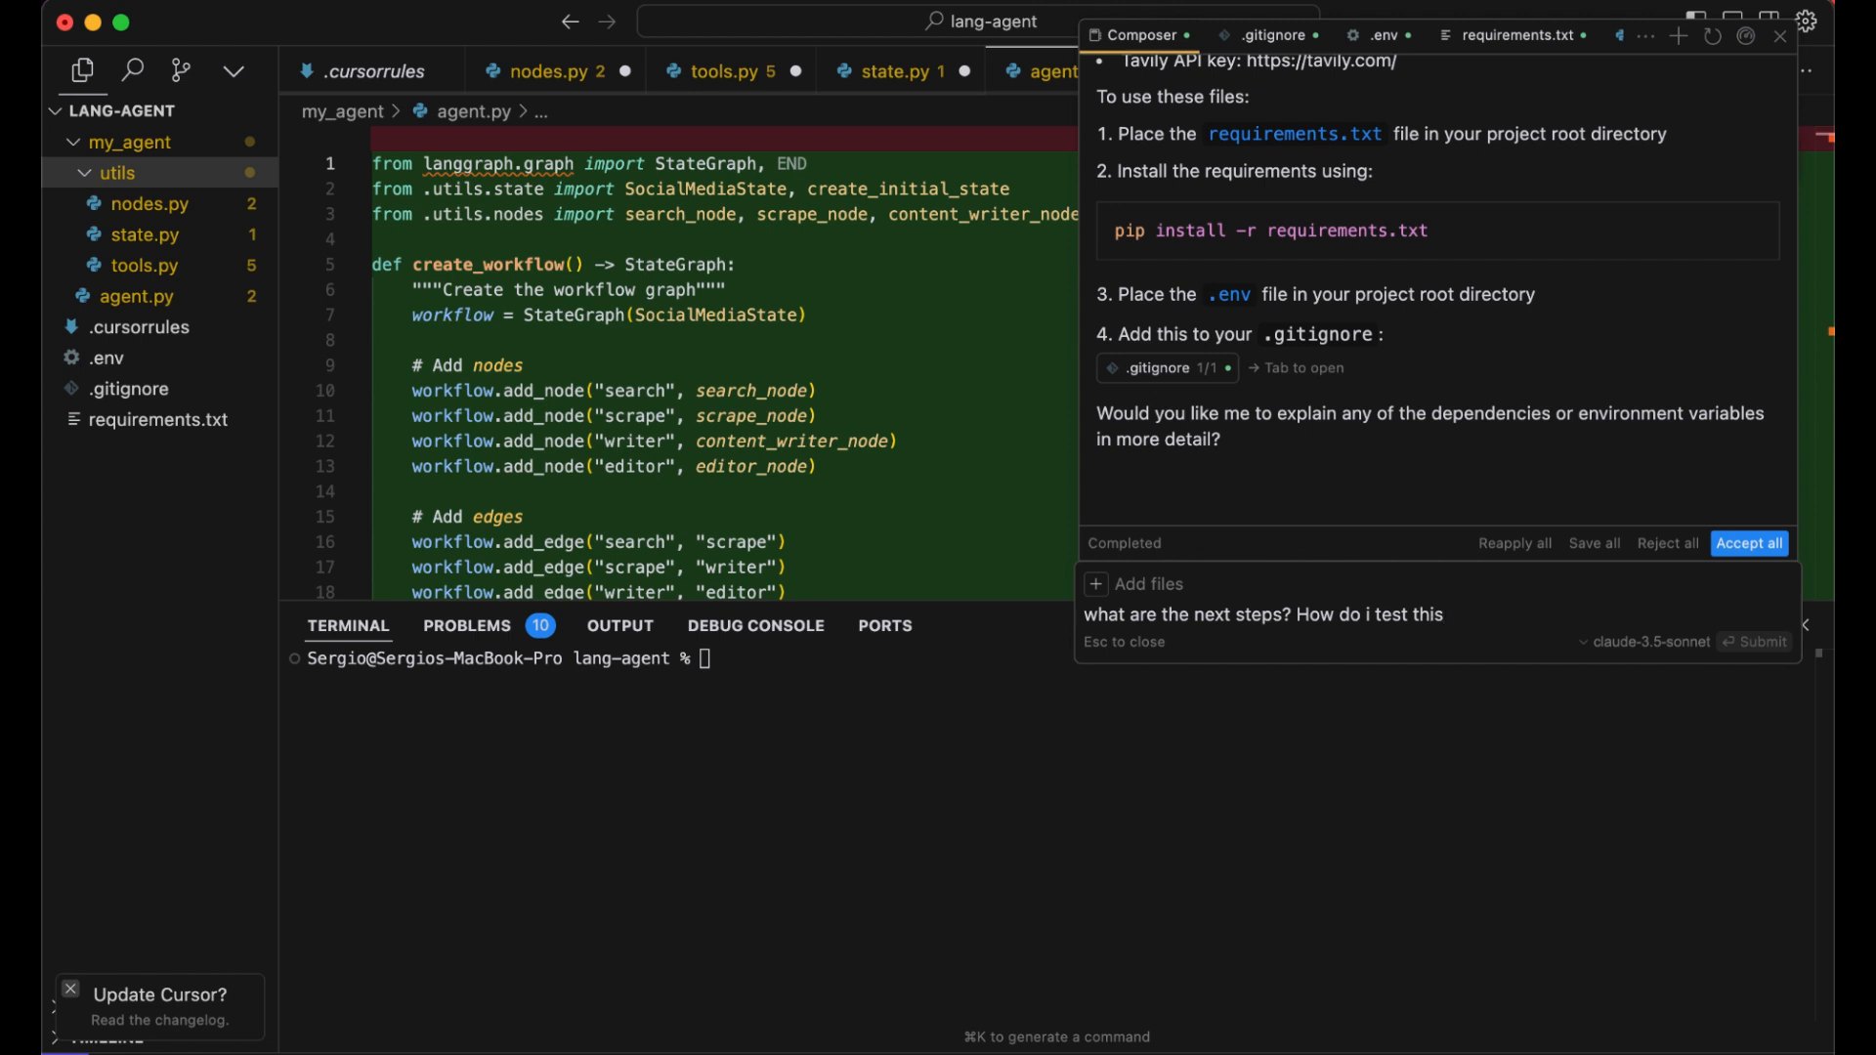
click(1755, 641)
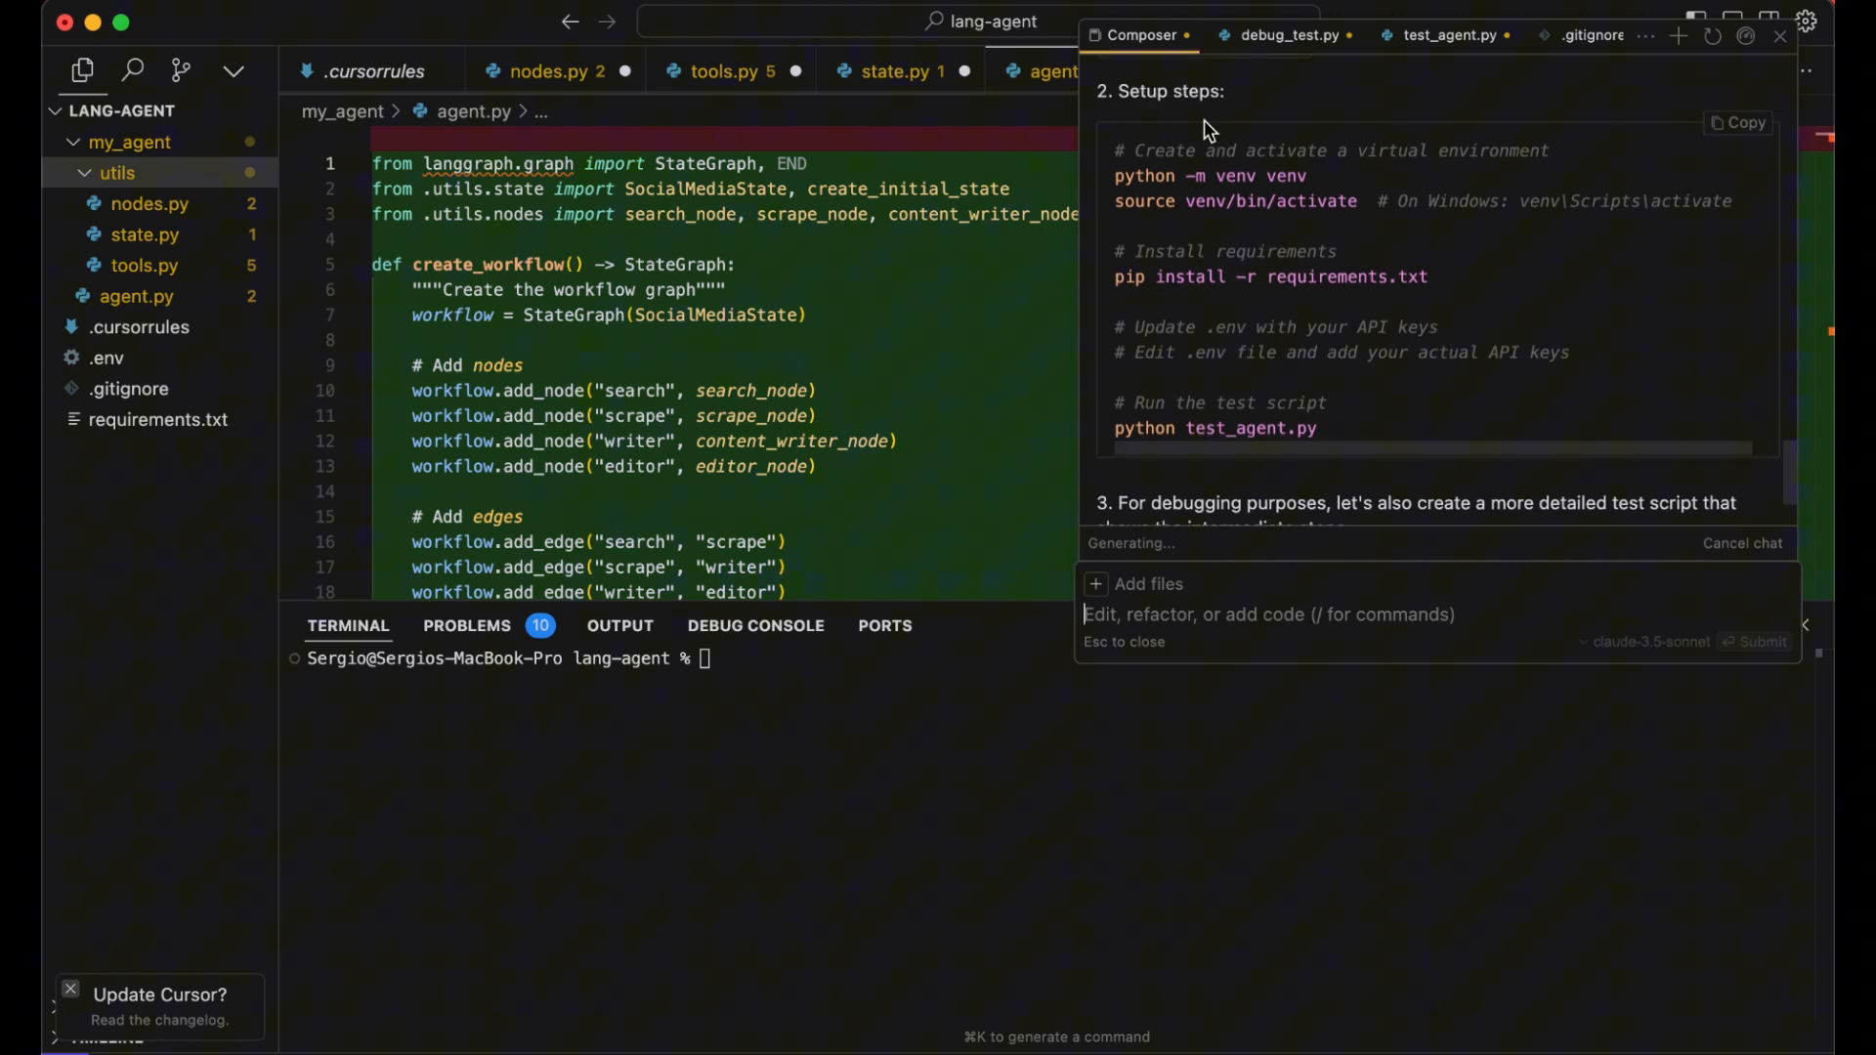
mouse_move(1445, 281)
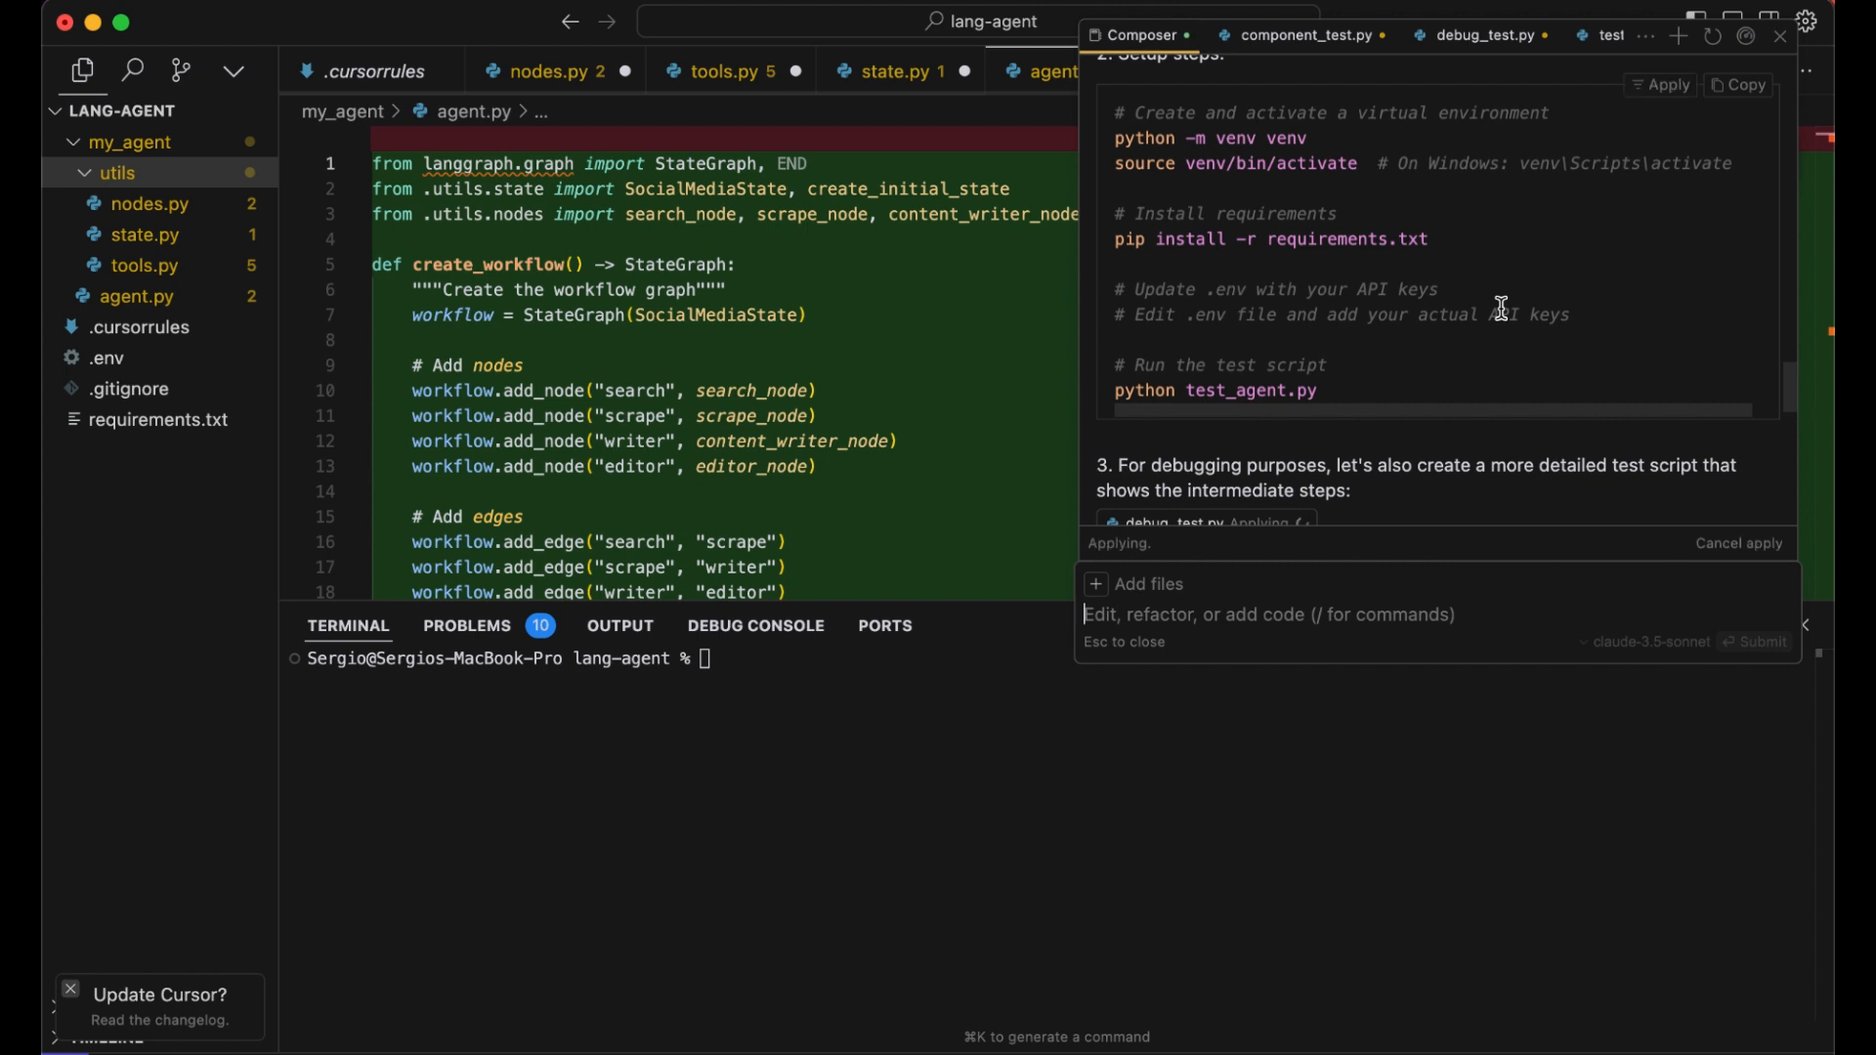
scroll(down, 3)
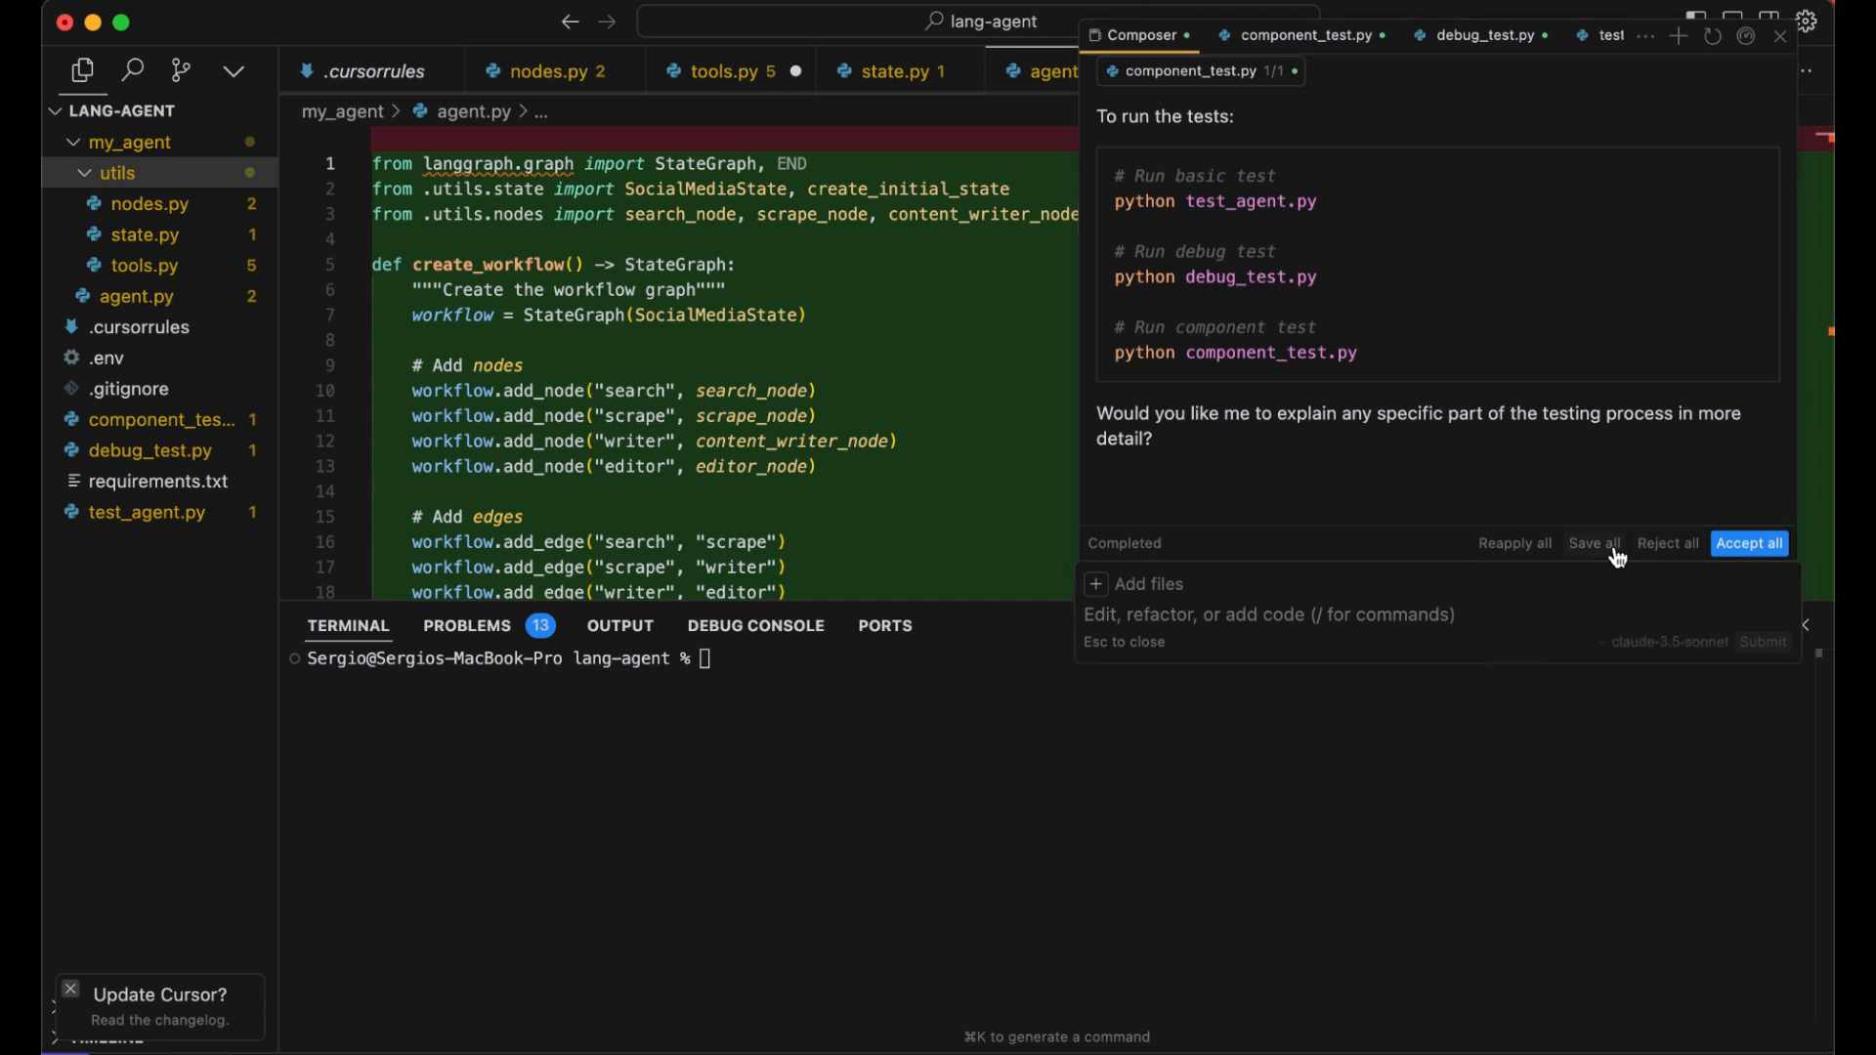
Run 'python3.11 -m venv venv' and activate the new venv in the terminal
scroll(up, 3)
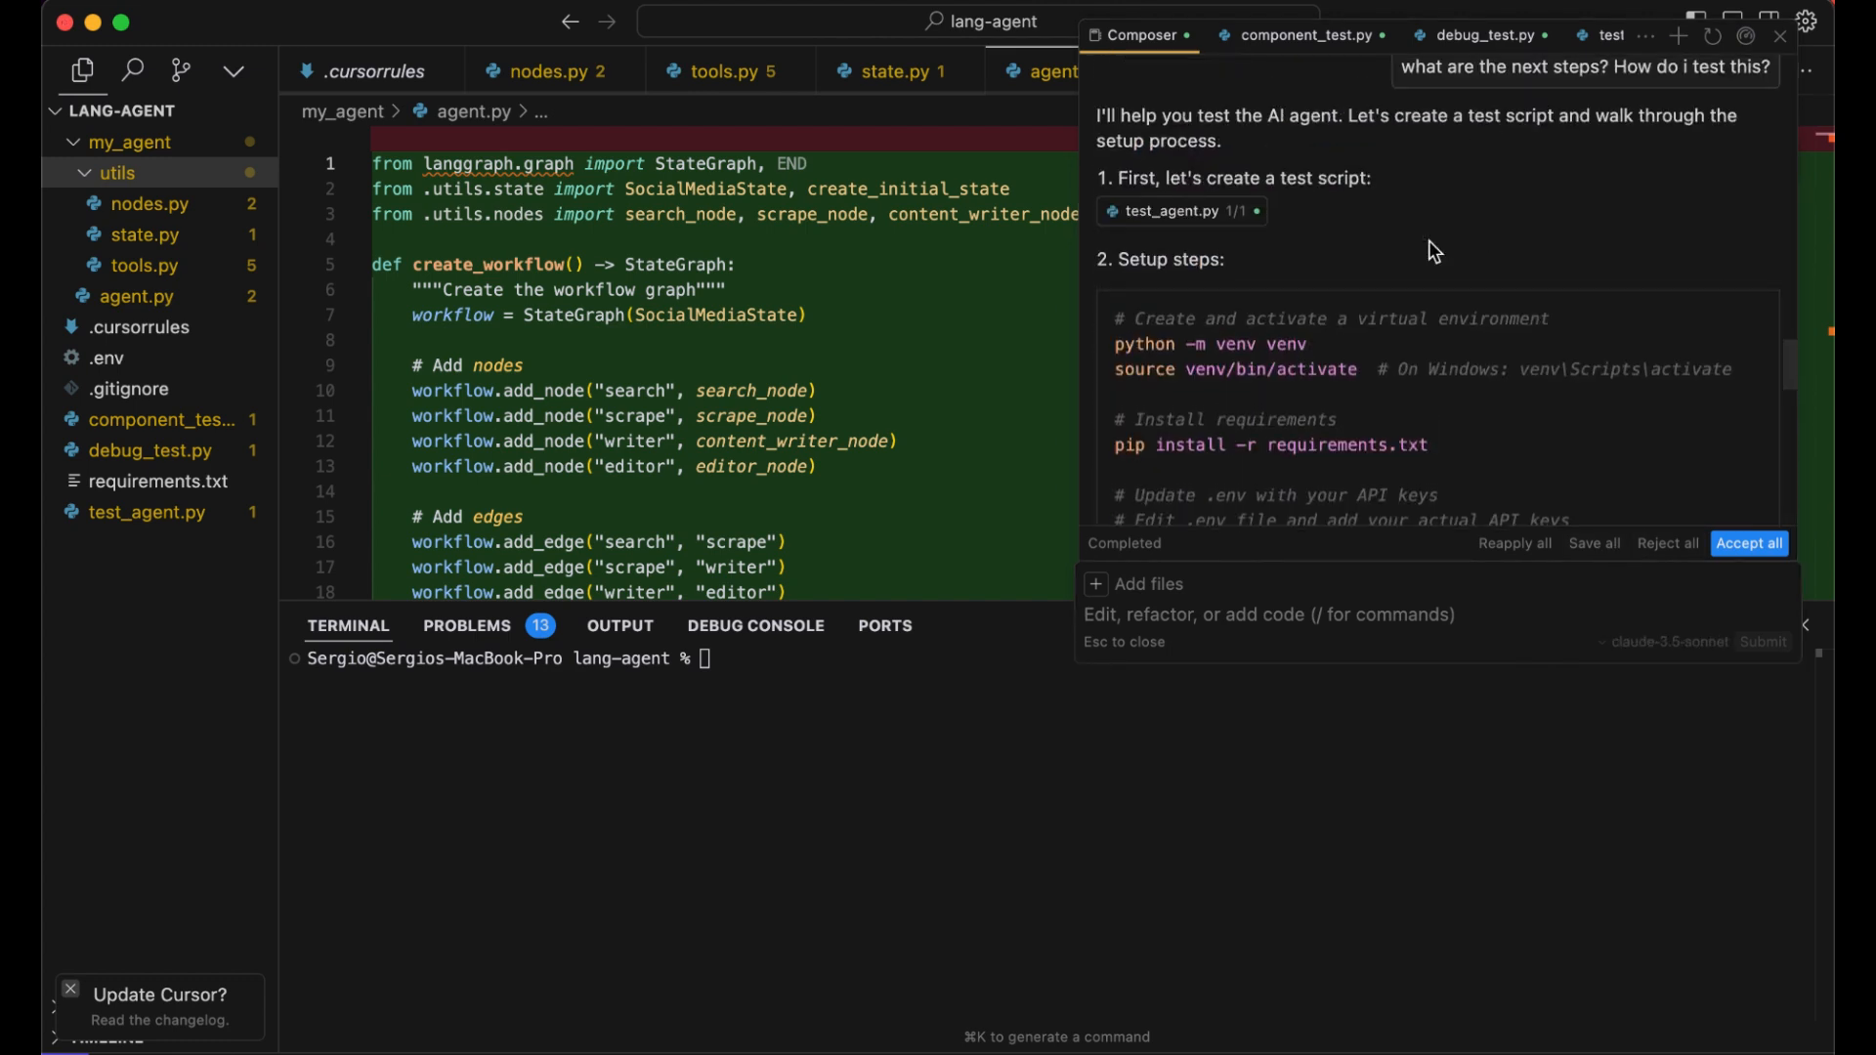
scroll(down, 3)
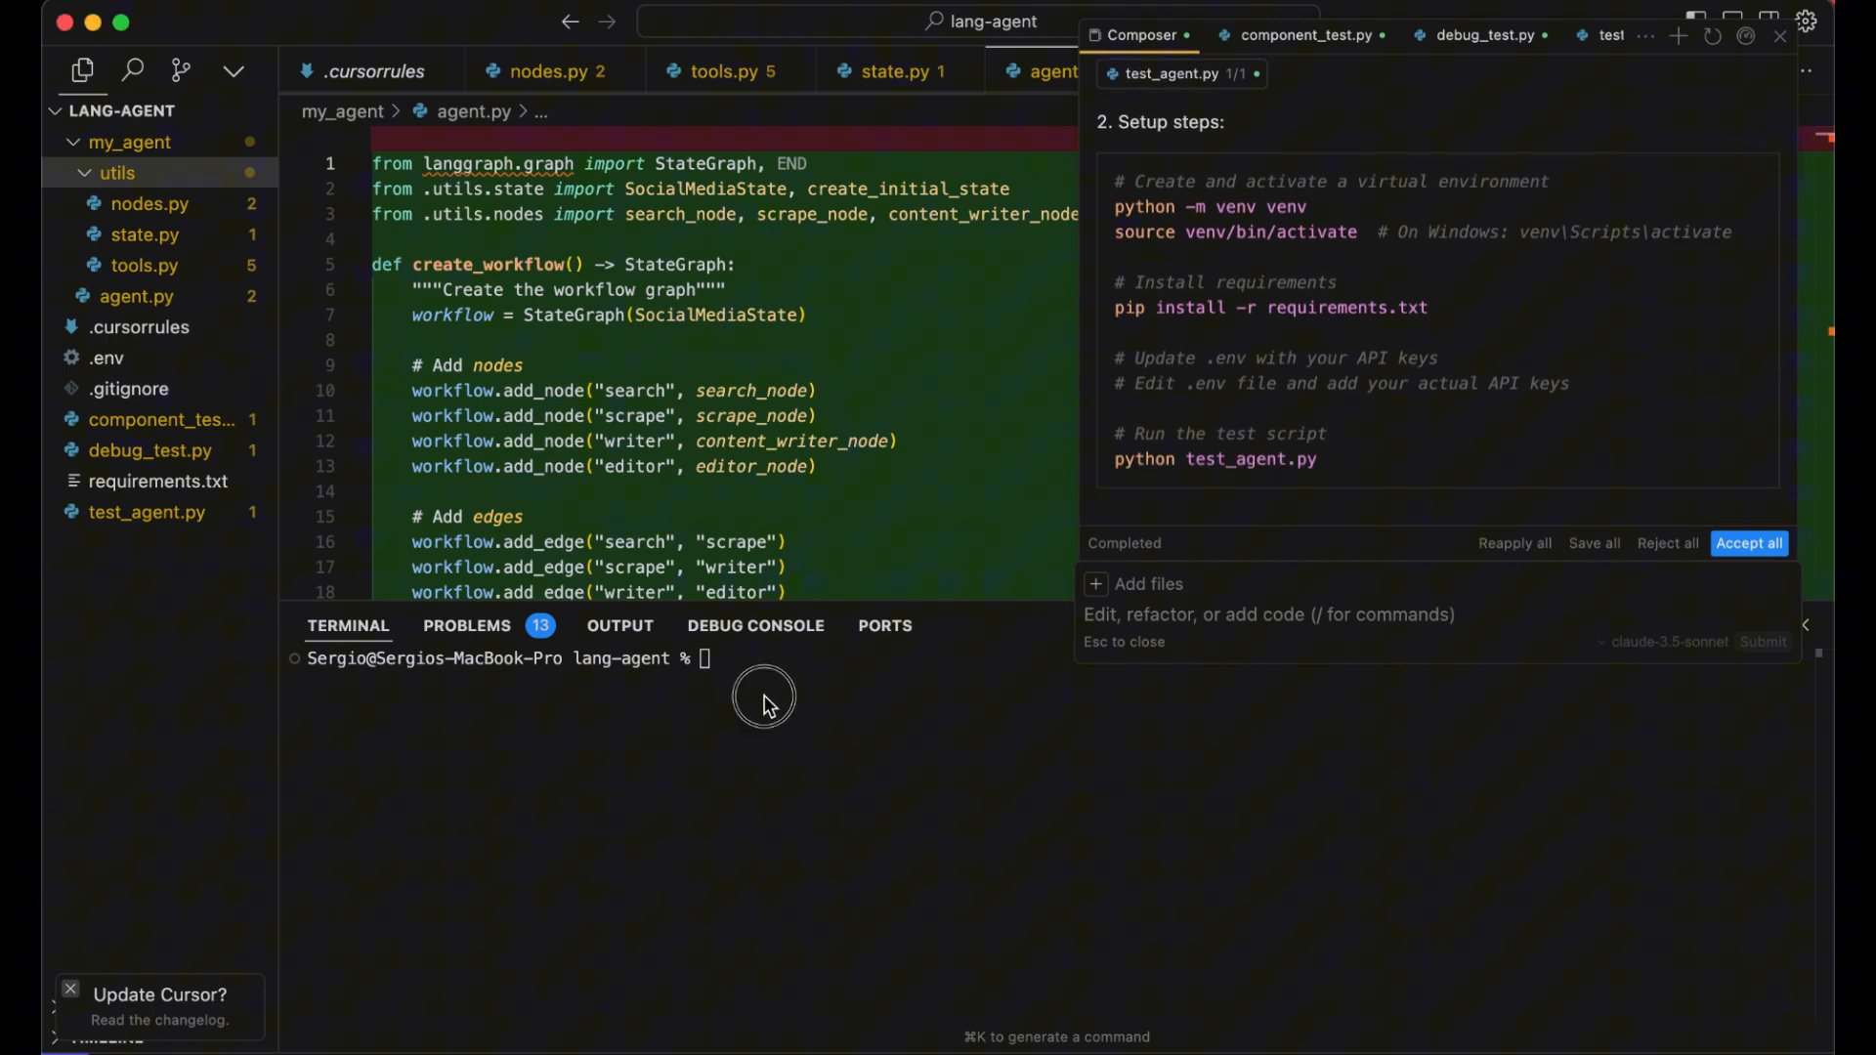
text(python3.11 -m venv venv)
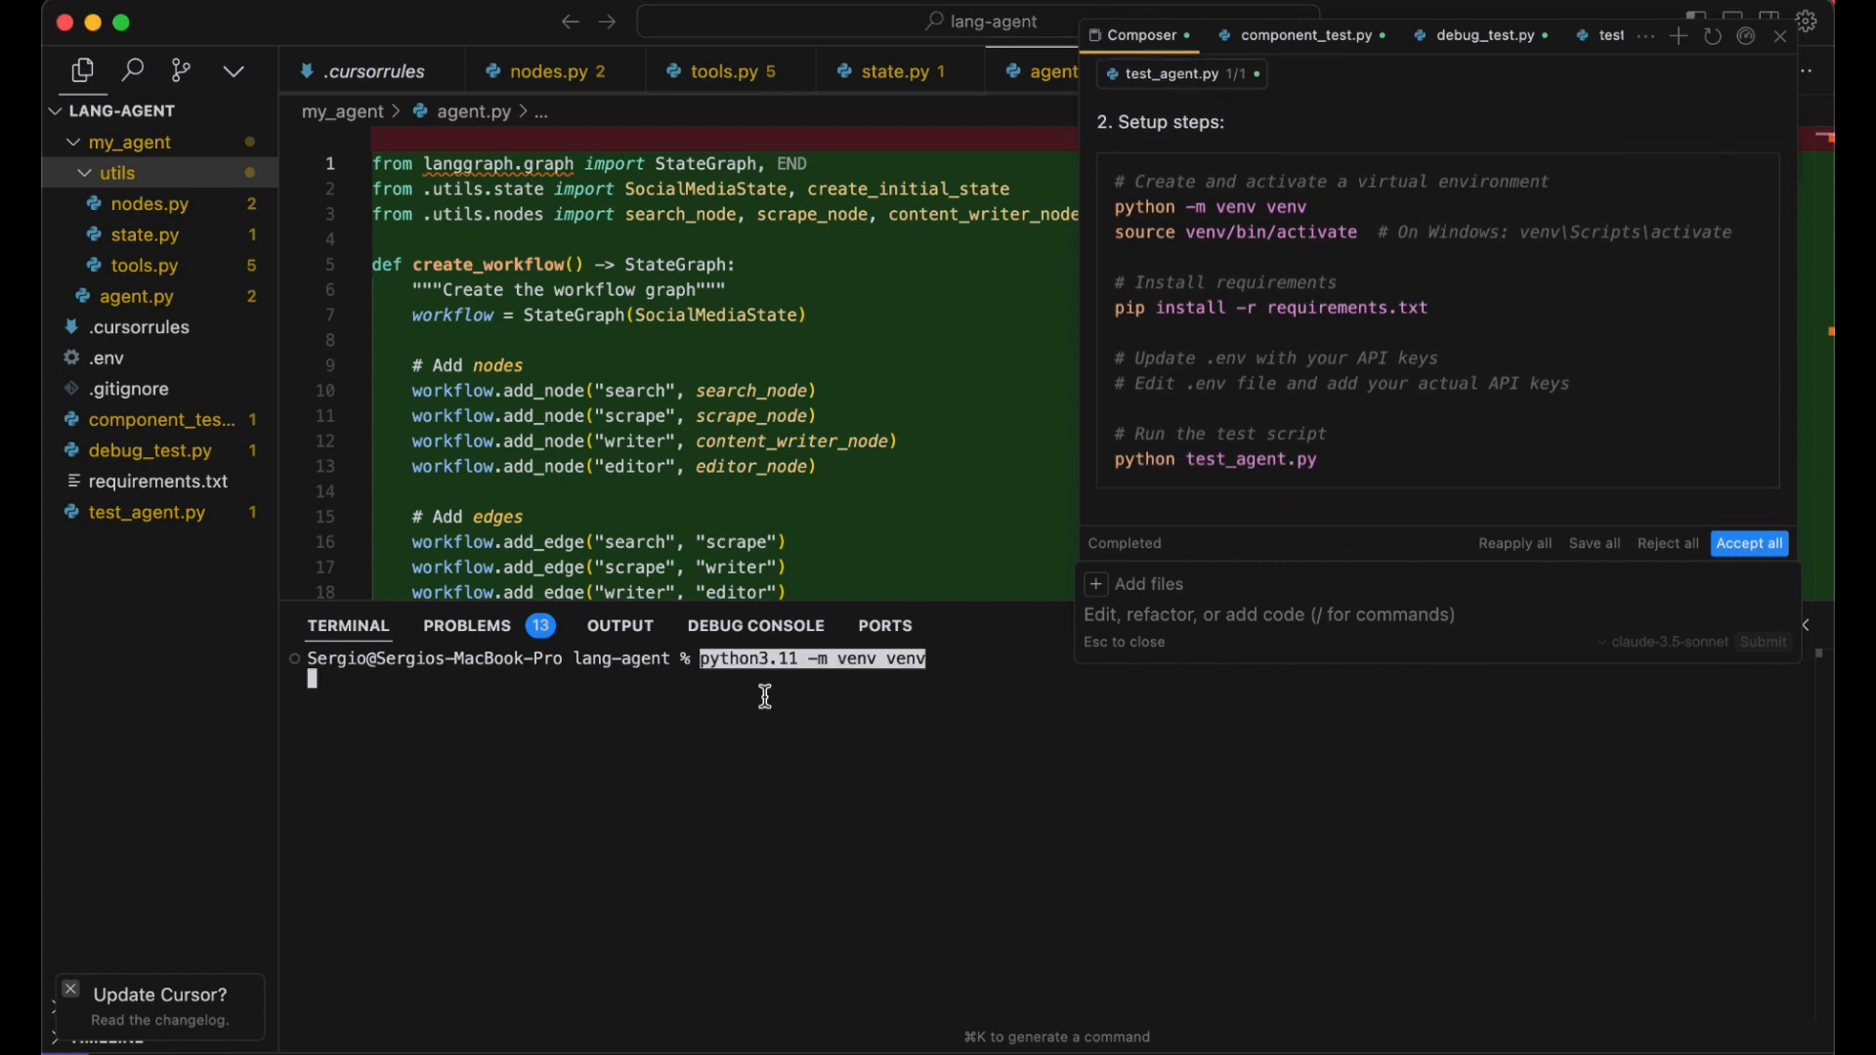
key(Return)
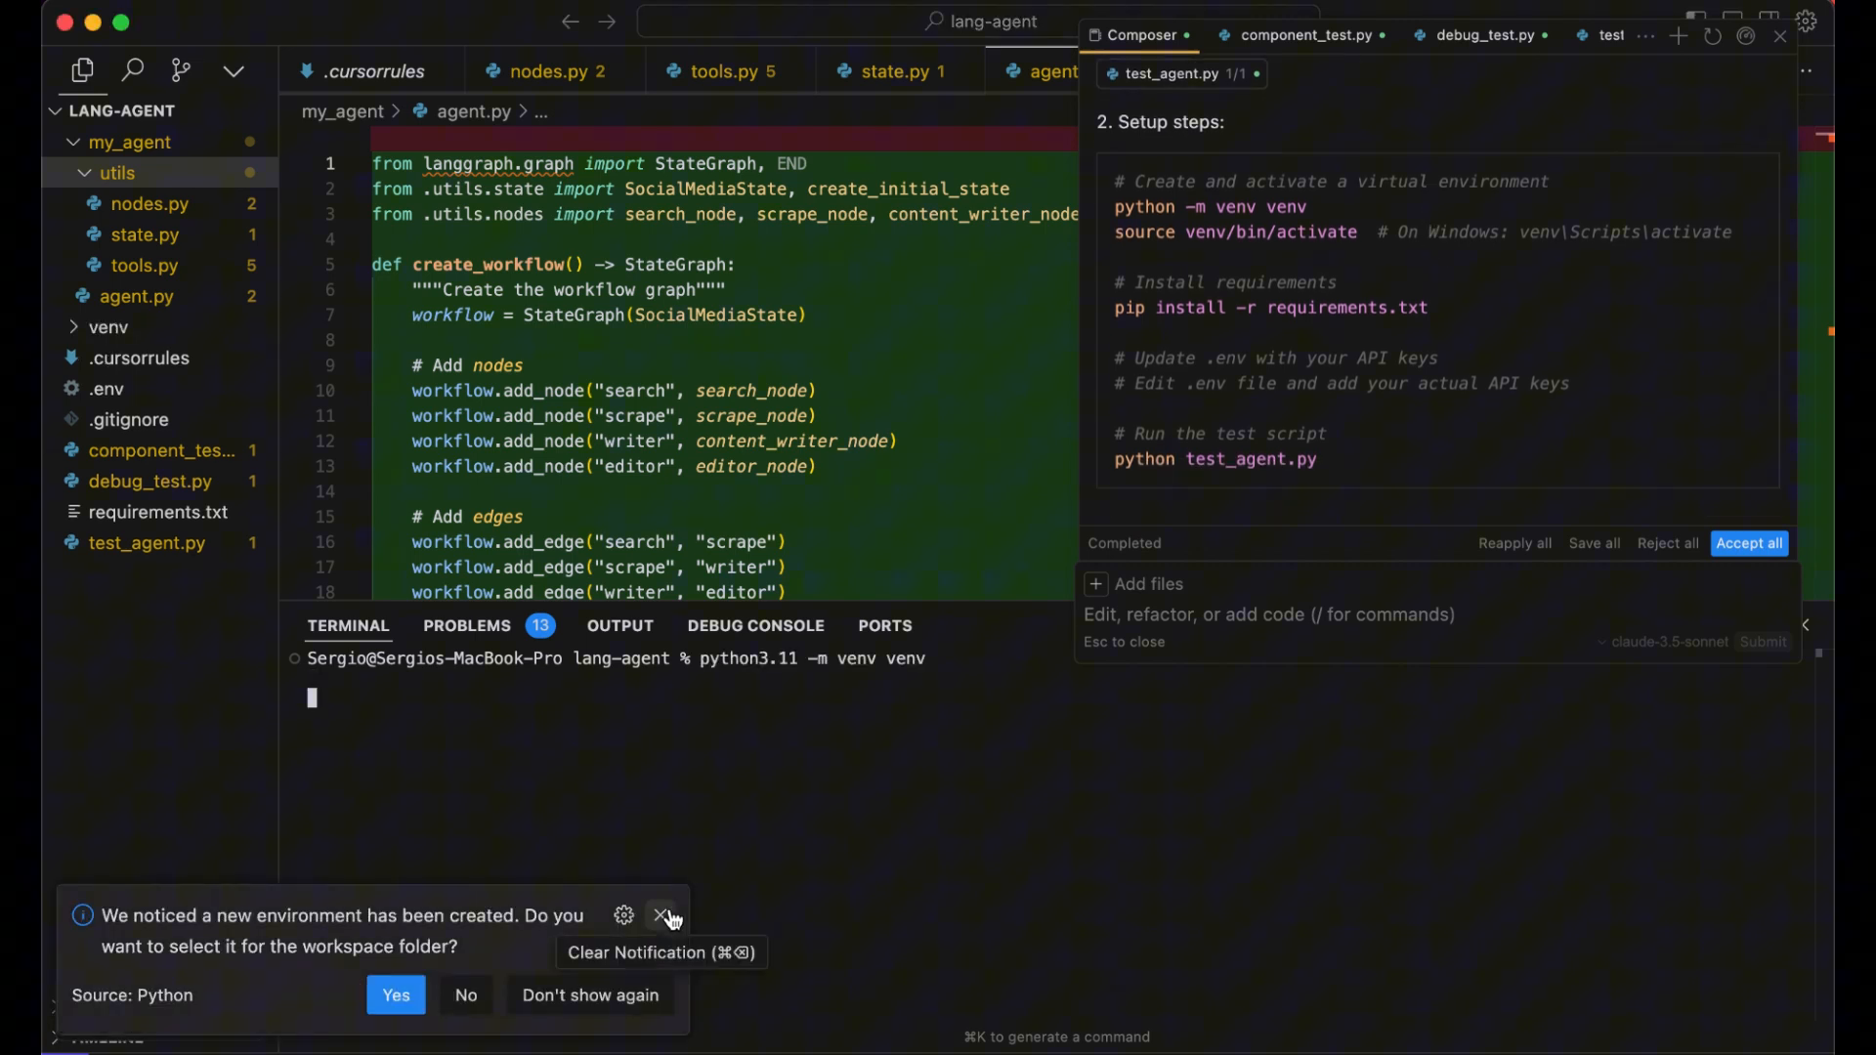
click(662, 915)
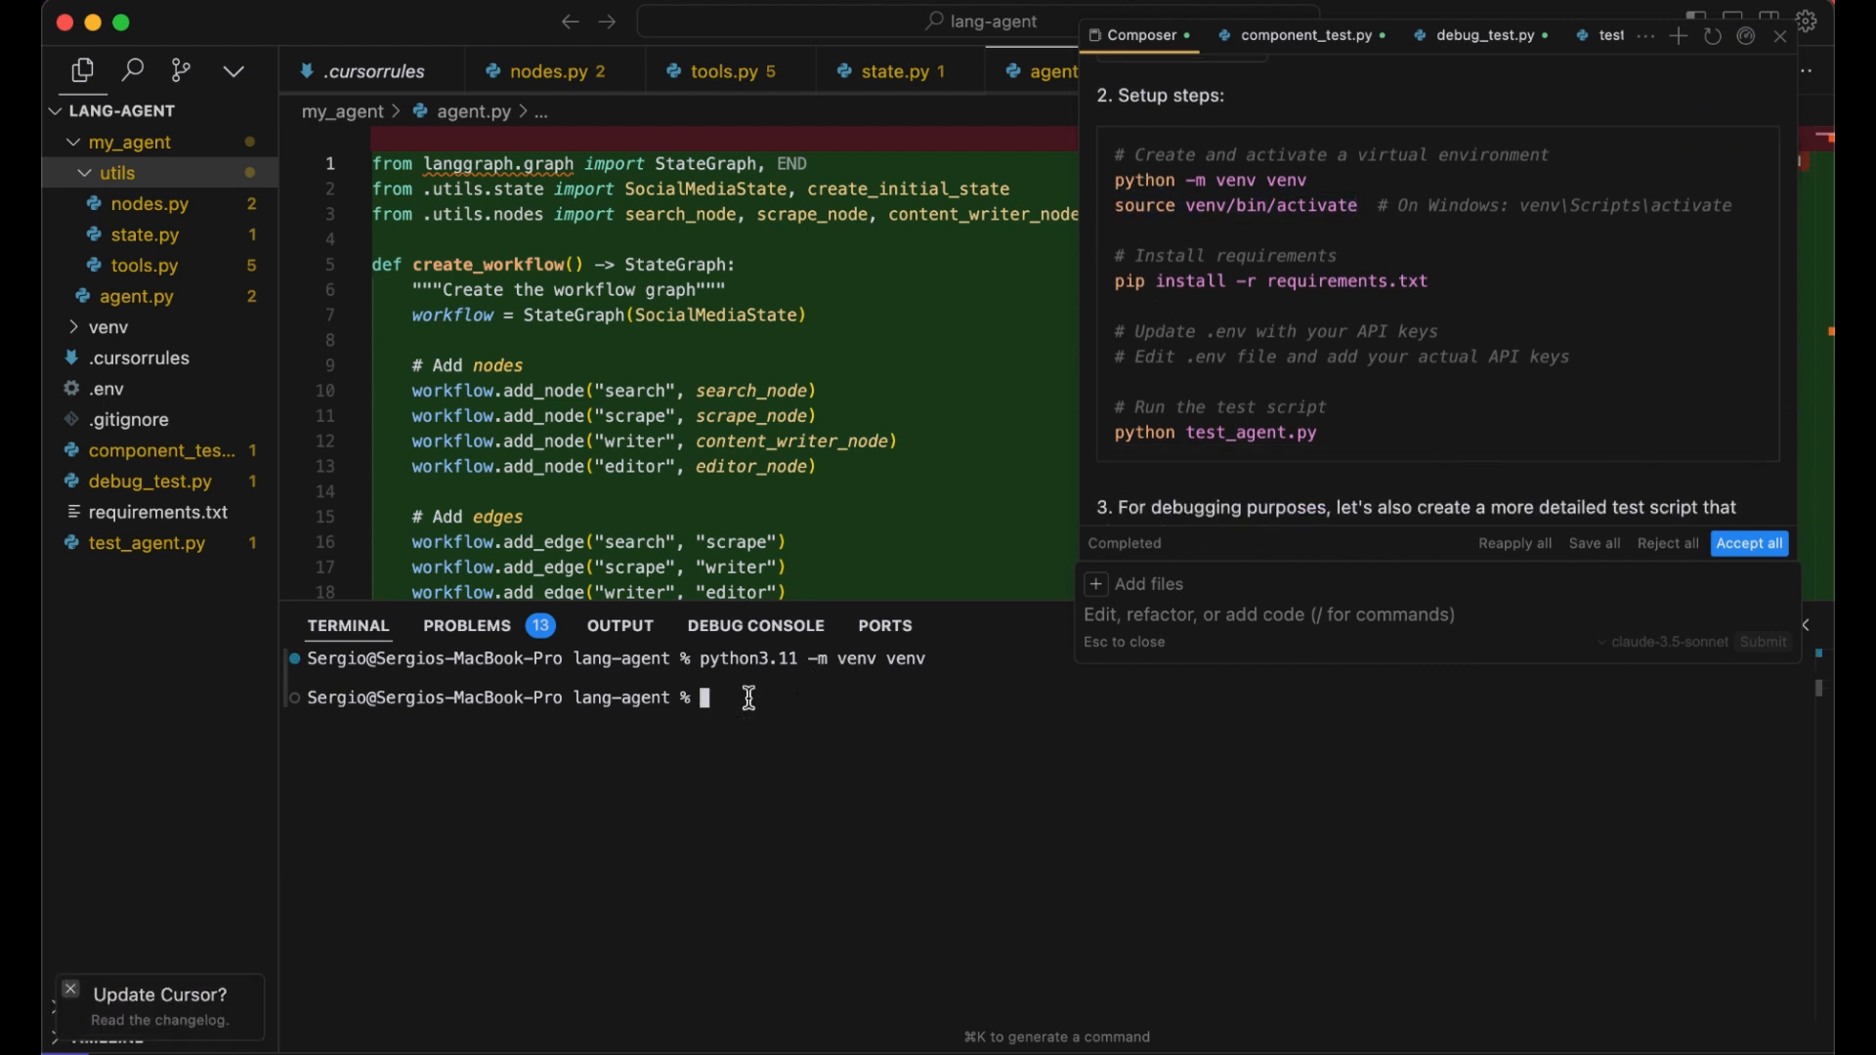
key(Return)
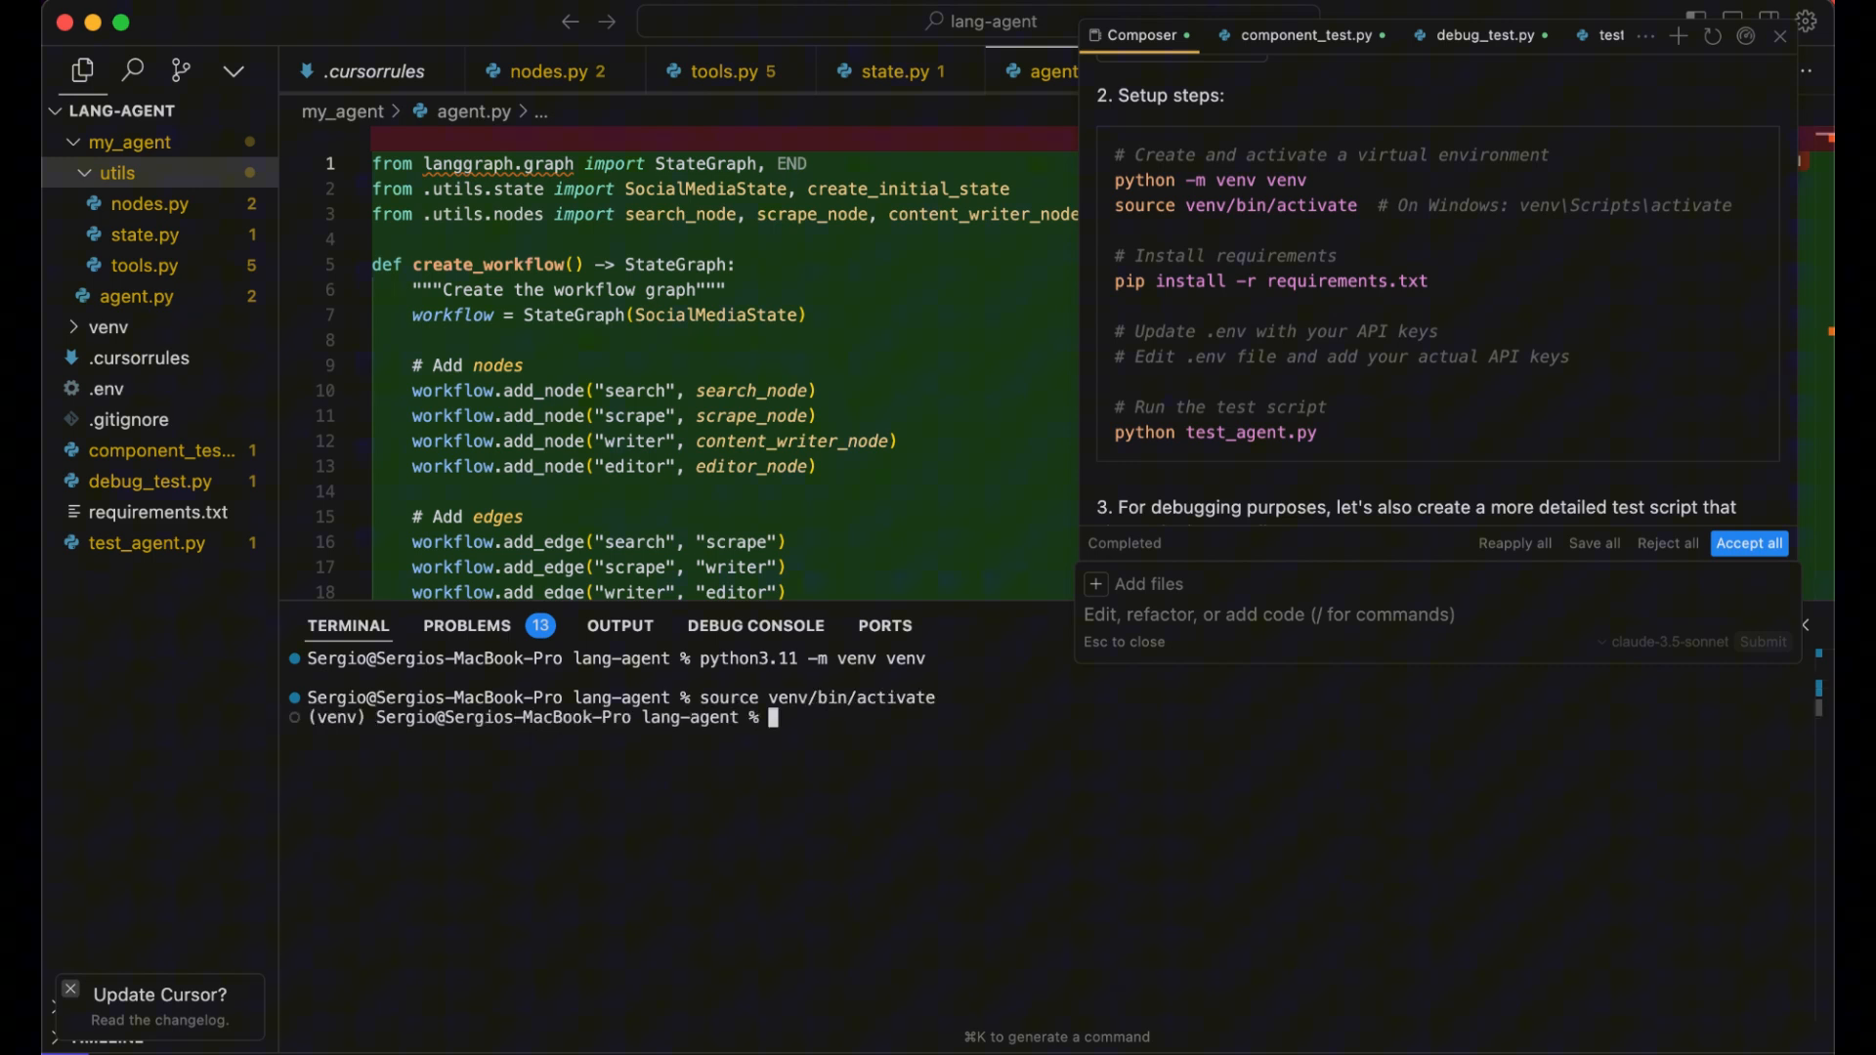
mouse_move(1444, 283)
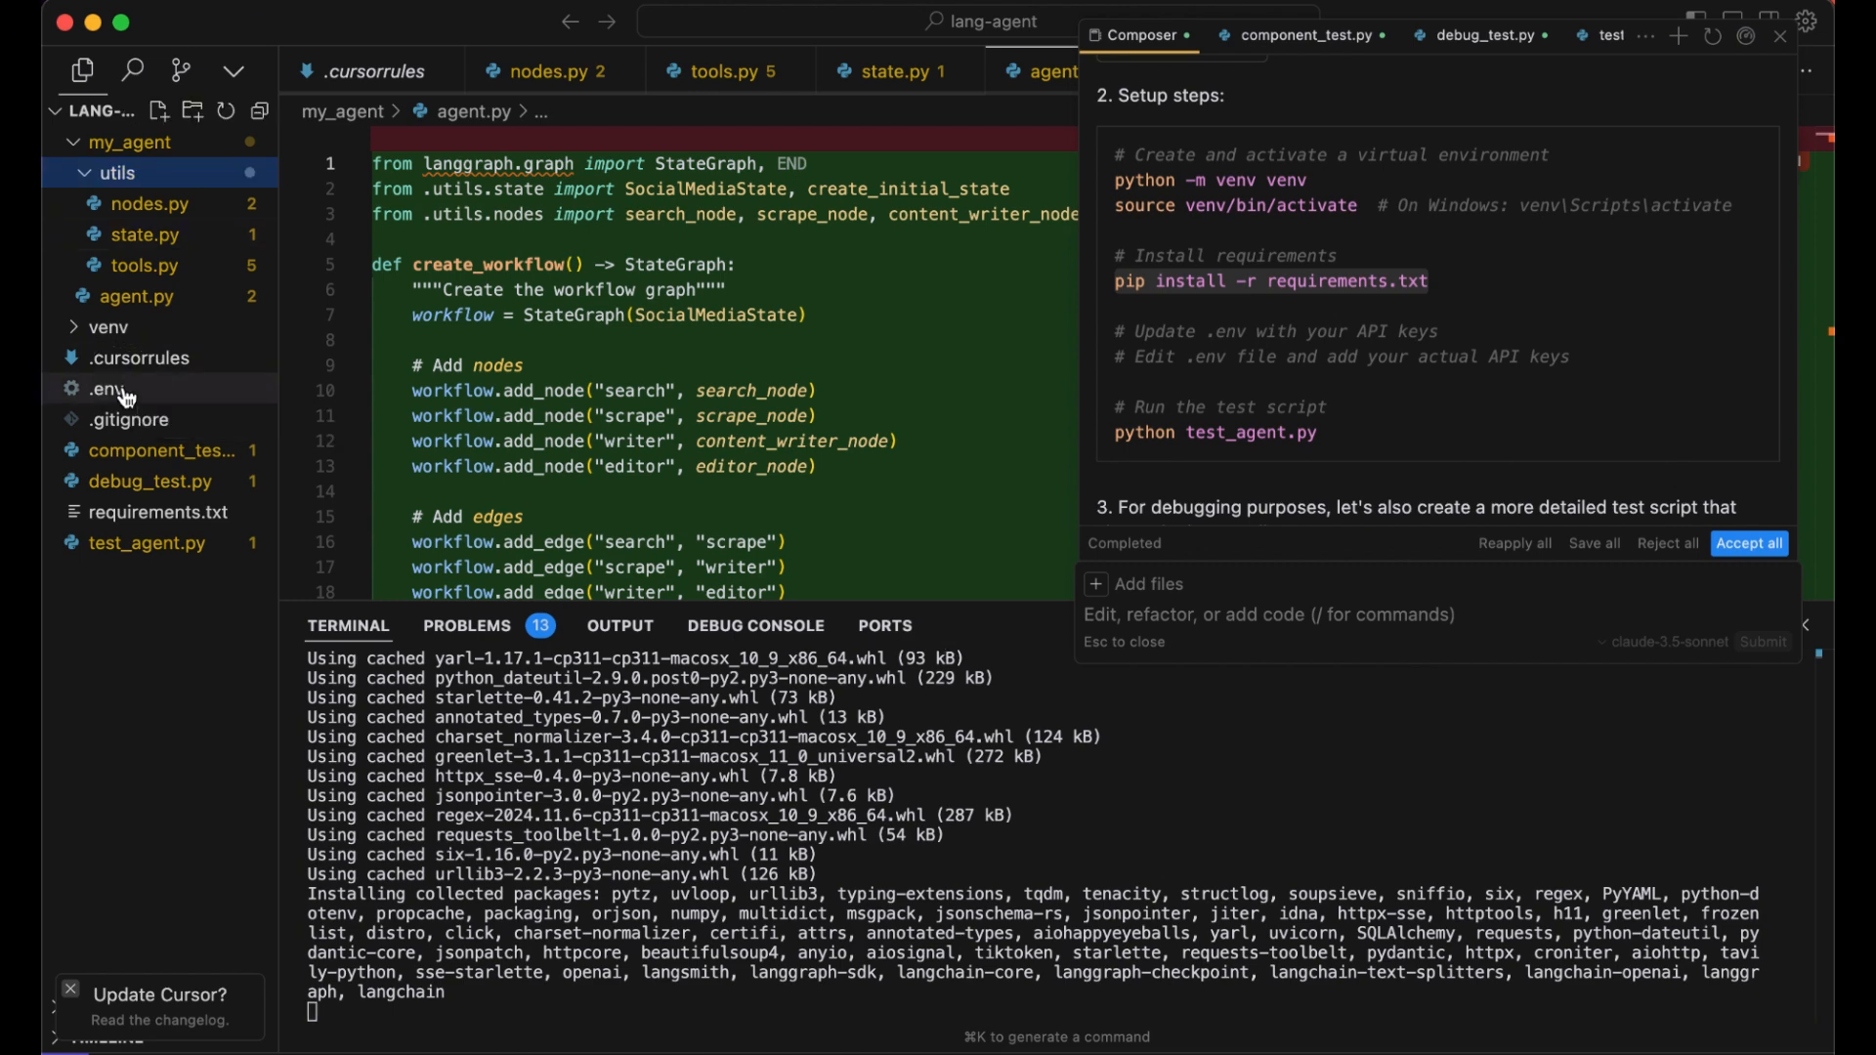
Check the API keys in .env, then clear the terminal output
click(108, 388)
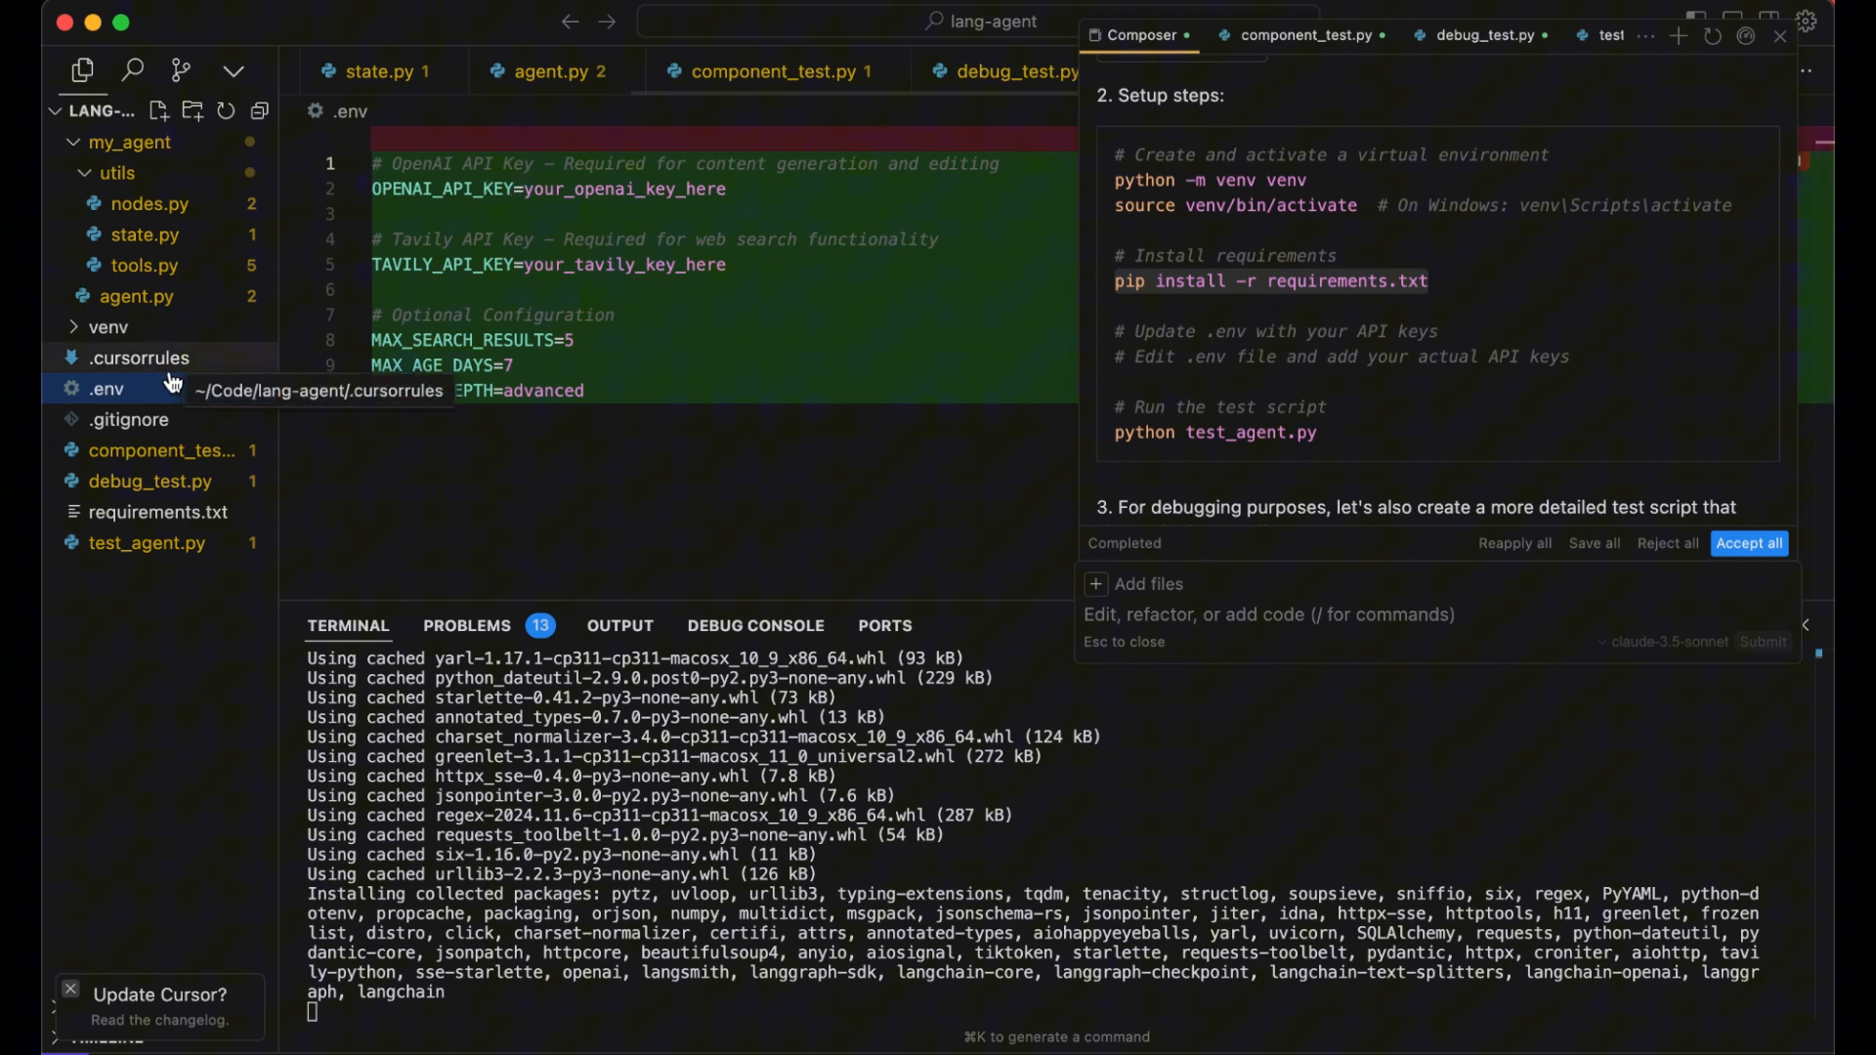
click(149, 204)
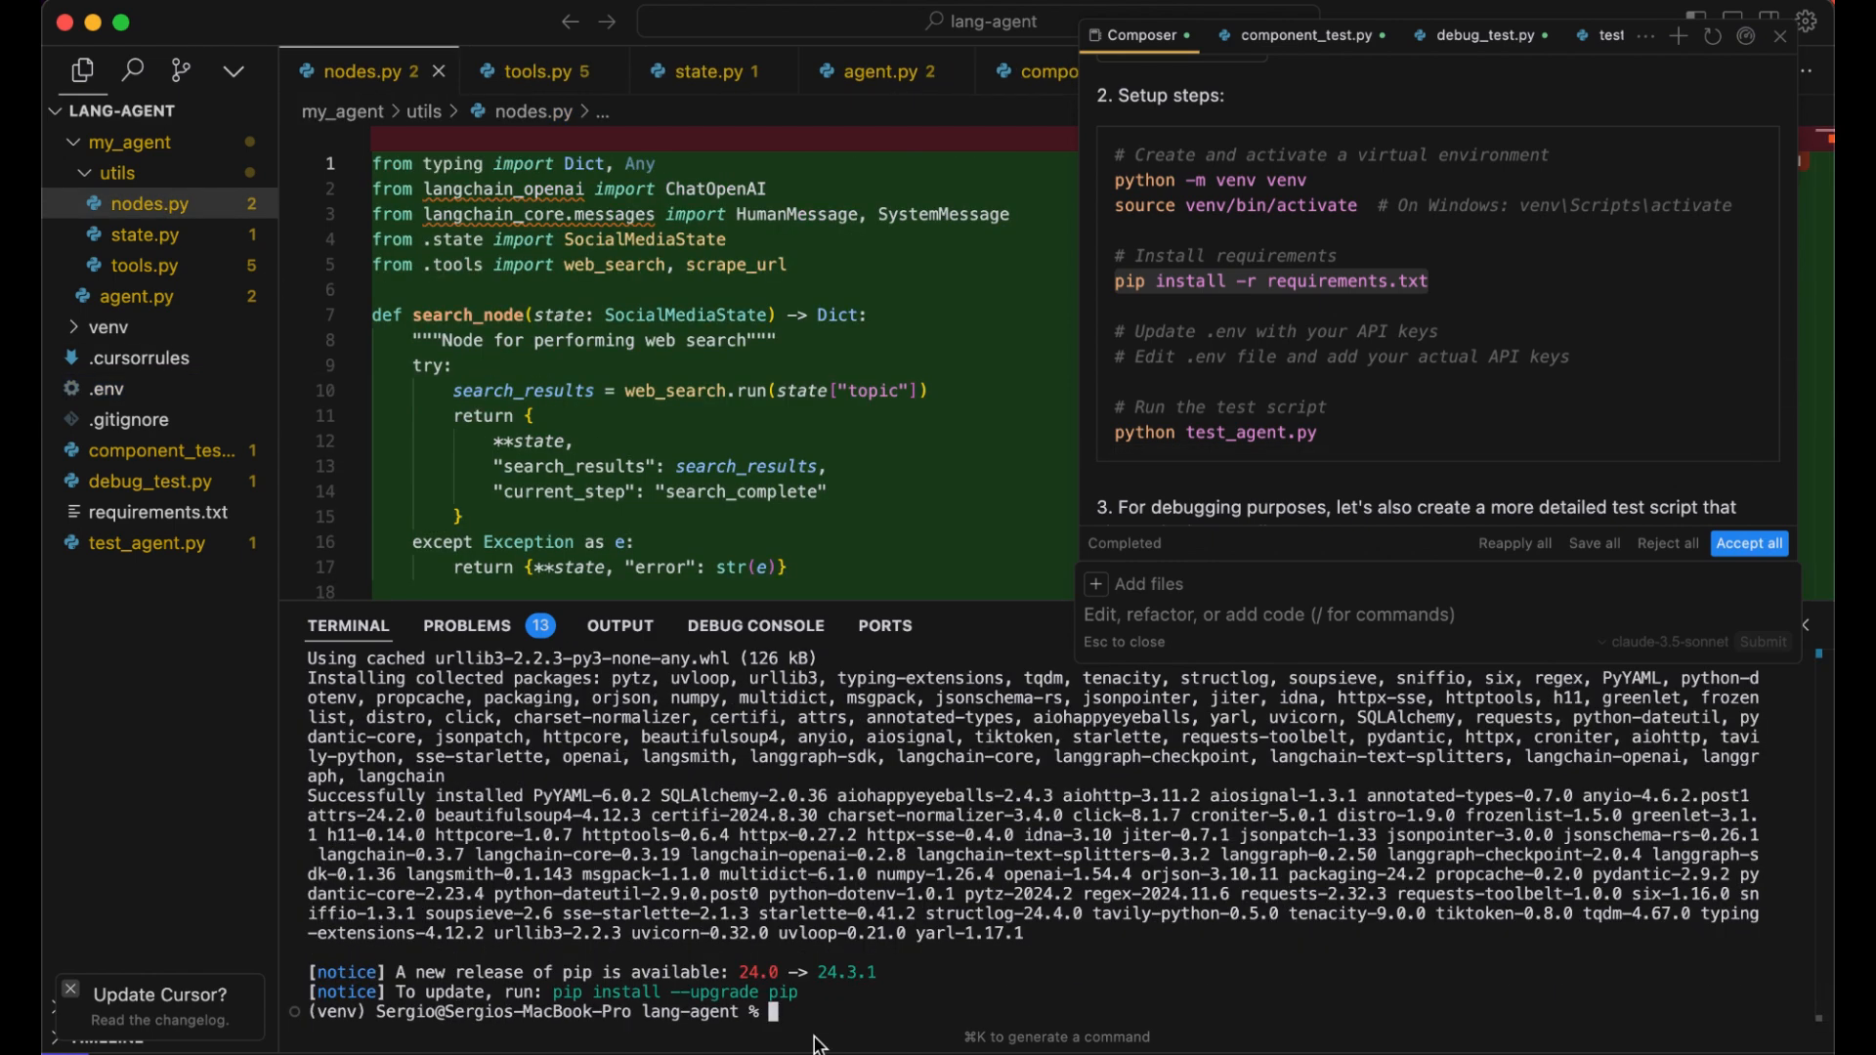
text(cle)
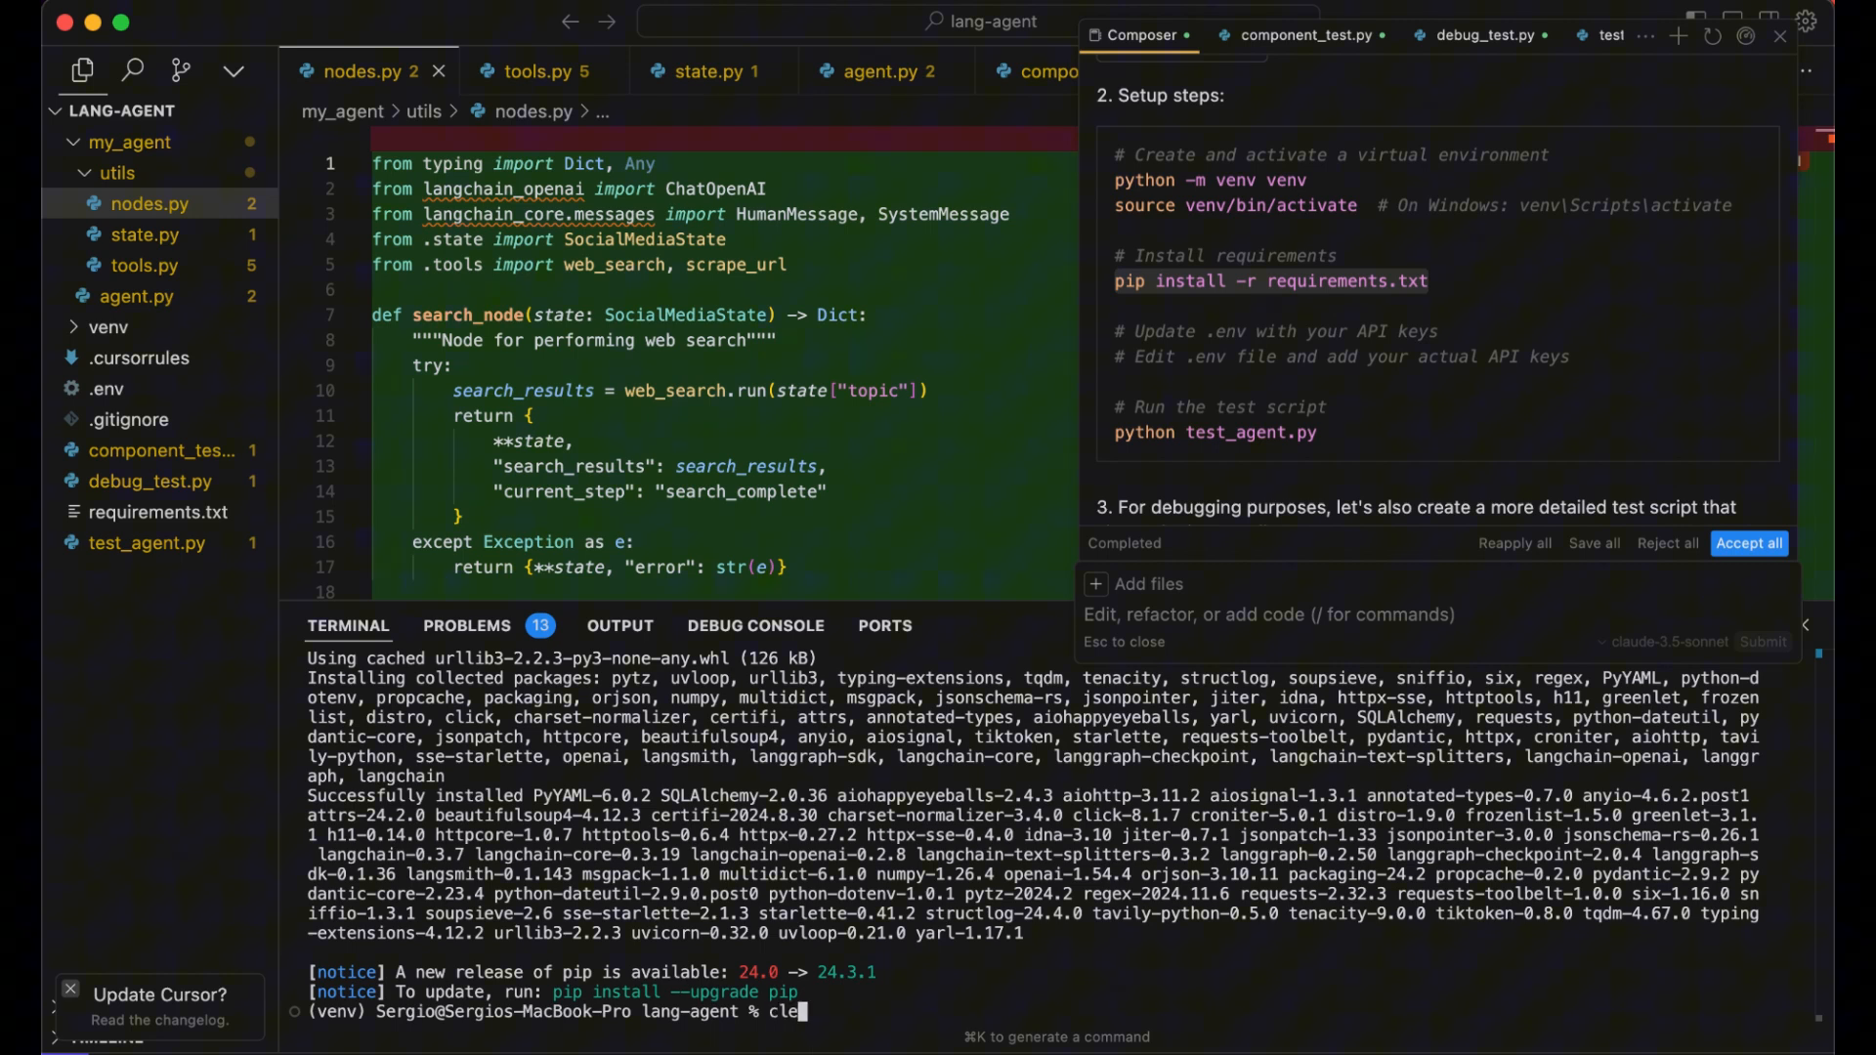
key(Return)
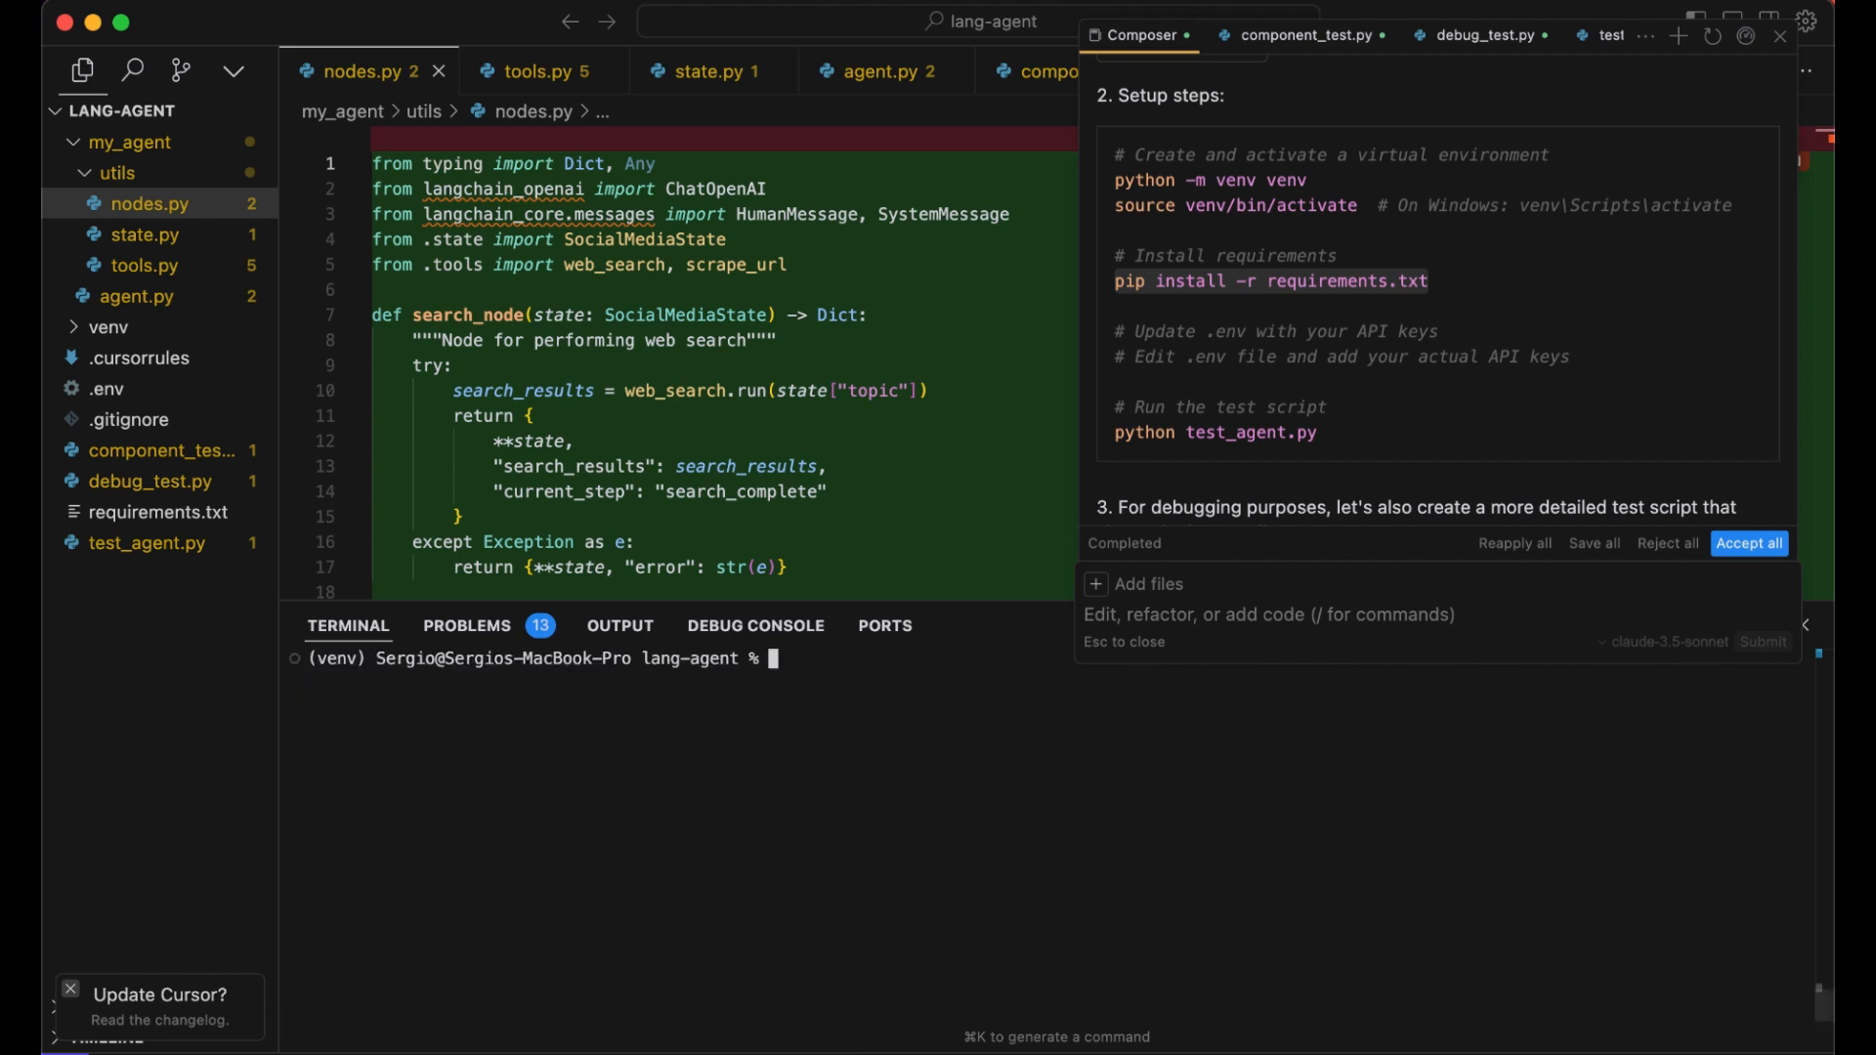
Run 'python test_agent.py' in the terminal, which fails with NameError: Dict not defined
double_click(1230, 433)
text(python test_agent.py)
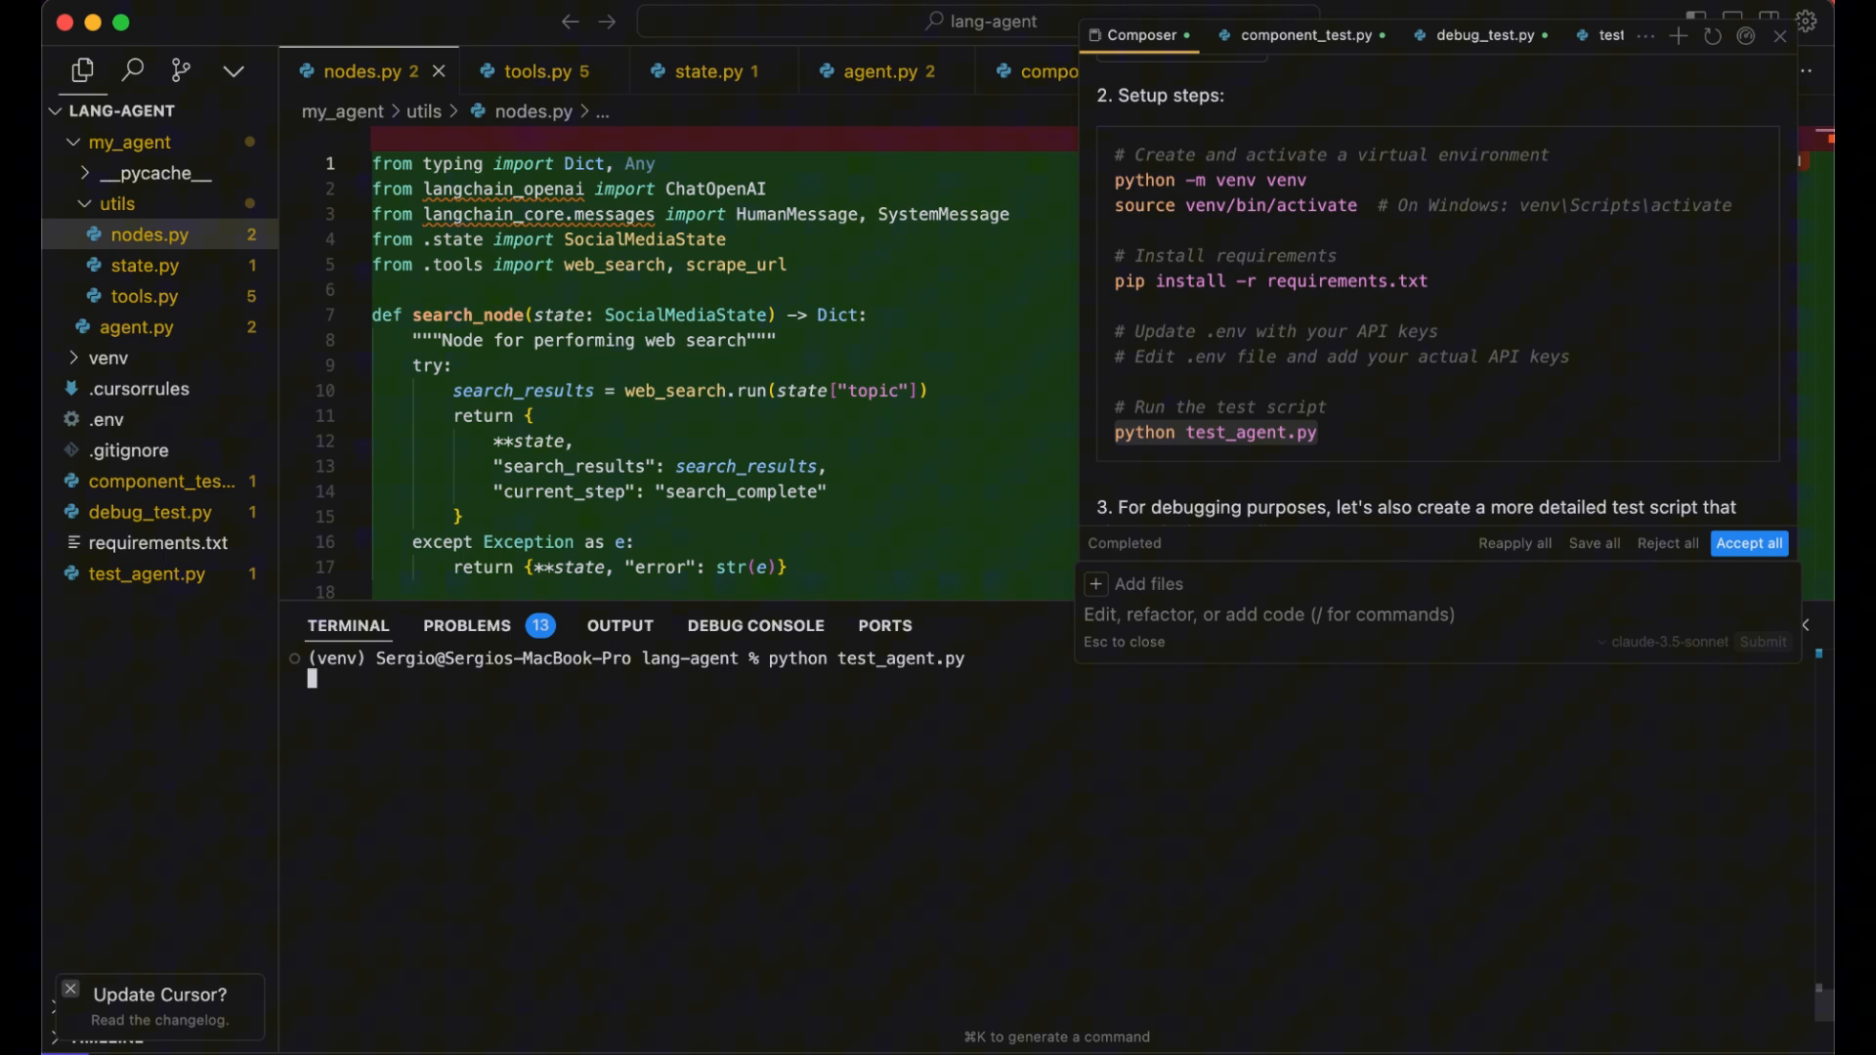
click(115, 203)
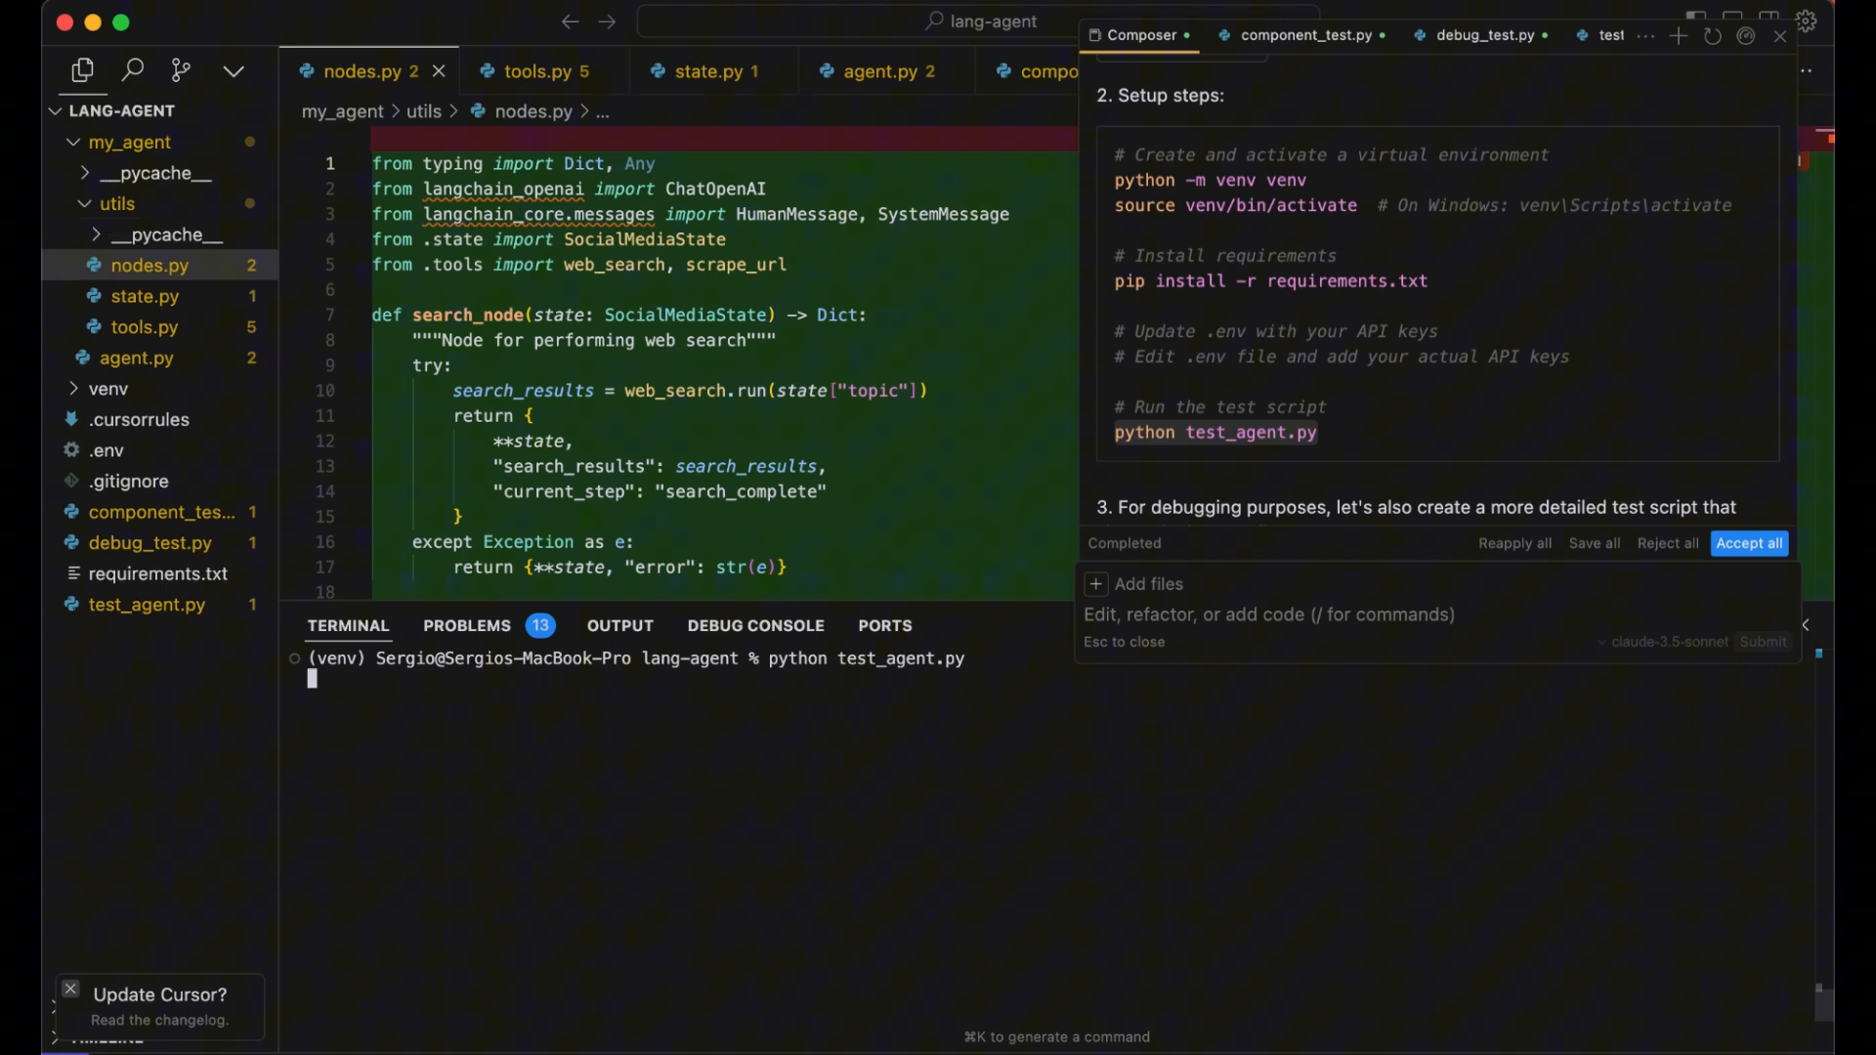
key(Return)
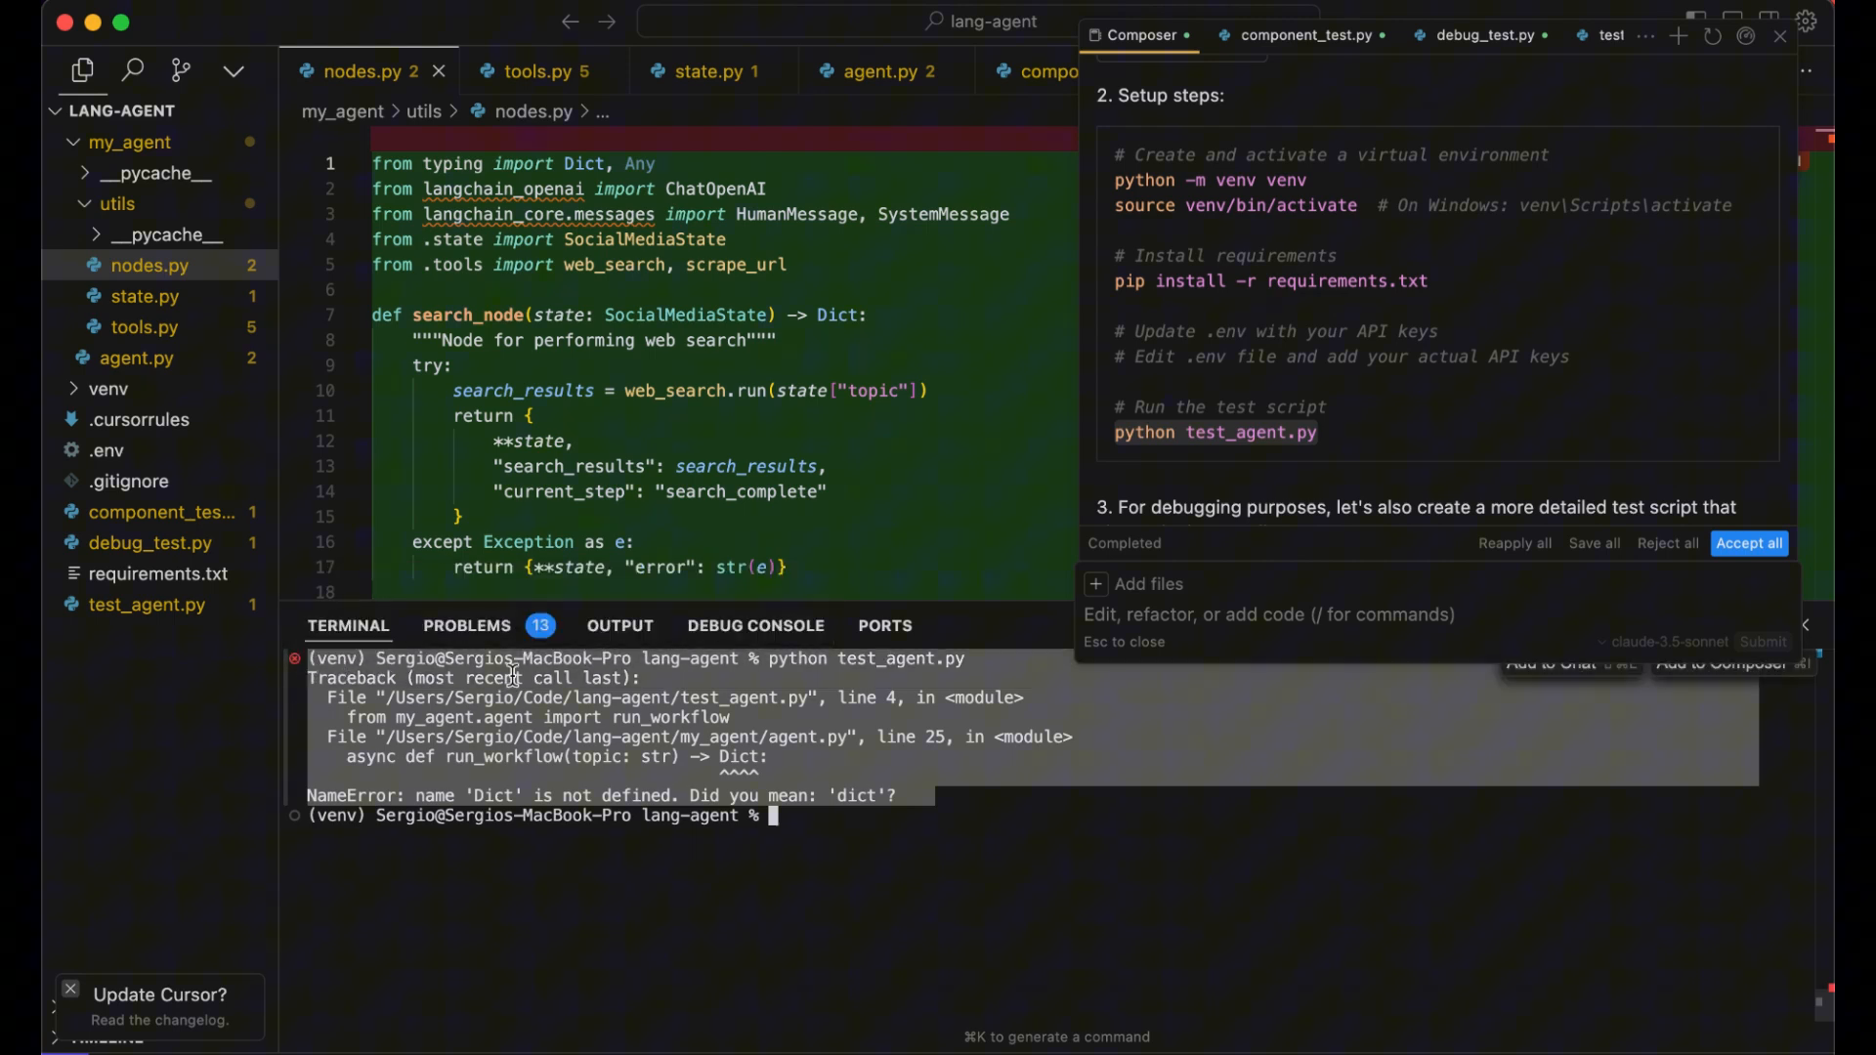
mouse_move(1406, 31)
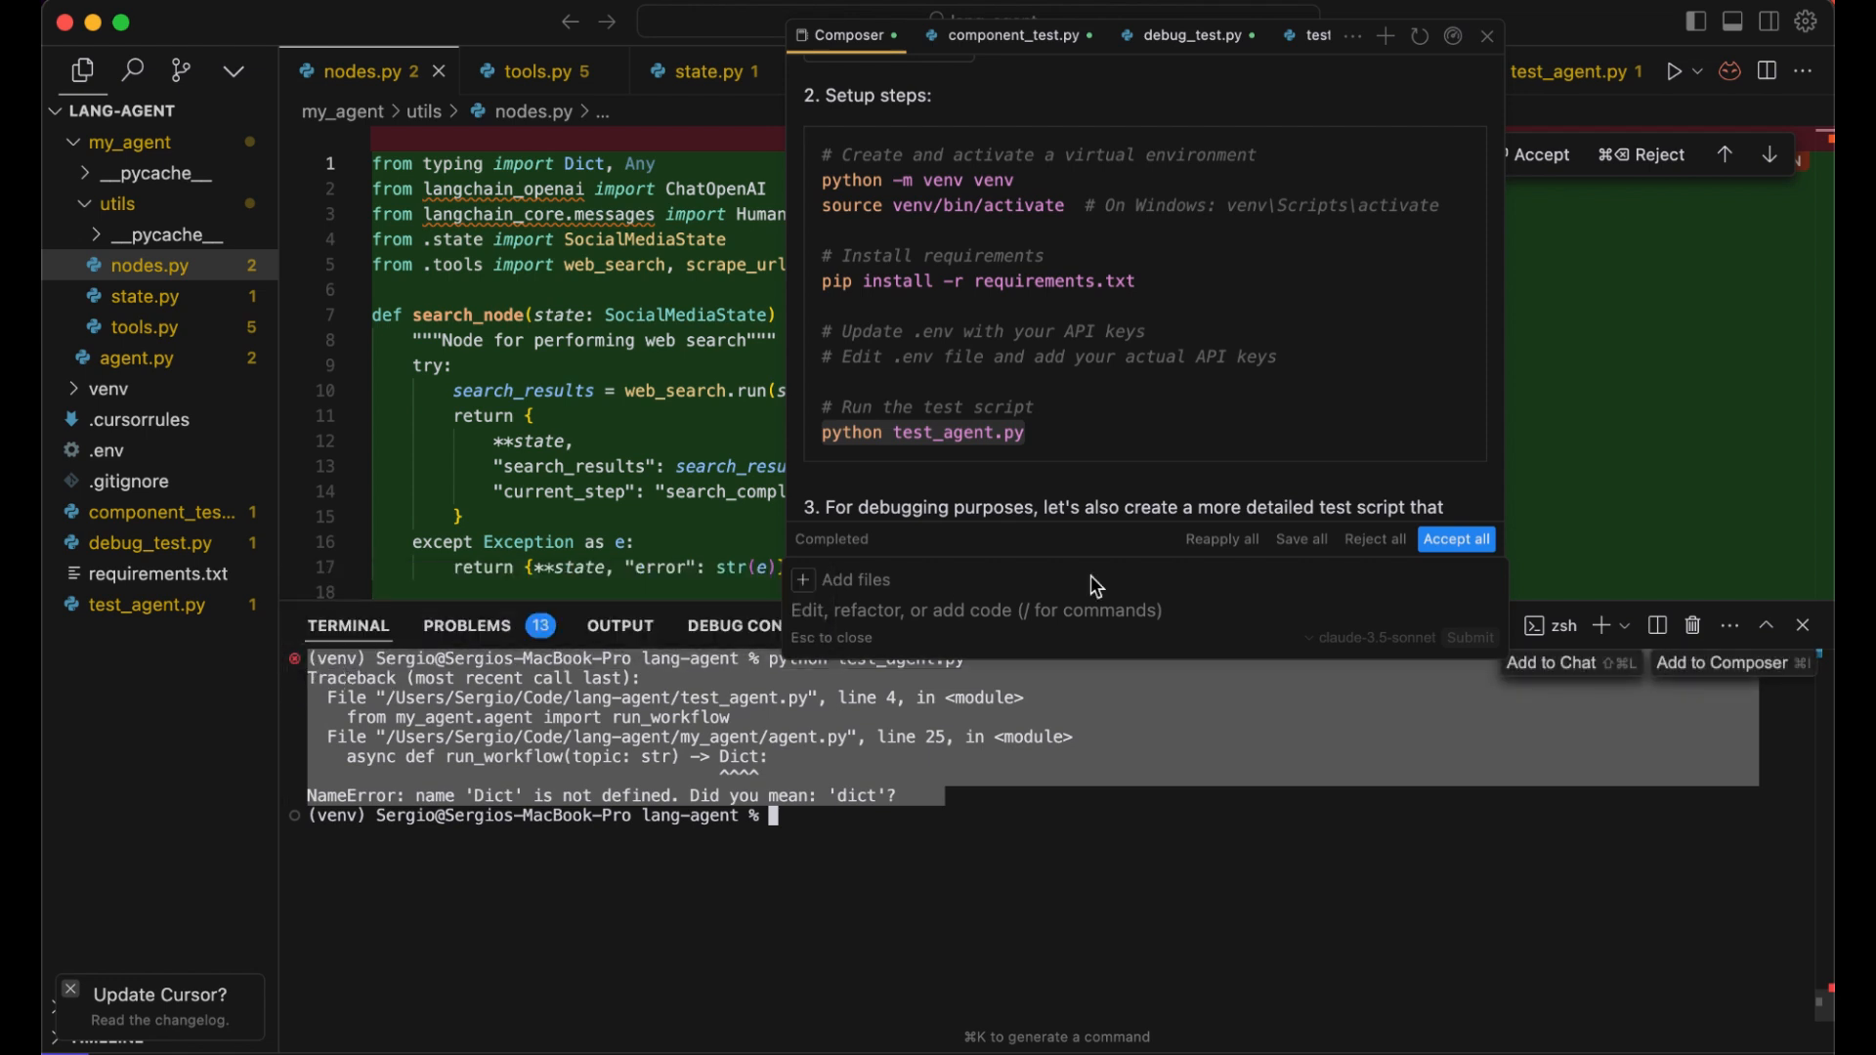
mouse_move(1743, 671)
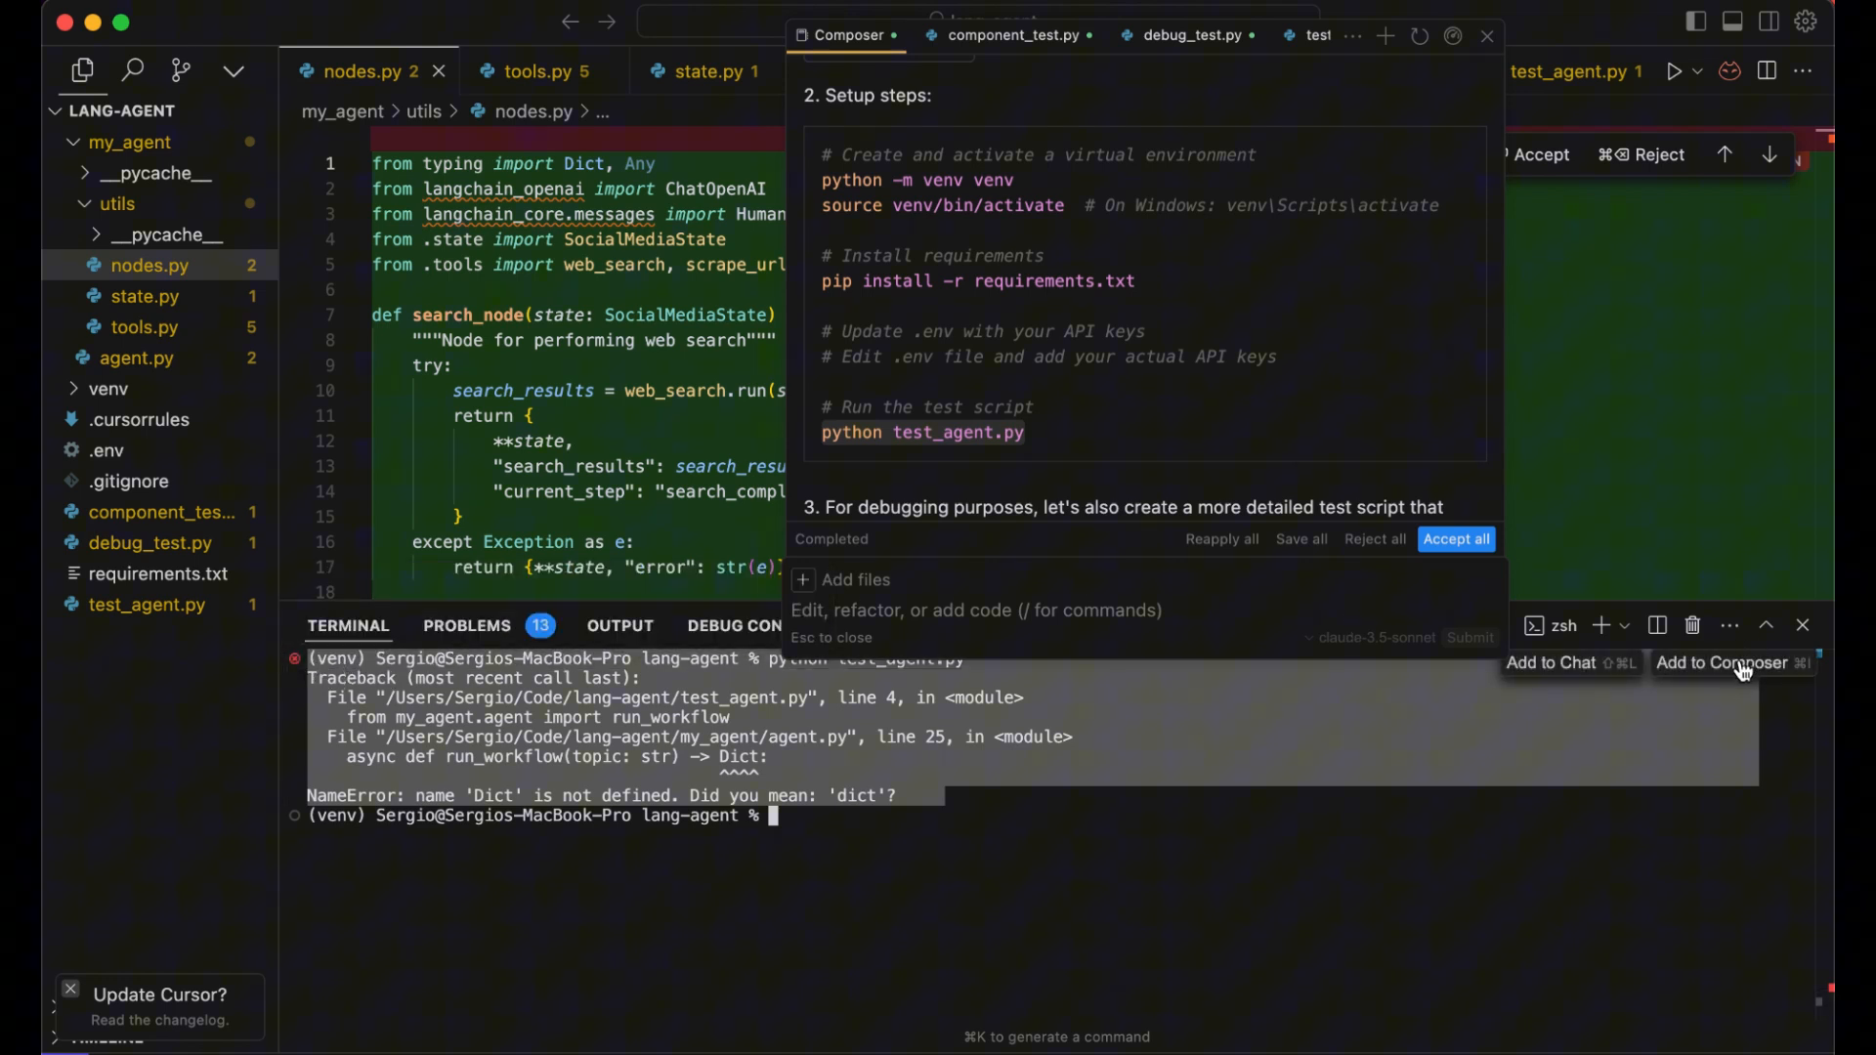
Attach the Dict NameError traceback to Composer and ask 'Fix this error'
click(1733, 662)
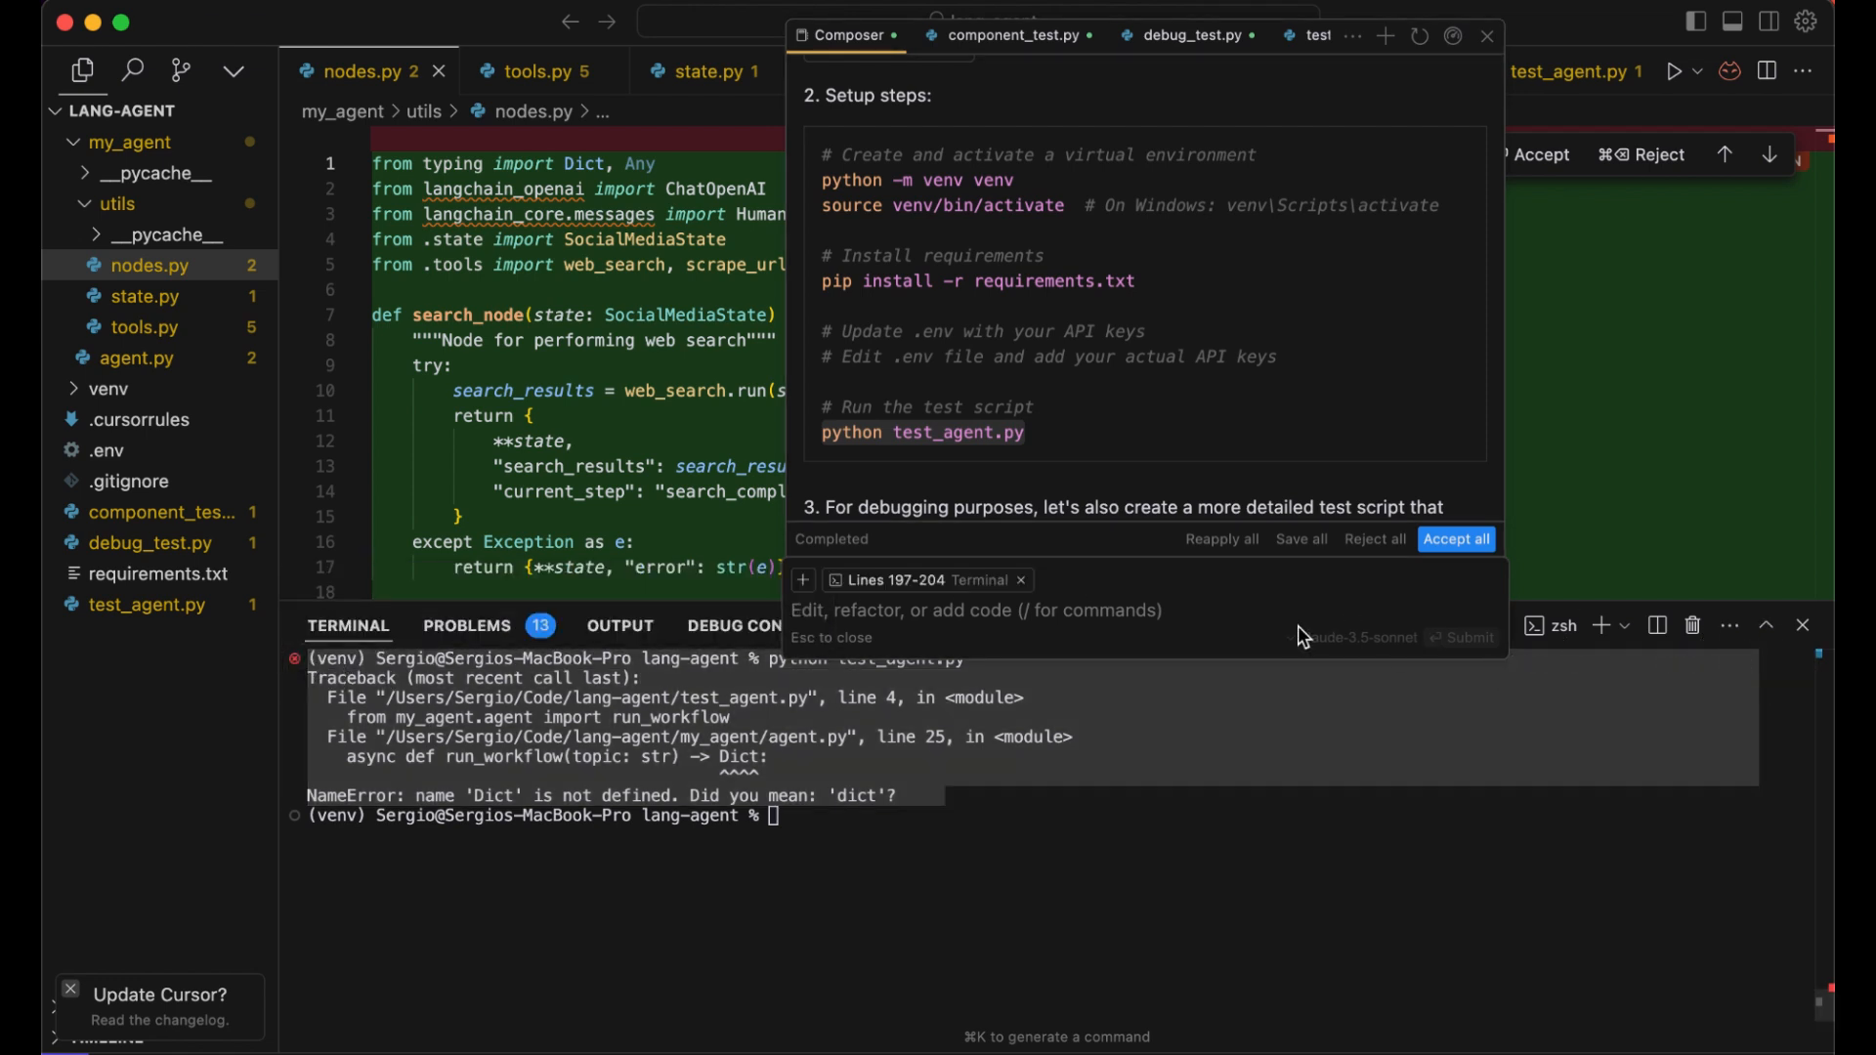
text(Fix t)
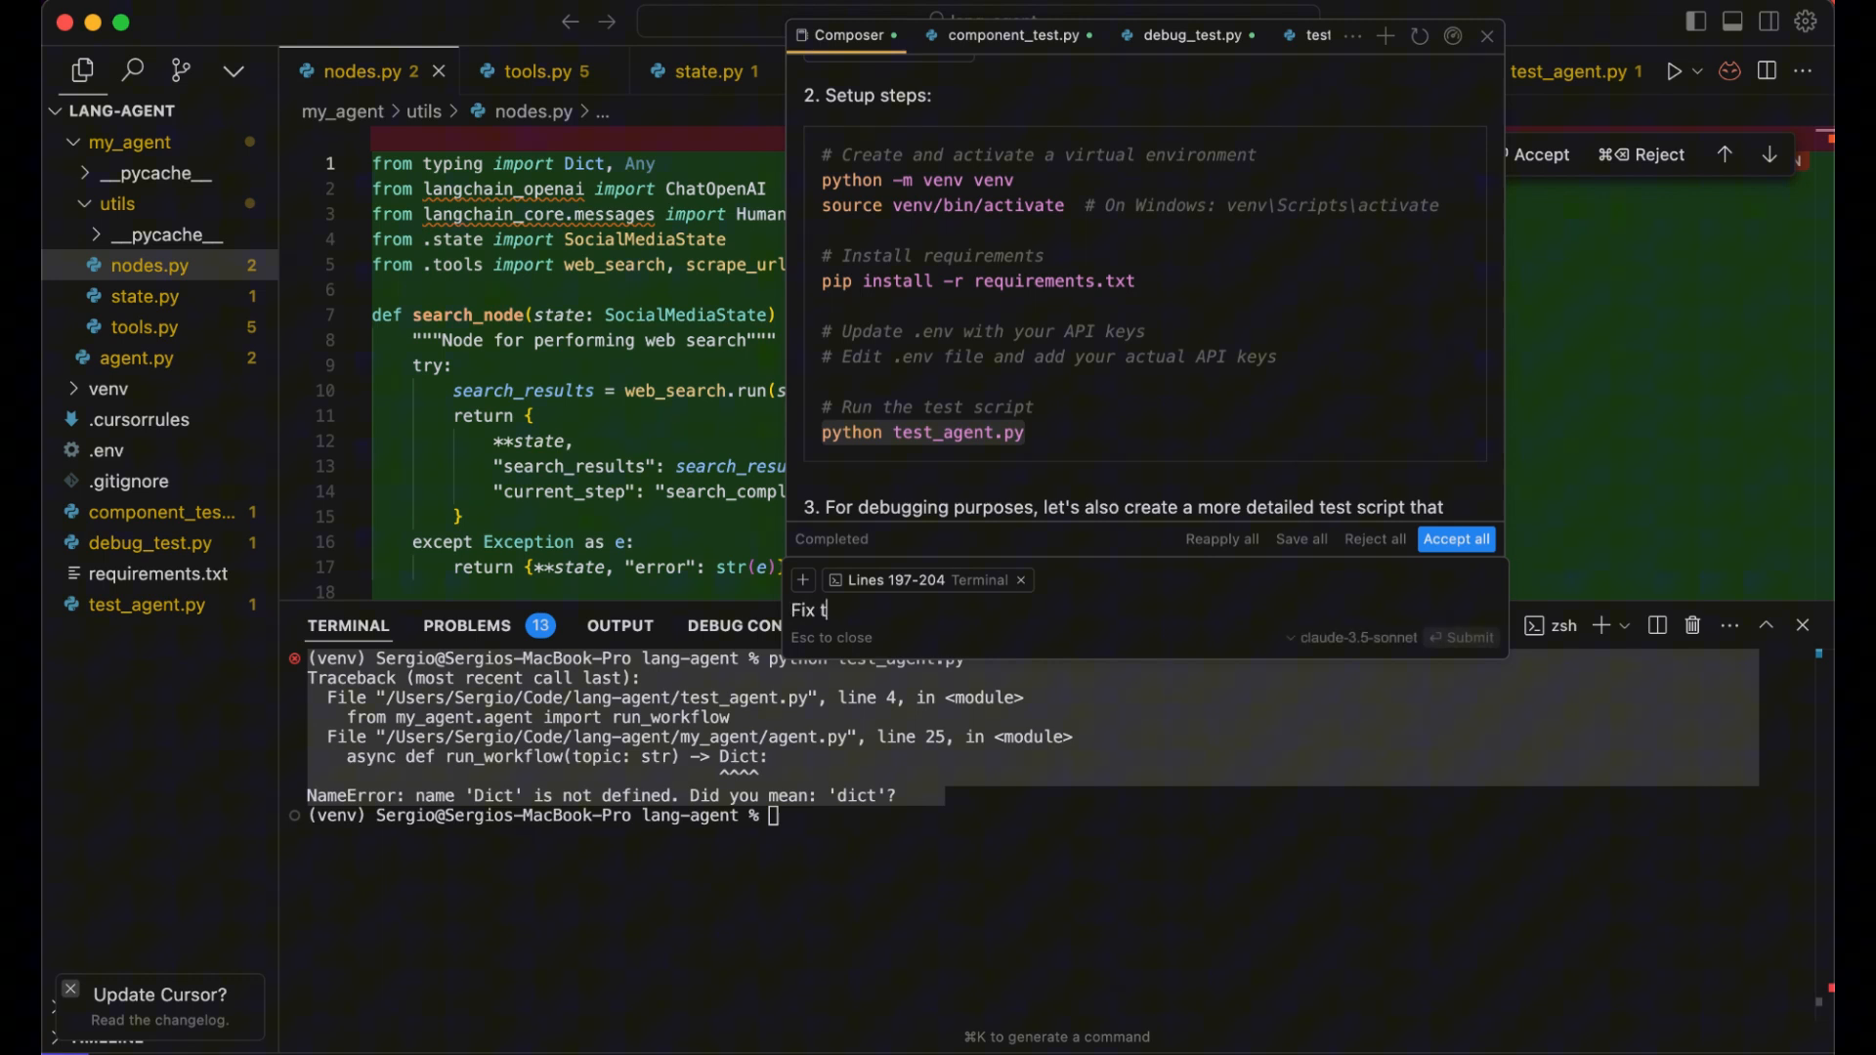
text(his e)
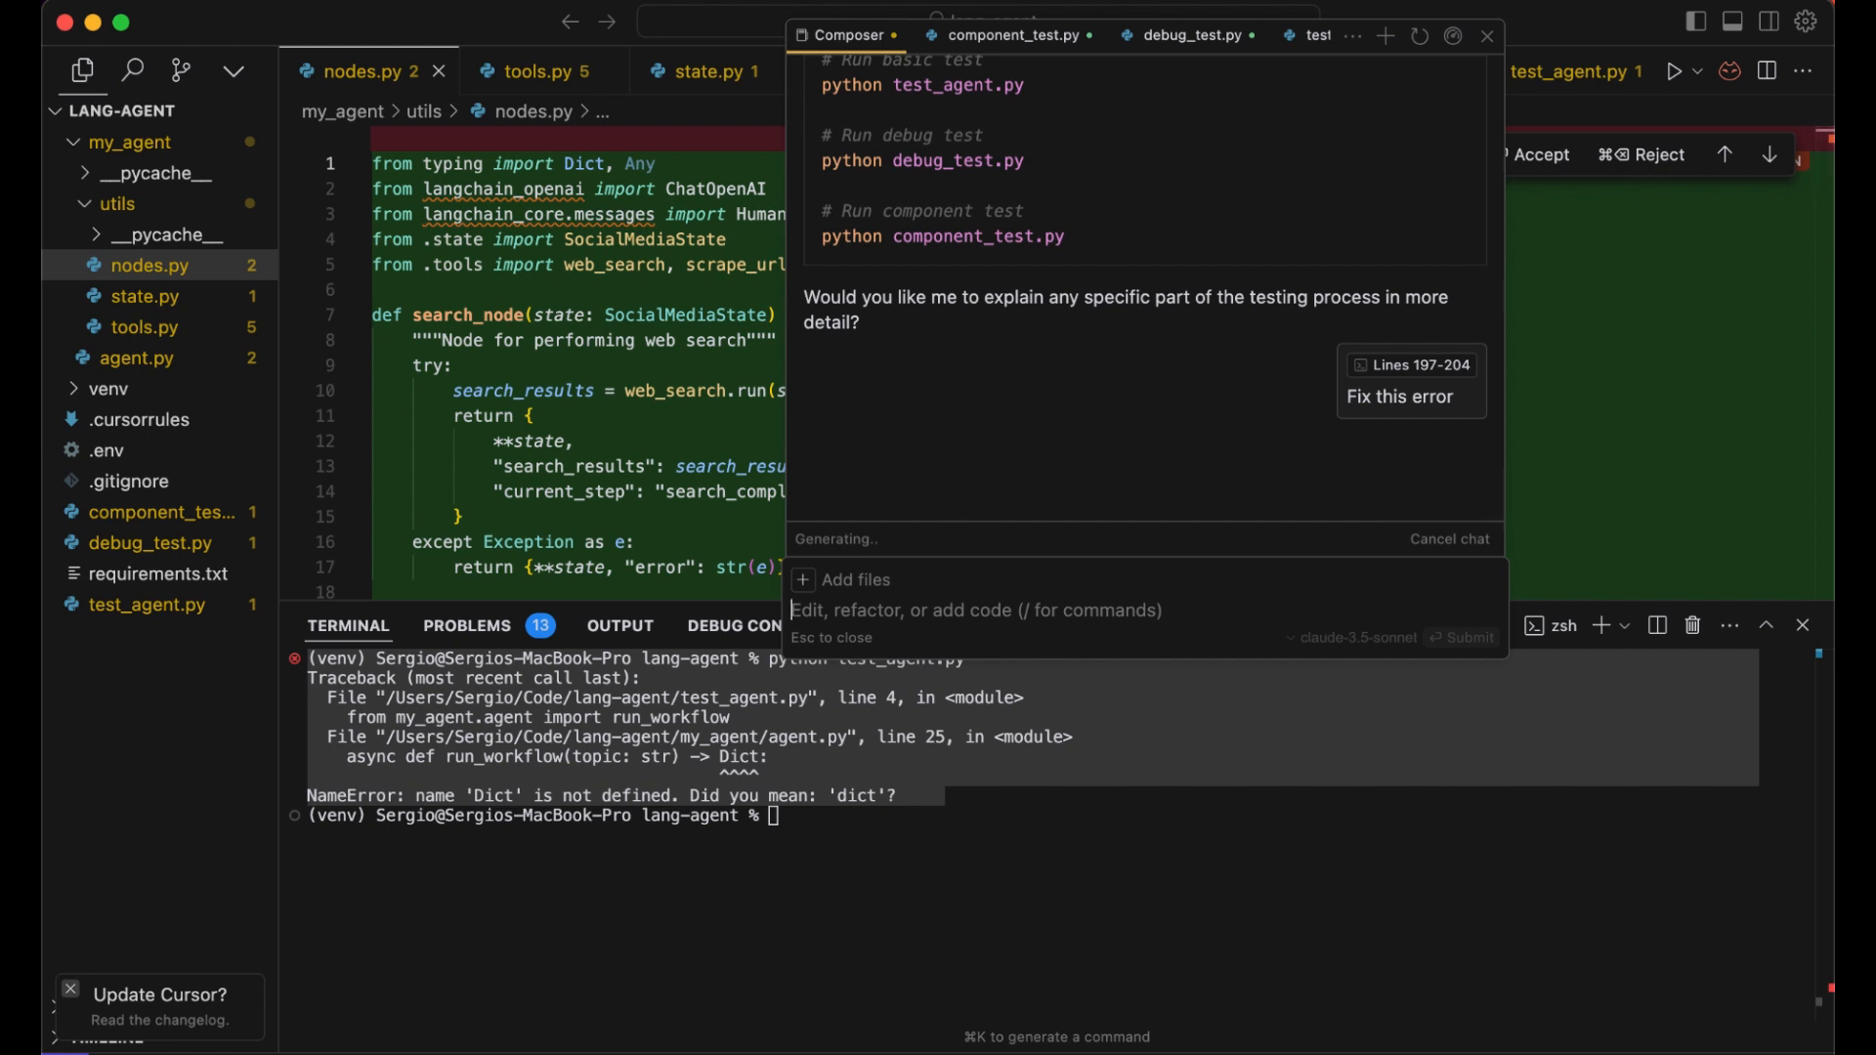
click(1409, 395)
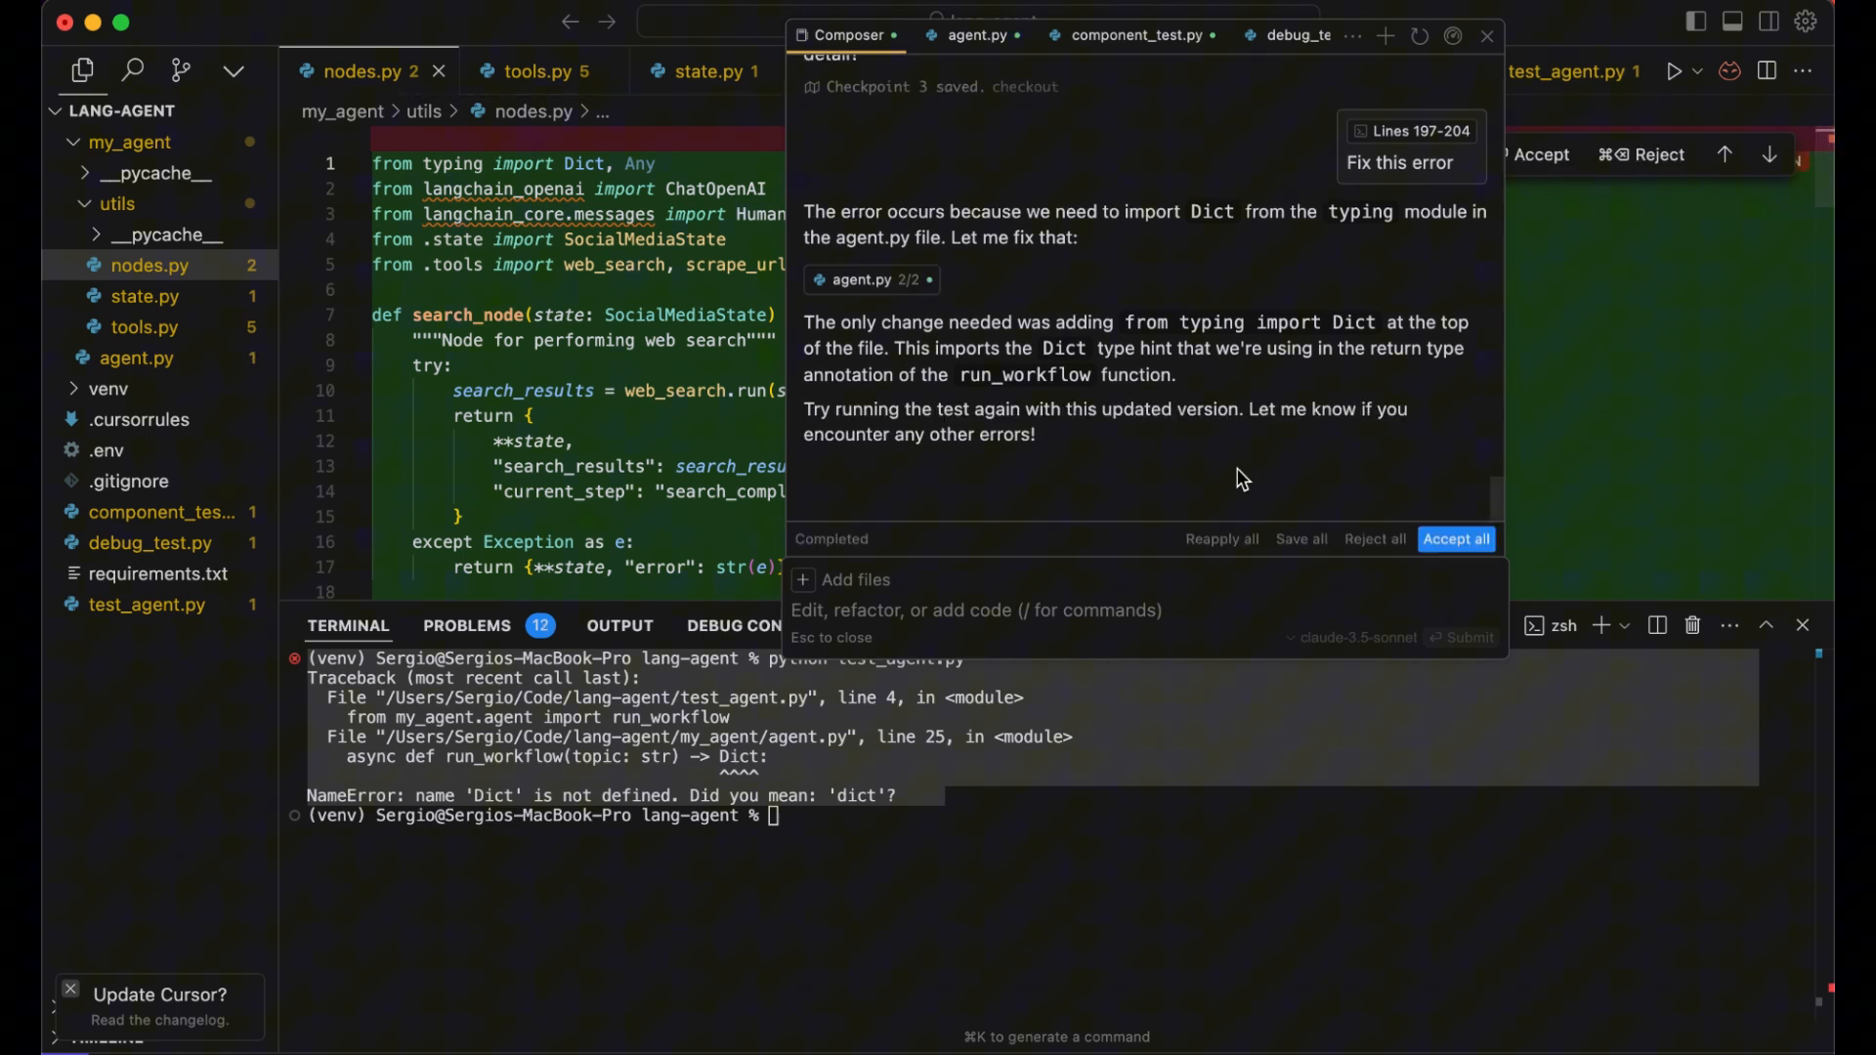
mouse_move(1300, 538)
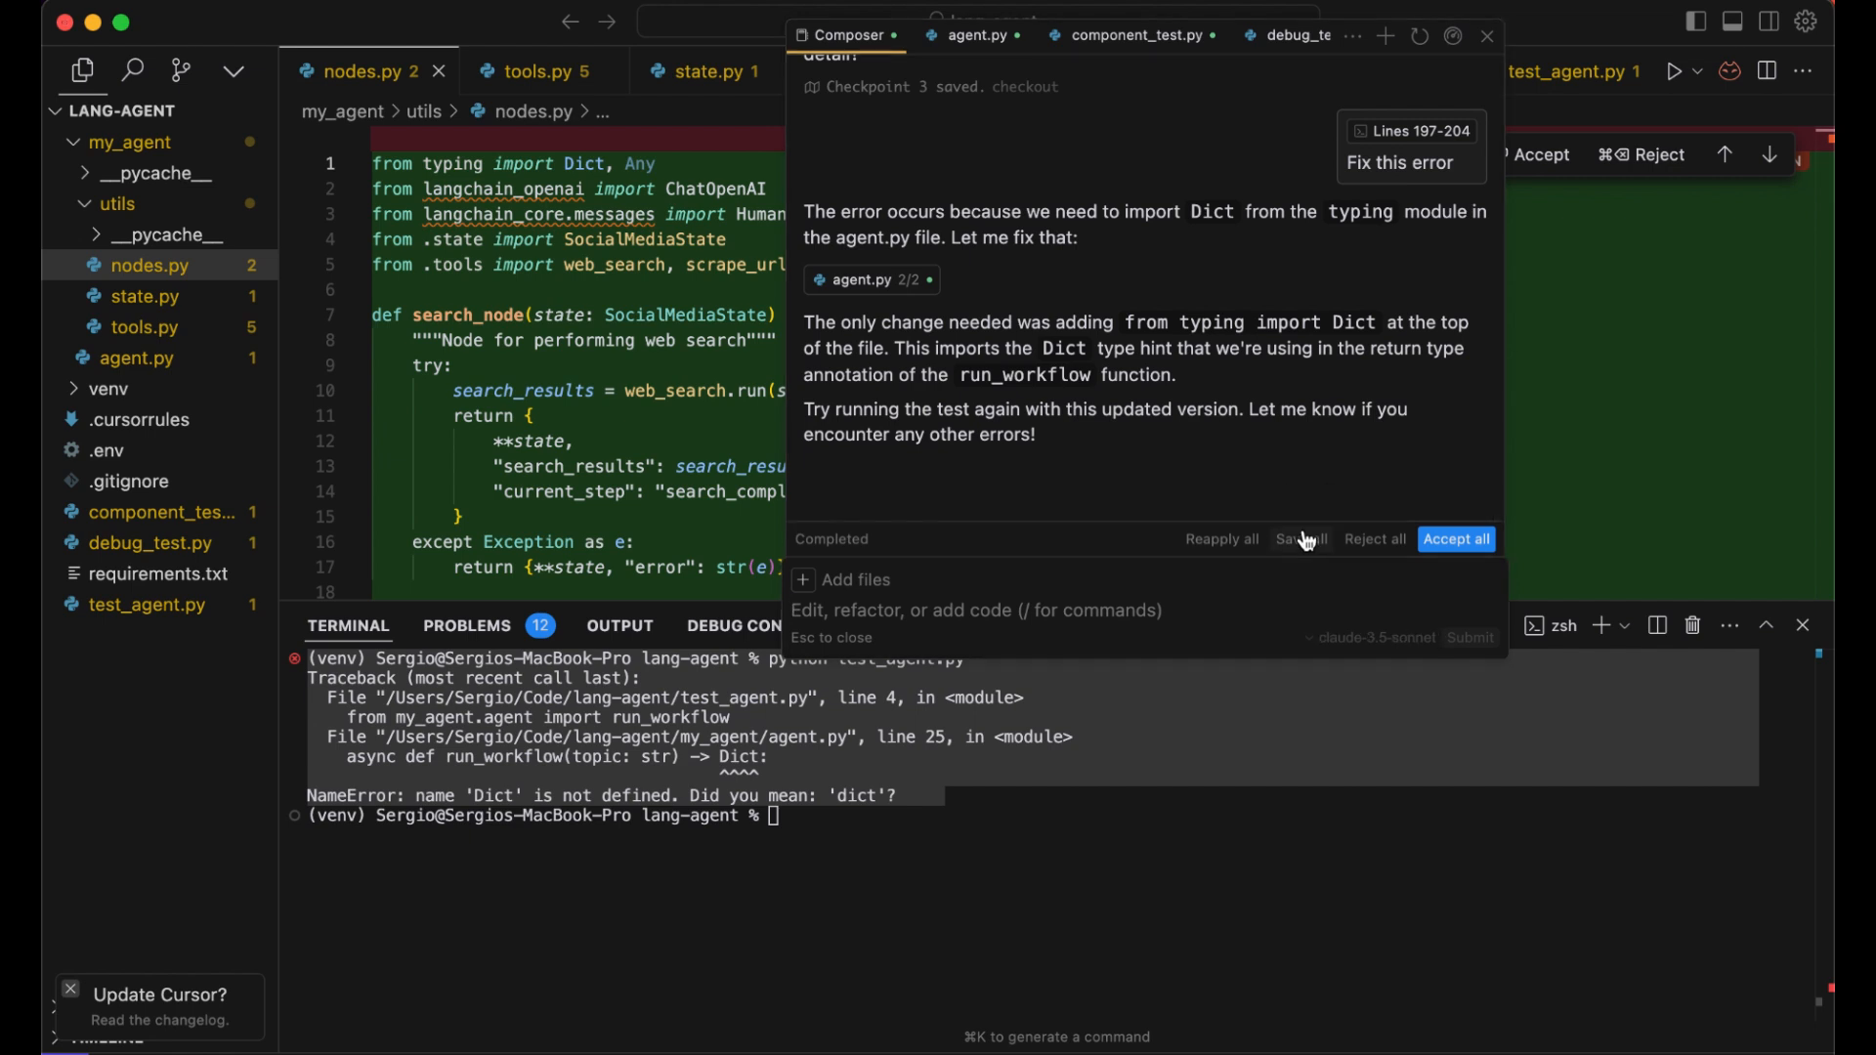
mouse_move(1238, 415)
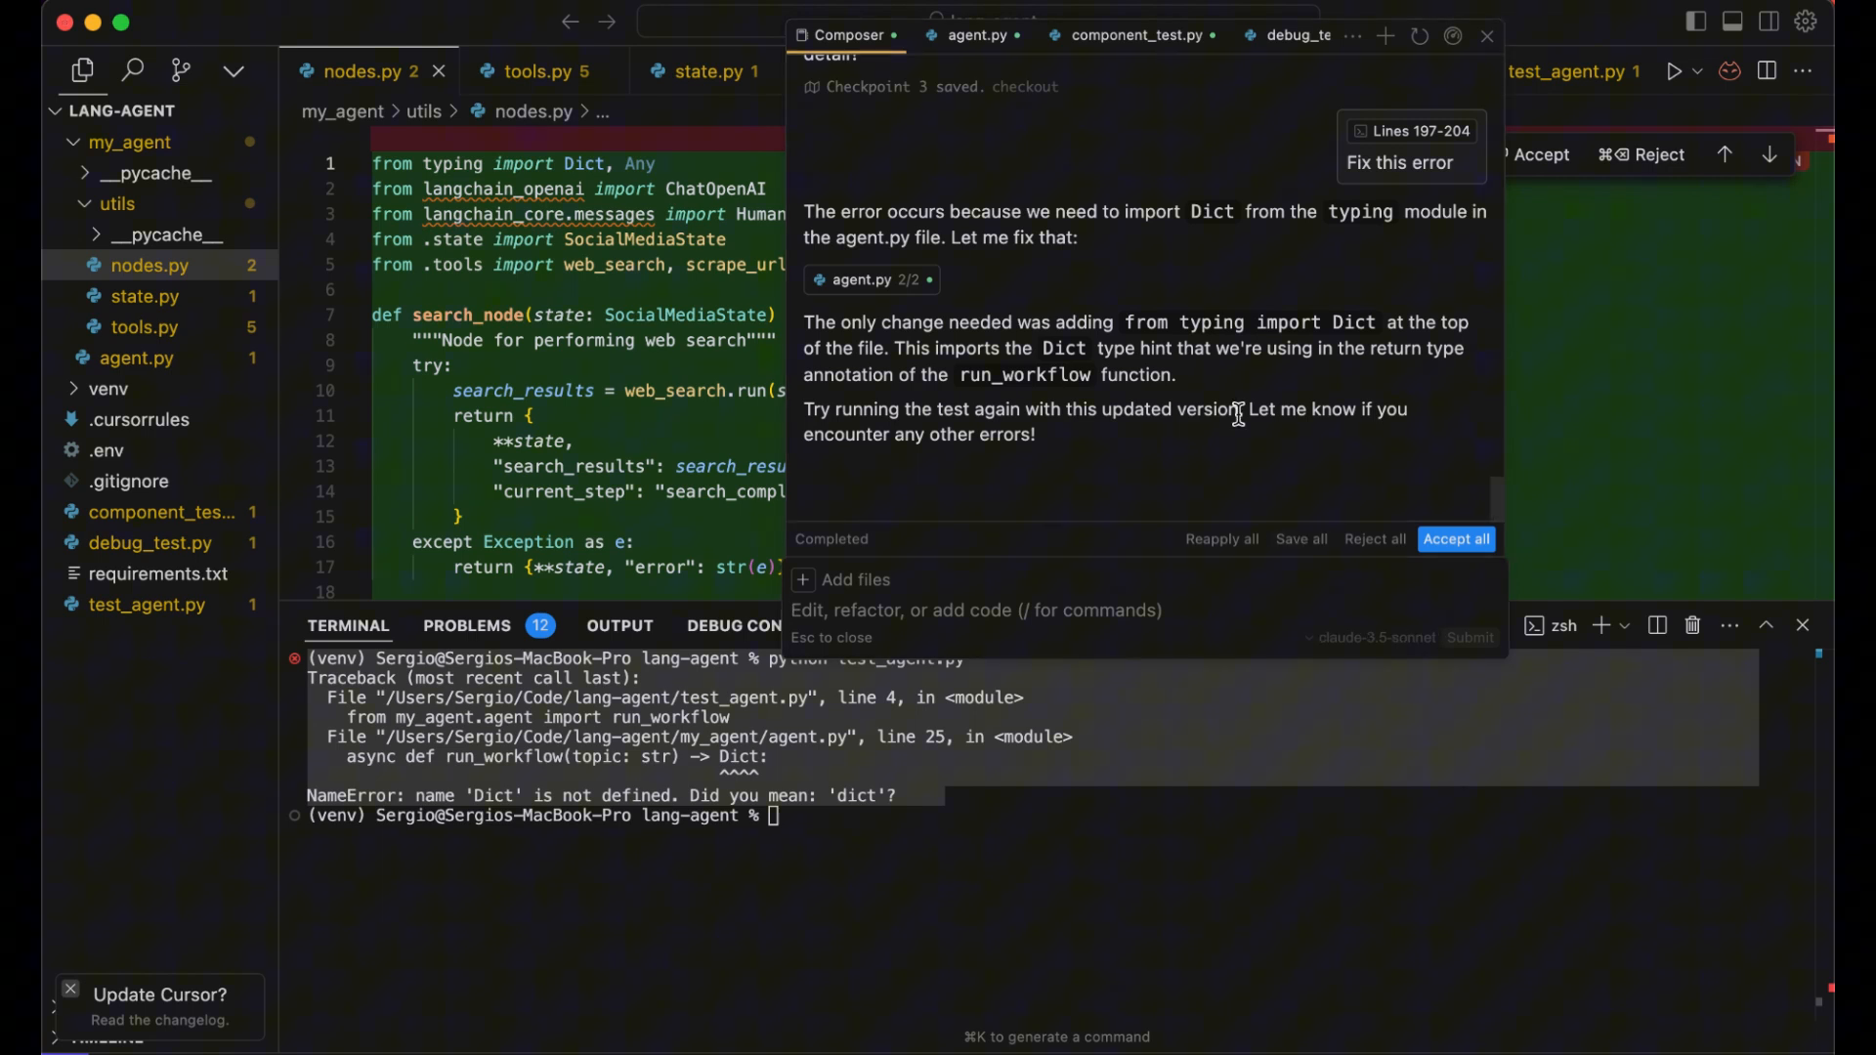
Review the Composer reply proposing the Dict import from typing for agent.py
scroll(up, 3)
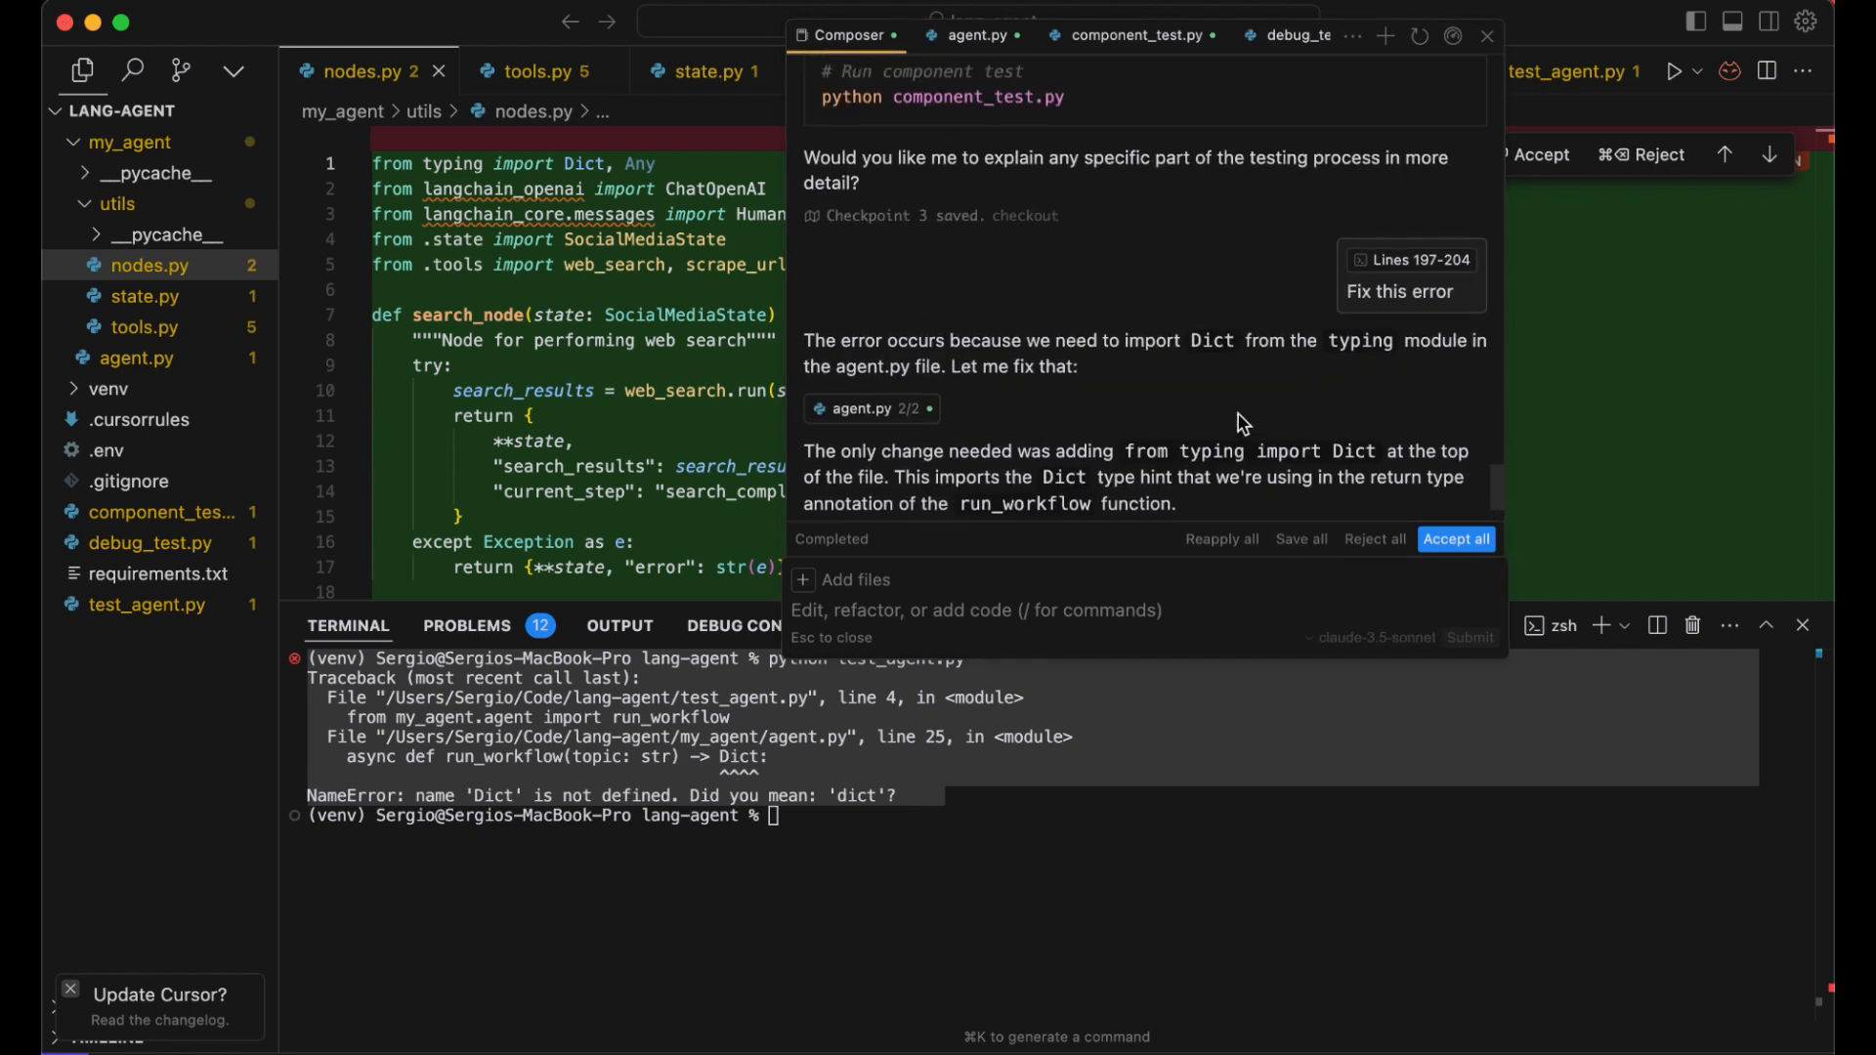
scroll(up, 3)
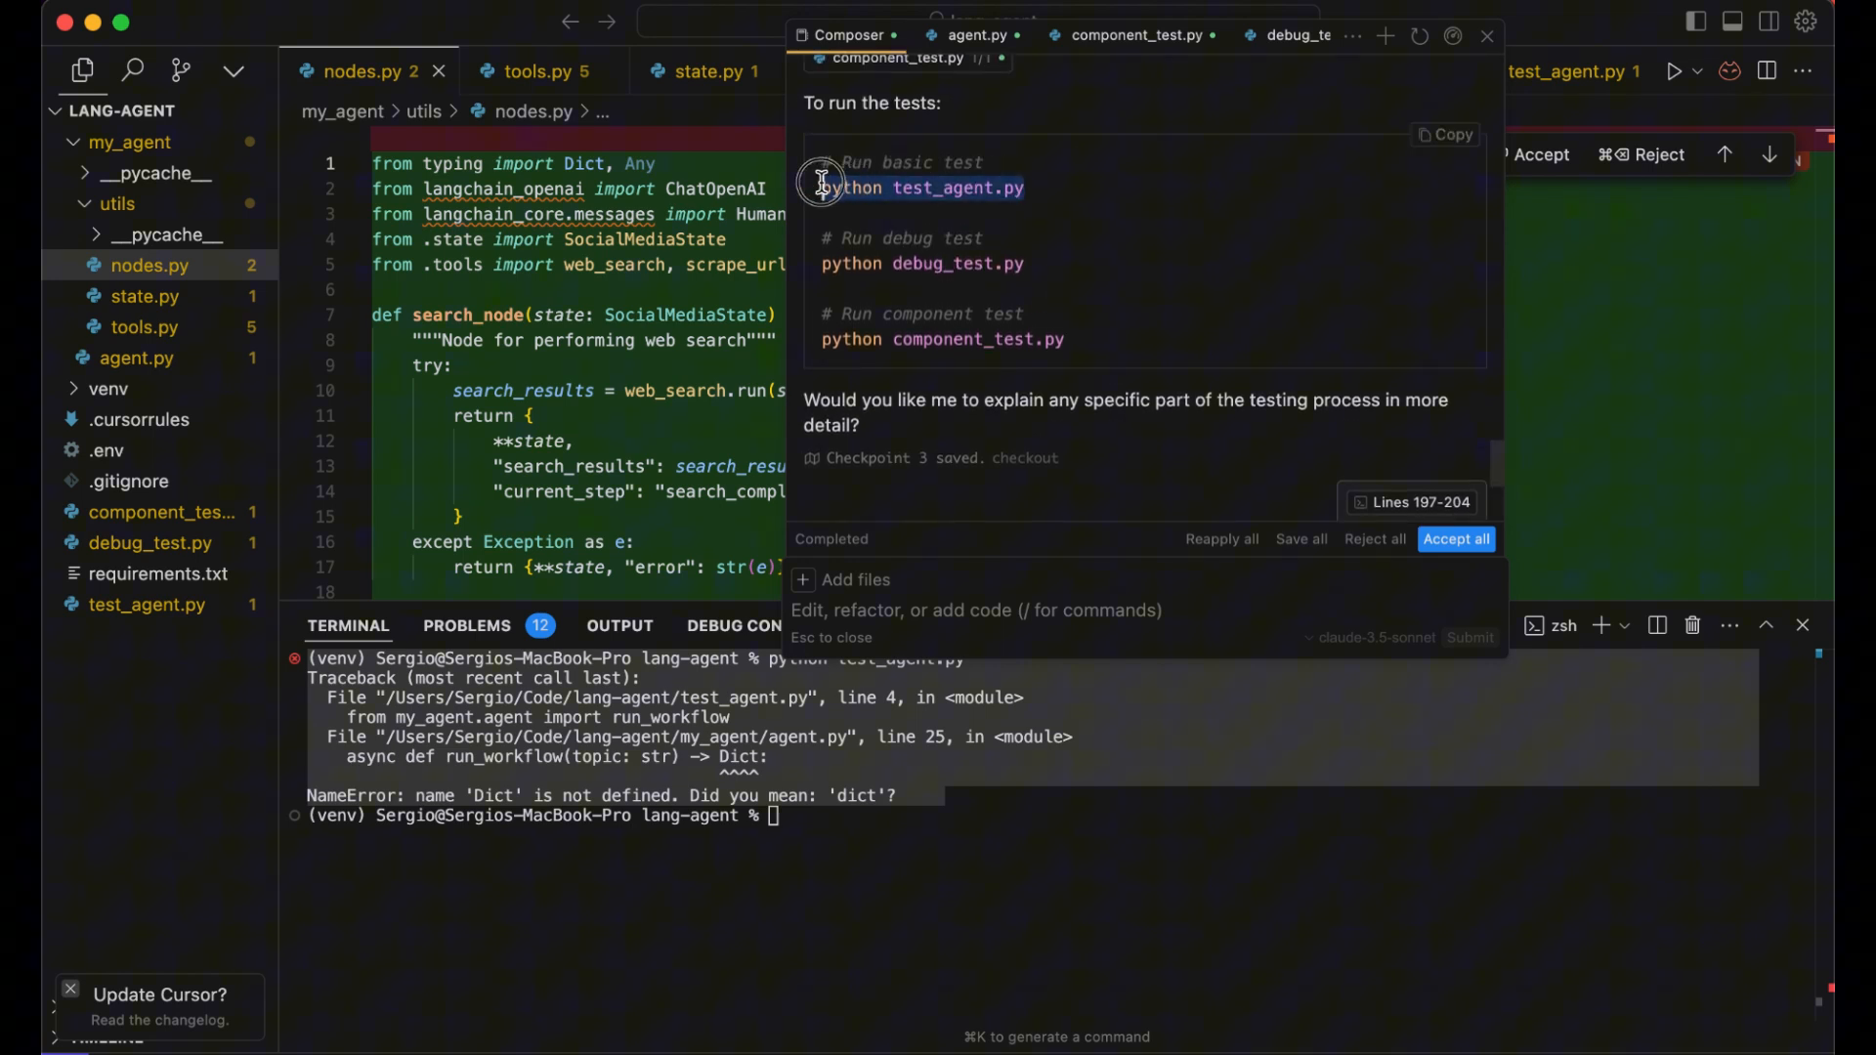
scroll(down, 3)
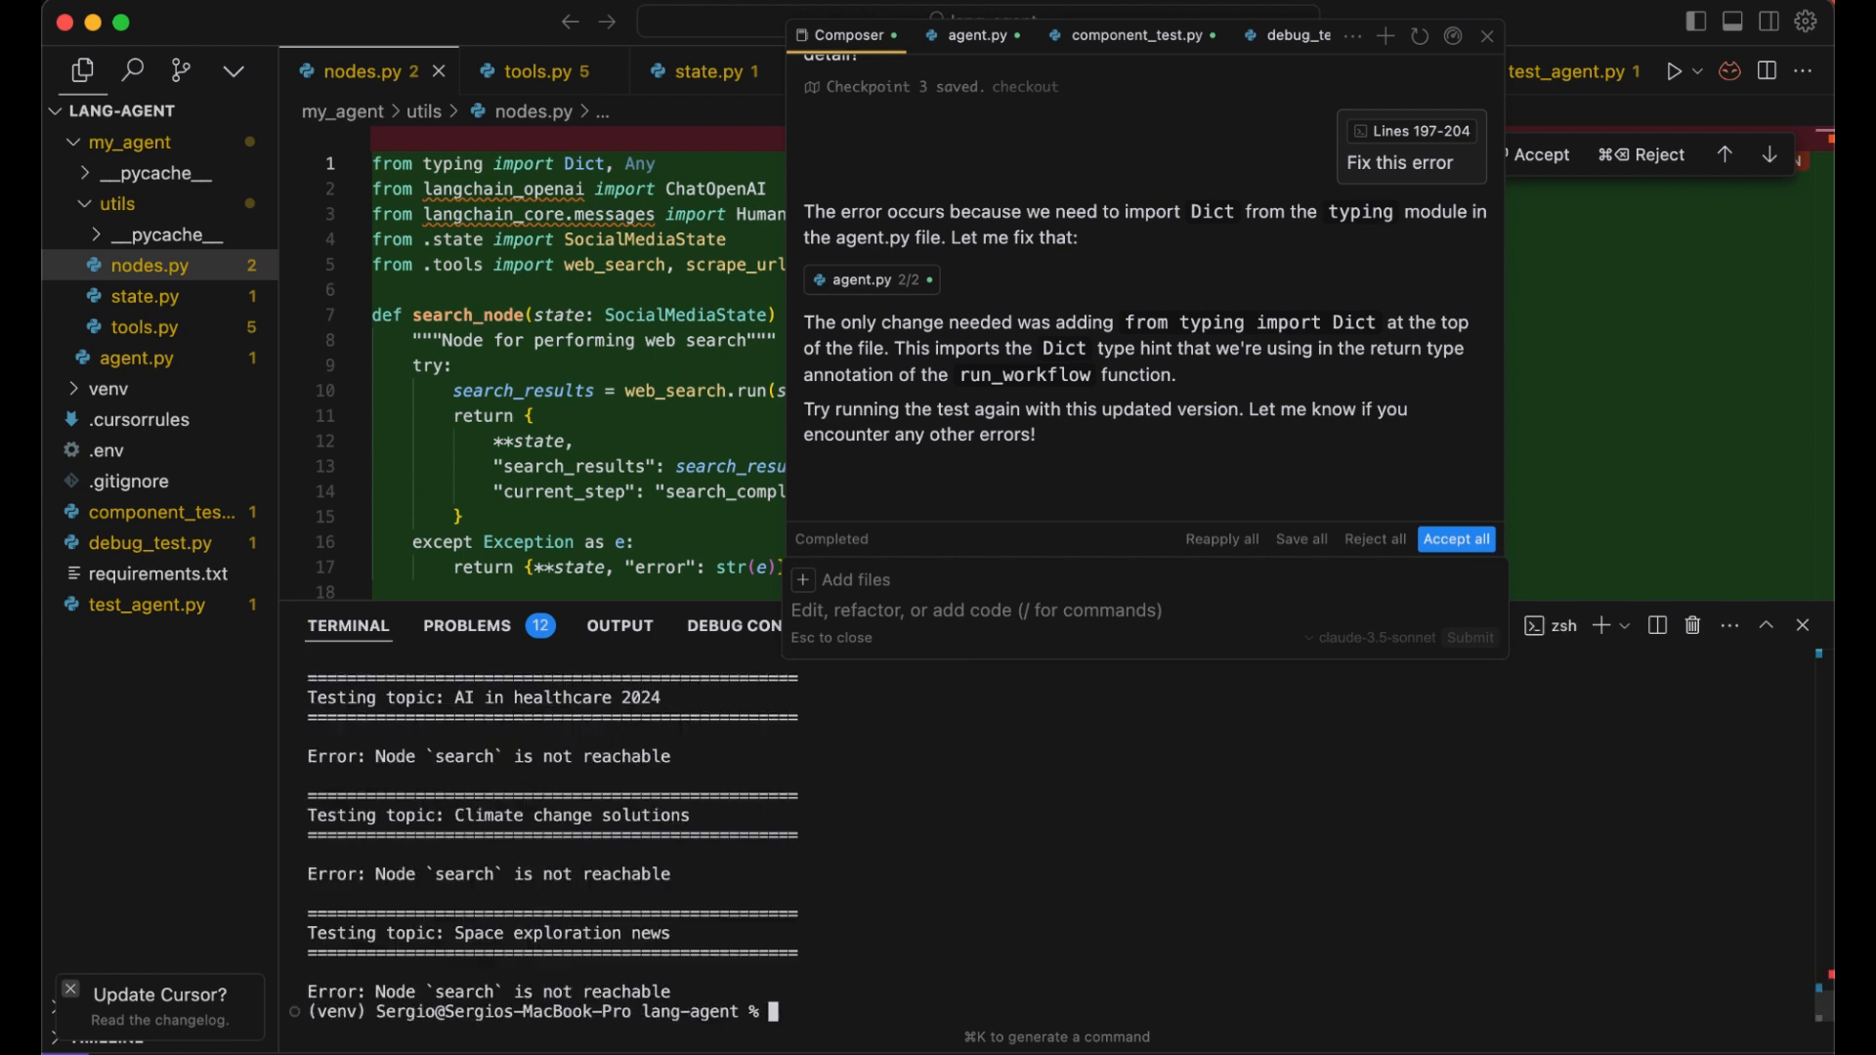
mouse_move(814, 931)
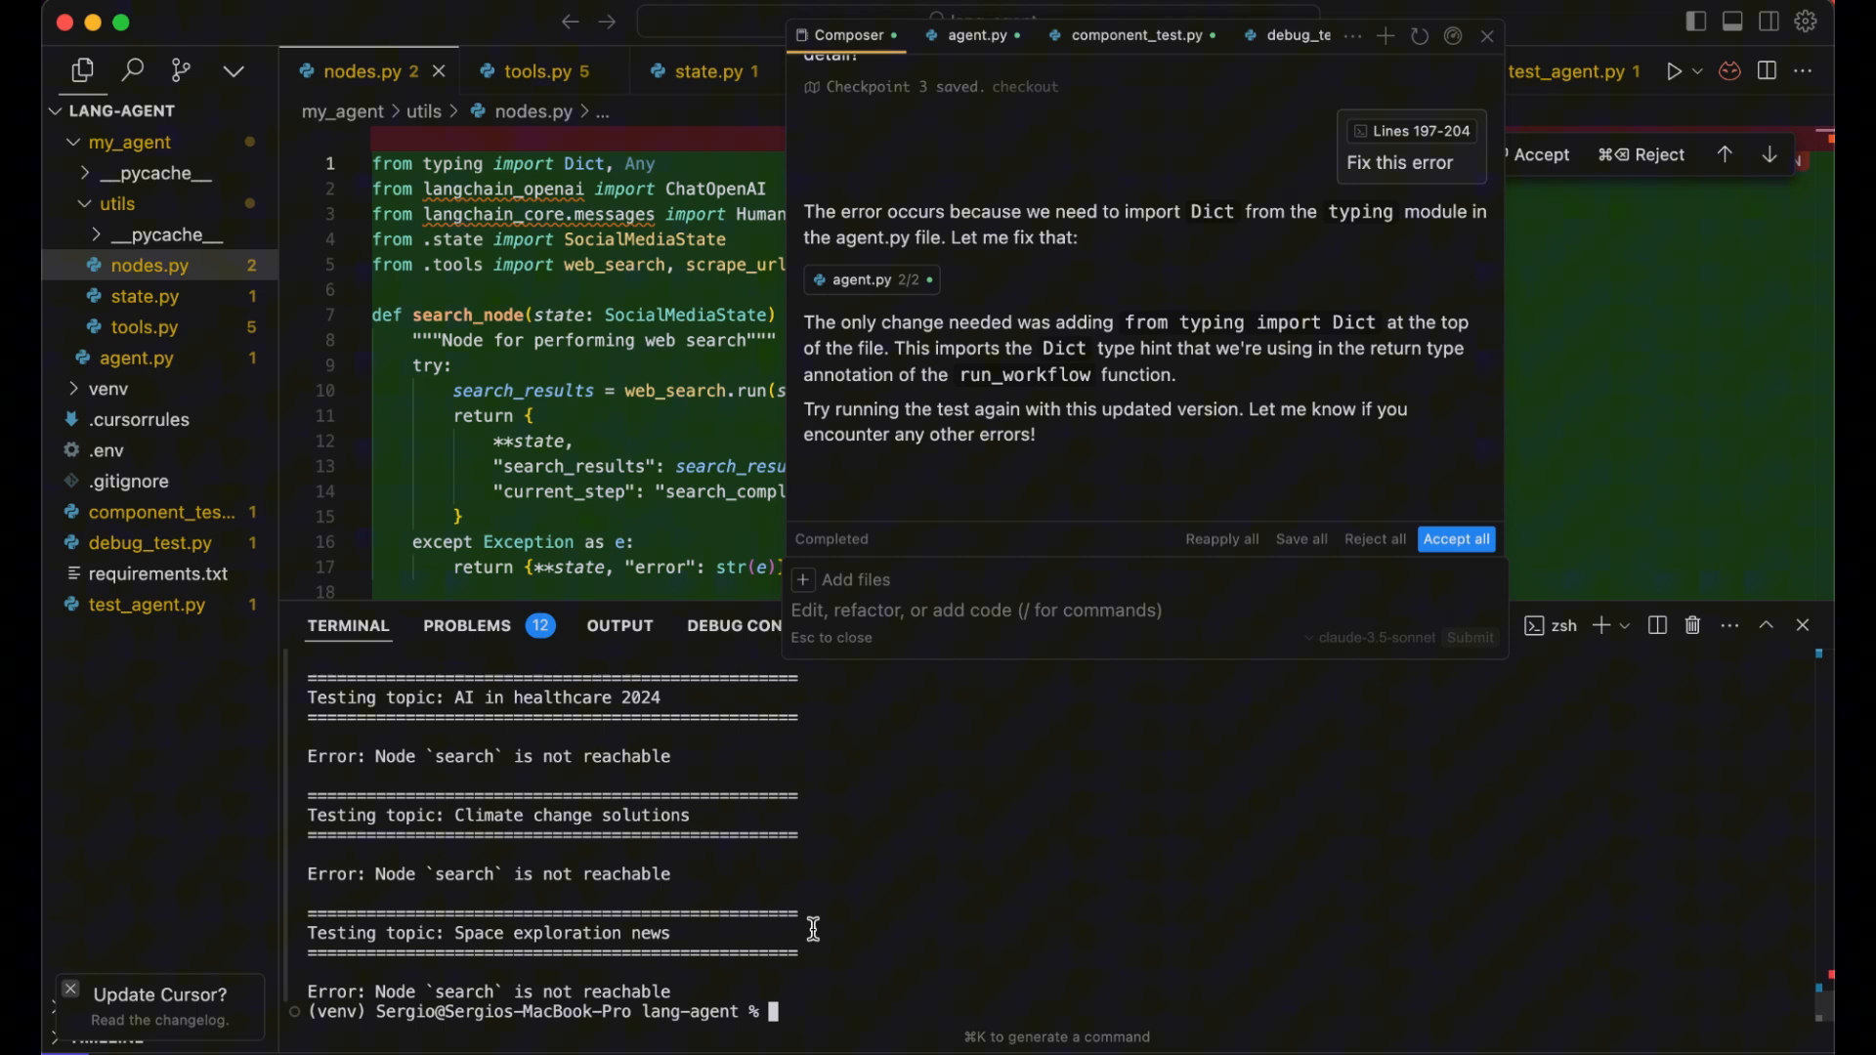
mouse_move(783, 1002)
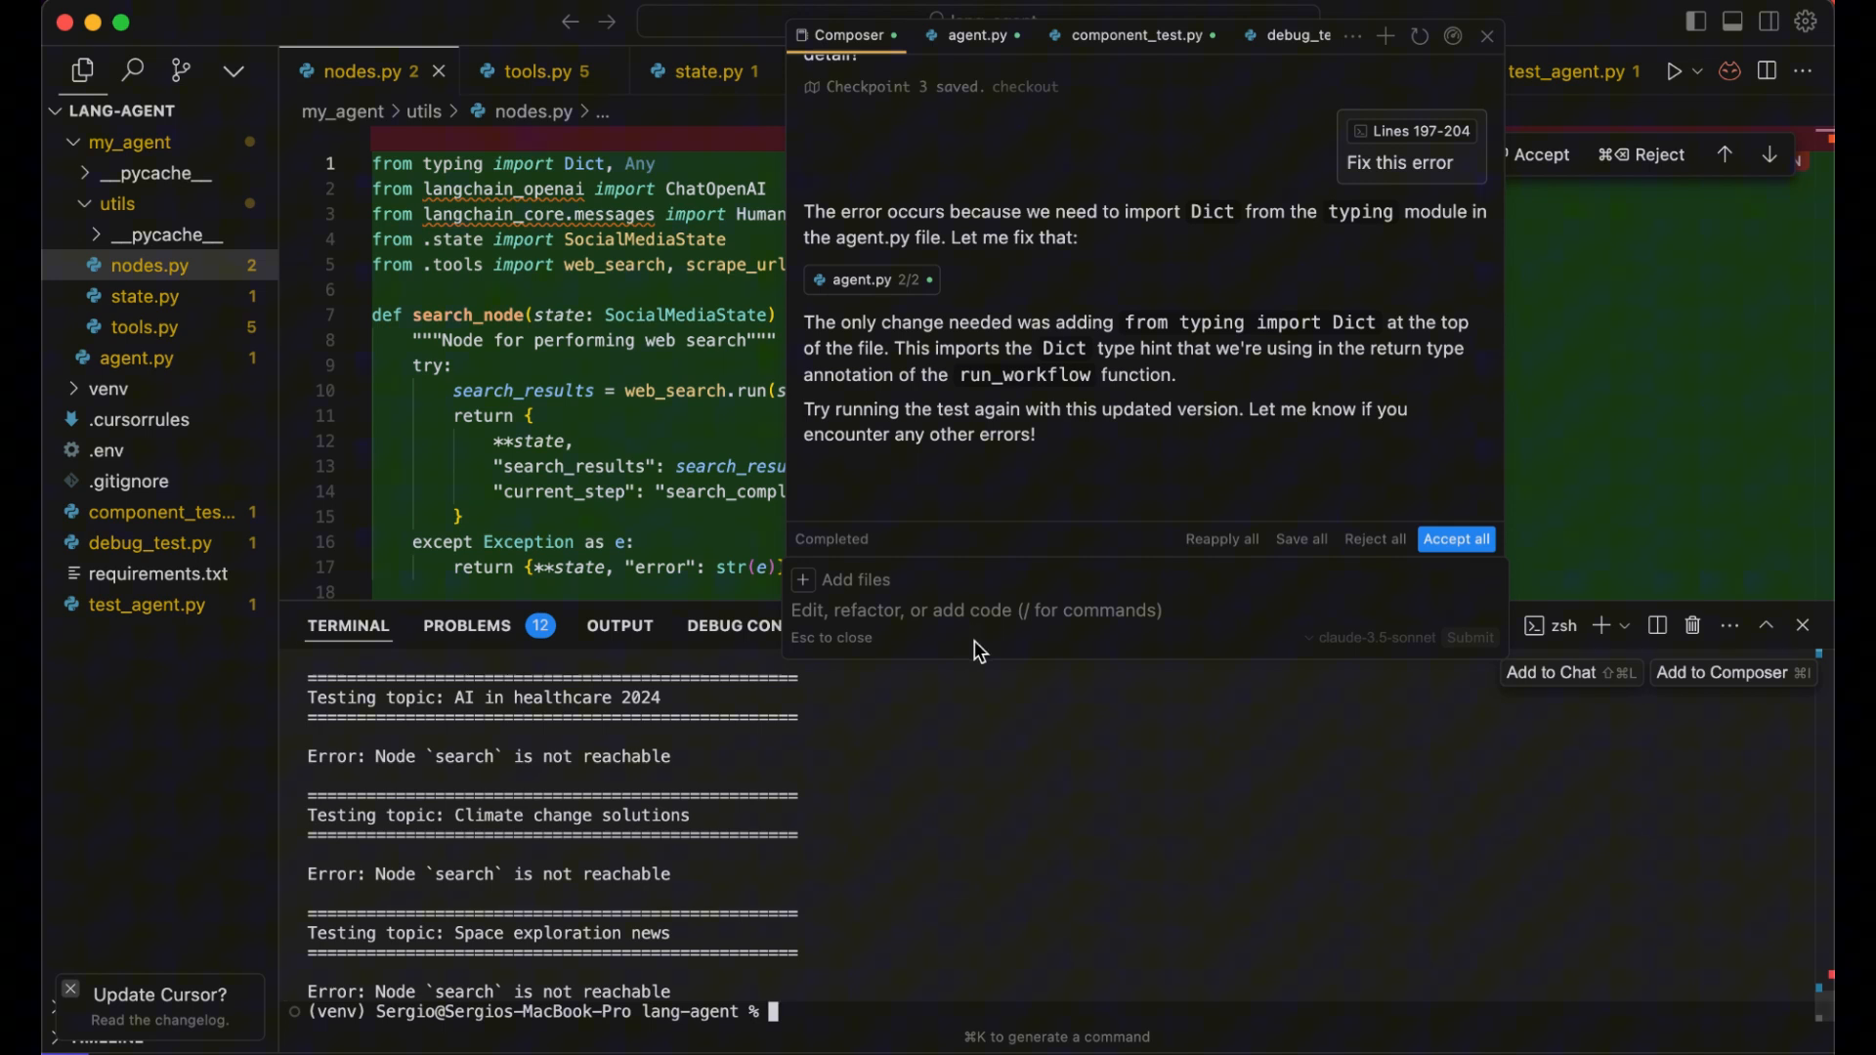
mouse_move(975, 617)
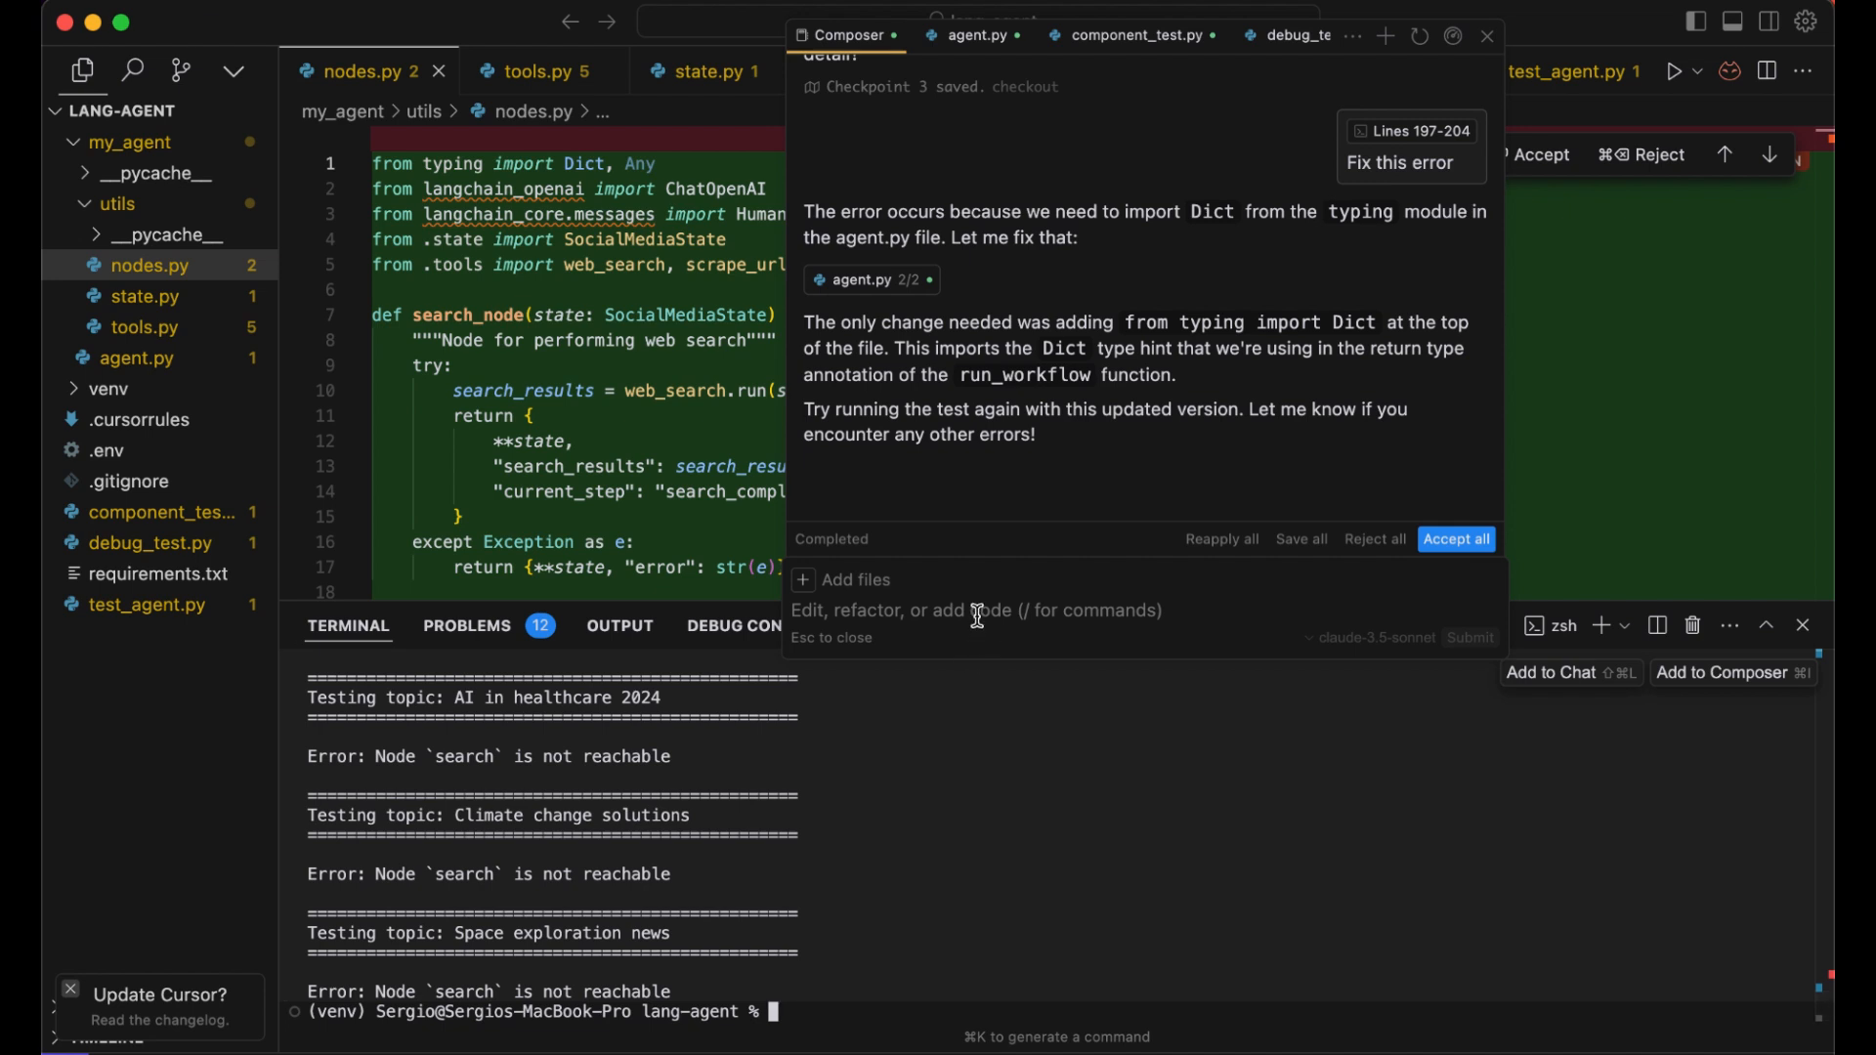
mouse_move(865, 937)
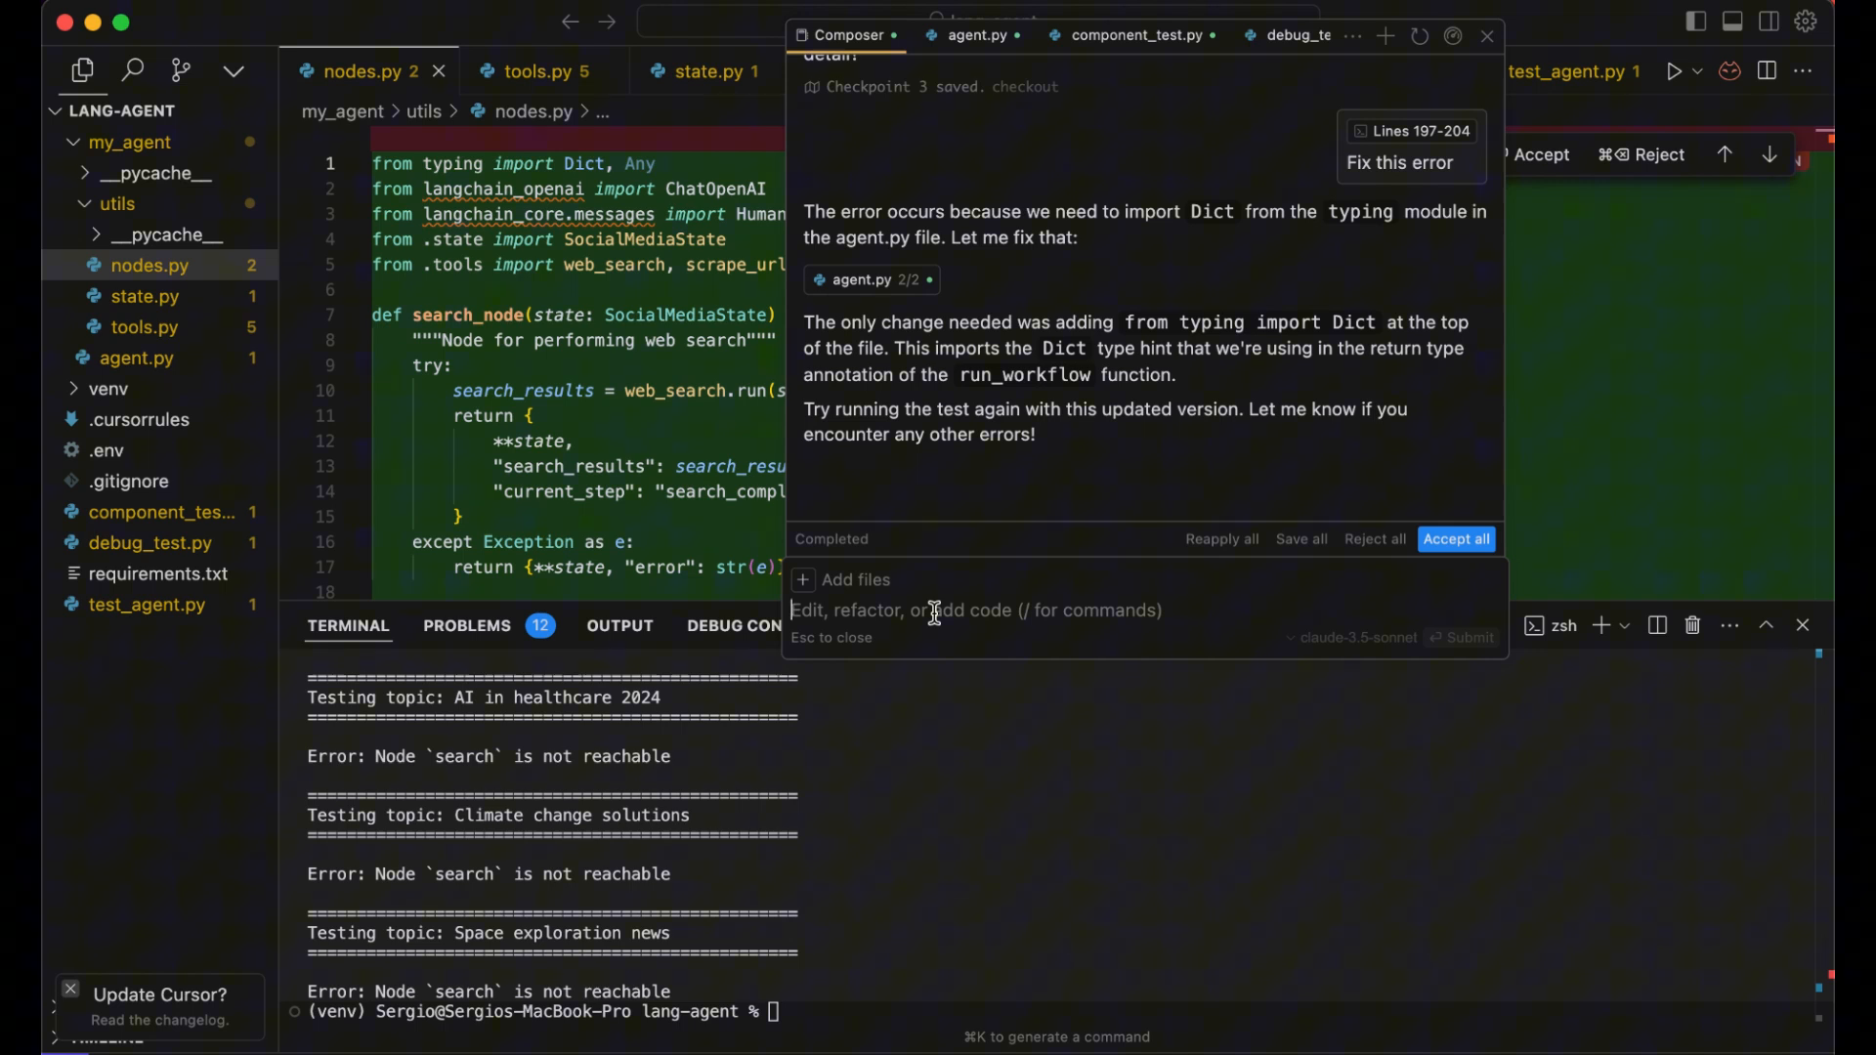
Ask Composer: 'i want to type in an topic int a input' for test_agent.py
text(i want to)
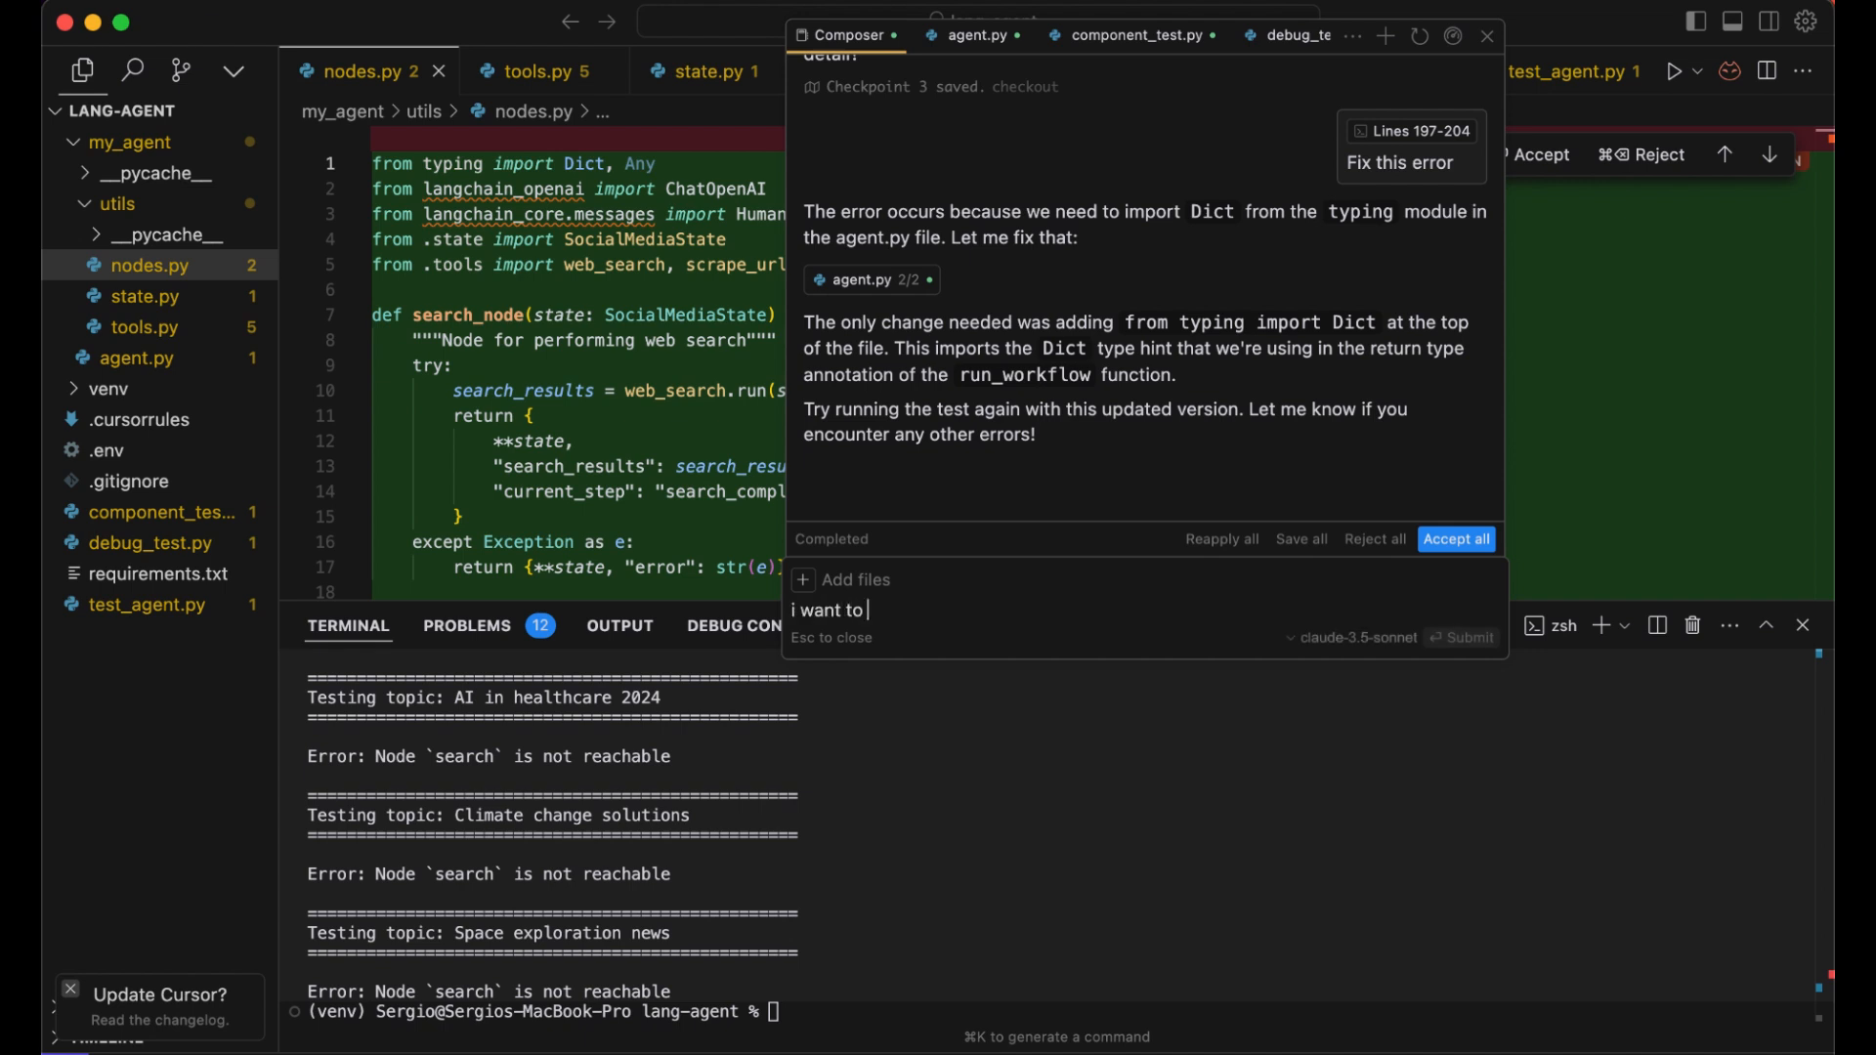
text(type in an t)
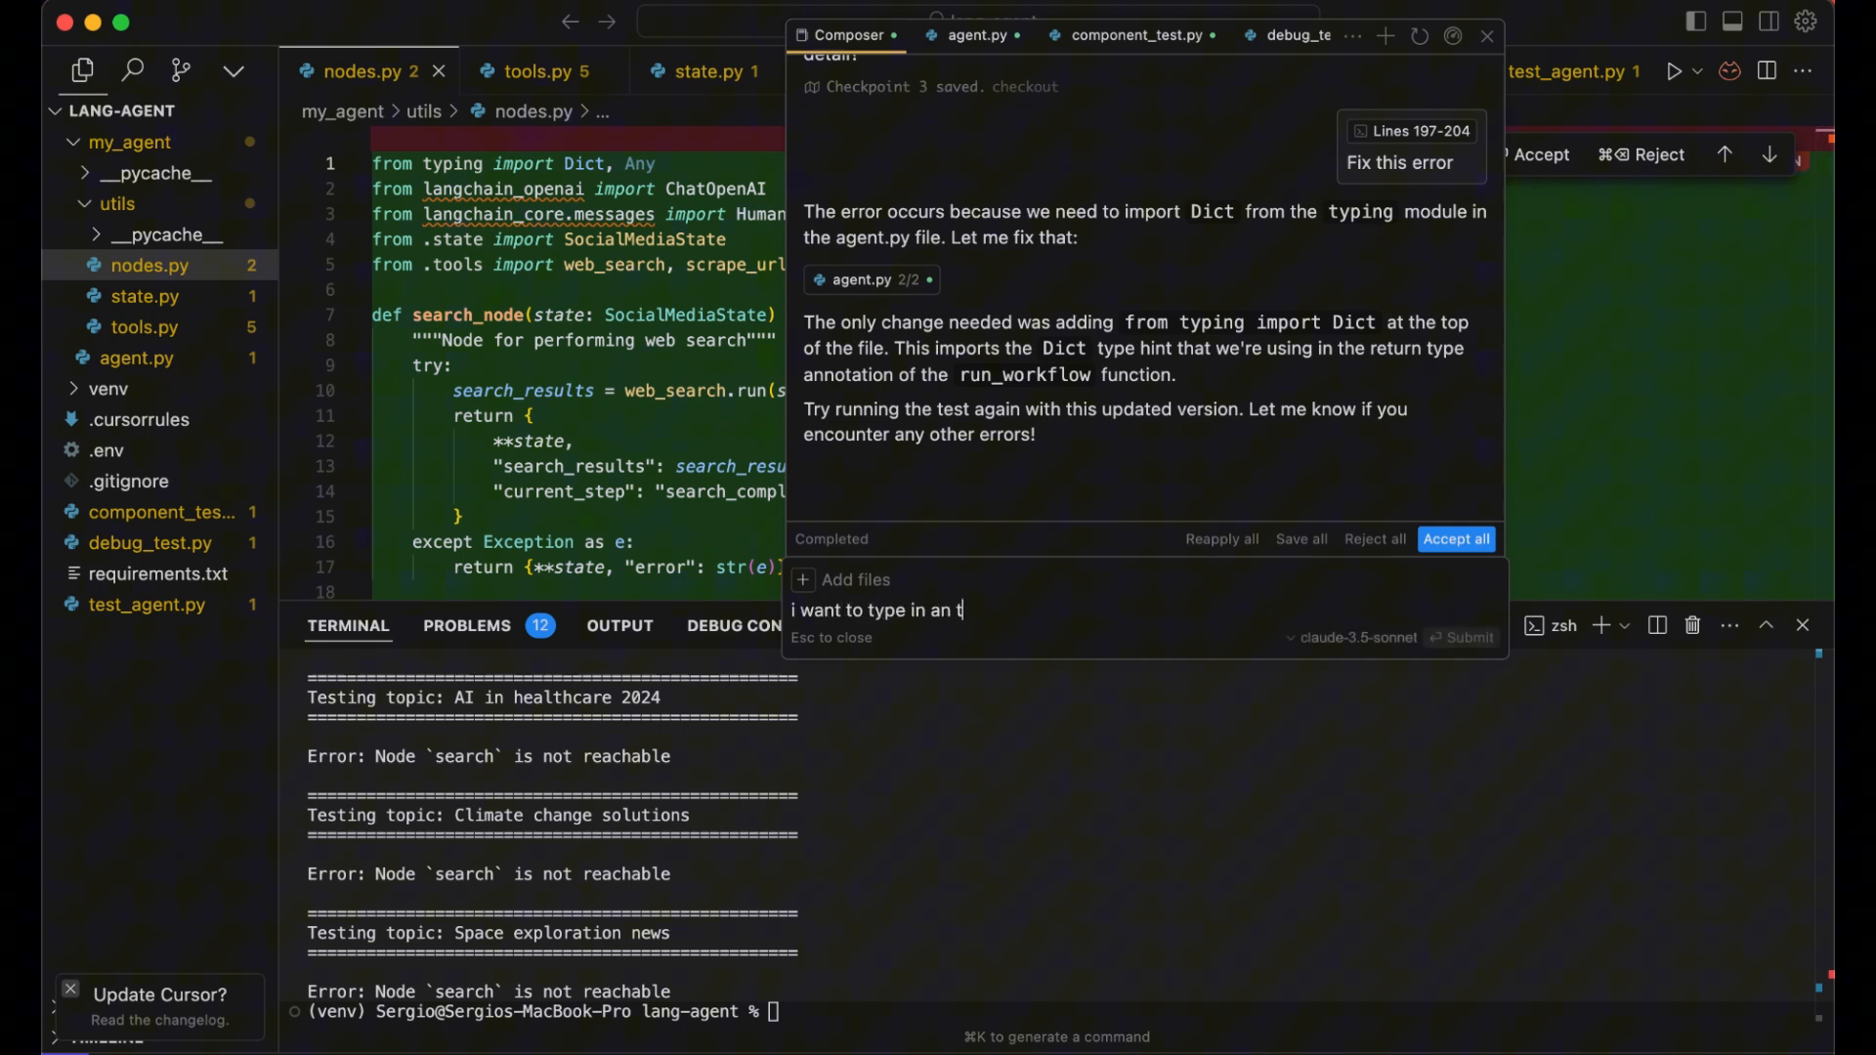
text(opic int a input)
click(1053, 1011)
text(python test_agent.py)
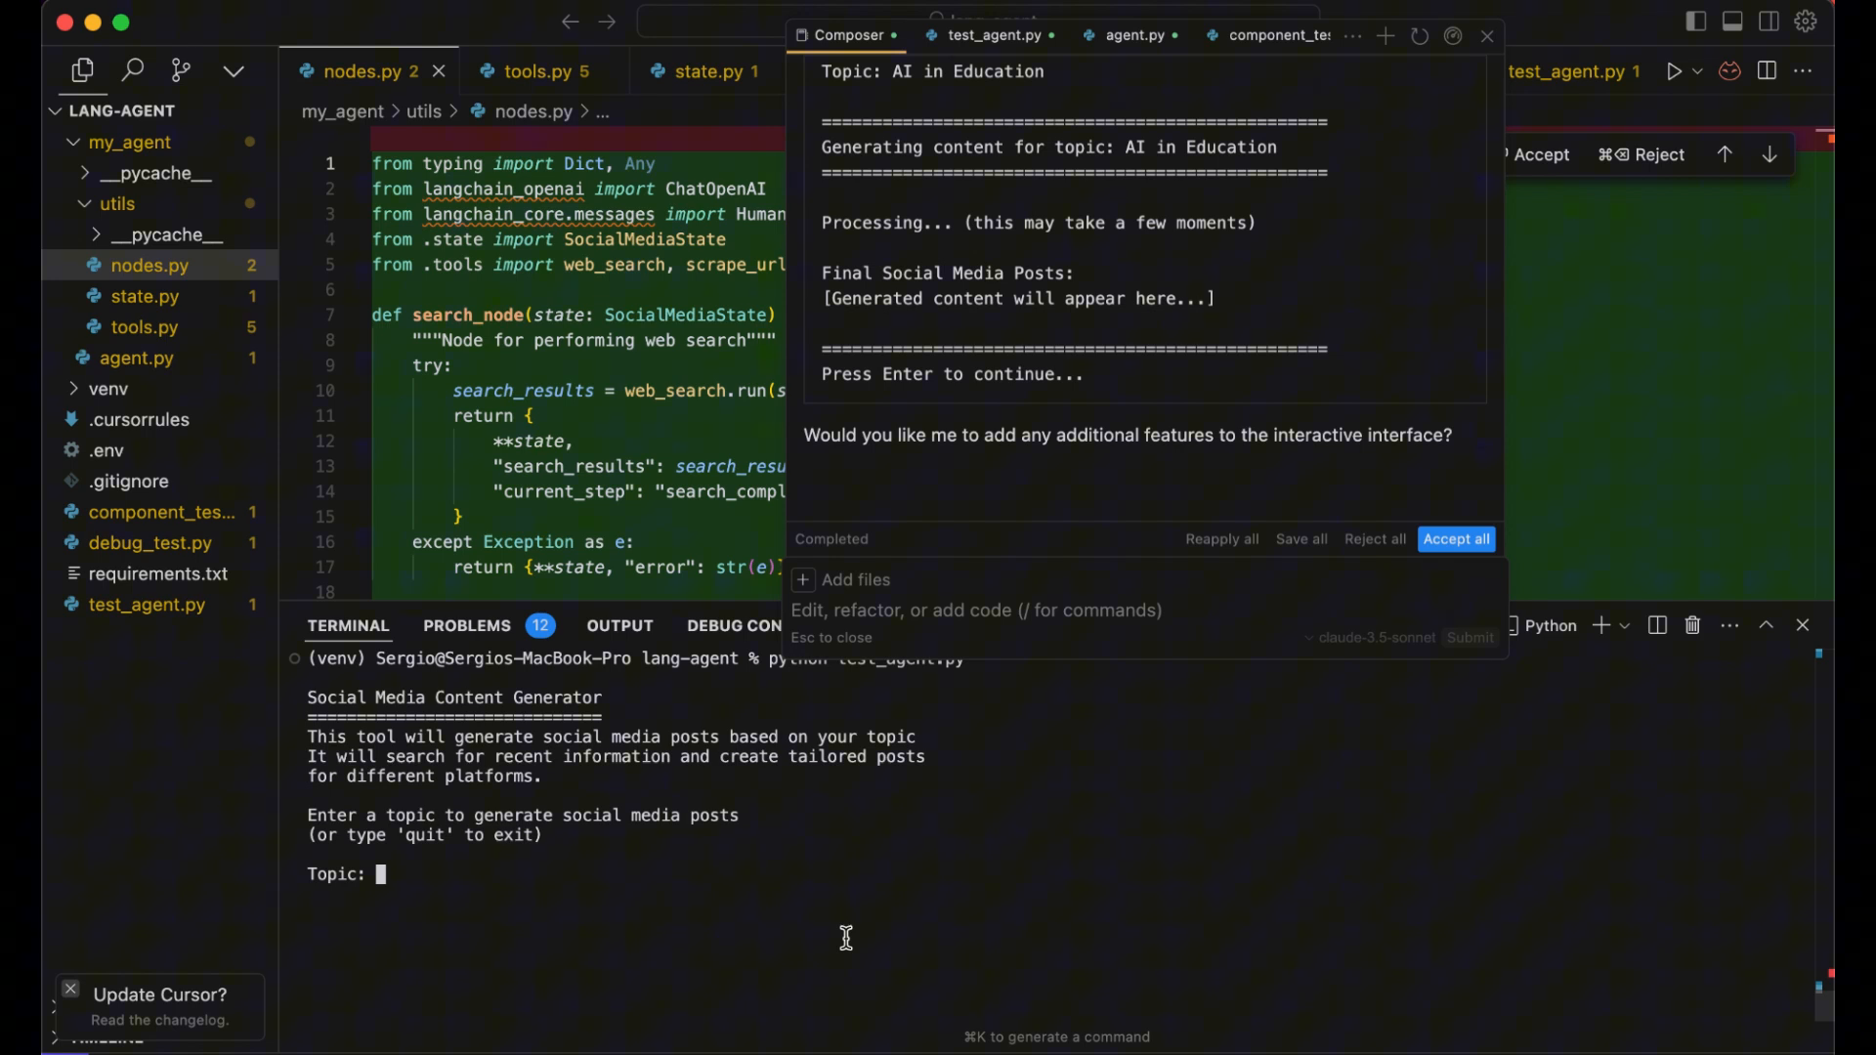
Enter Bitcoin as the topic at the generator's Topic: prompt
text(Bitcoin)
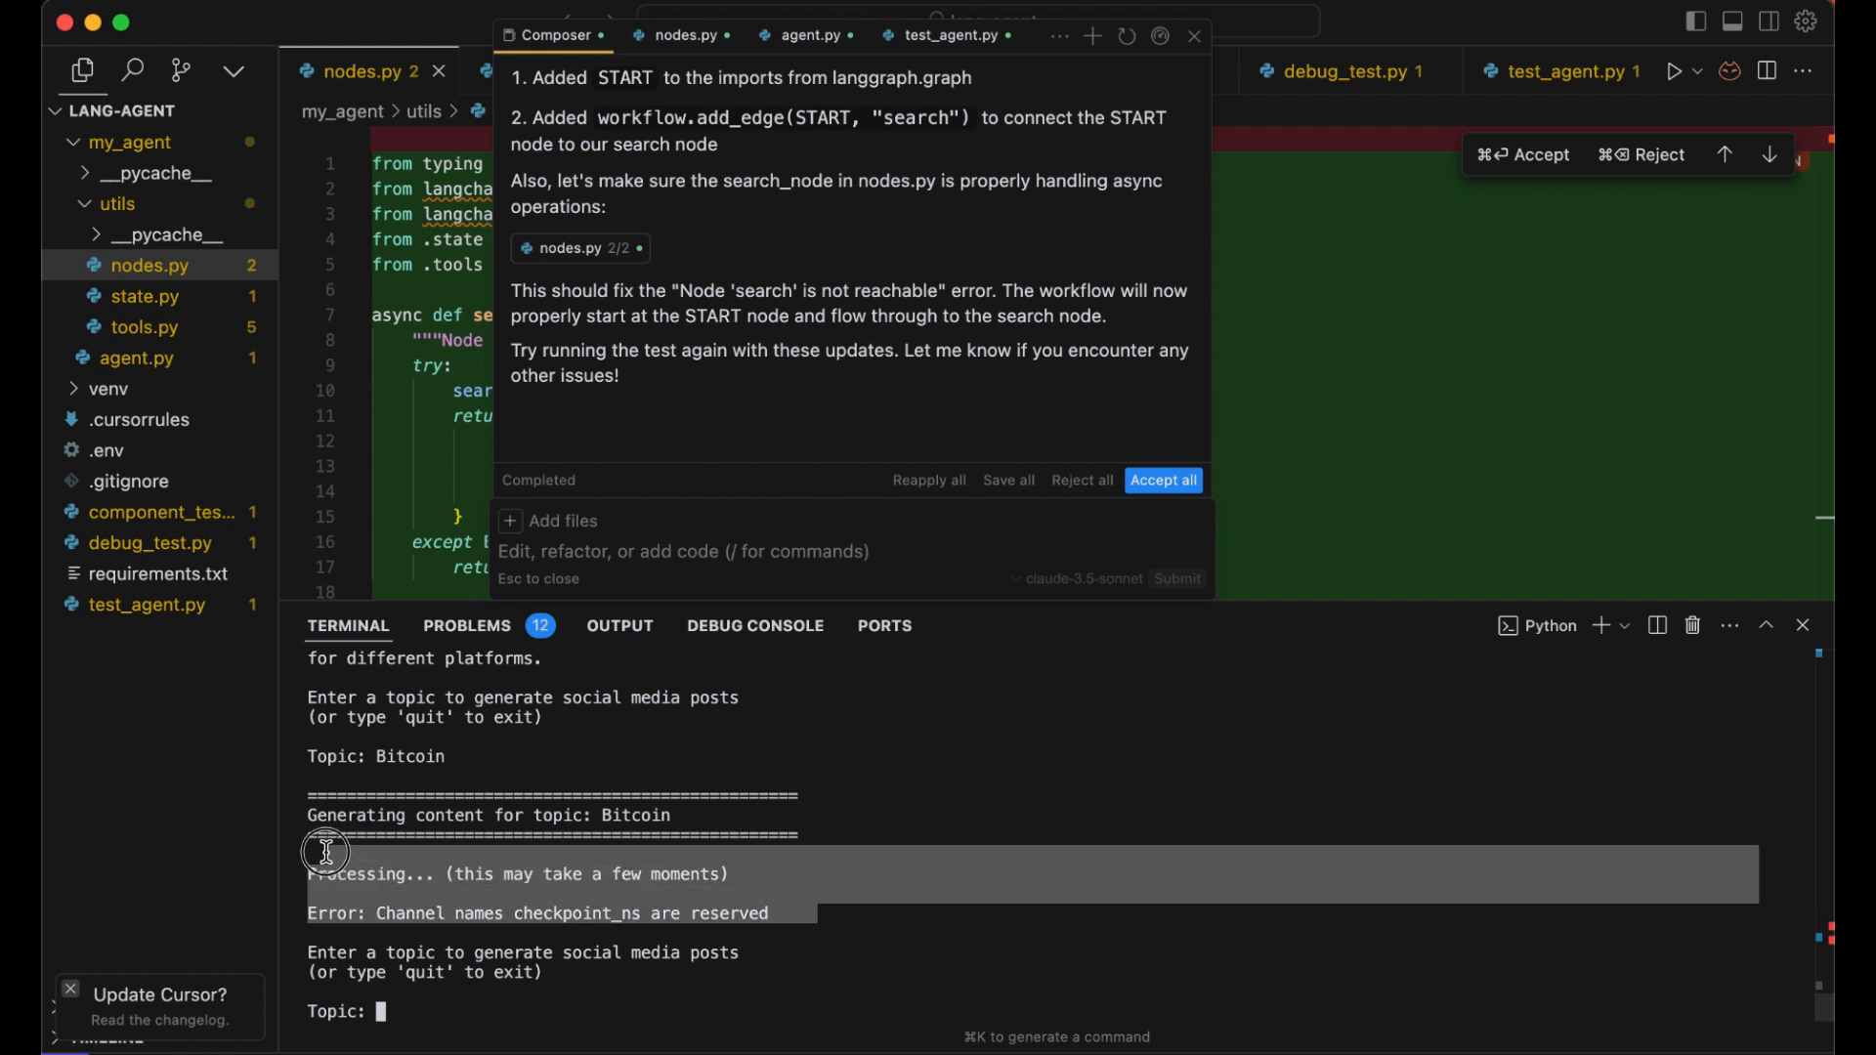
mouse_move(1723, 823)
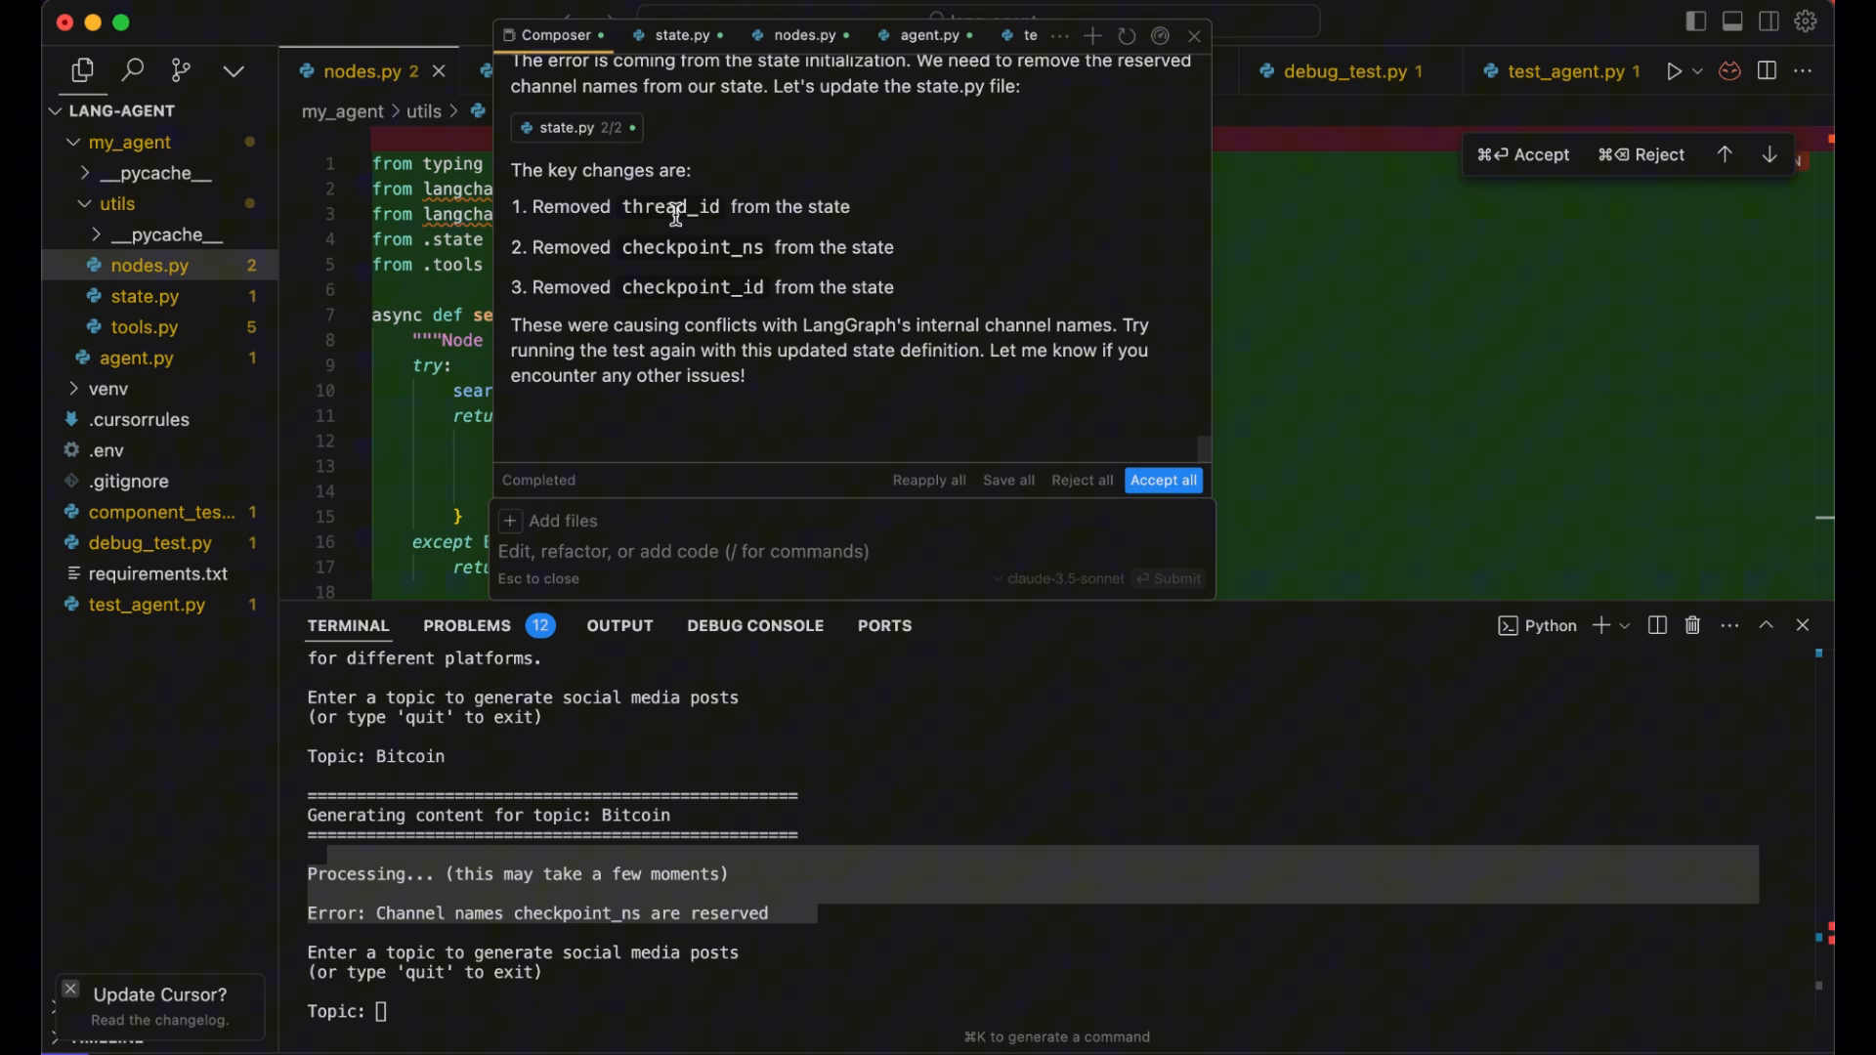
mouse_move(735, 228)
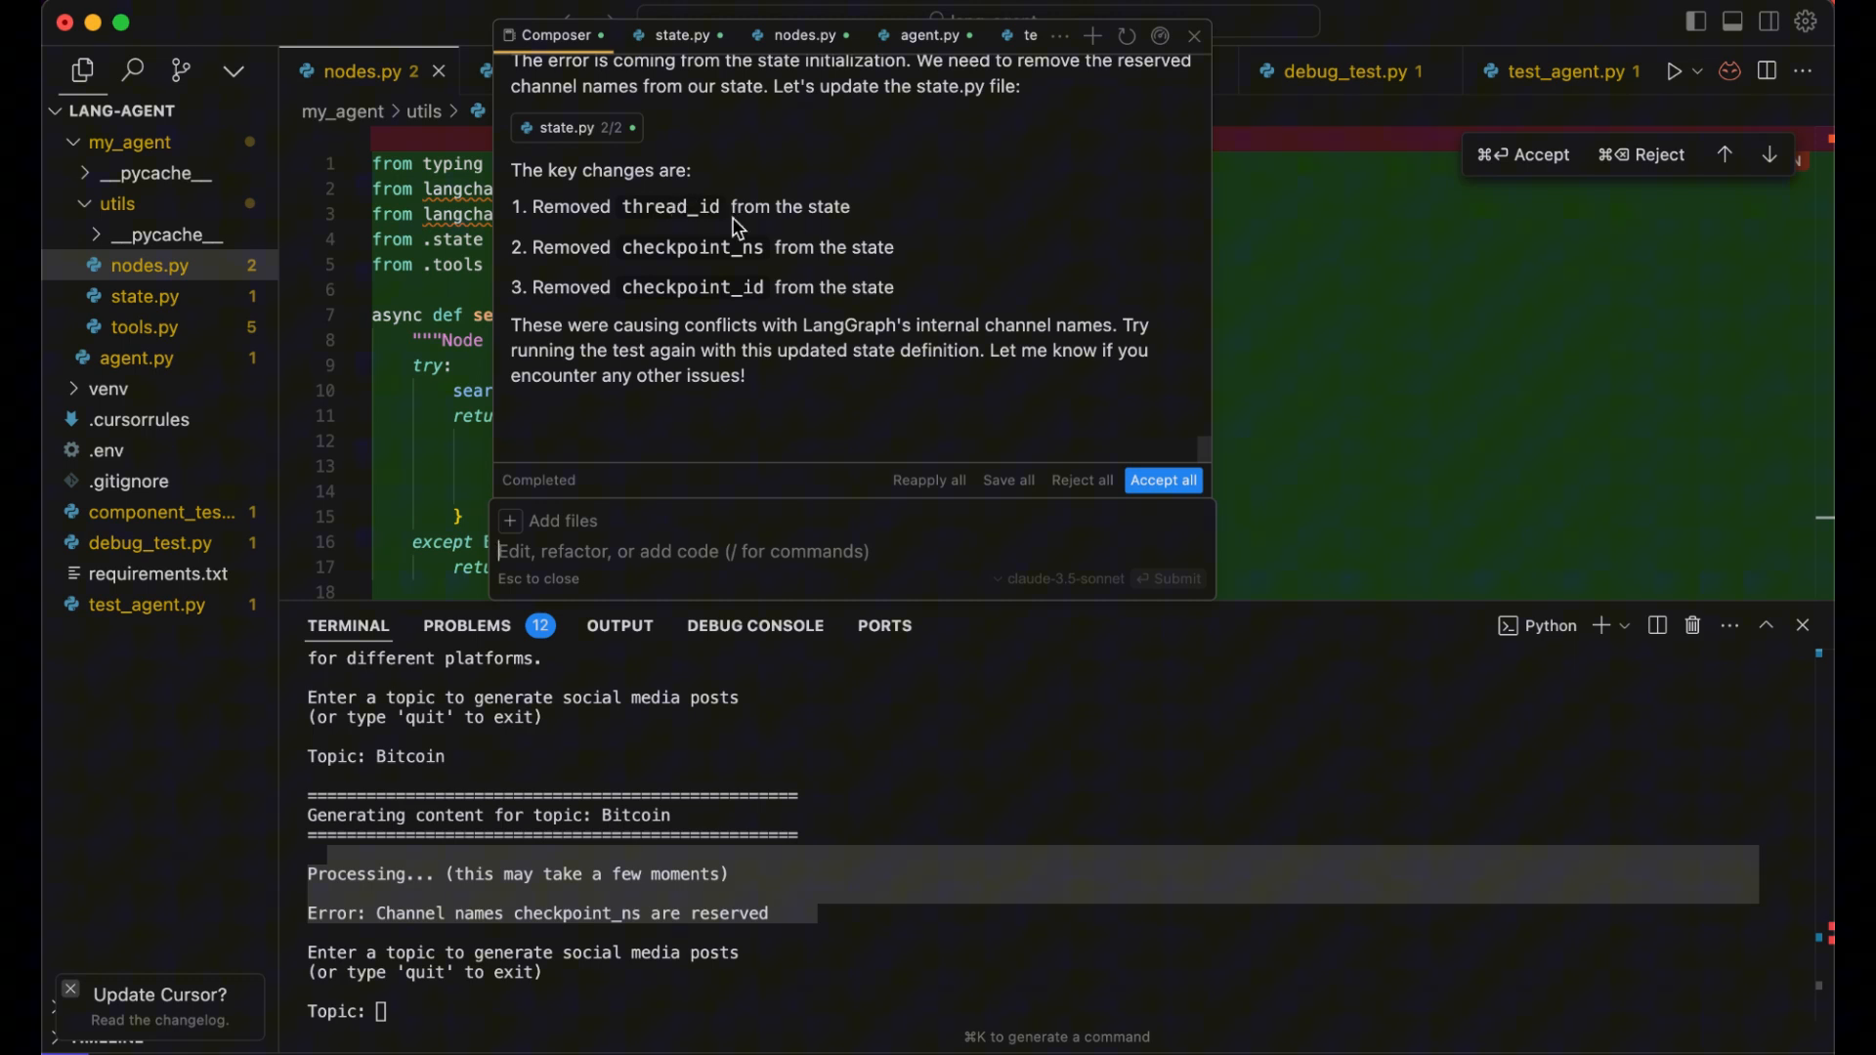
mouse_move(945, 270)
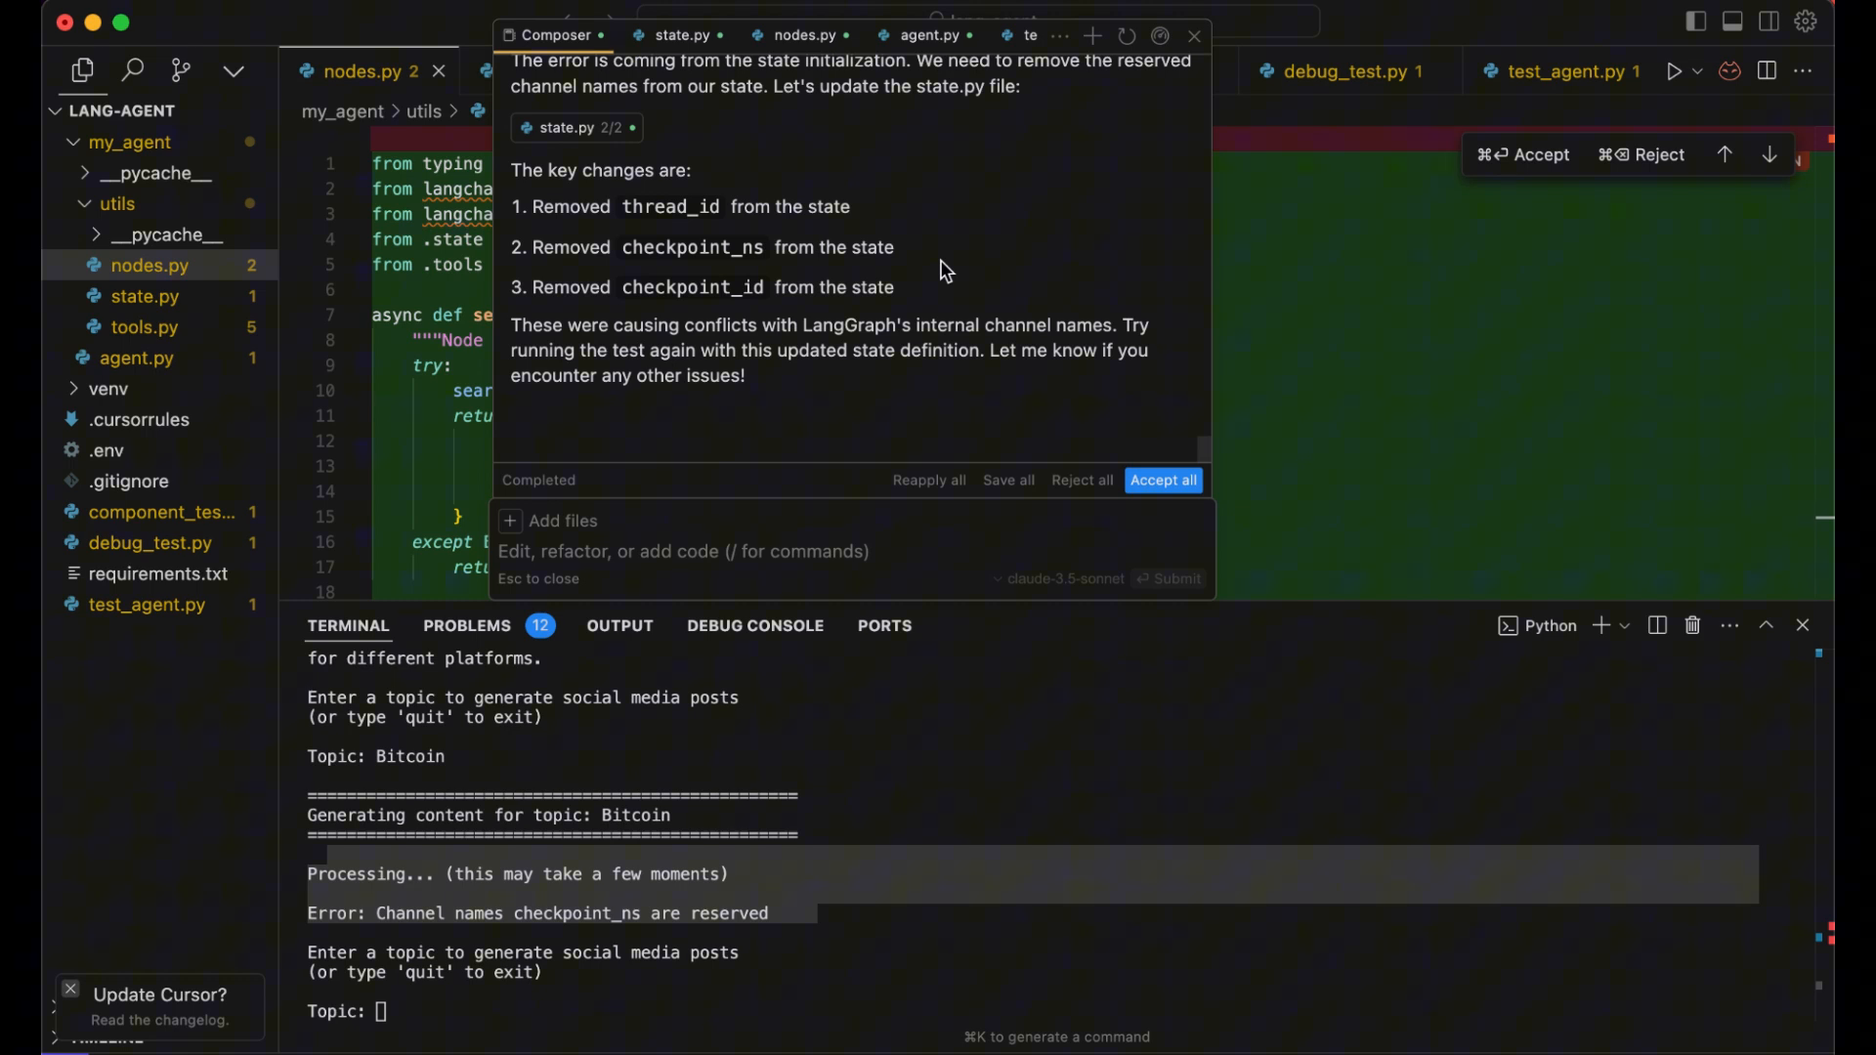
mouse_move(1033, 420)
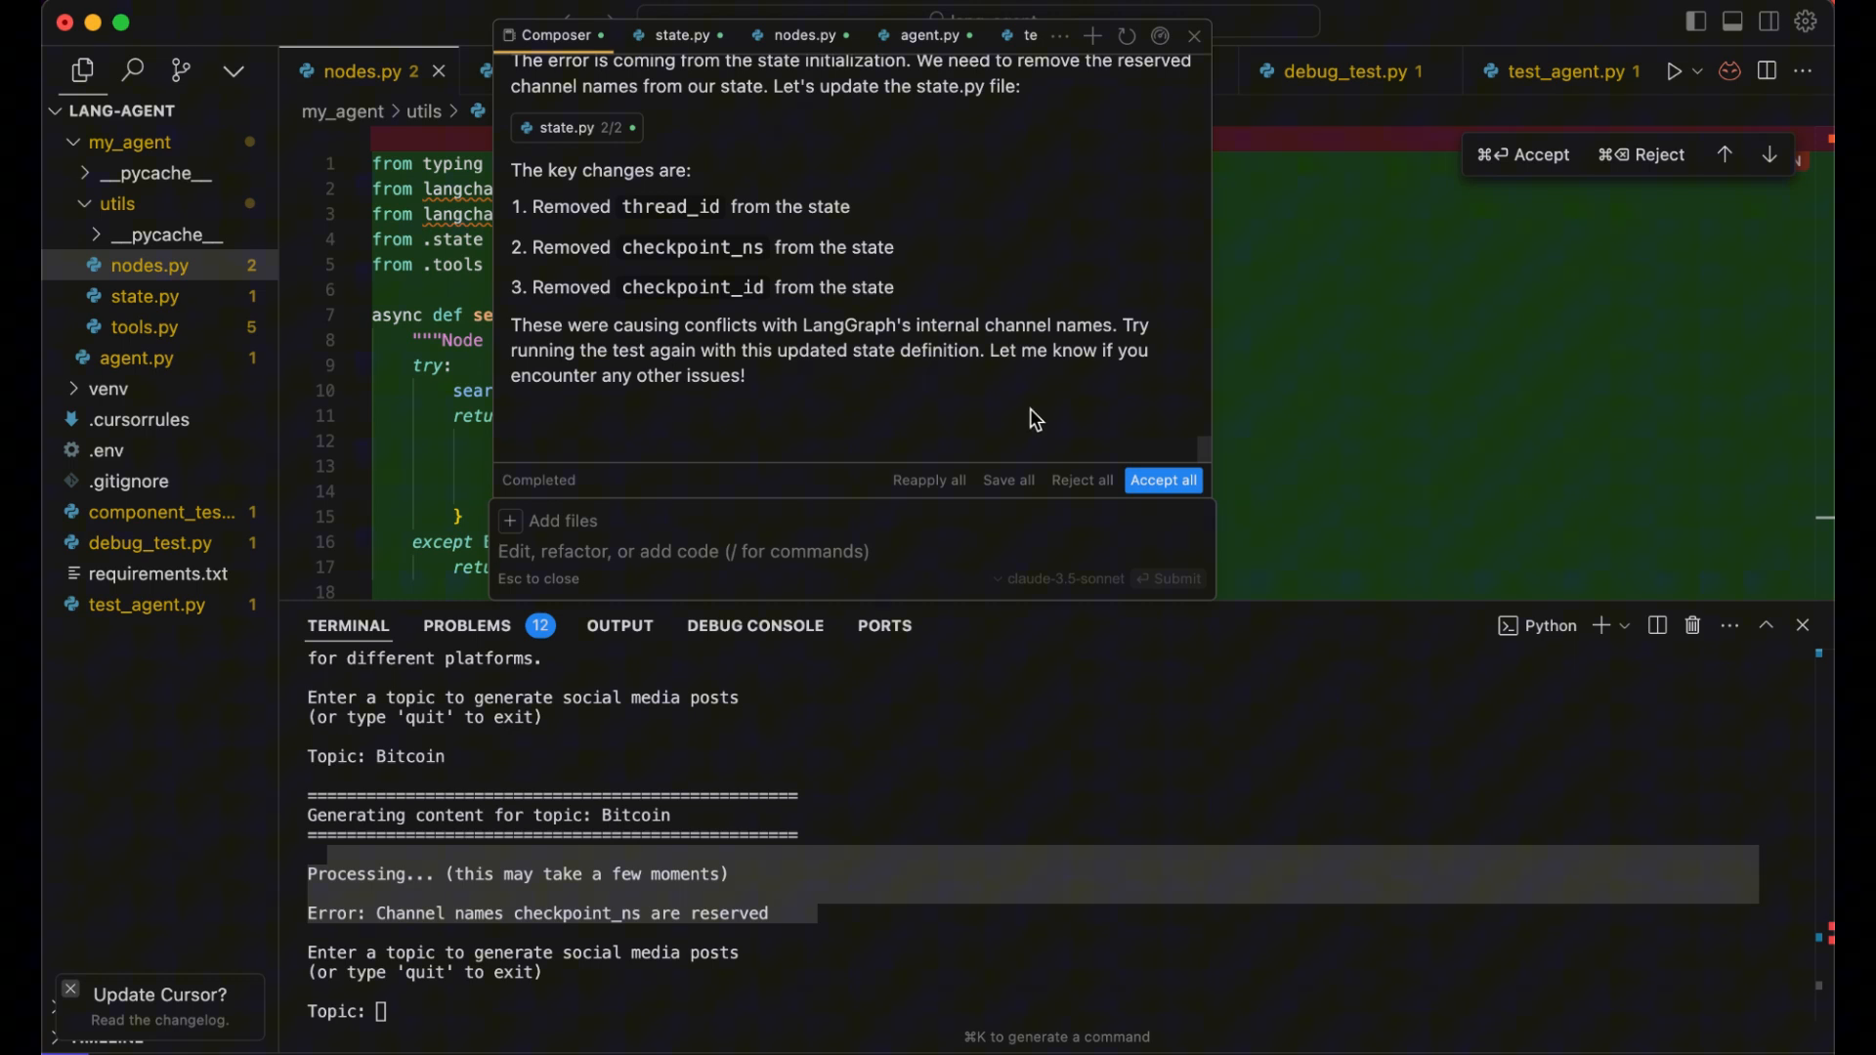
mouse_move(1044, 516)
text(python test_agent.py)
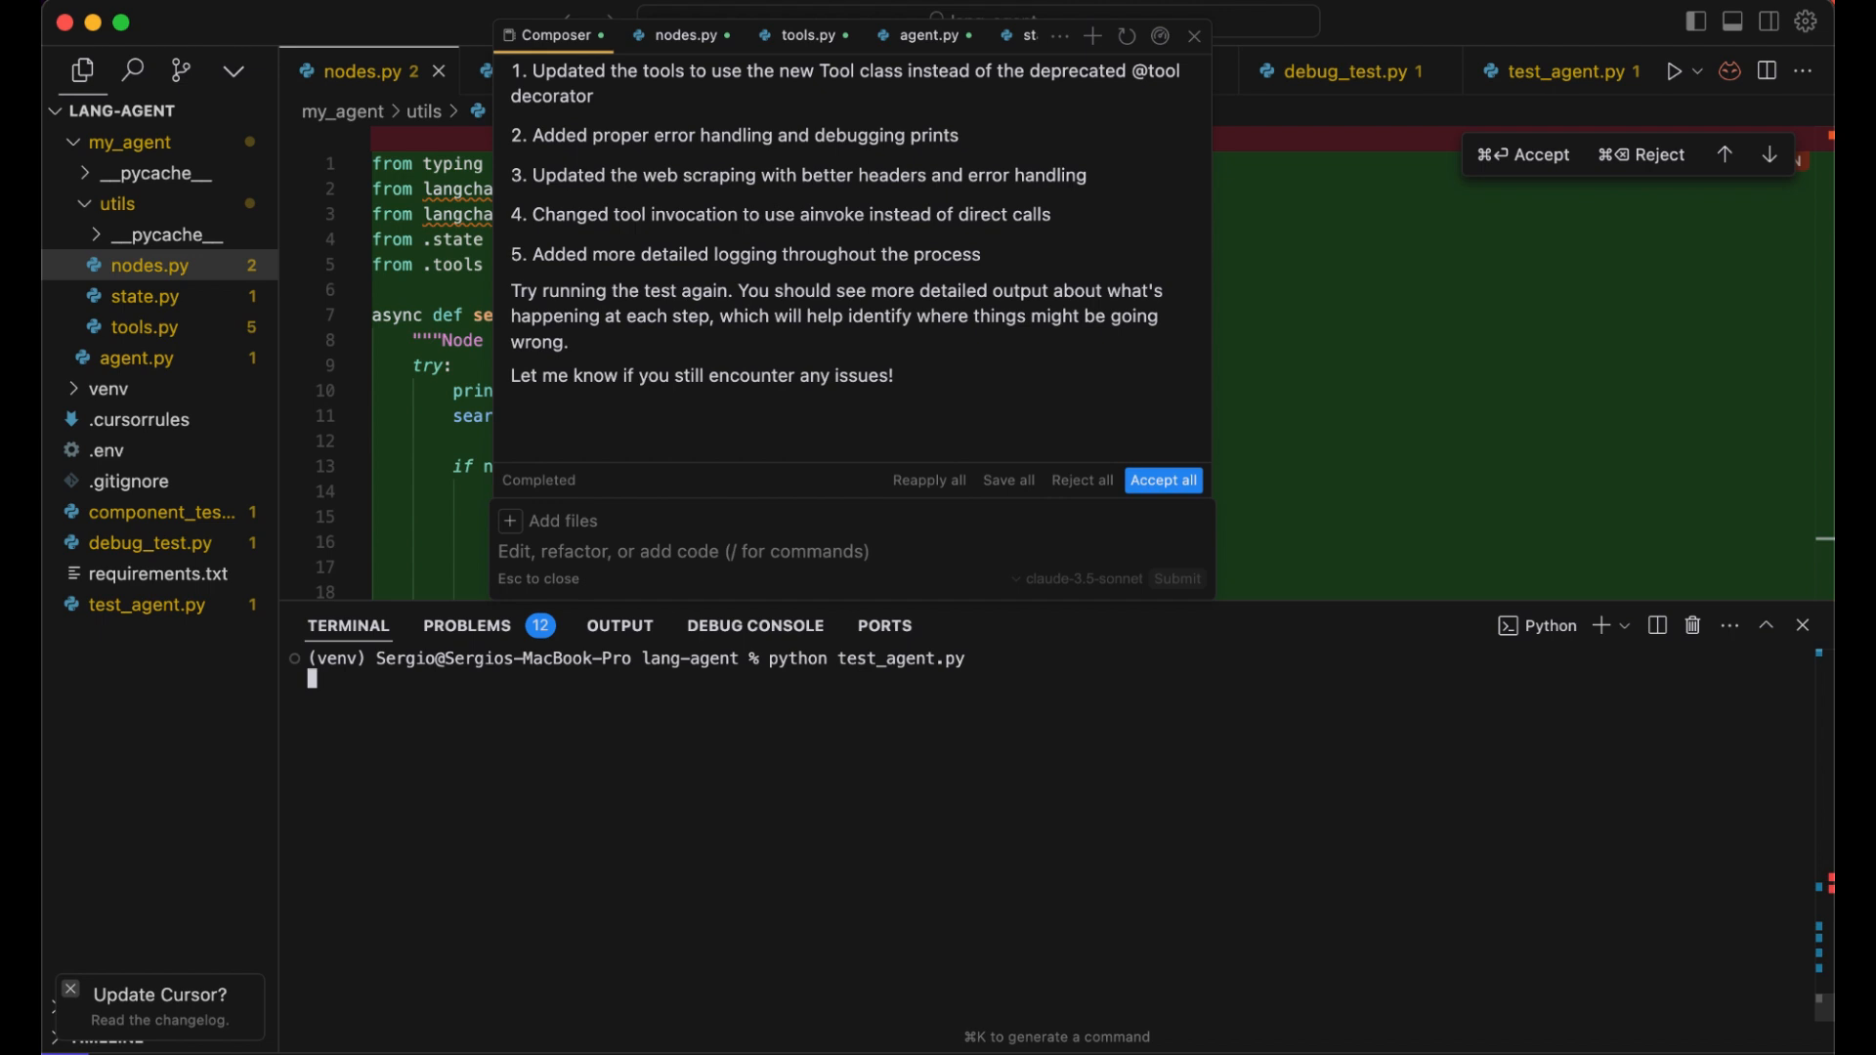
Enter Bitcoin at the Topic: prompt to scrape three news URLs
text(B)
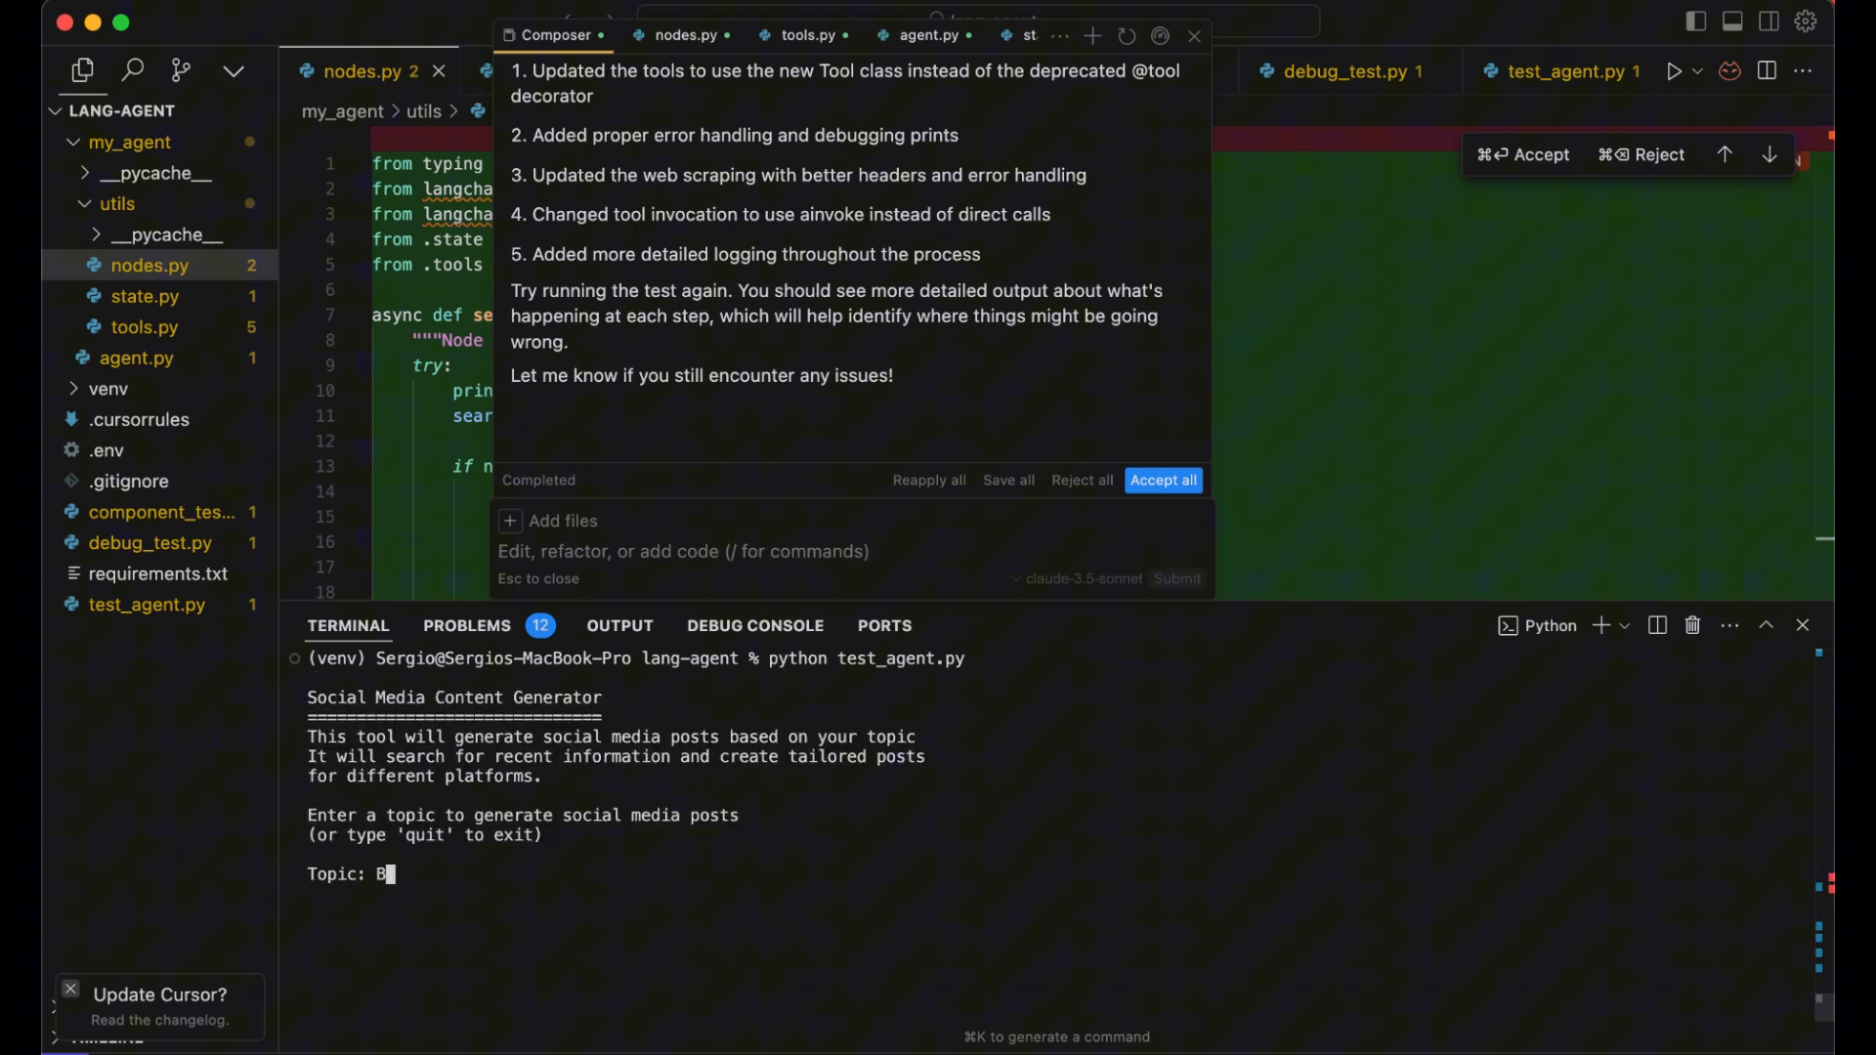
text(itcoi)
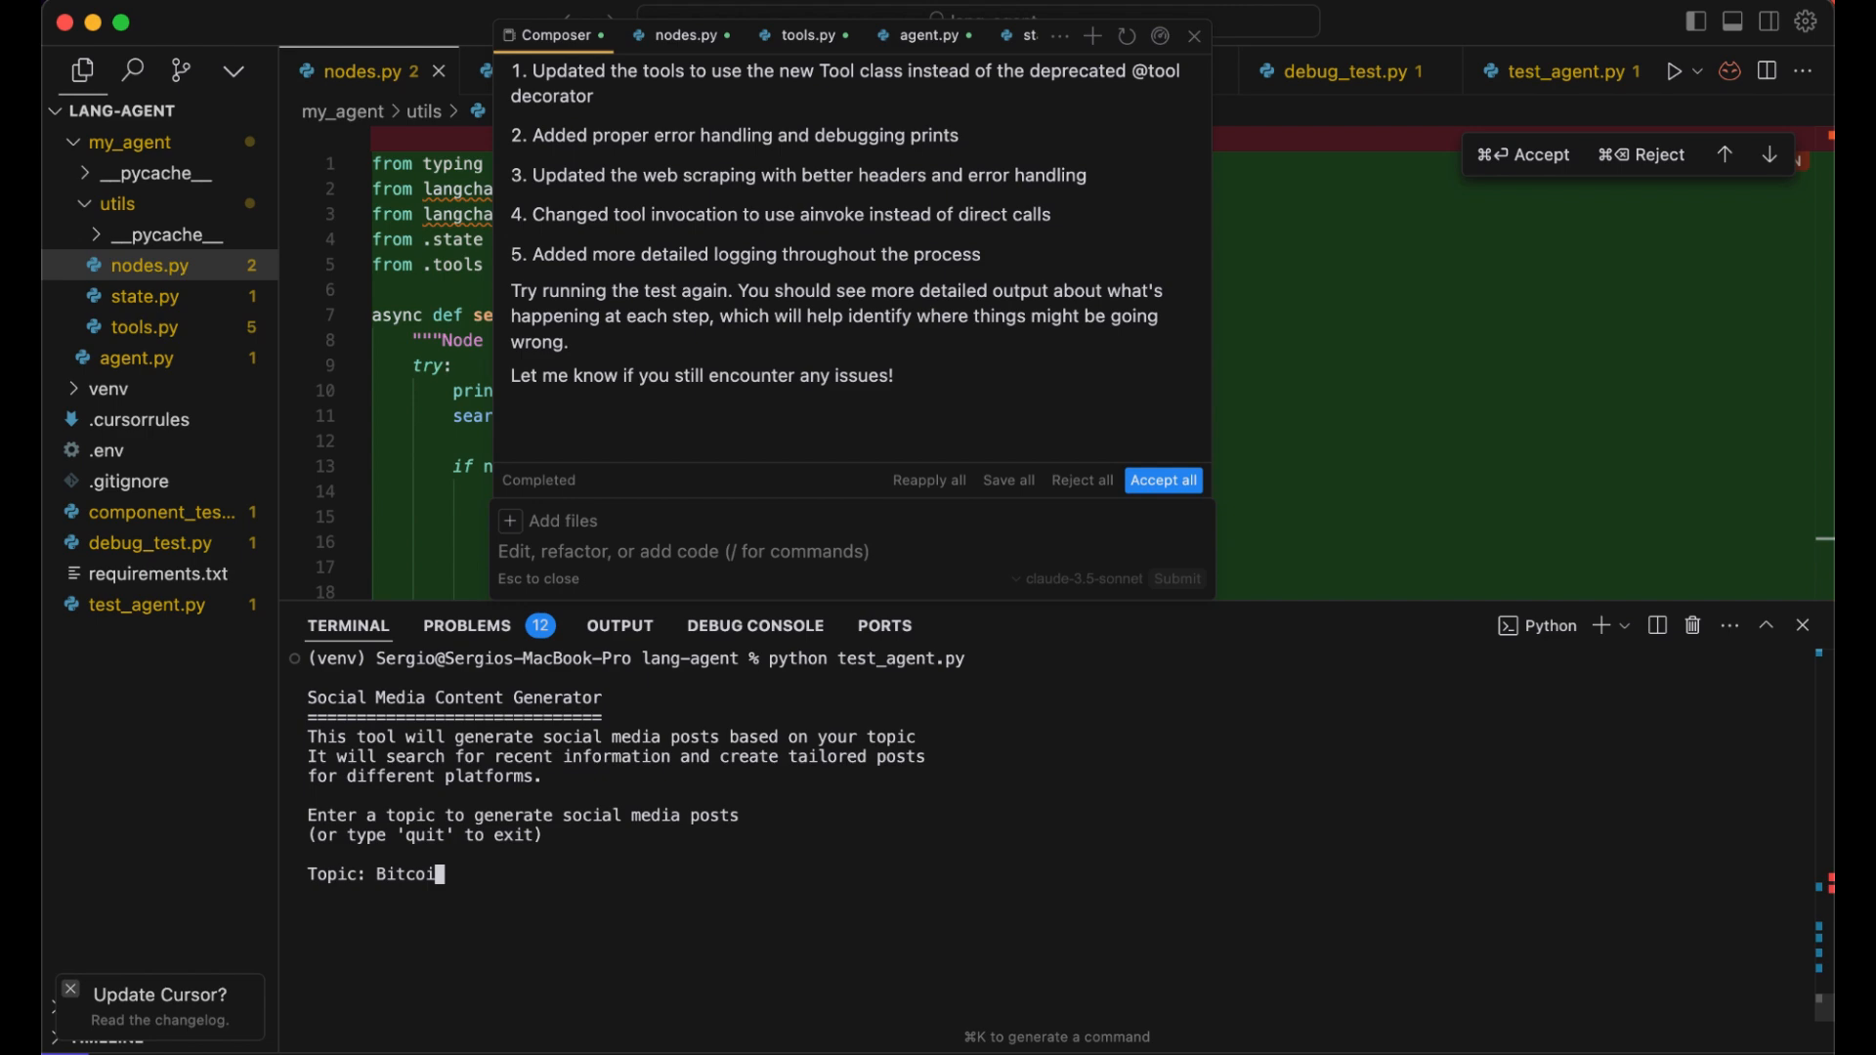
key(Return)
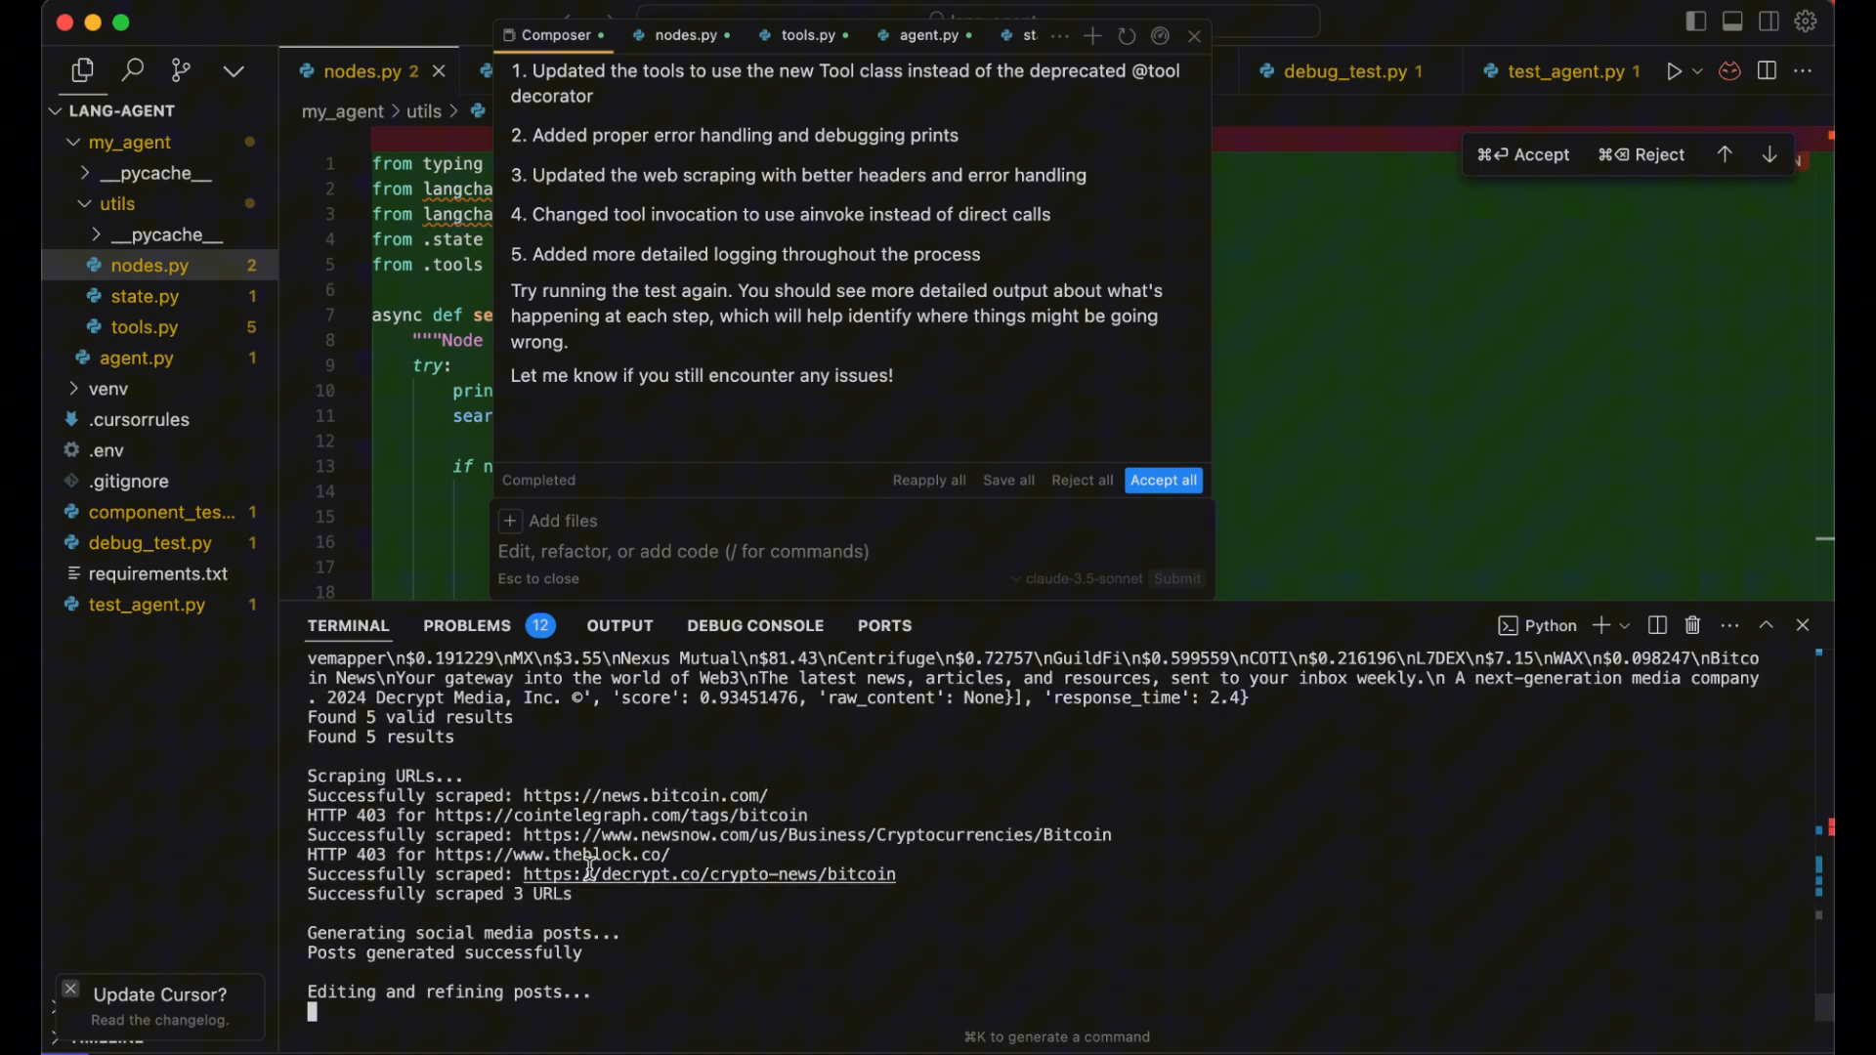
mouse_move(598, 897)
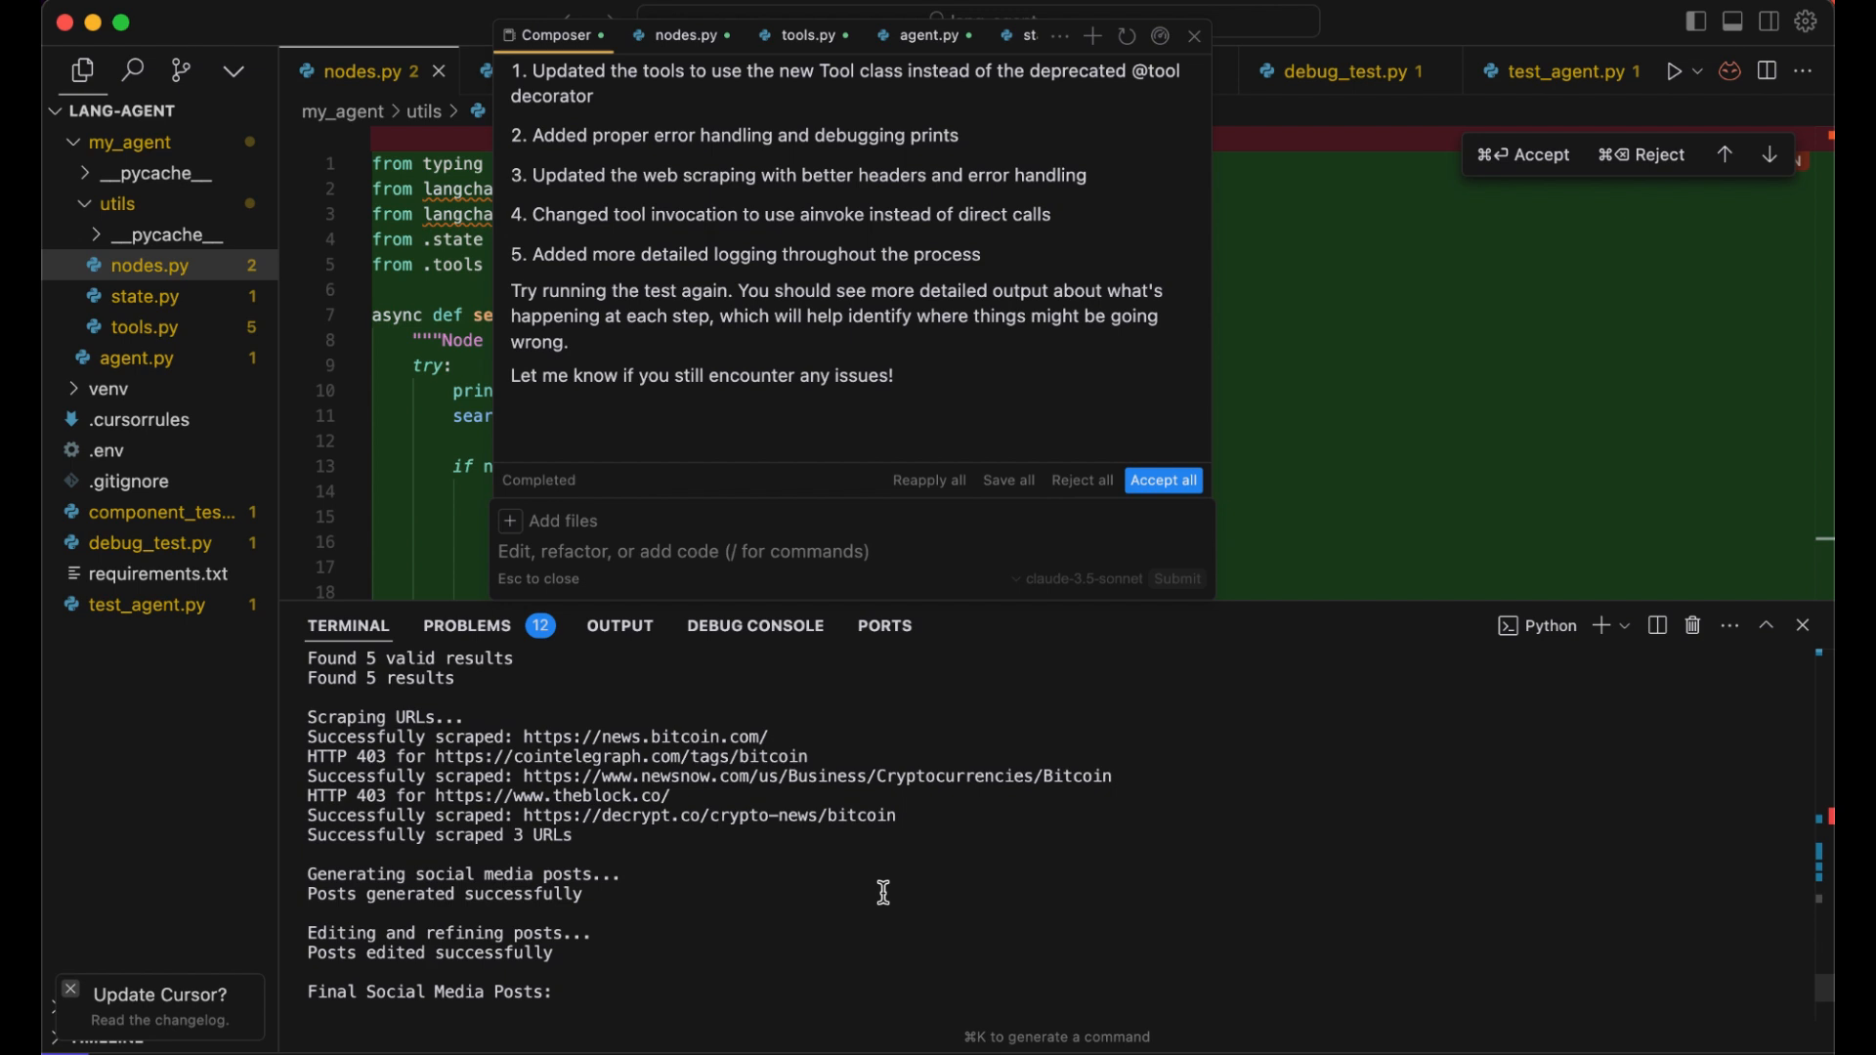
mouse_move(852, 883)
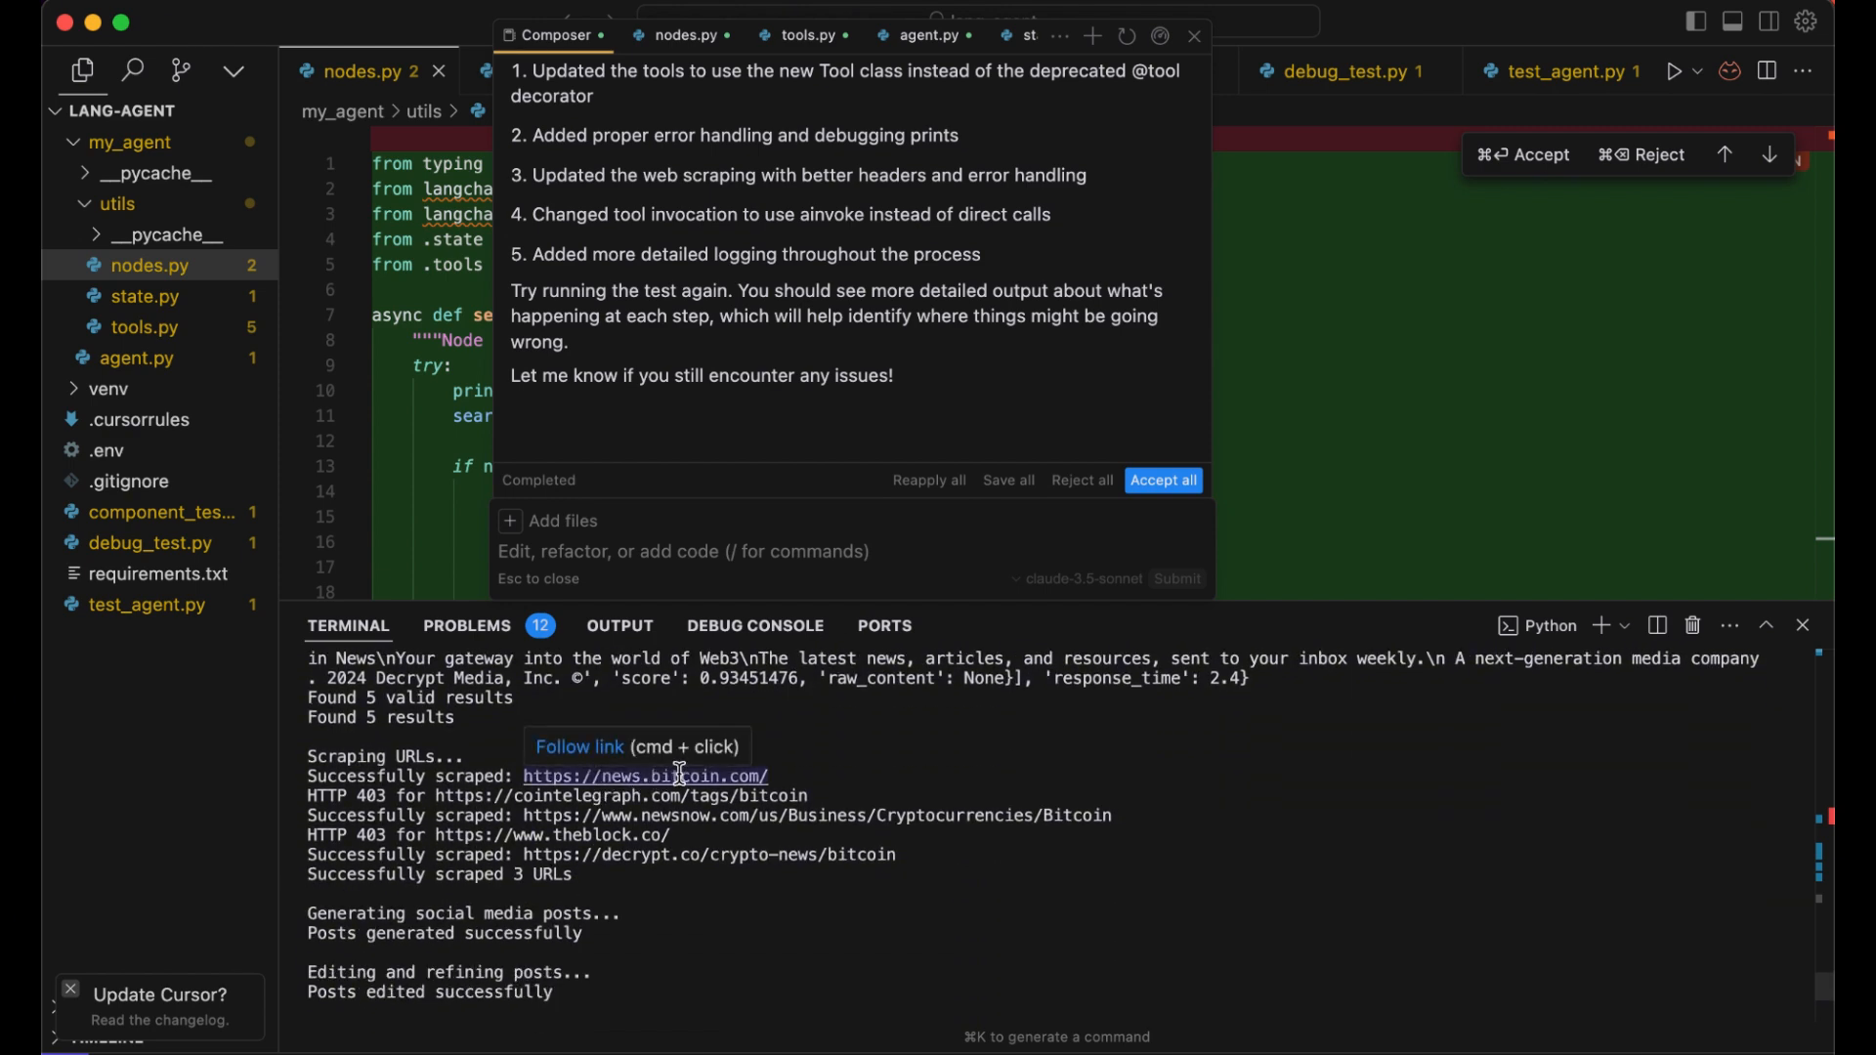
mouse_move(688, 795)
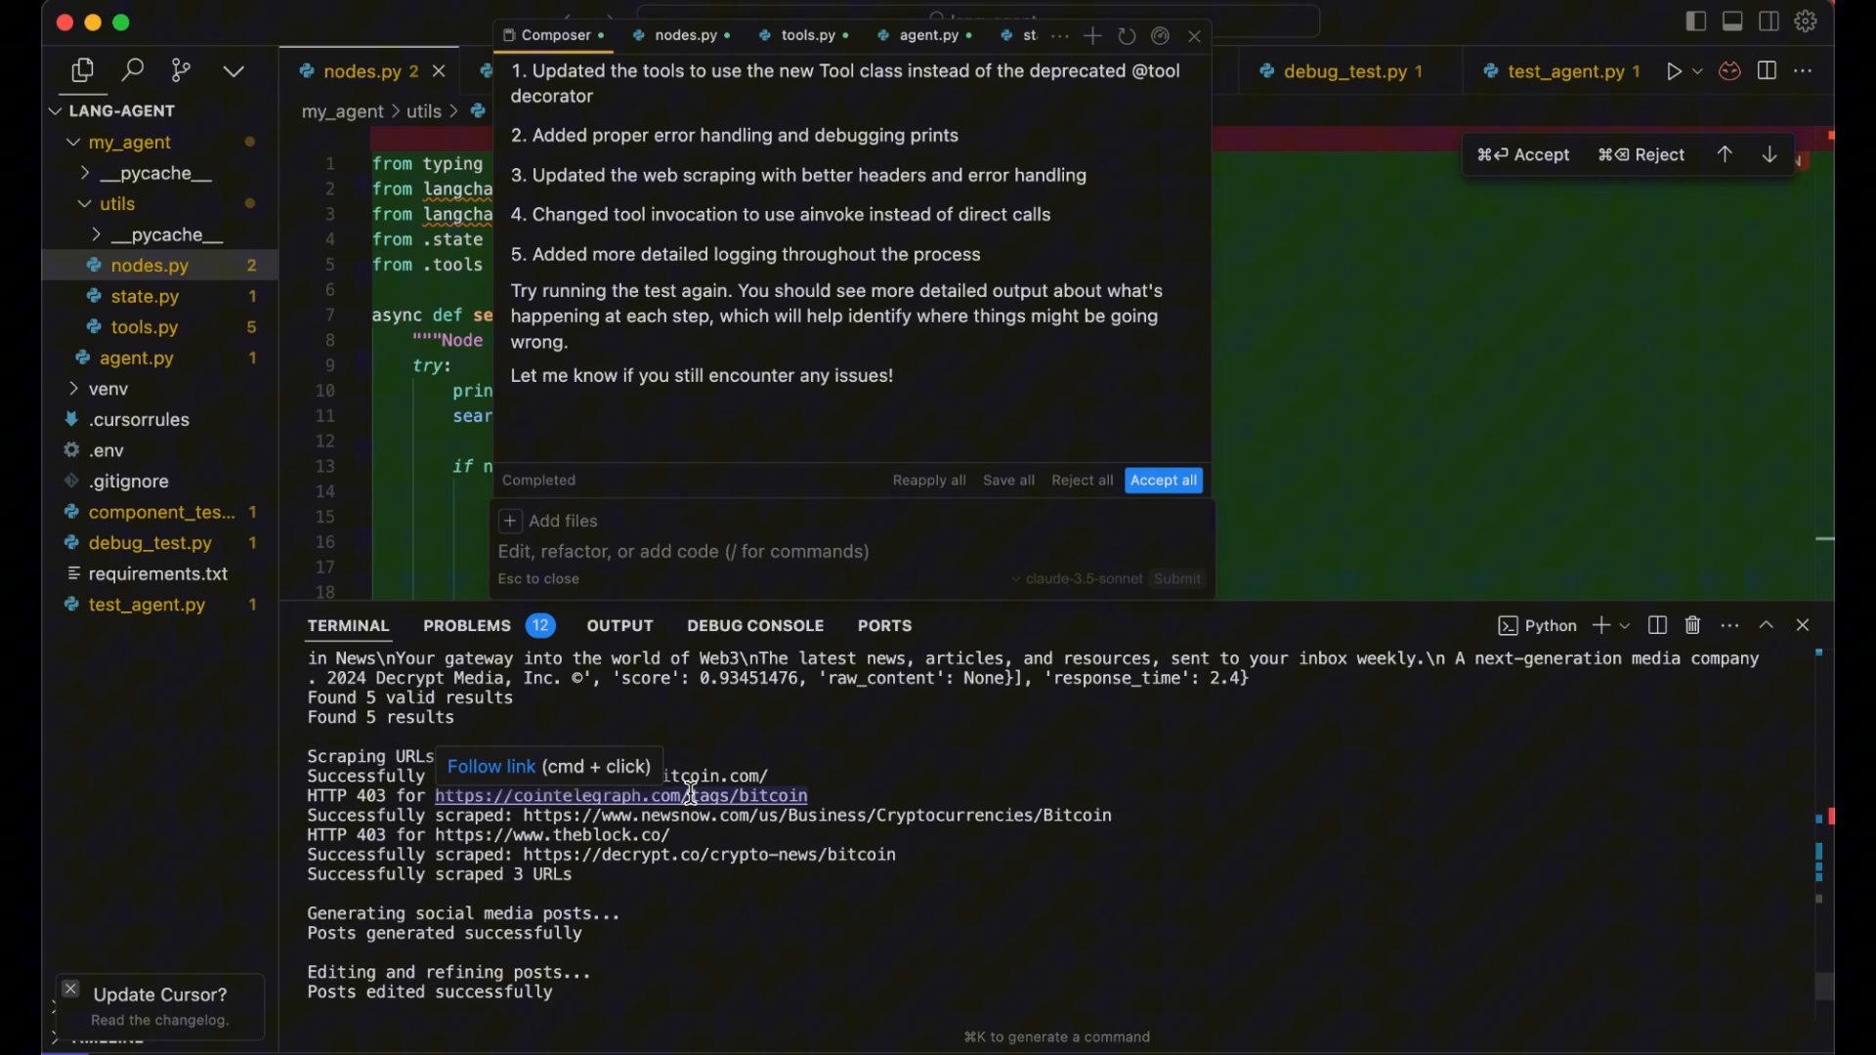
Scroll the terminal output to read the final Twitter and LinkedIn posts about Bitcoin
scroll(down, 3)
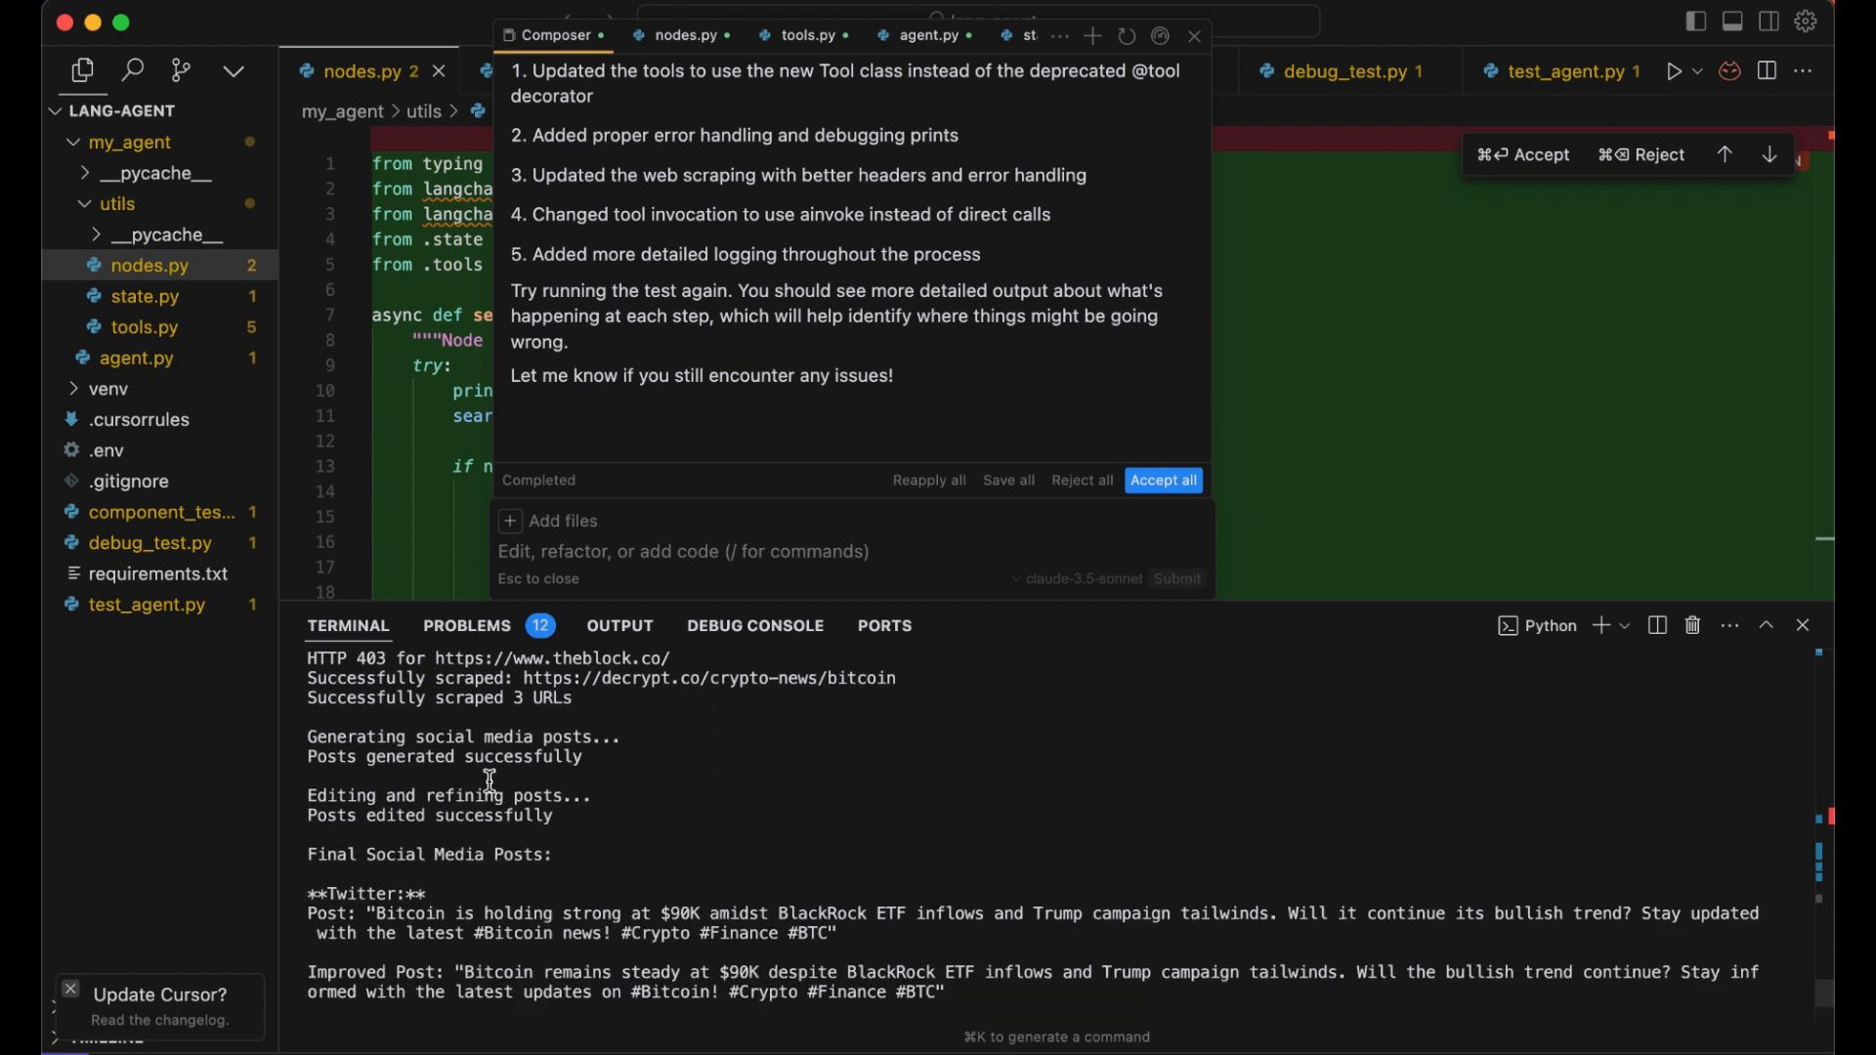
mouse_move(838, 822)
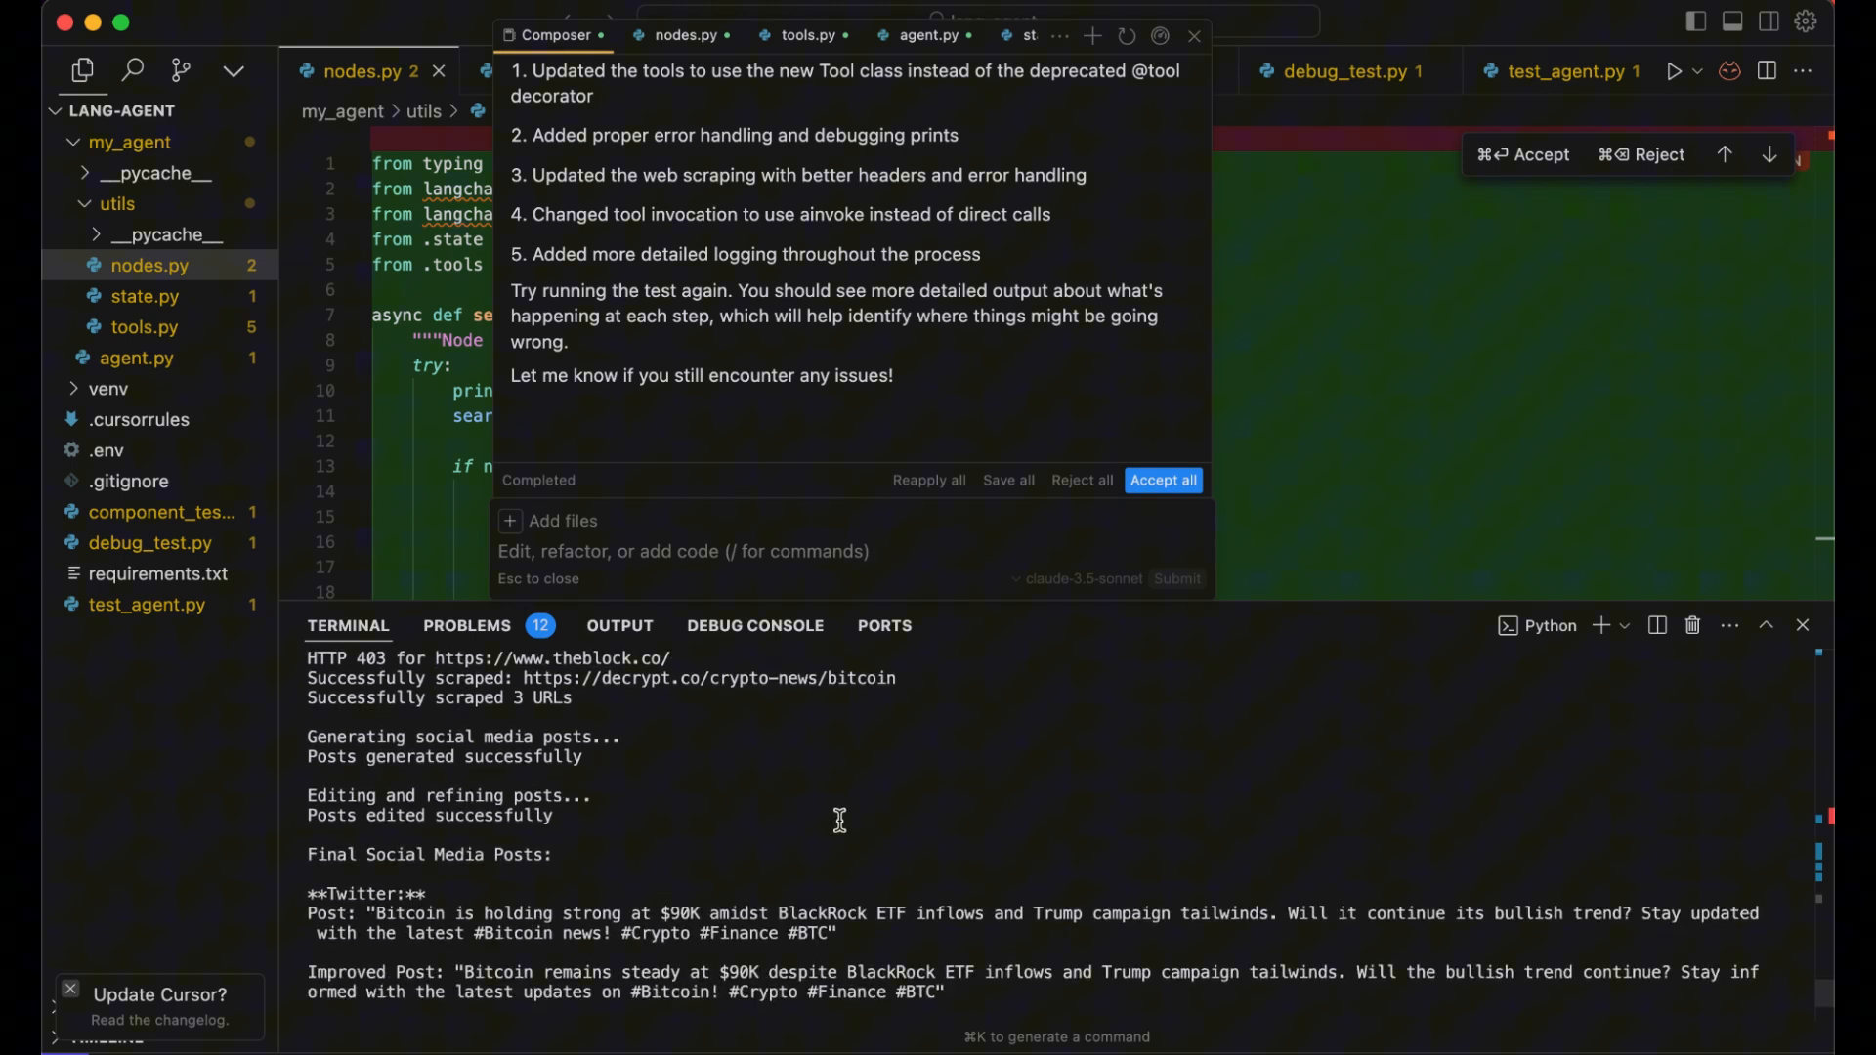
scroll(down, 3)
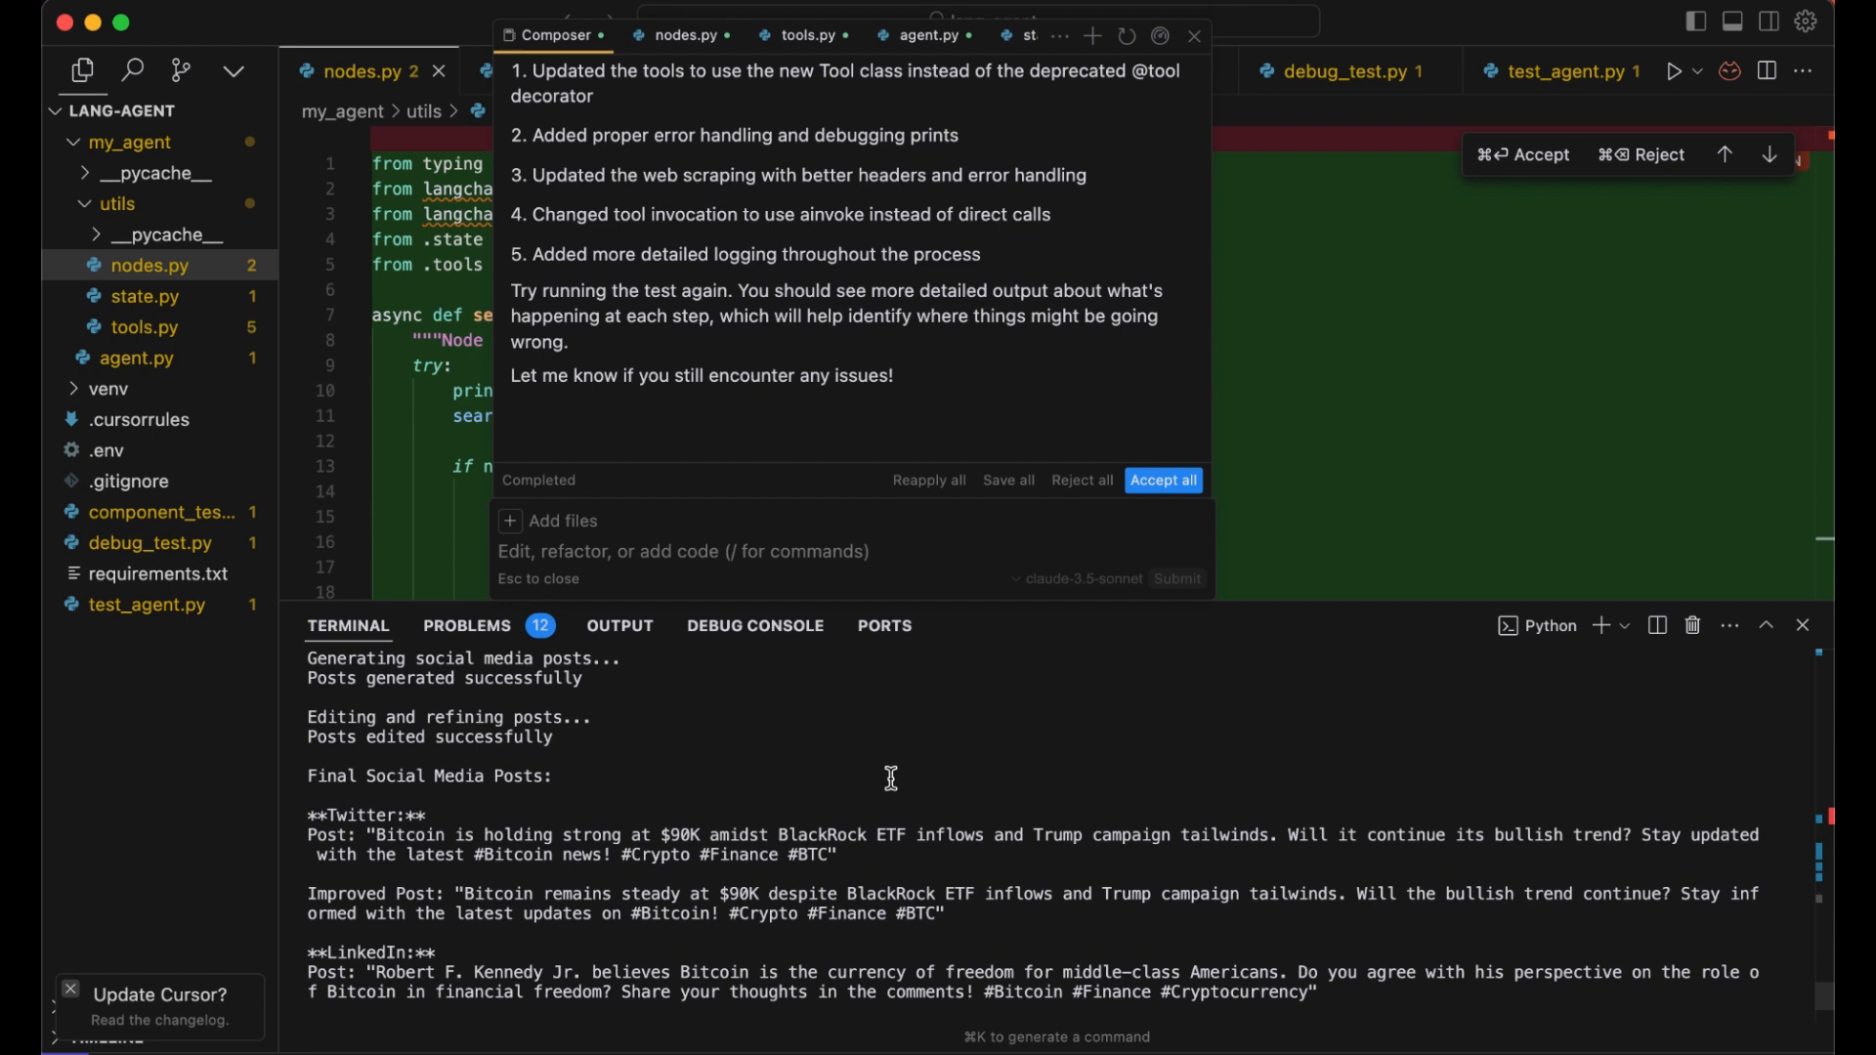
mouse_move(708, 810)
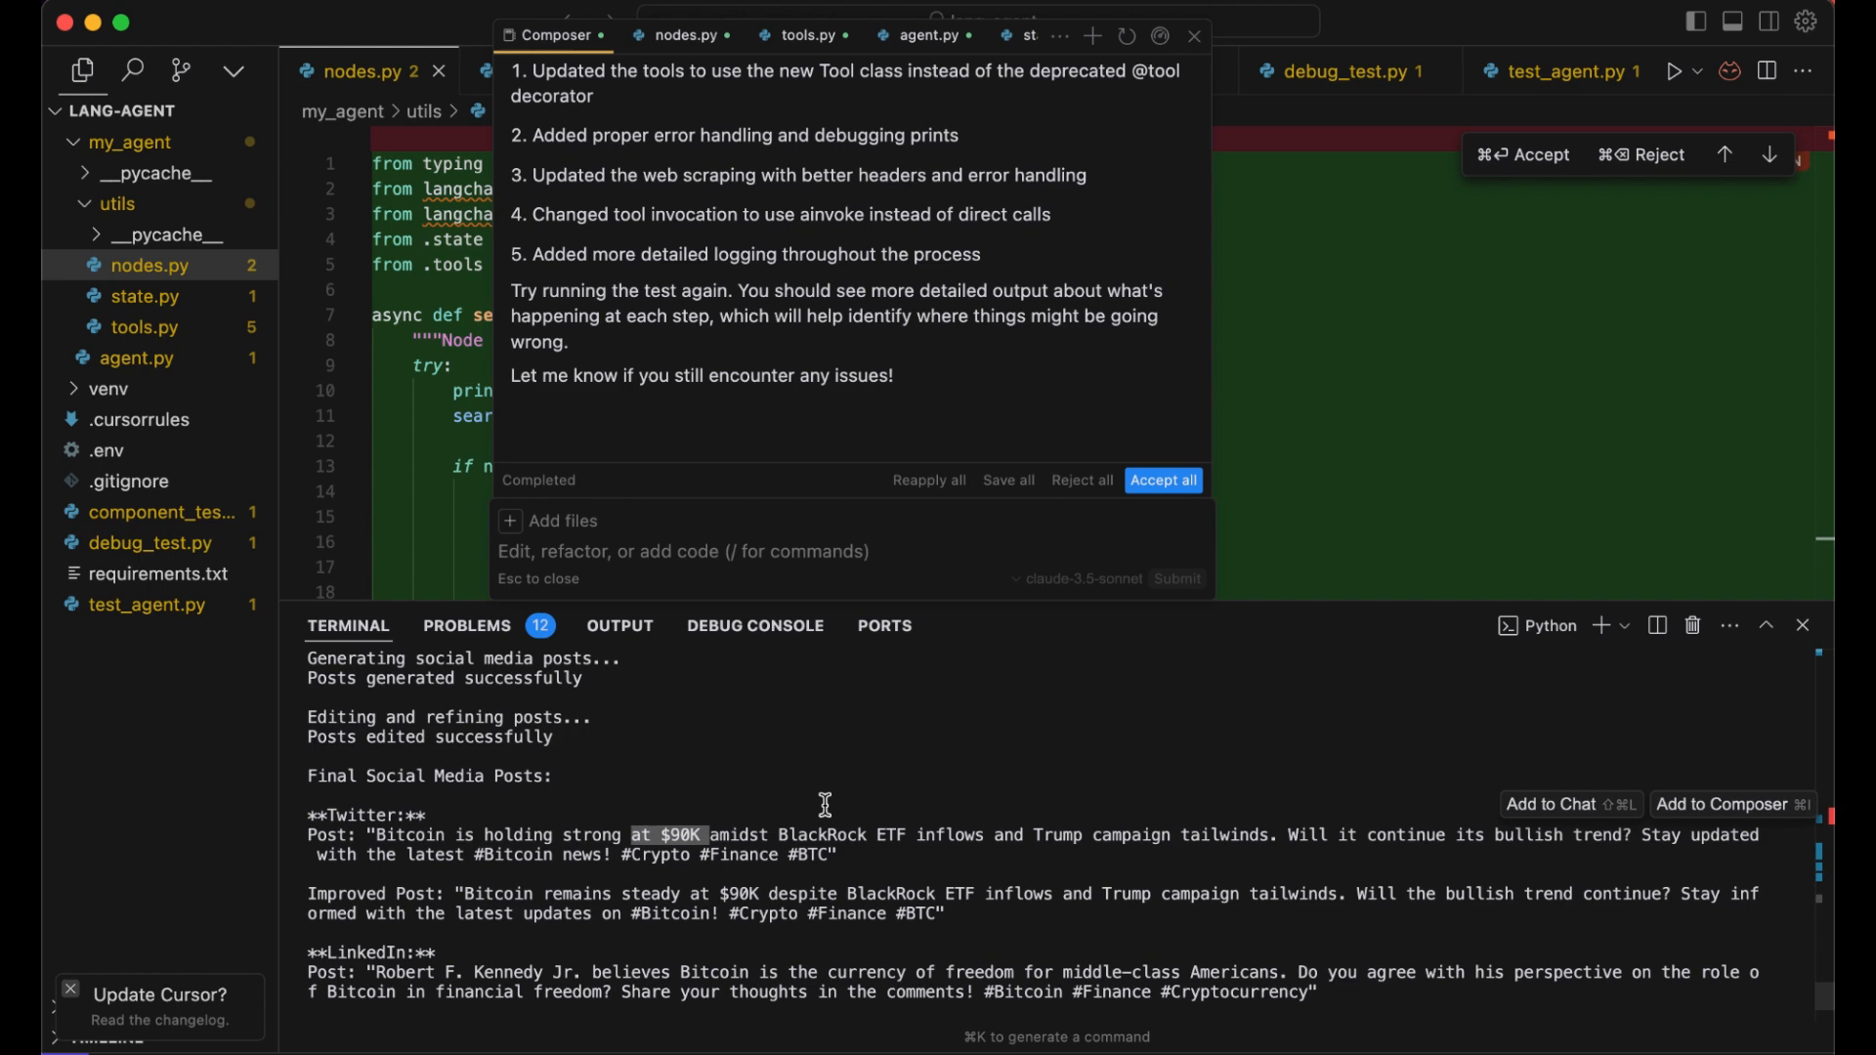
scroll(down, 3)
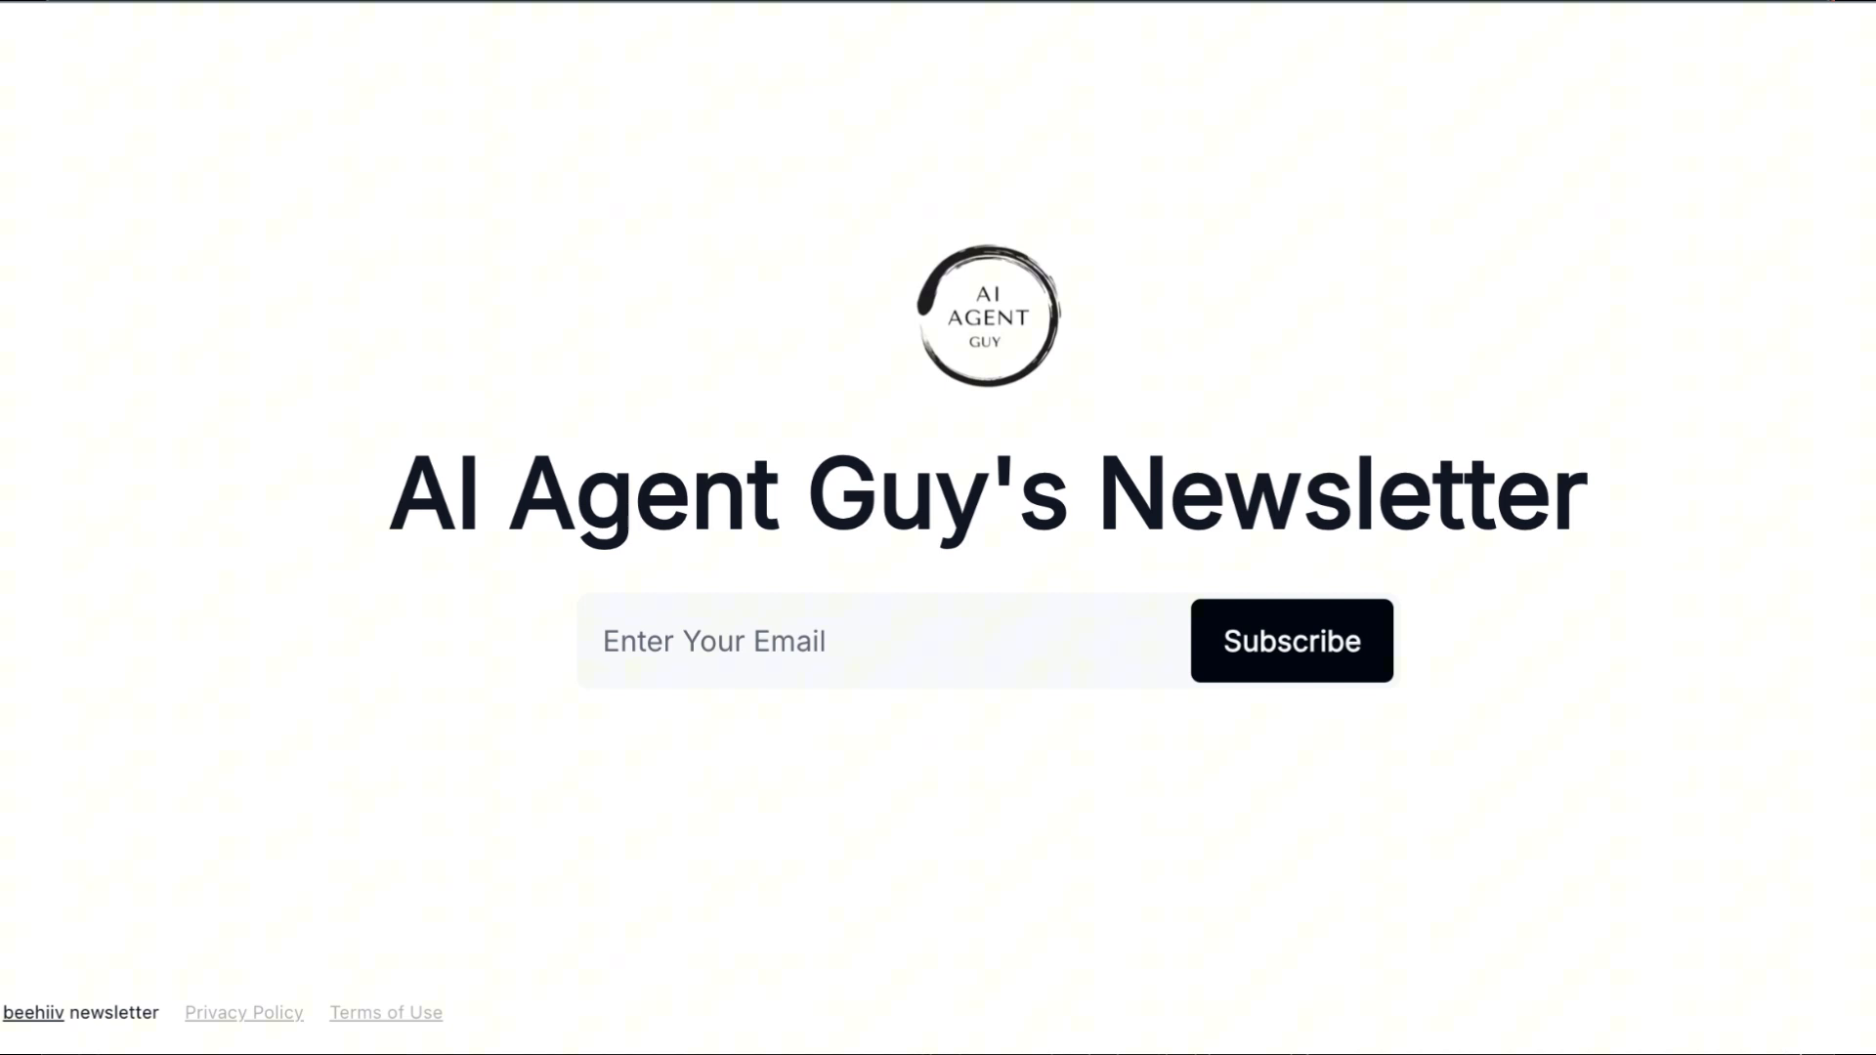
mouse_move(1322, 979)
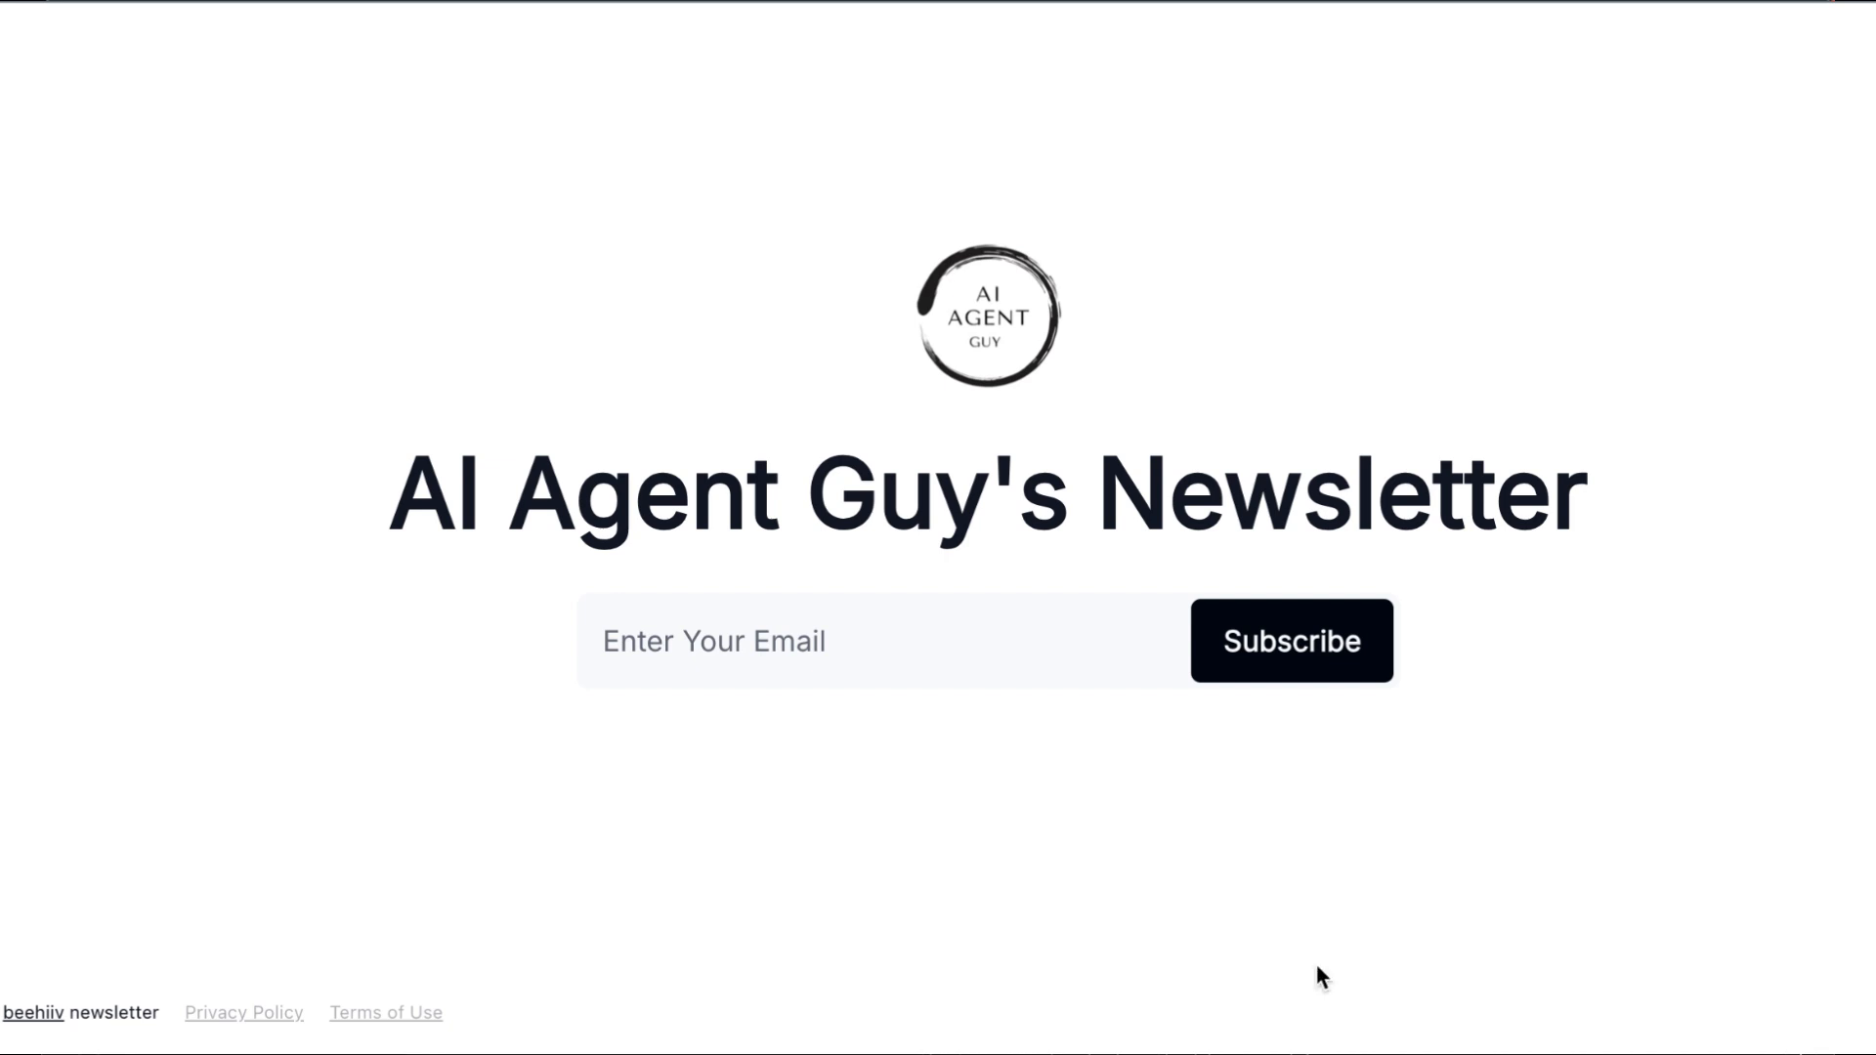